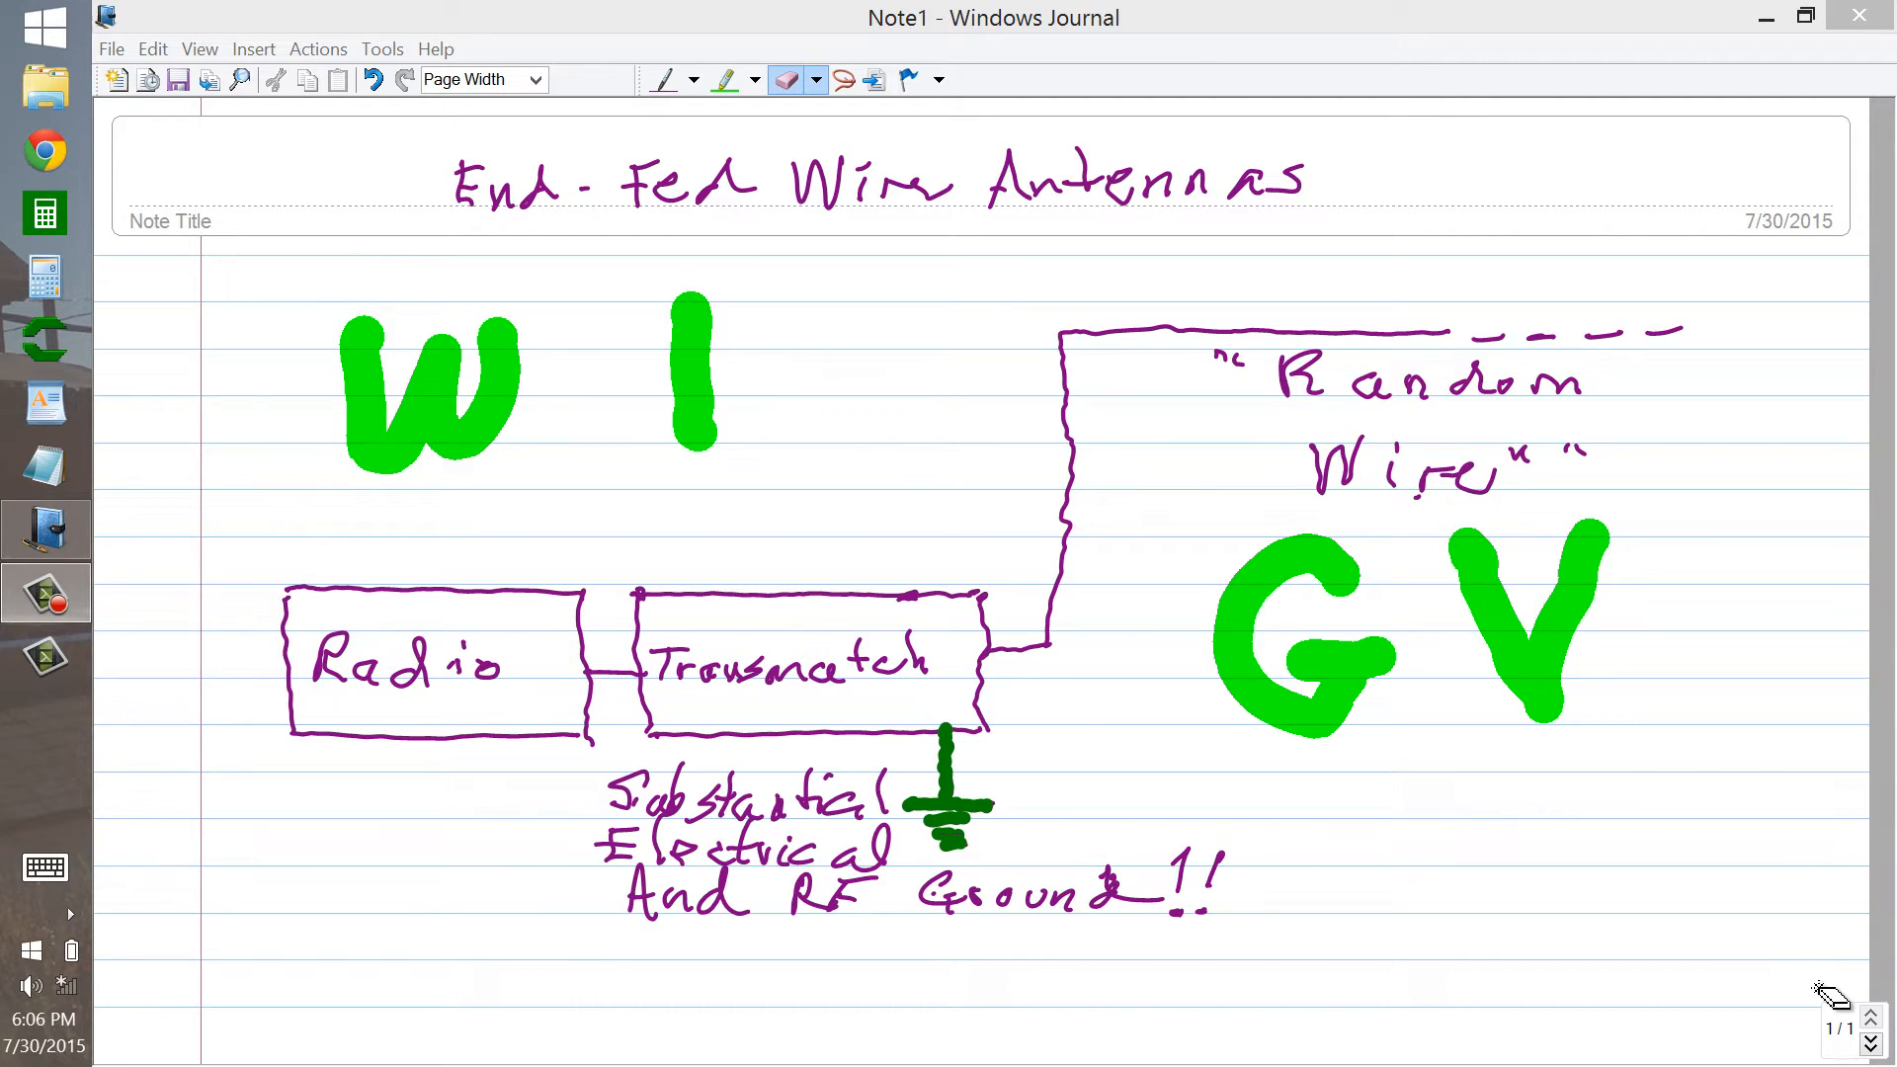
mouse_move(472, 436)
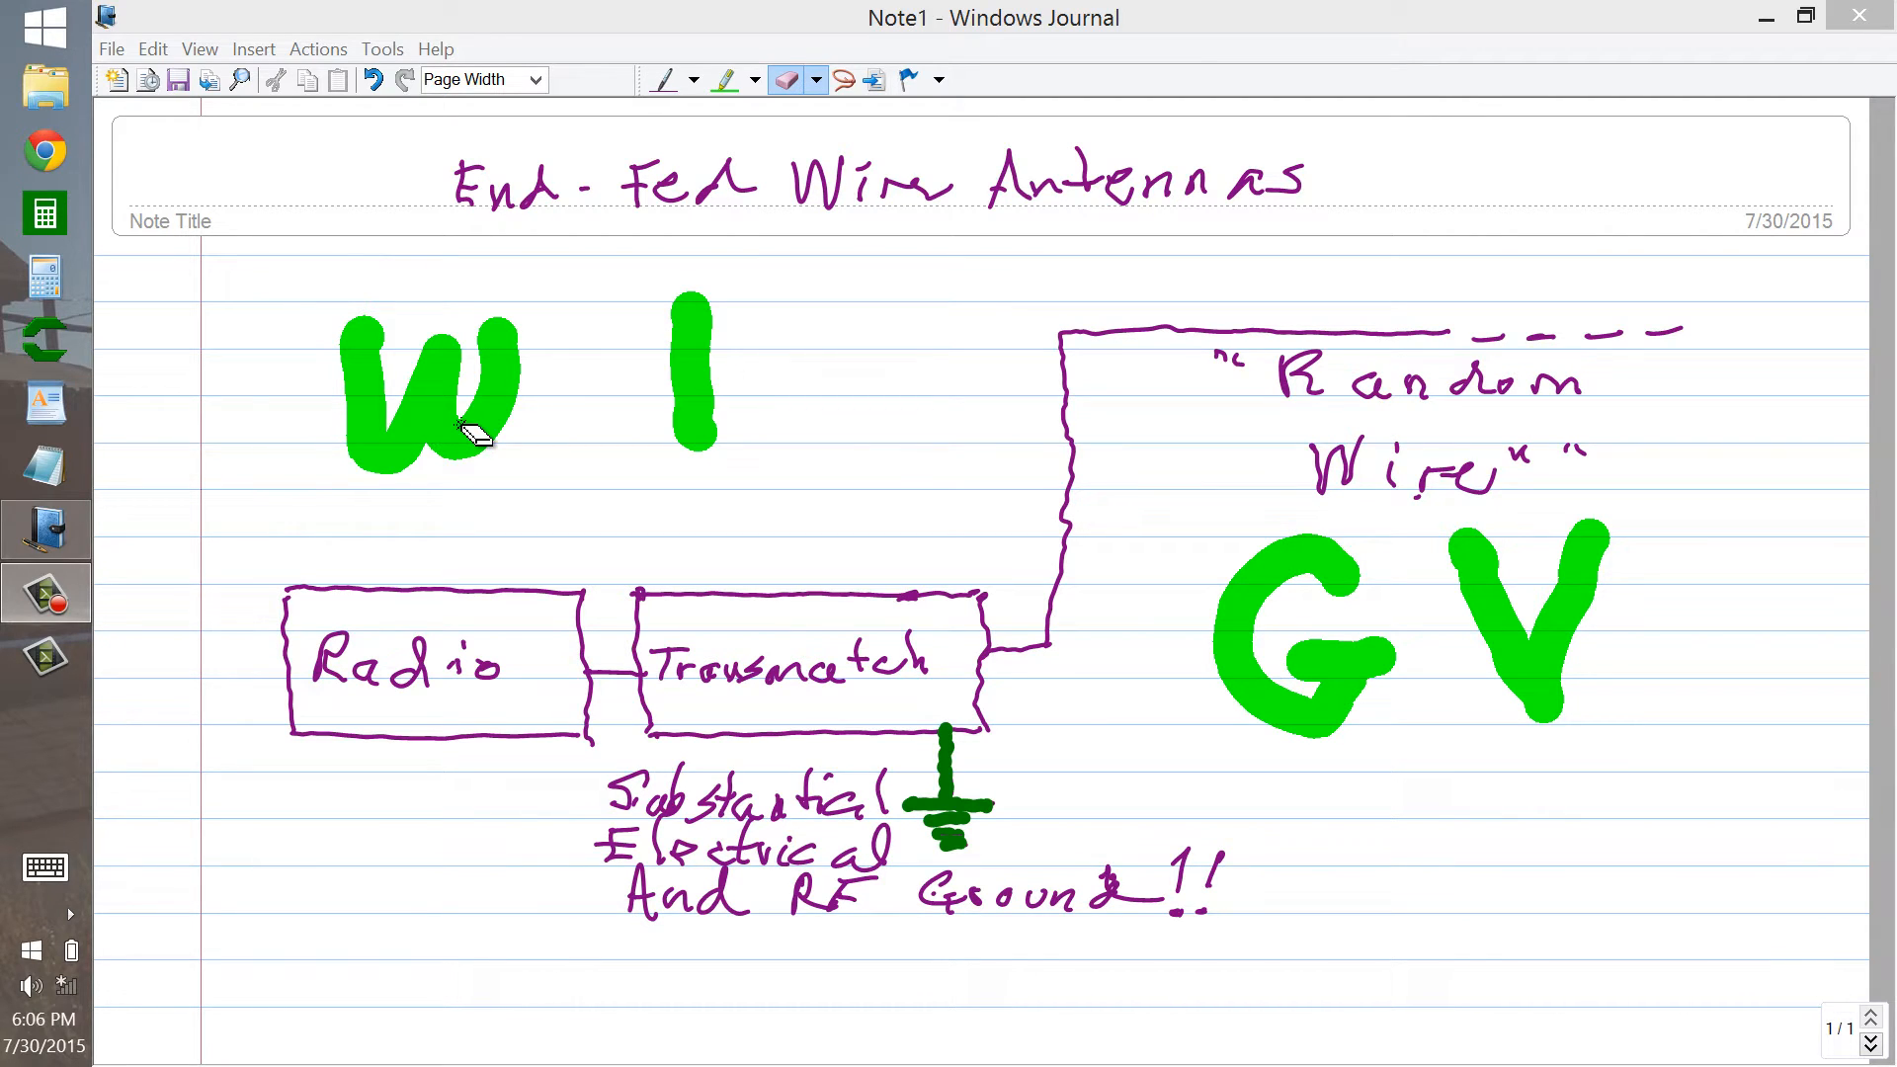
mouse_move(1266, 747)
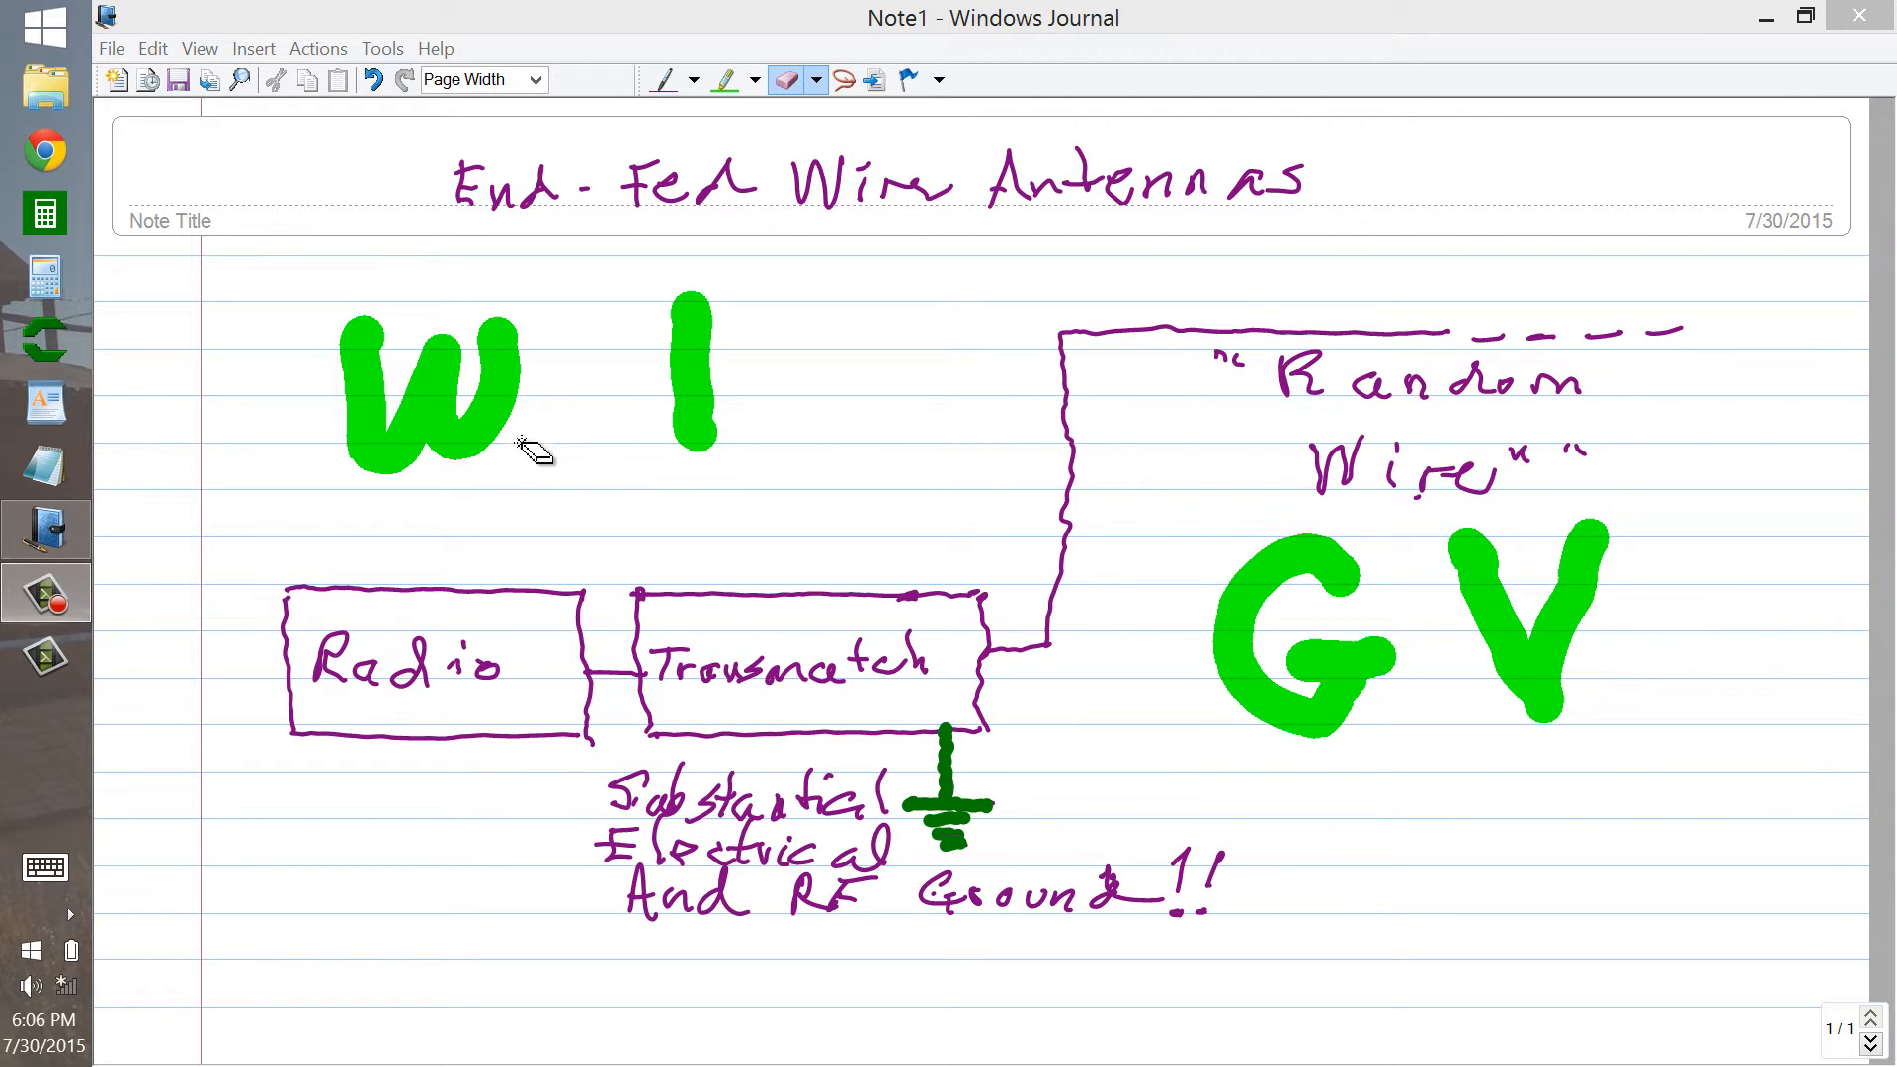
mouse_move(1253, 786)
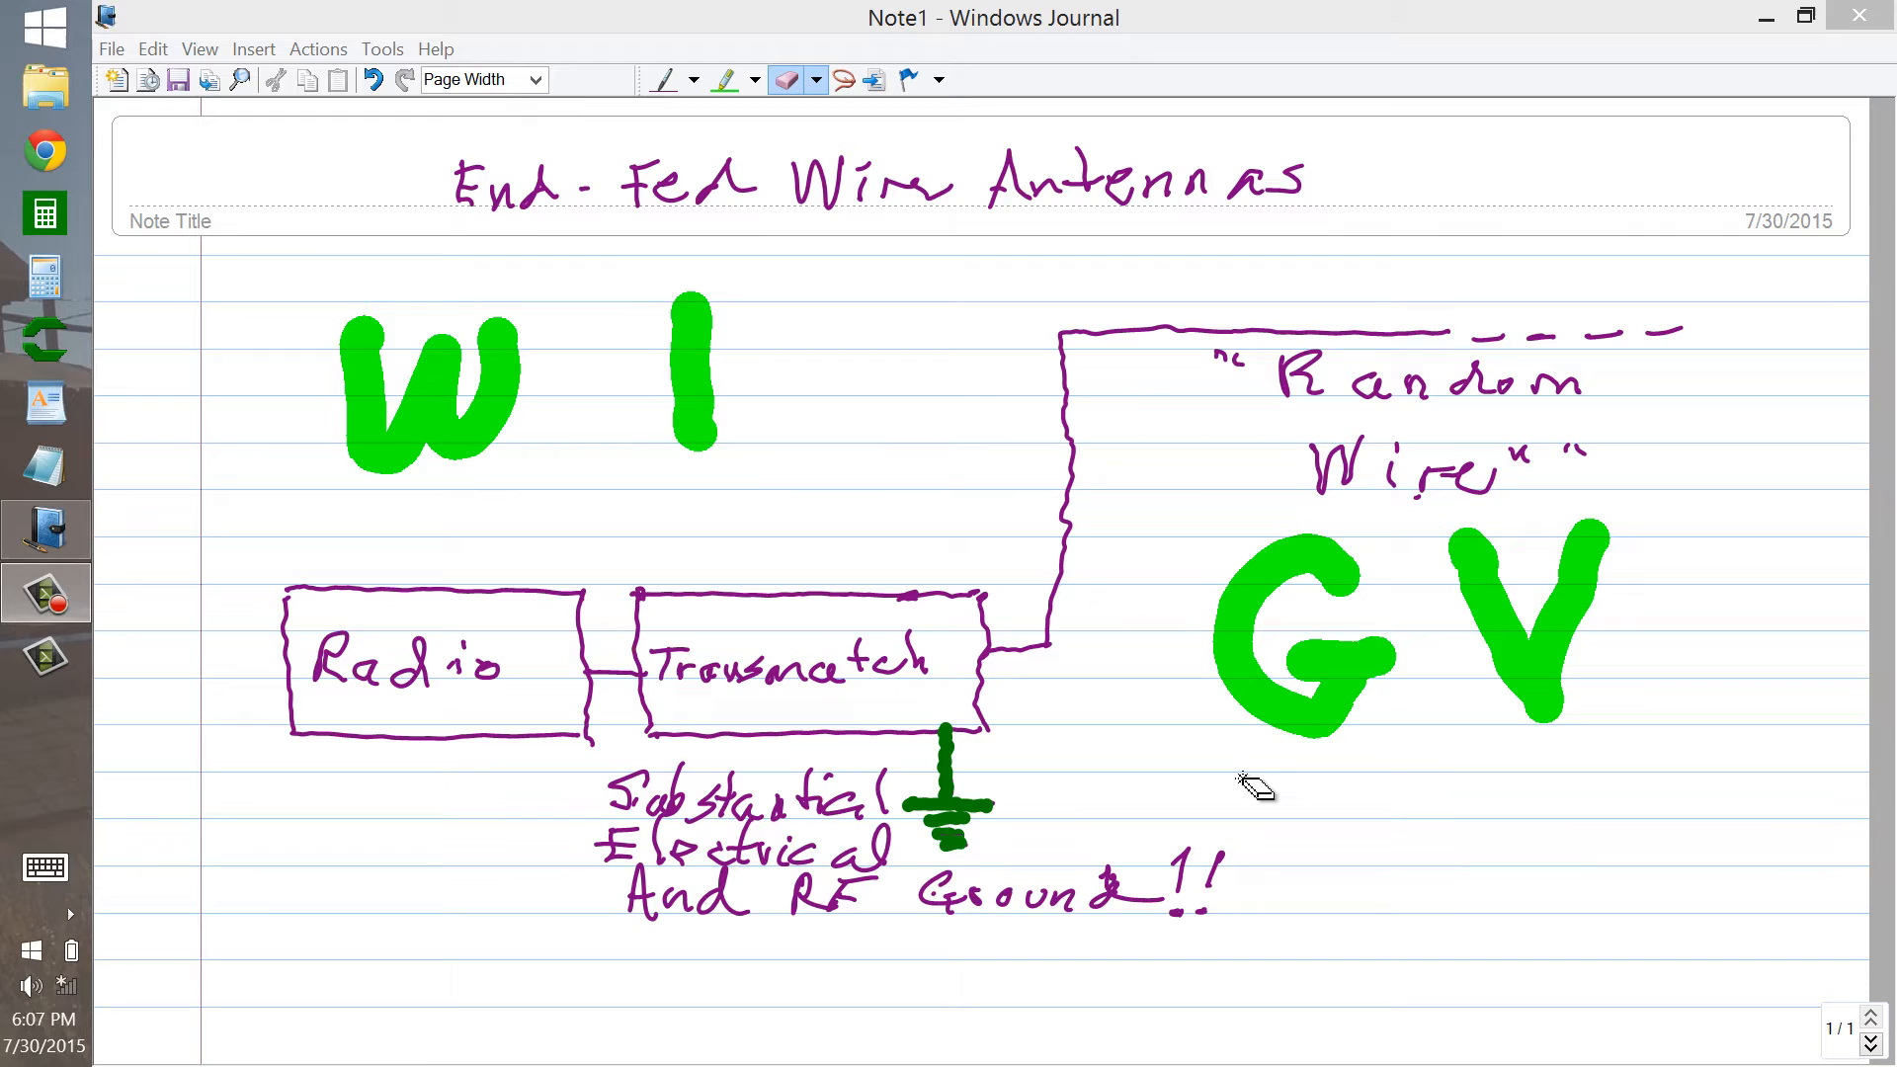
mouse_move(1536, 713)
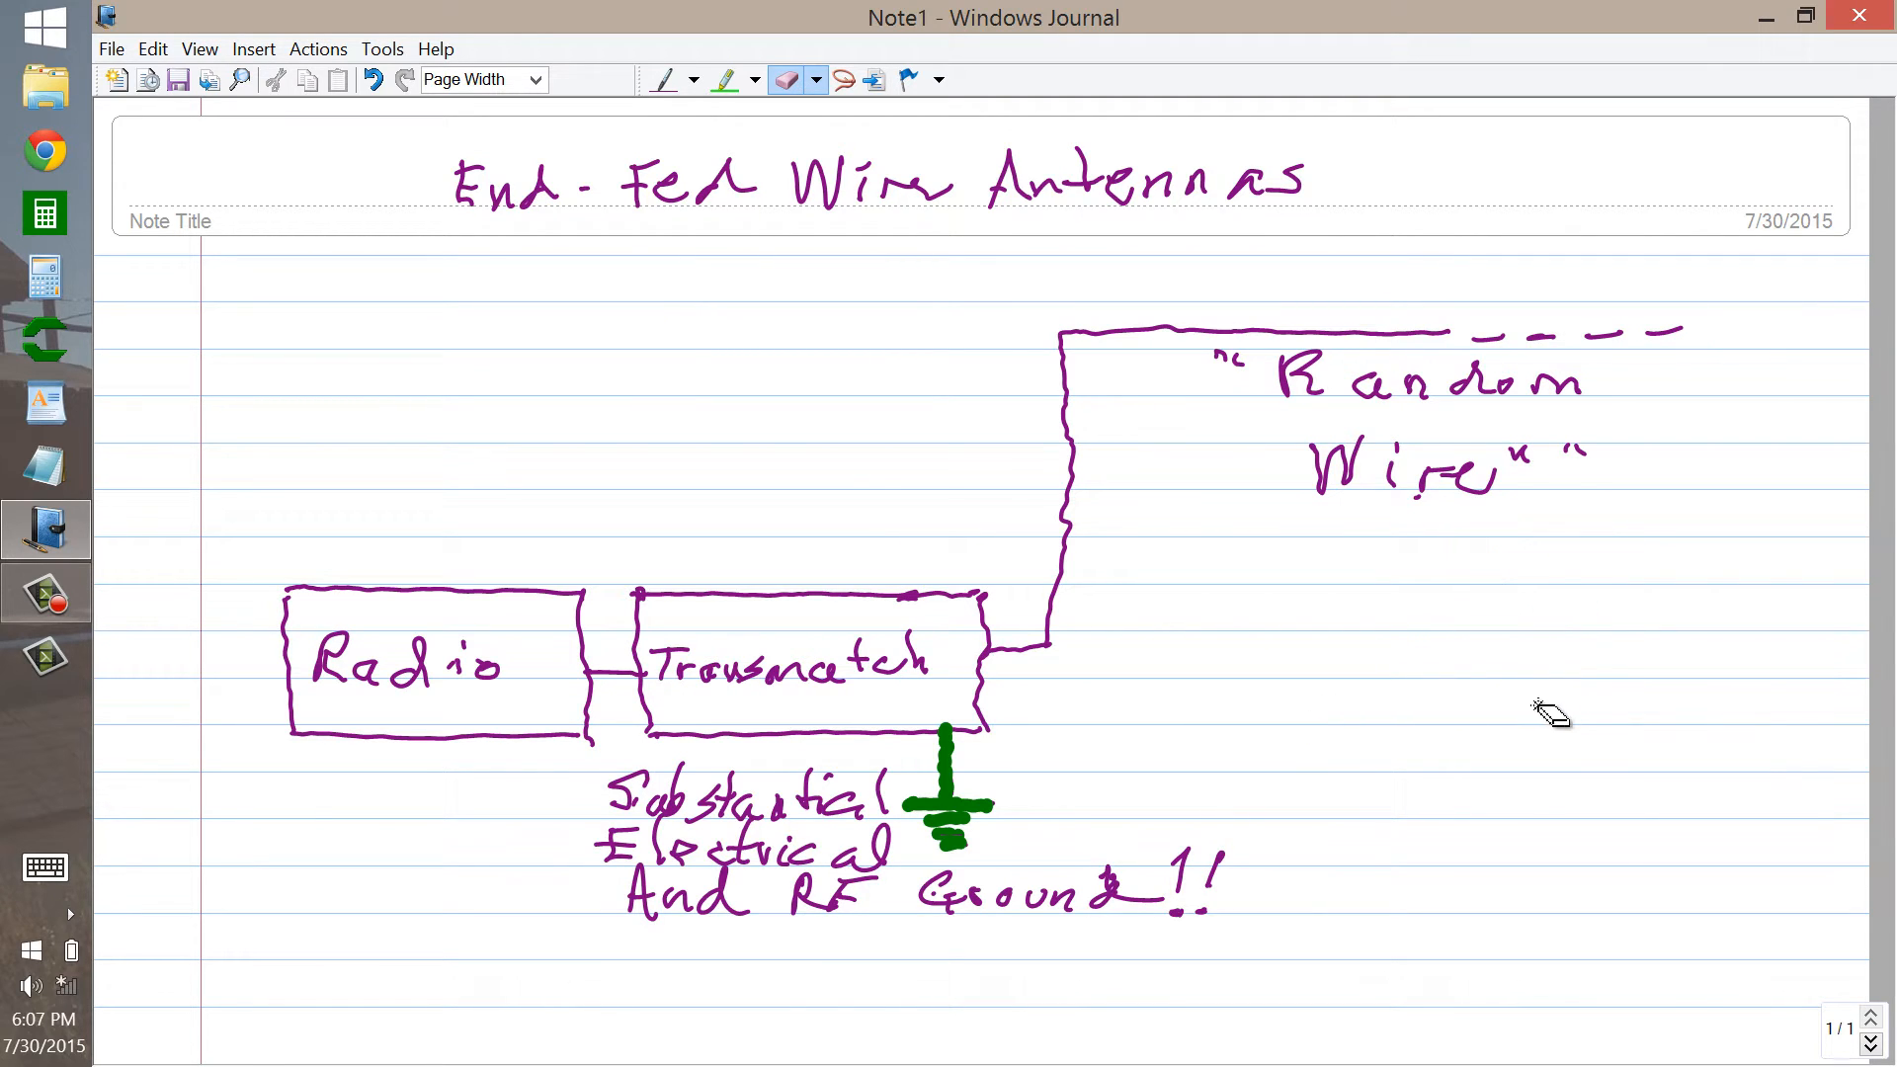
mouse_move(1524, 791)
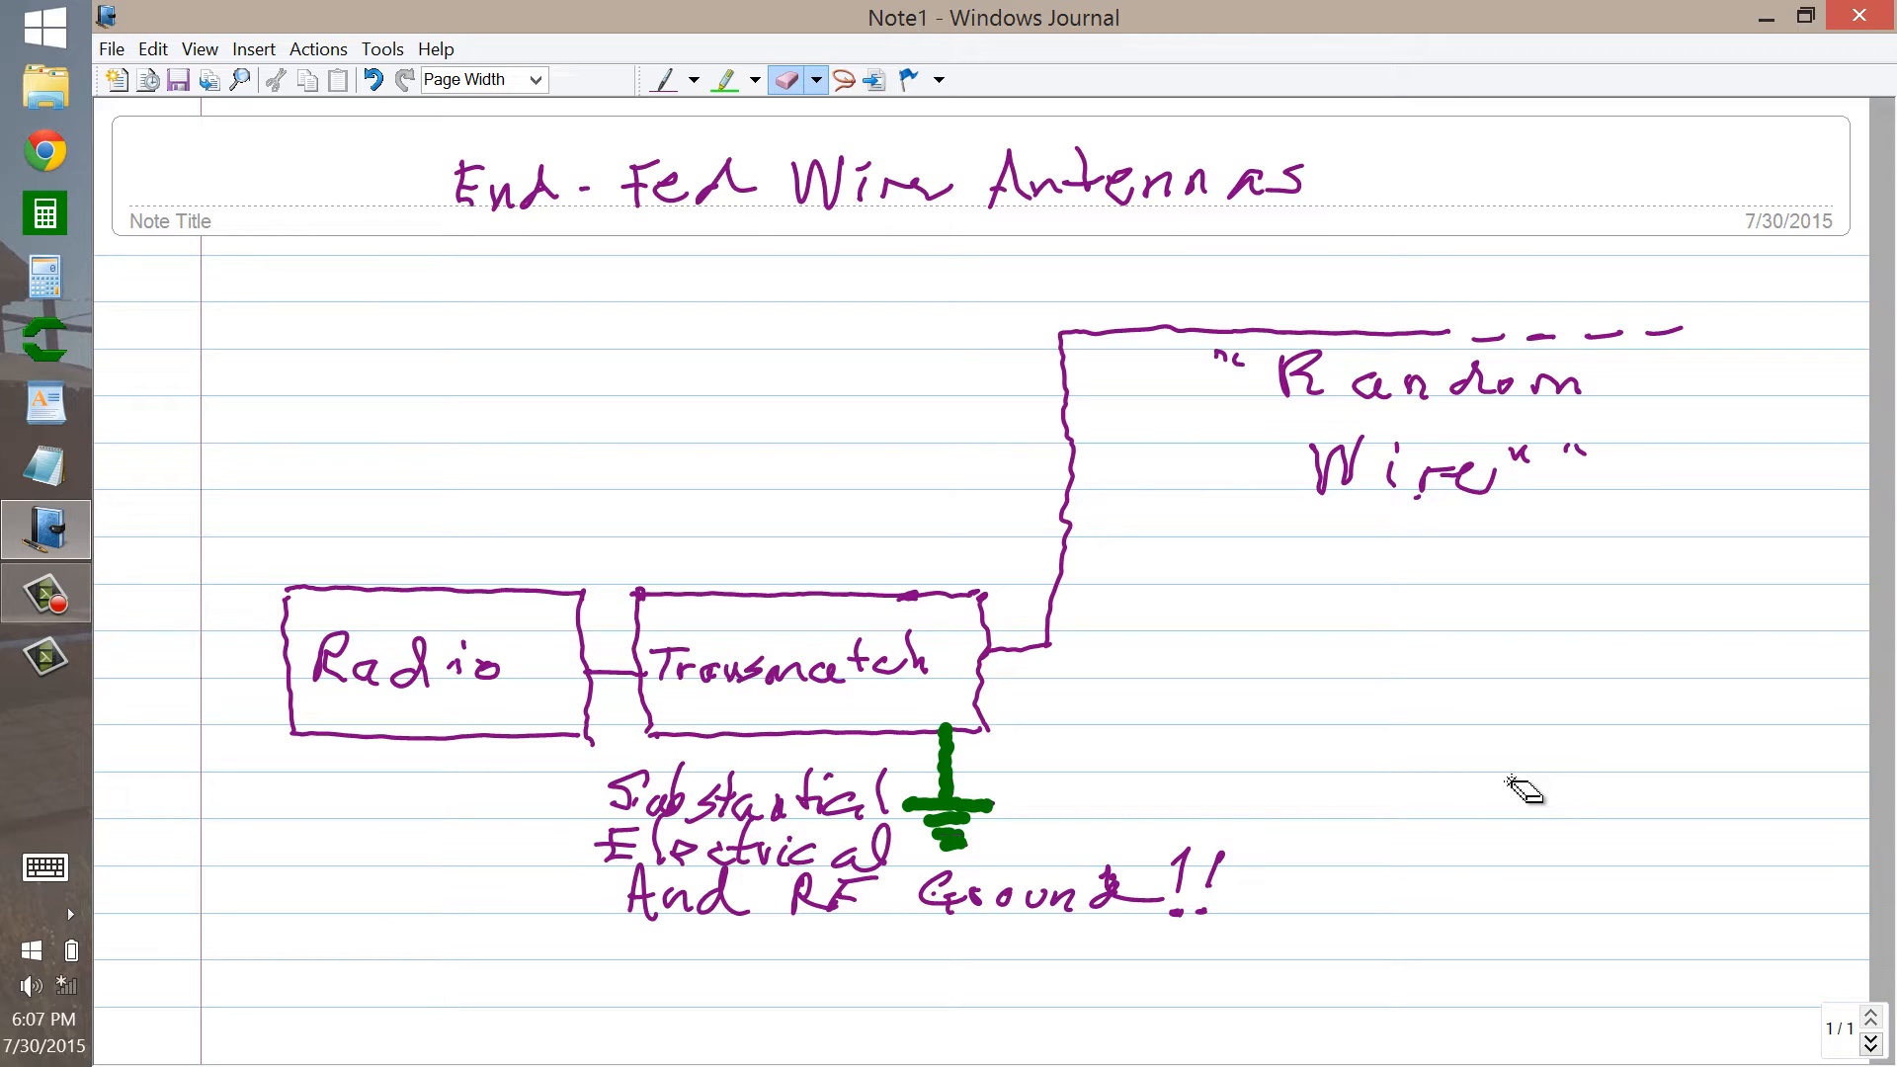
mouse_move(641, 163)
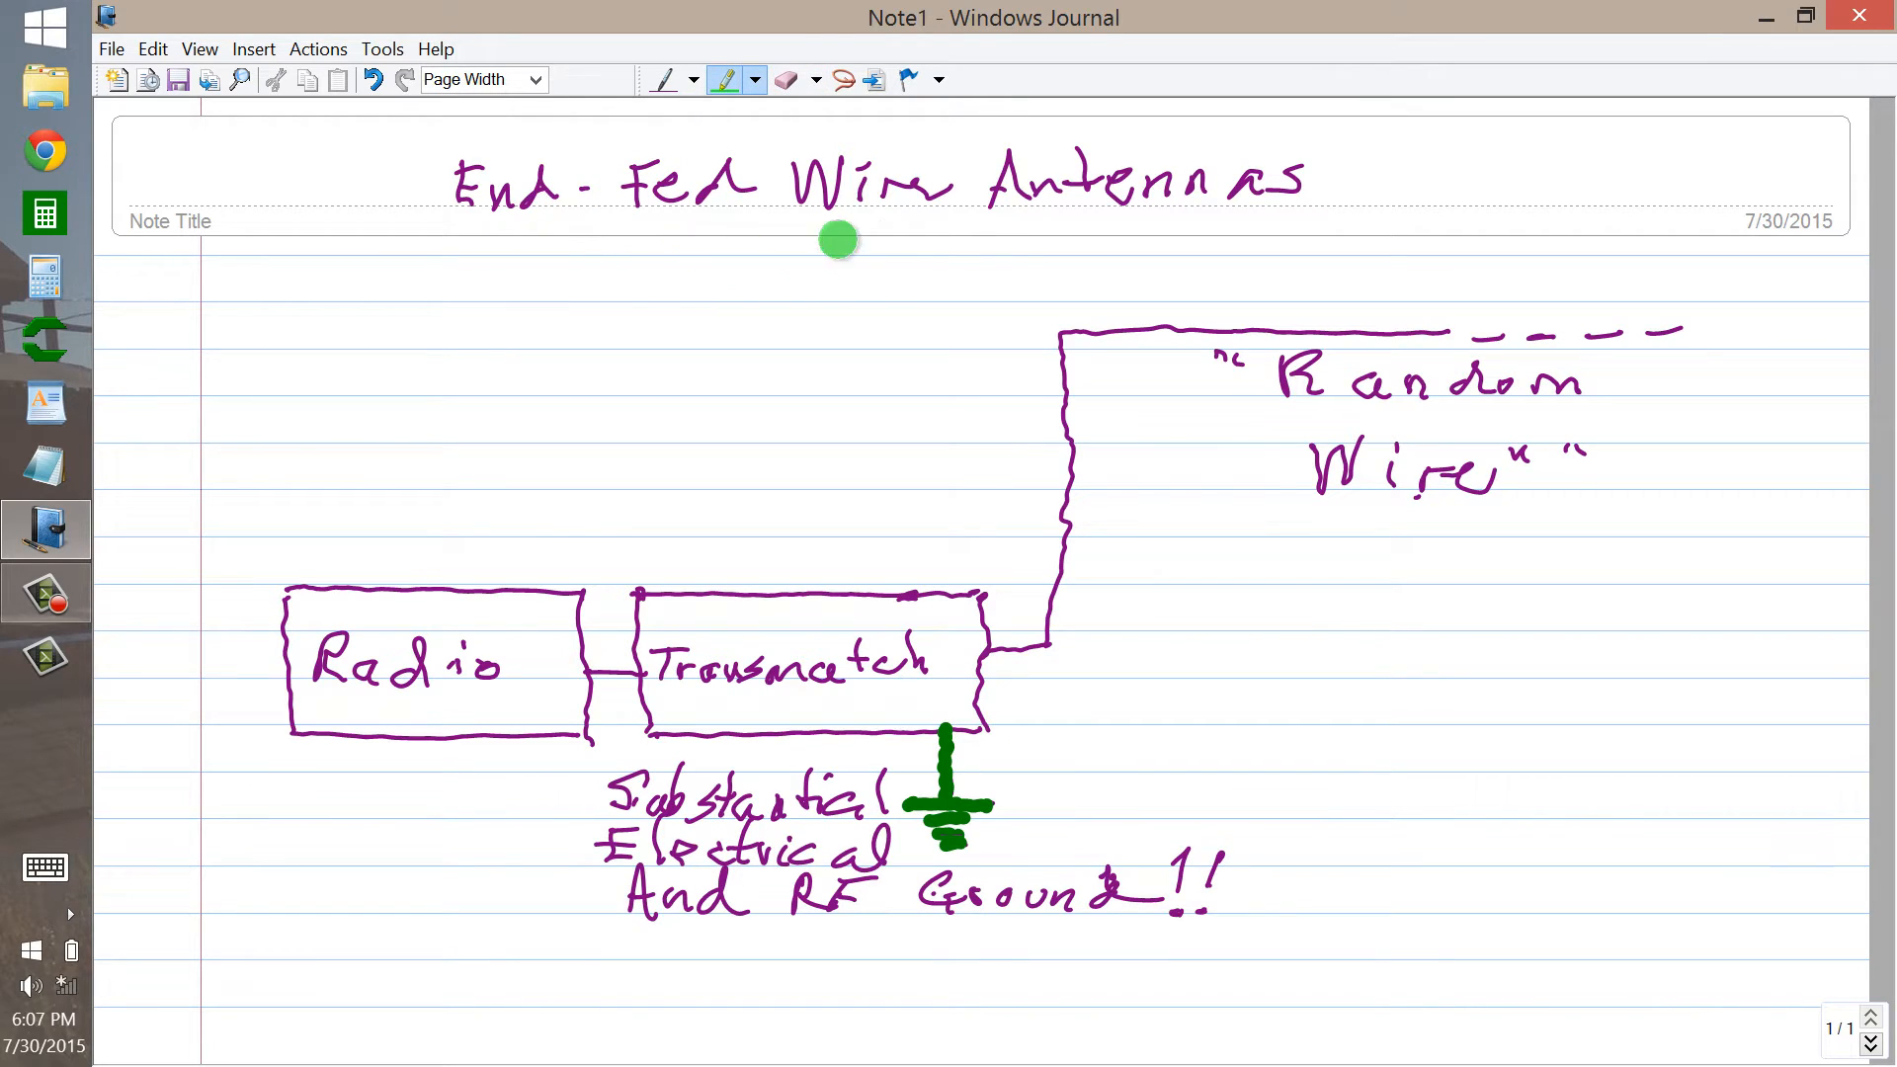
mouse_move(1464, 404)
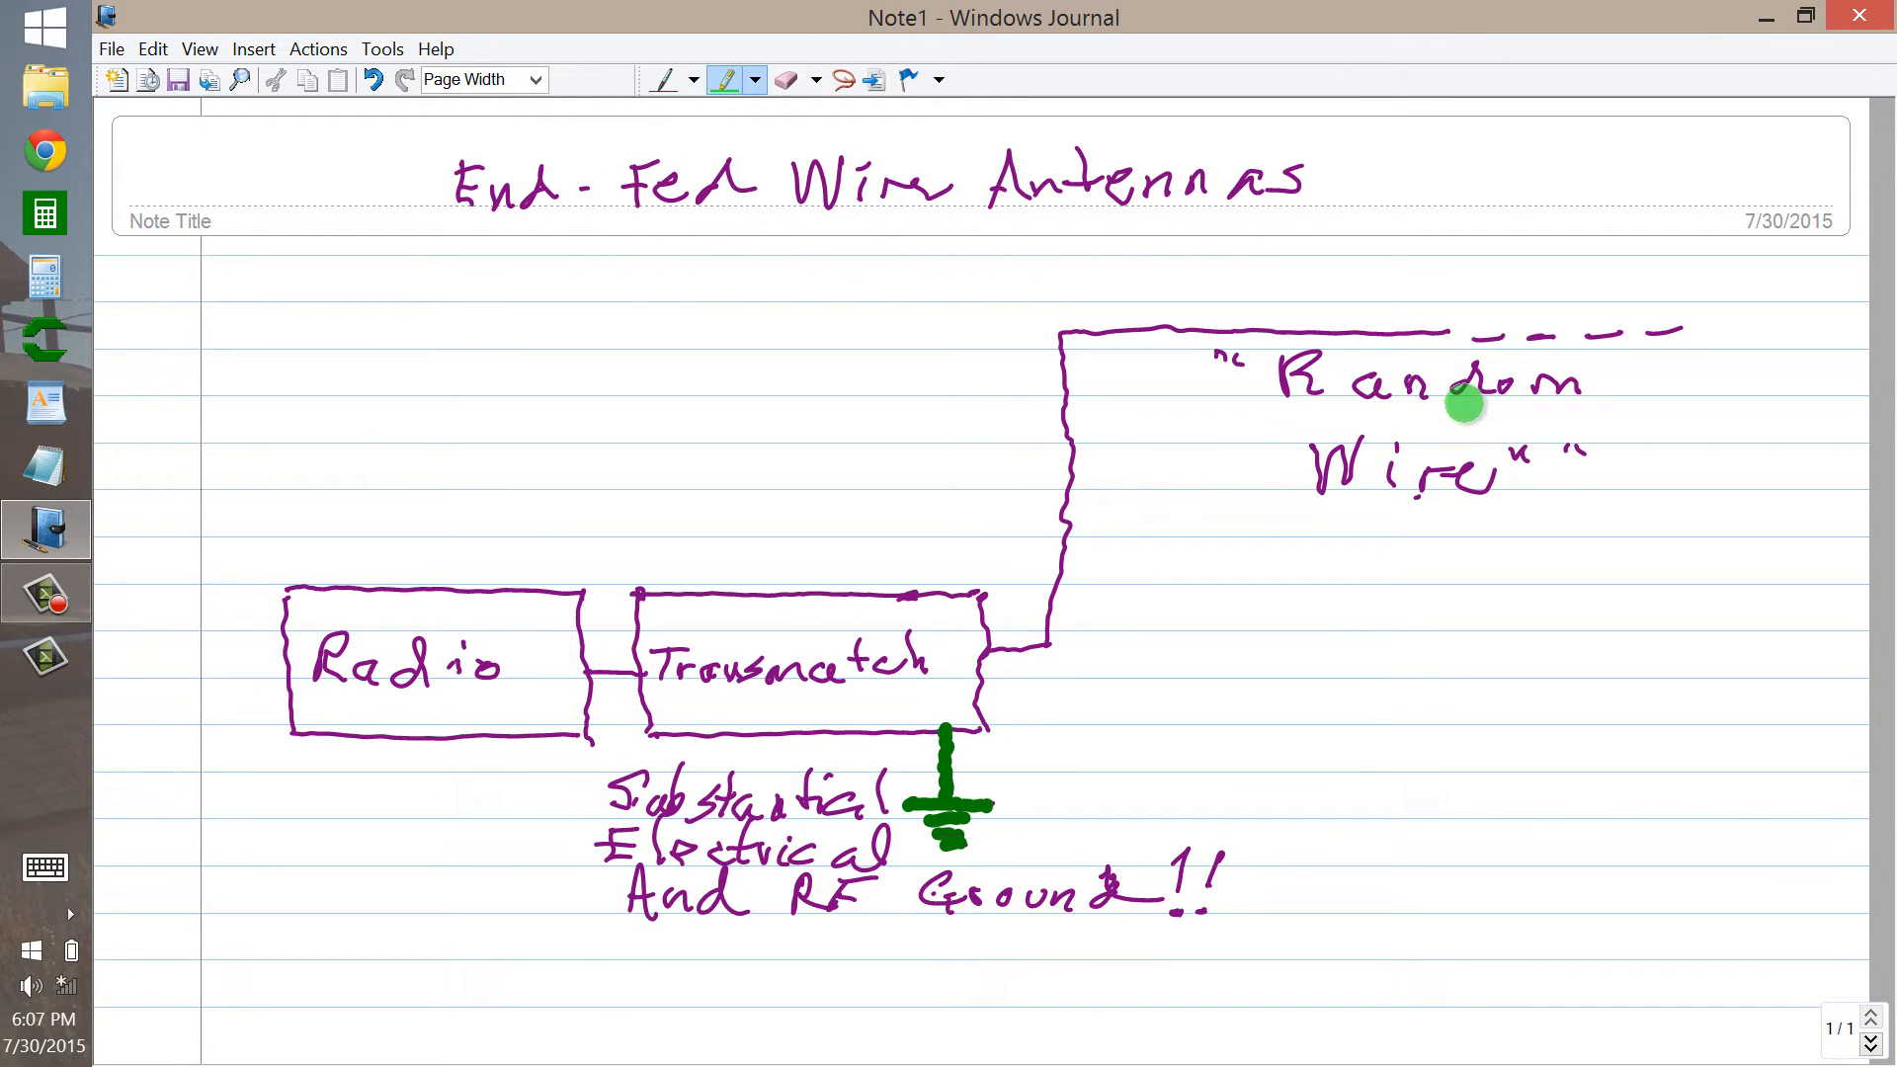
mouse_move(1458, 478)
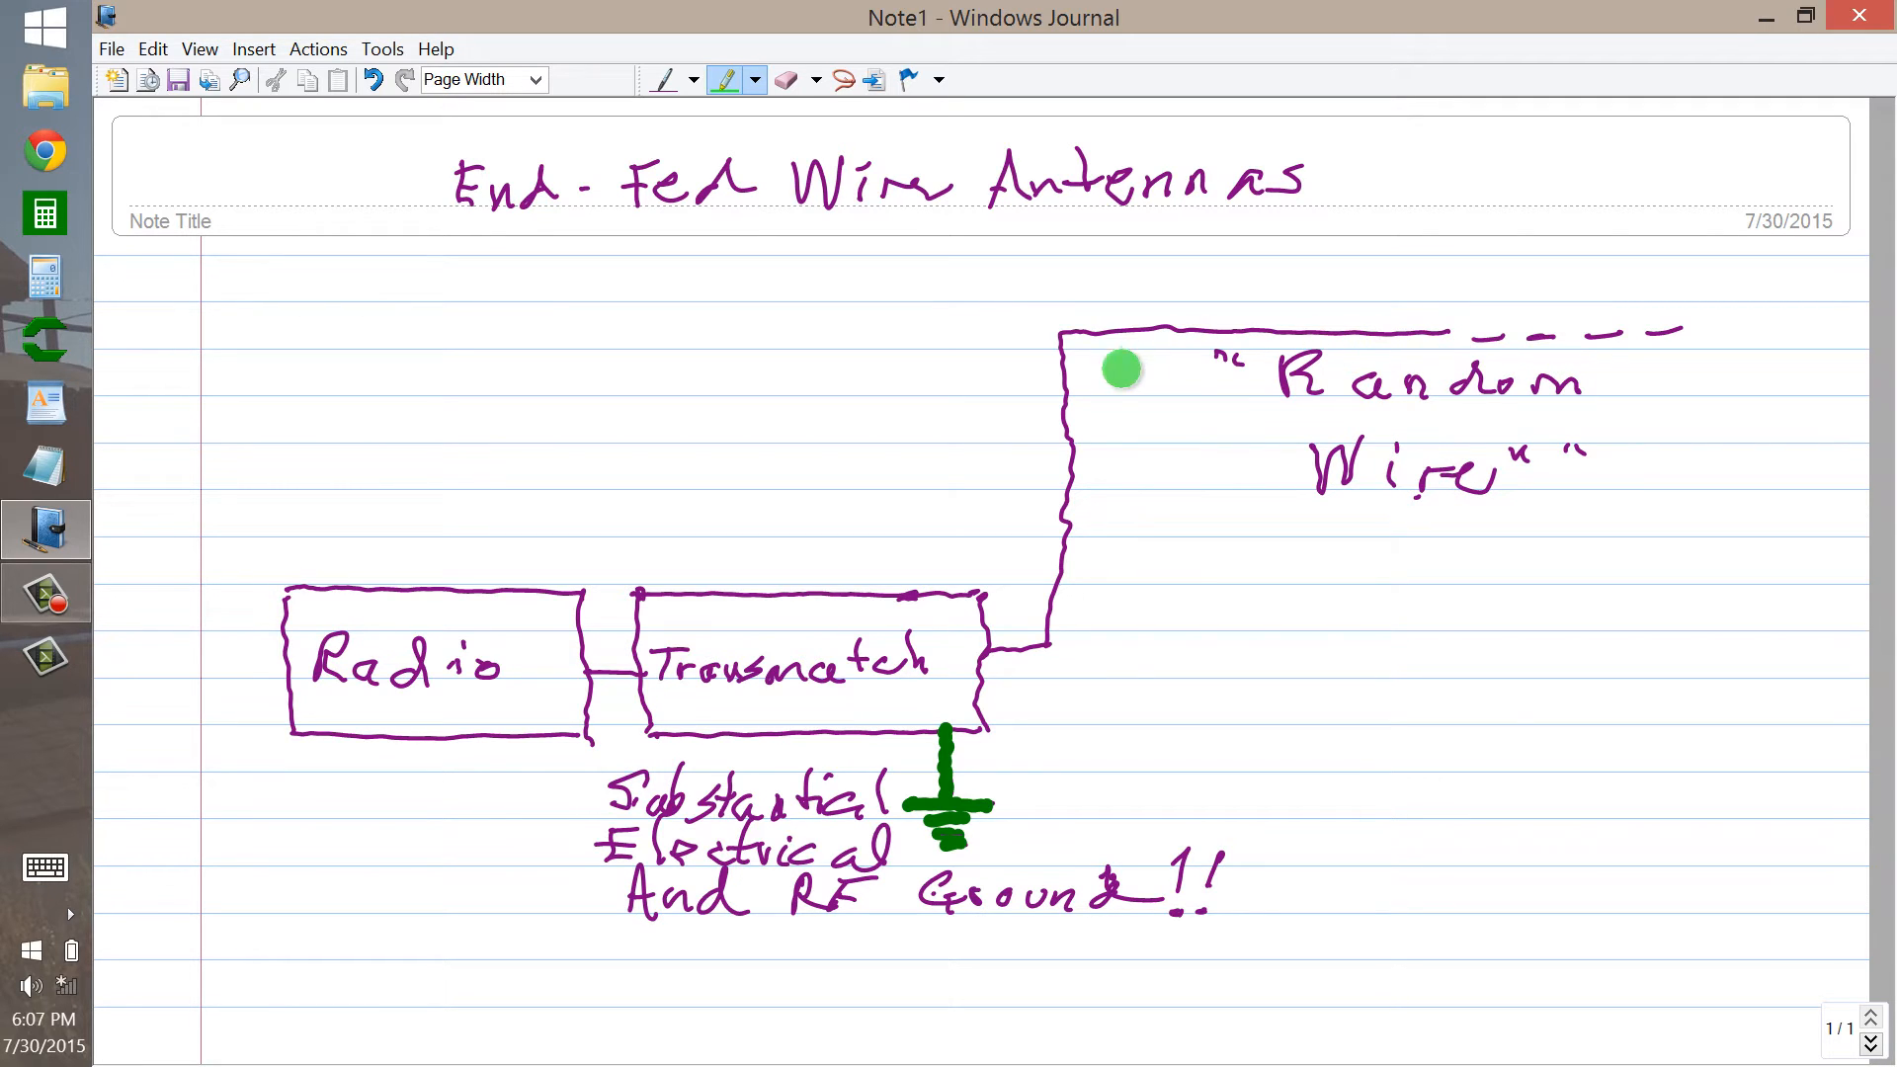
mouse_move(1012, 632)
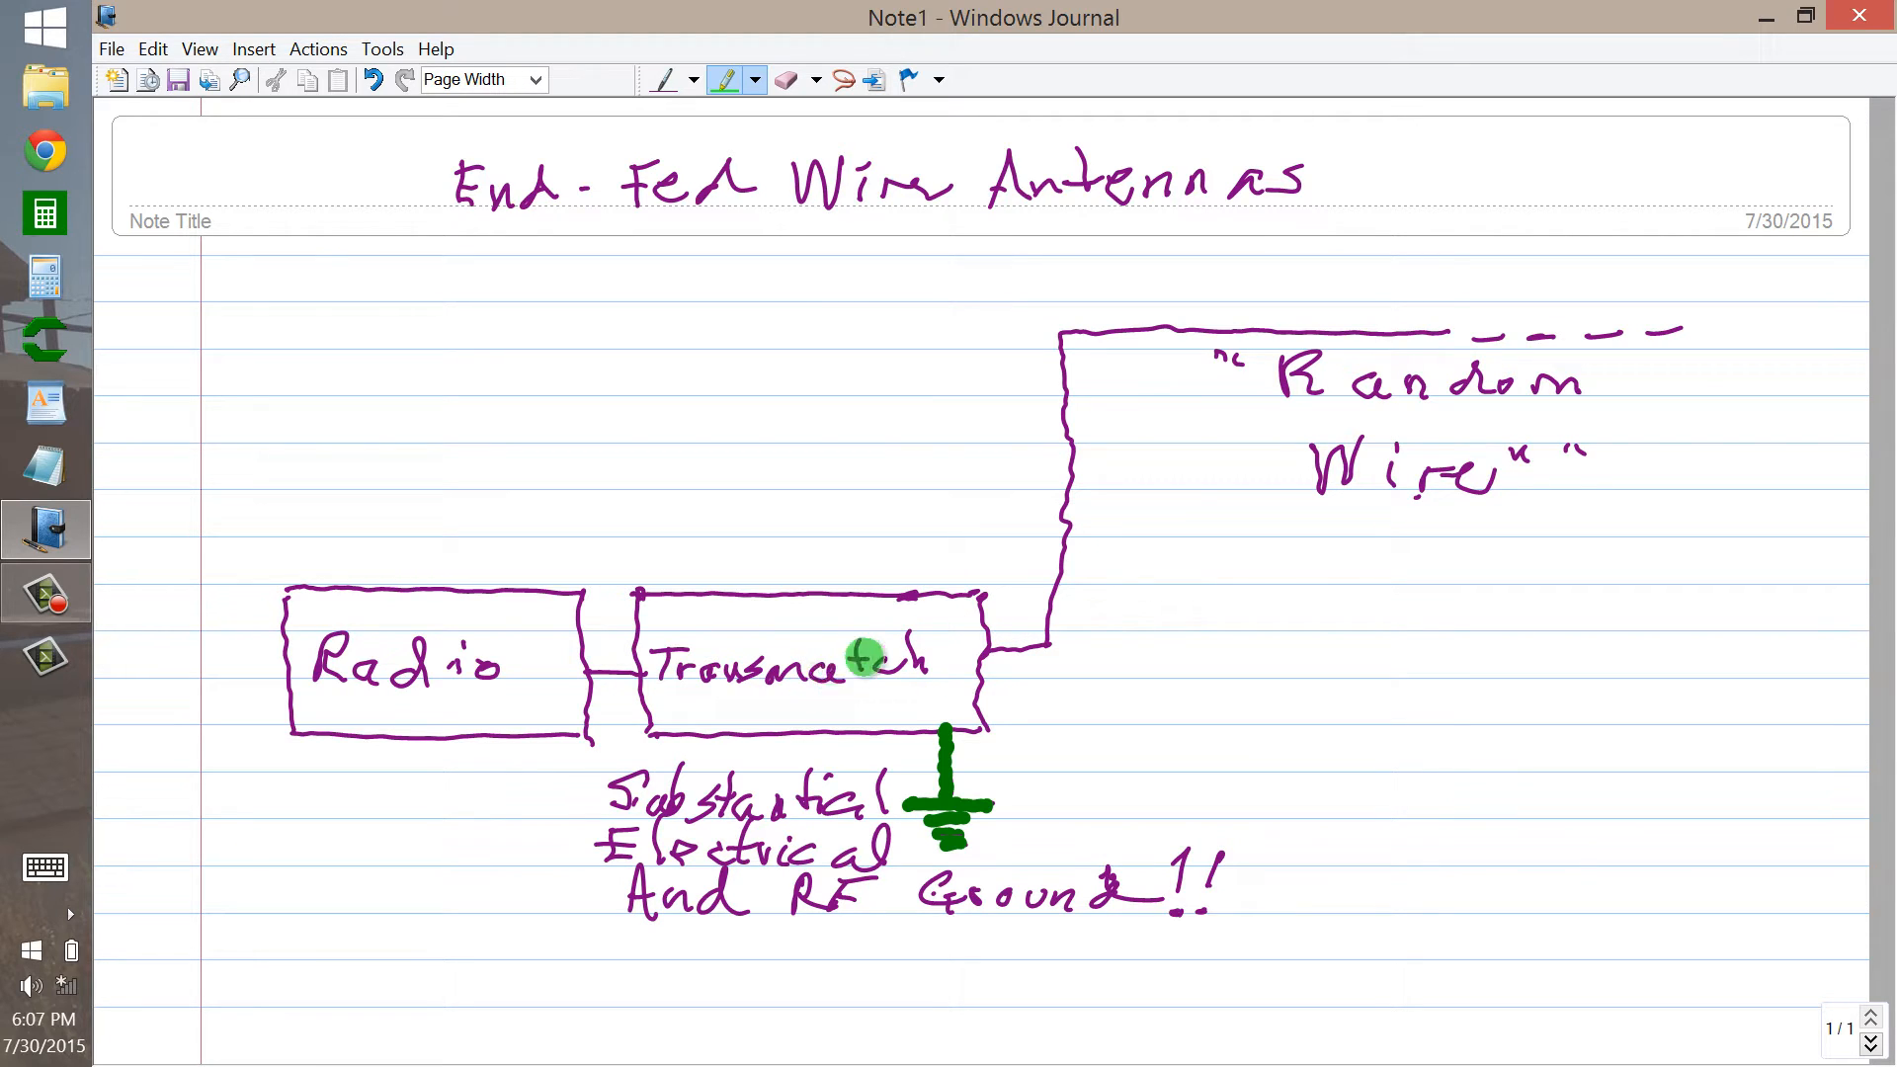
mouse_move(424, 808)
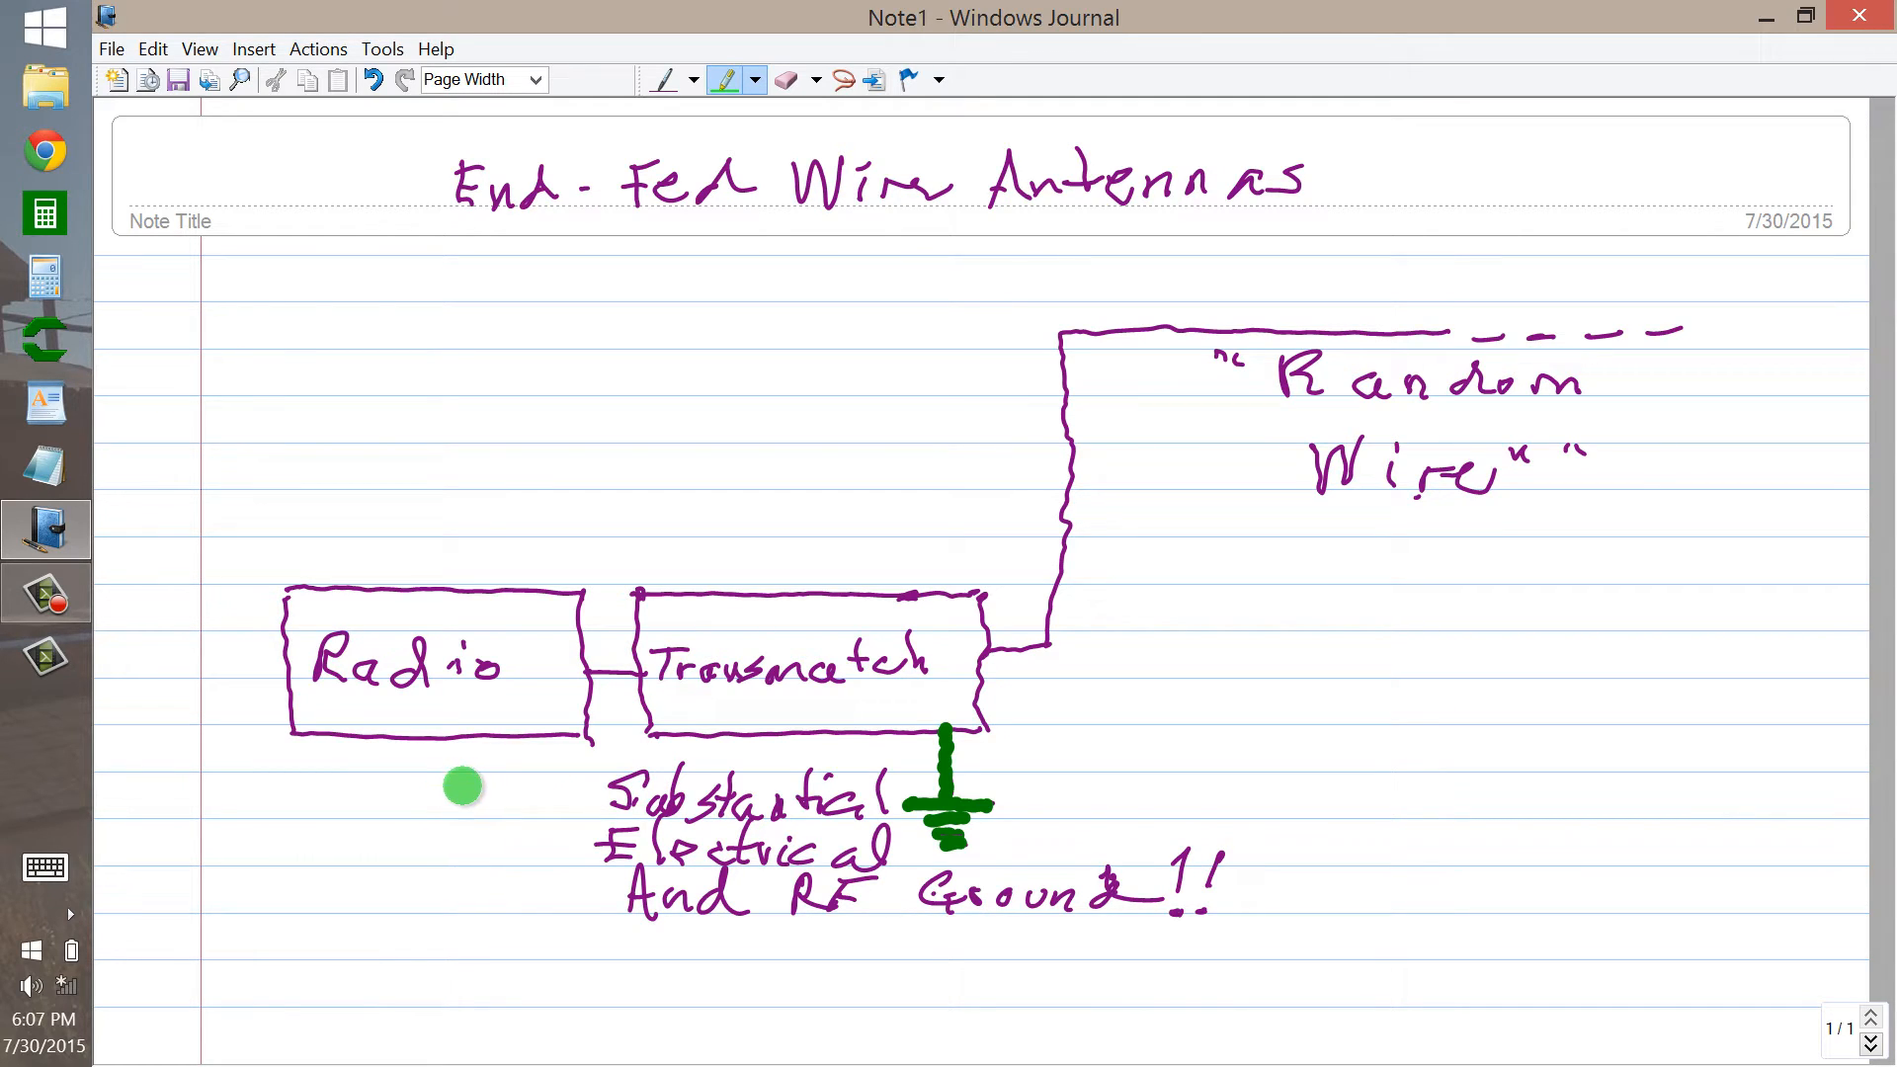
mouse_move(329, 843)
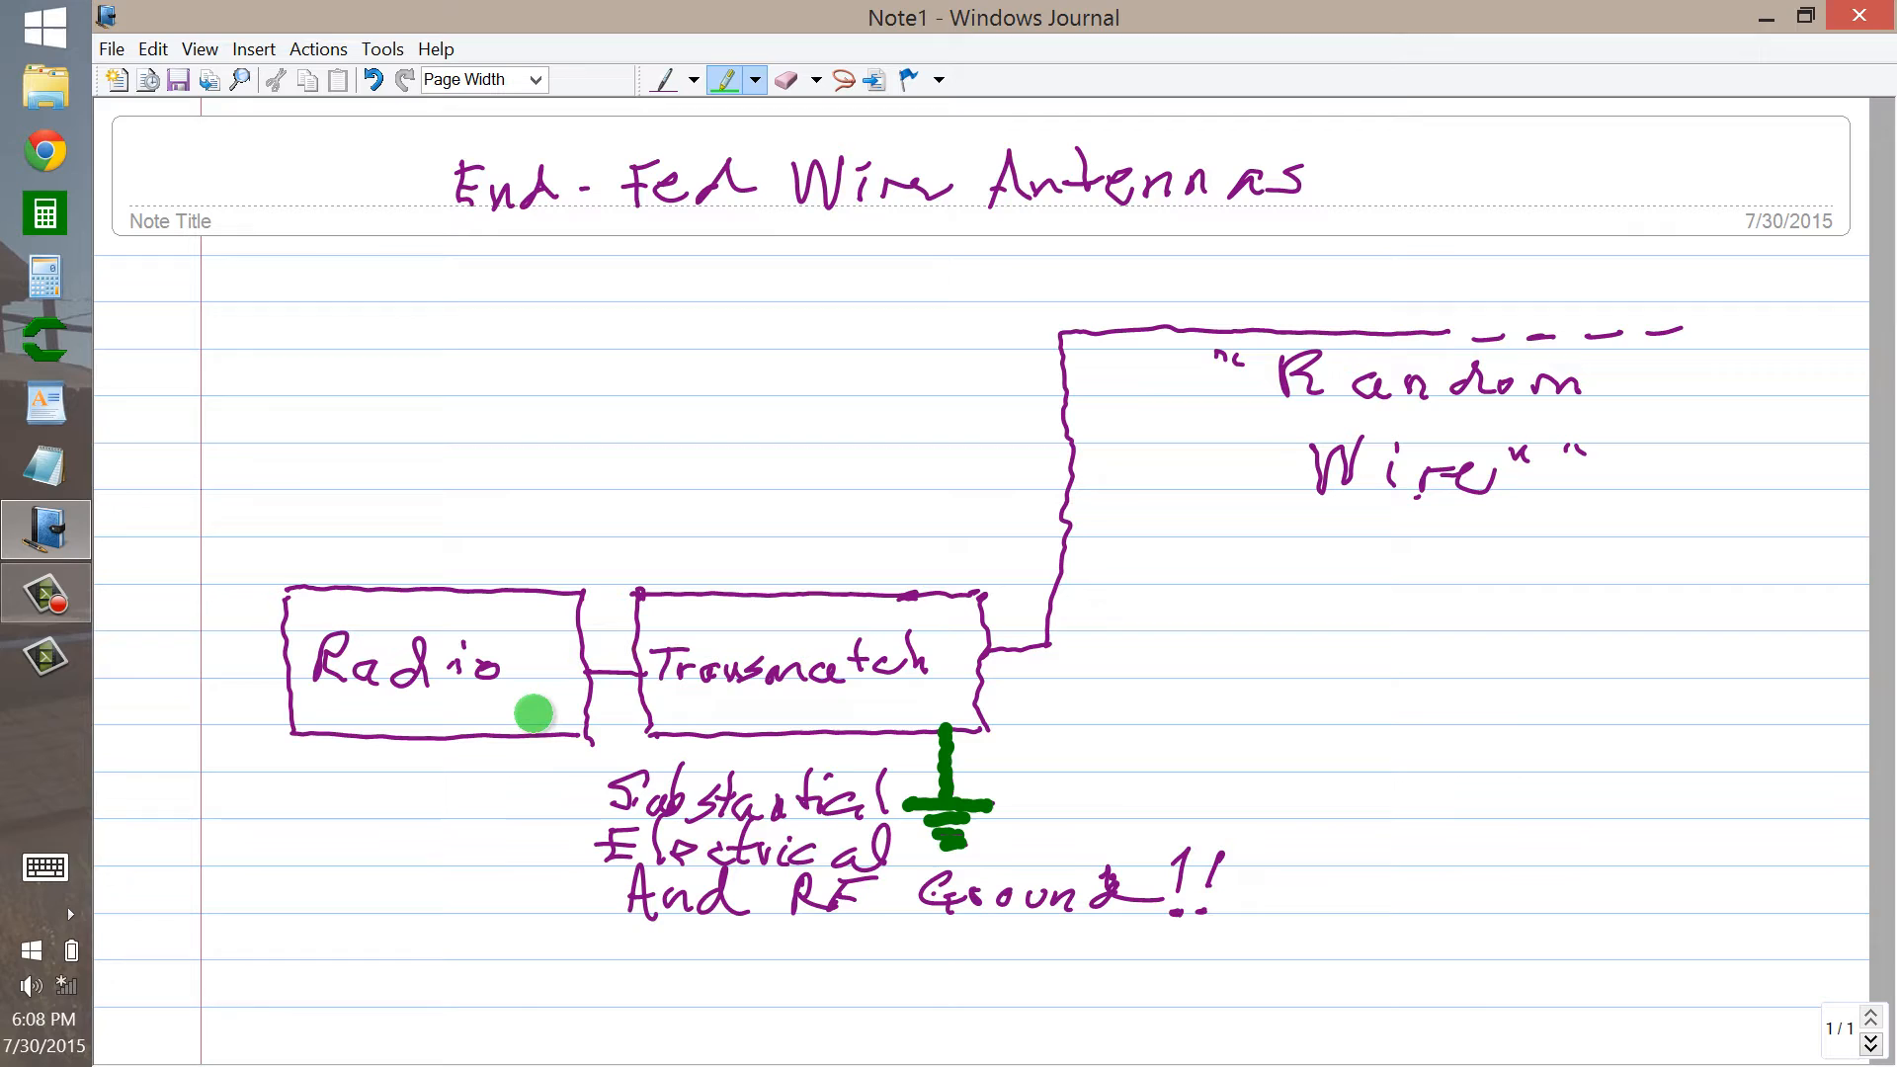
mouse_move(247, 826)
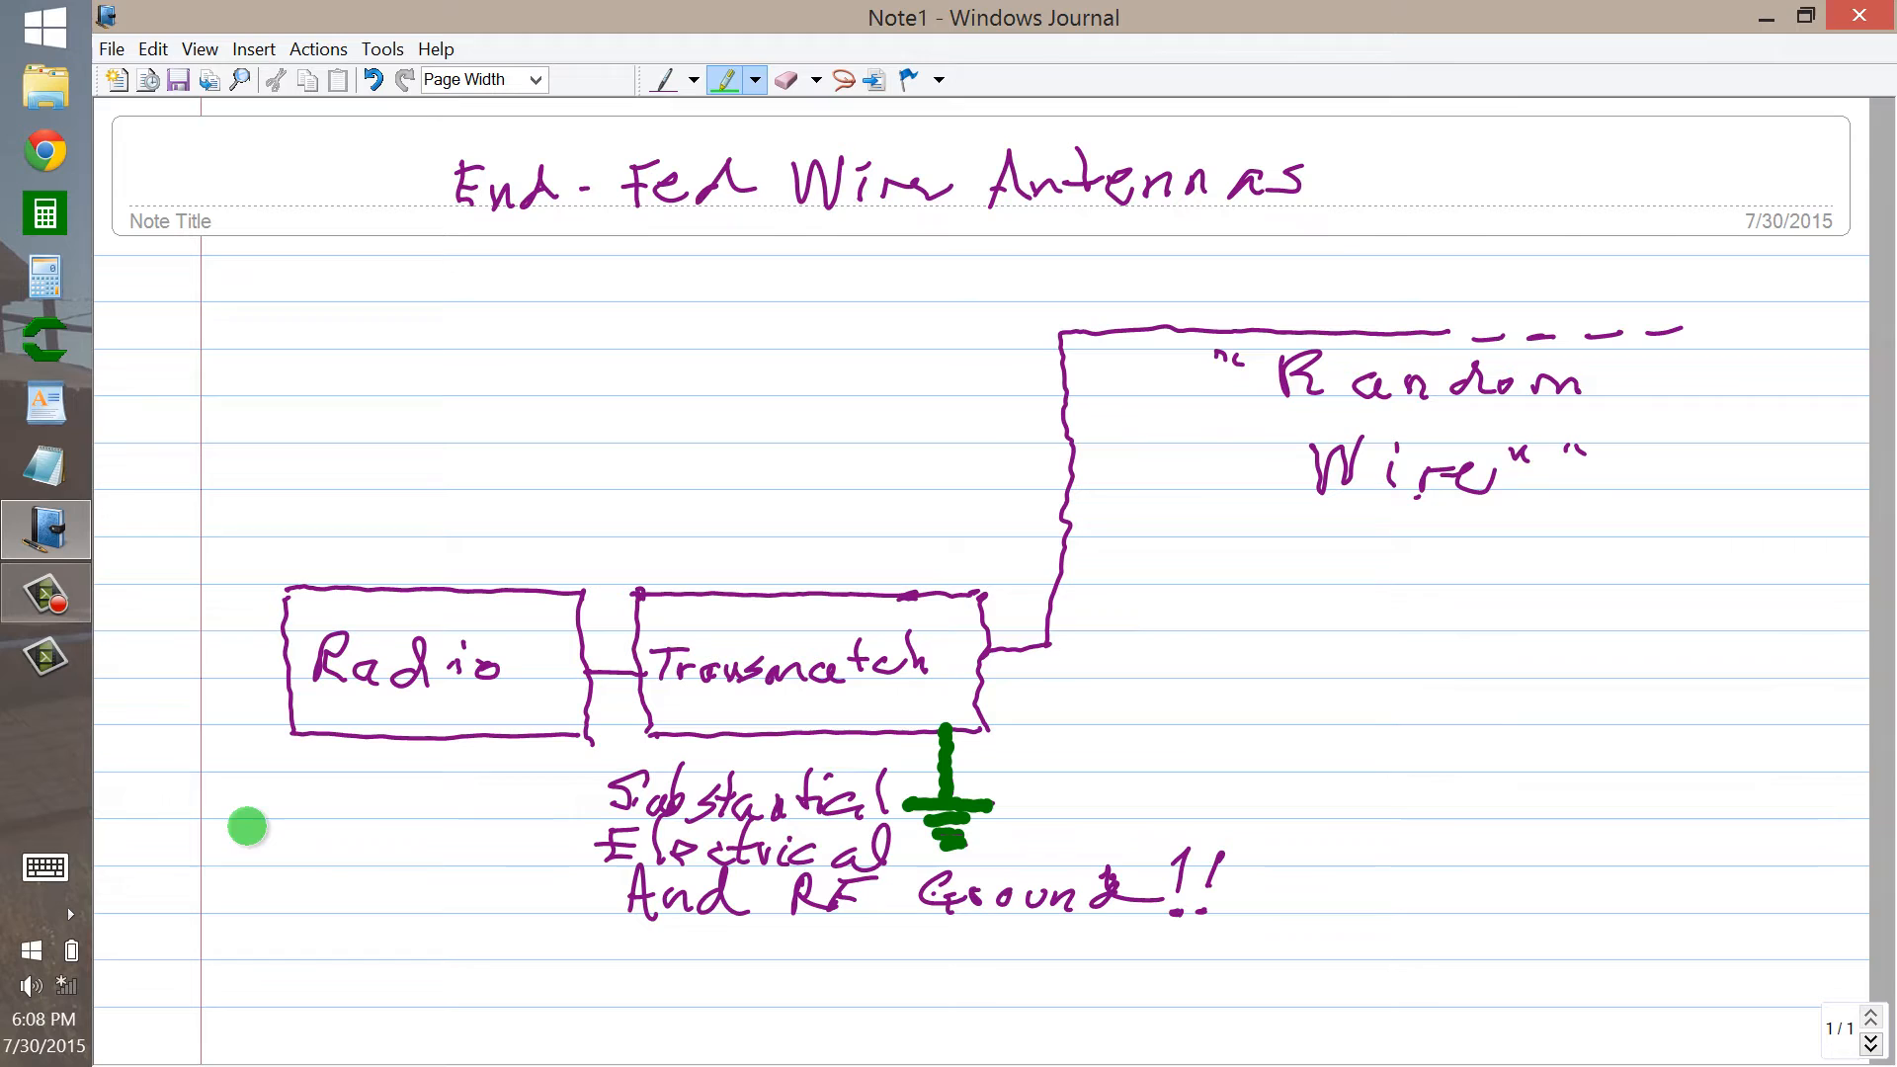
mouse_move(1602, 349)
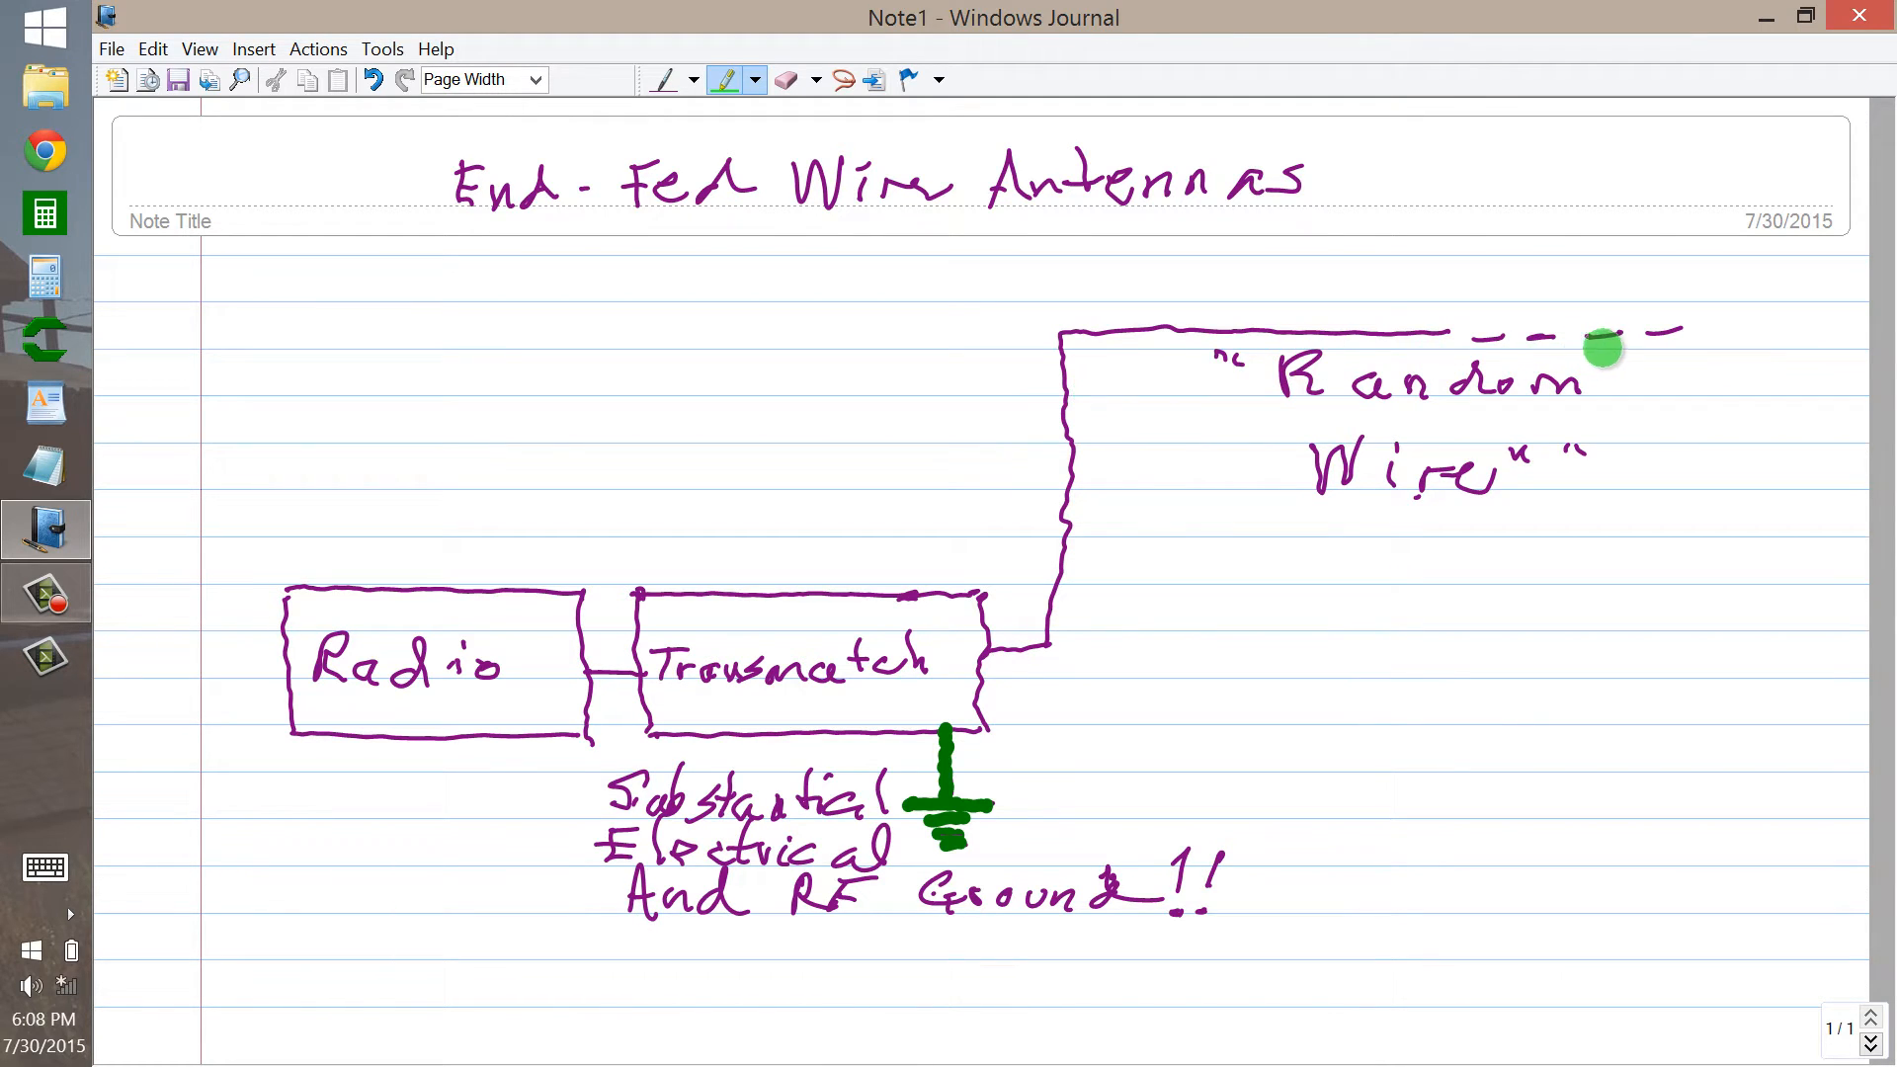
mouse_move(1573, 354)
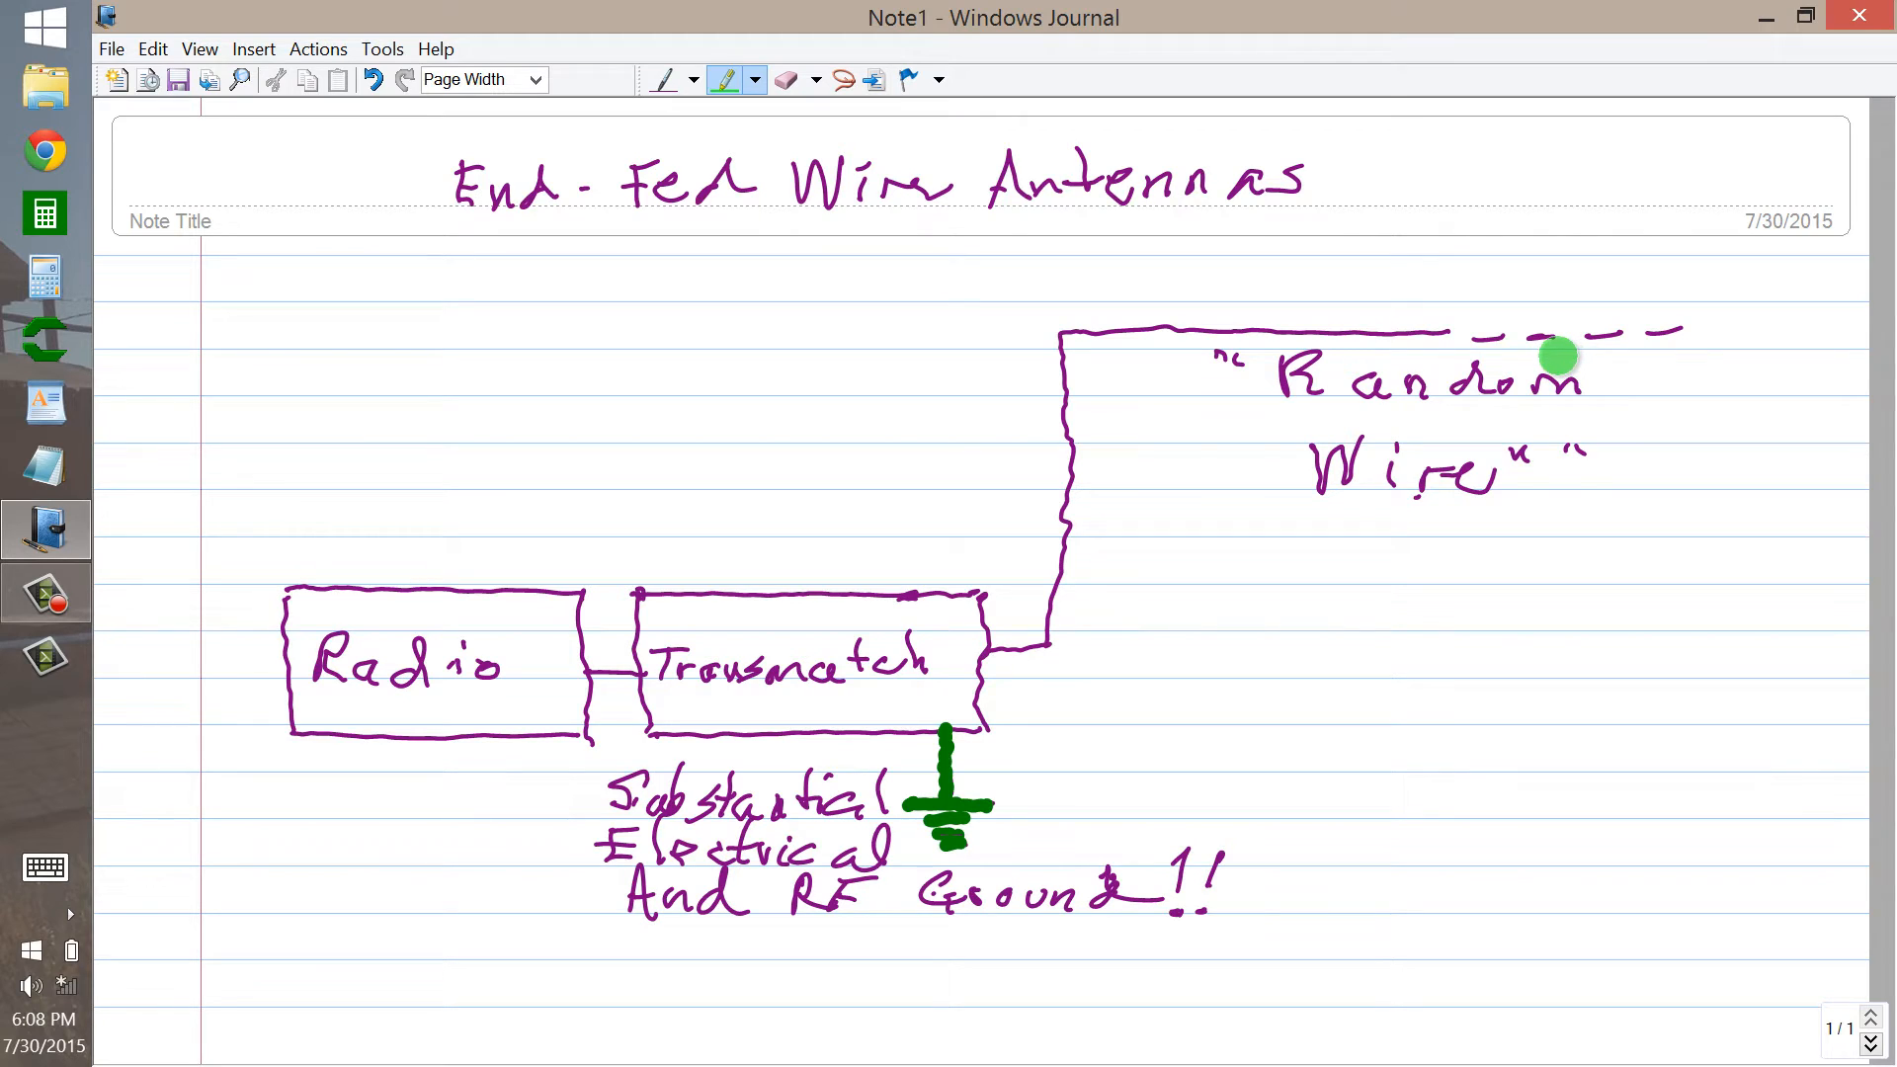
mouse_move(879, 635)
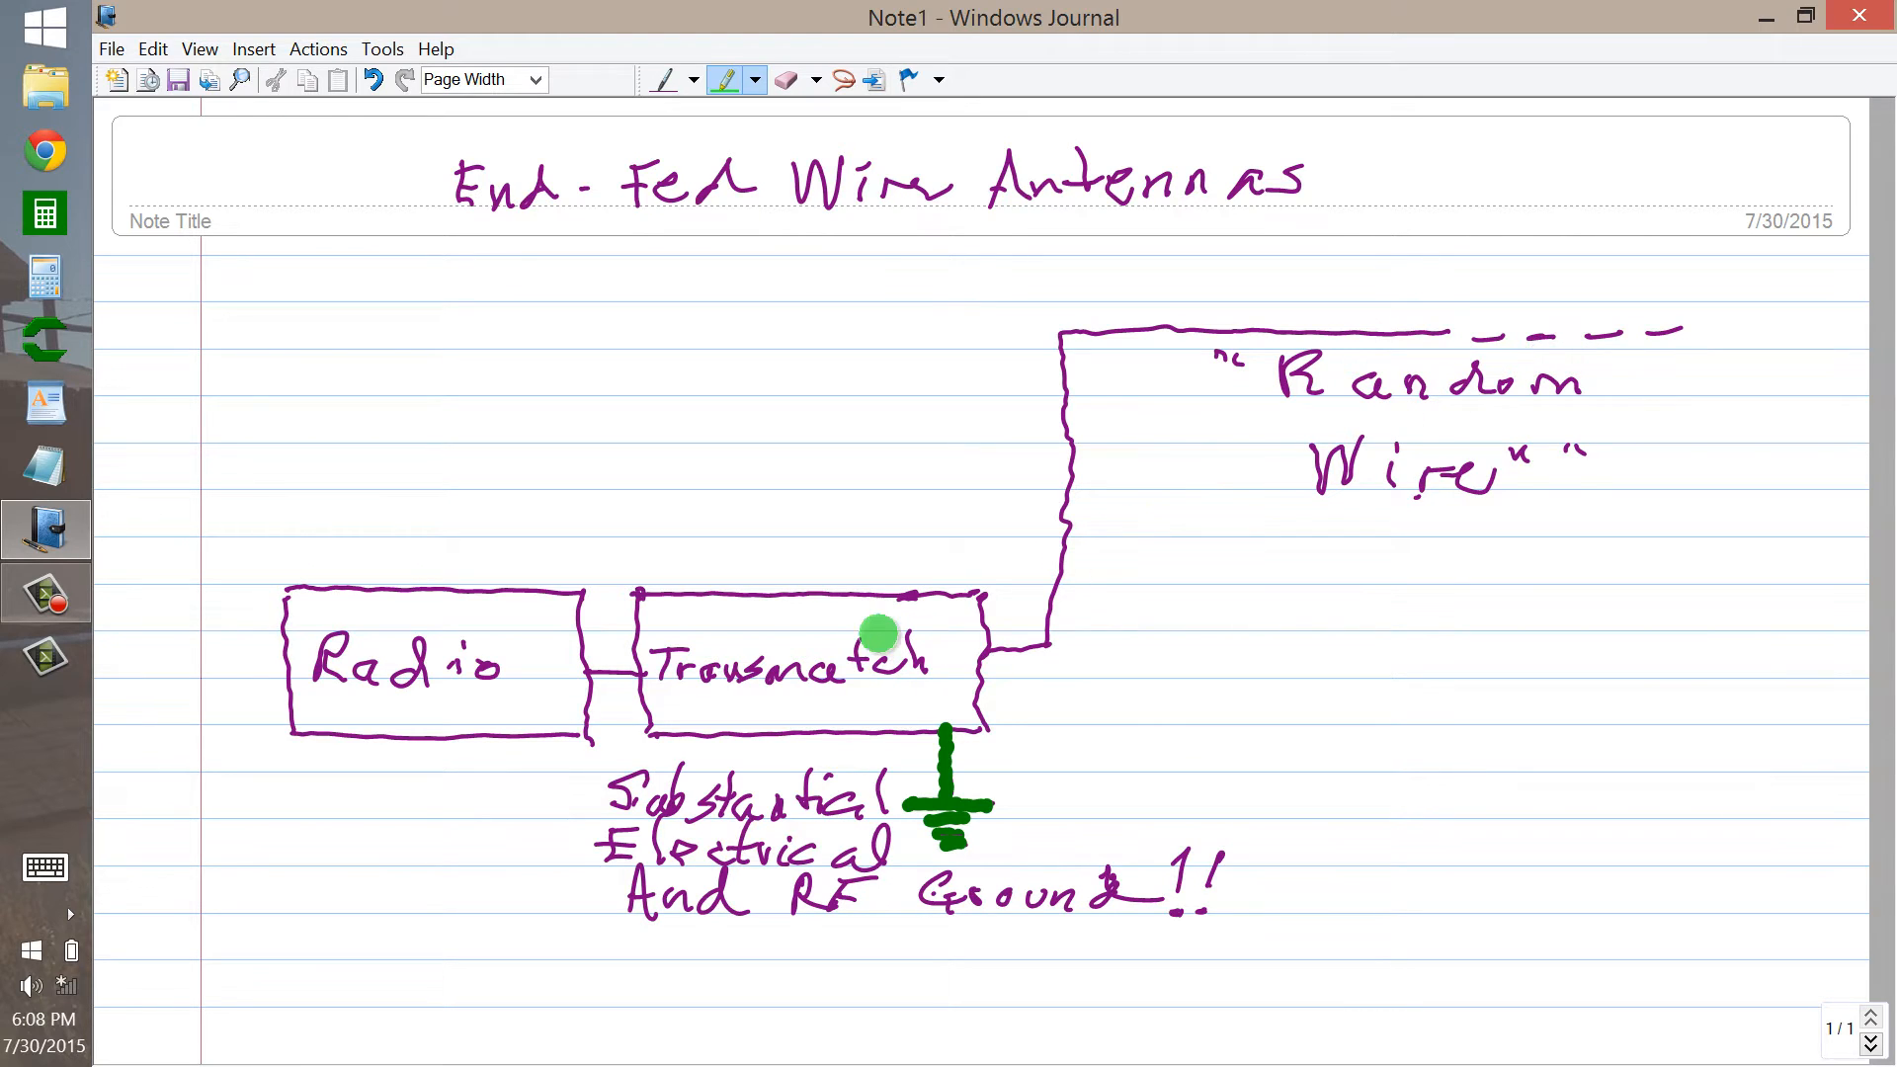
mouse_move(768, 700)
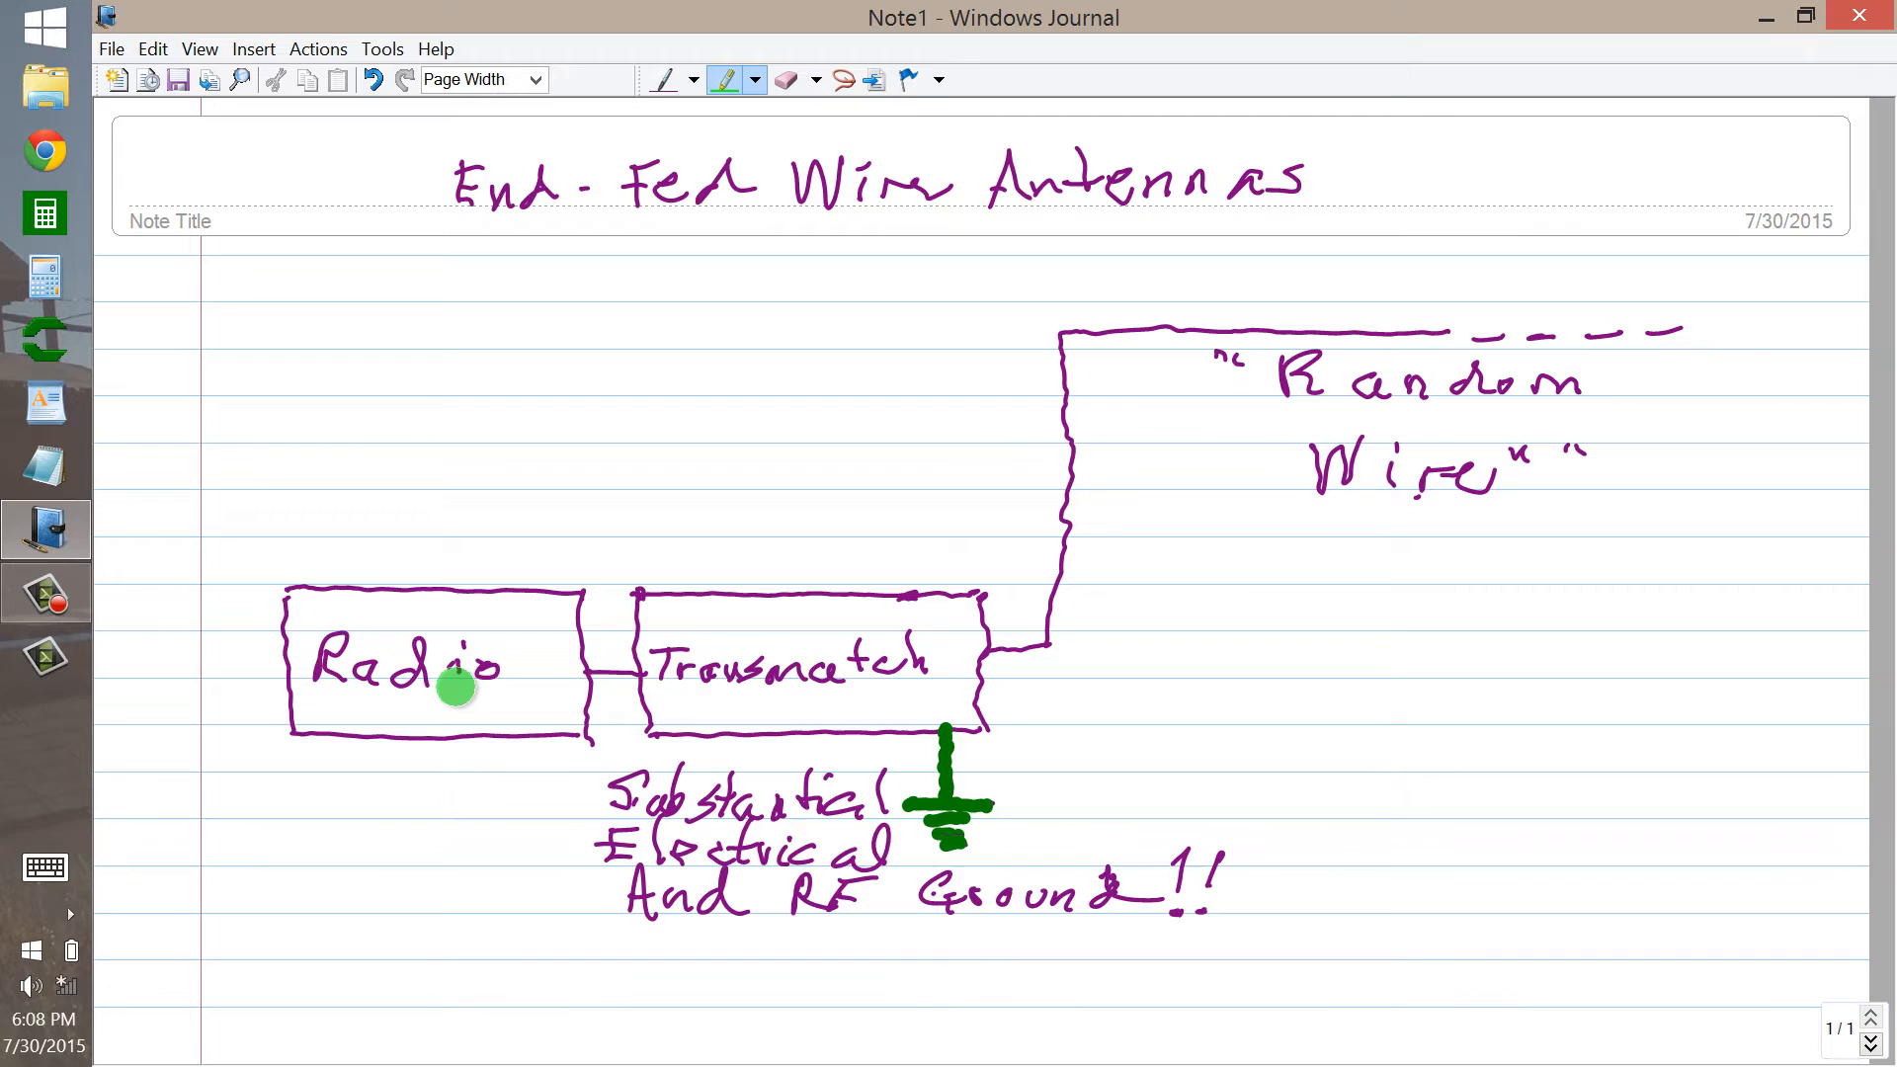
mouse_move(837, 675)
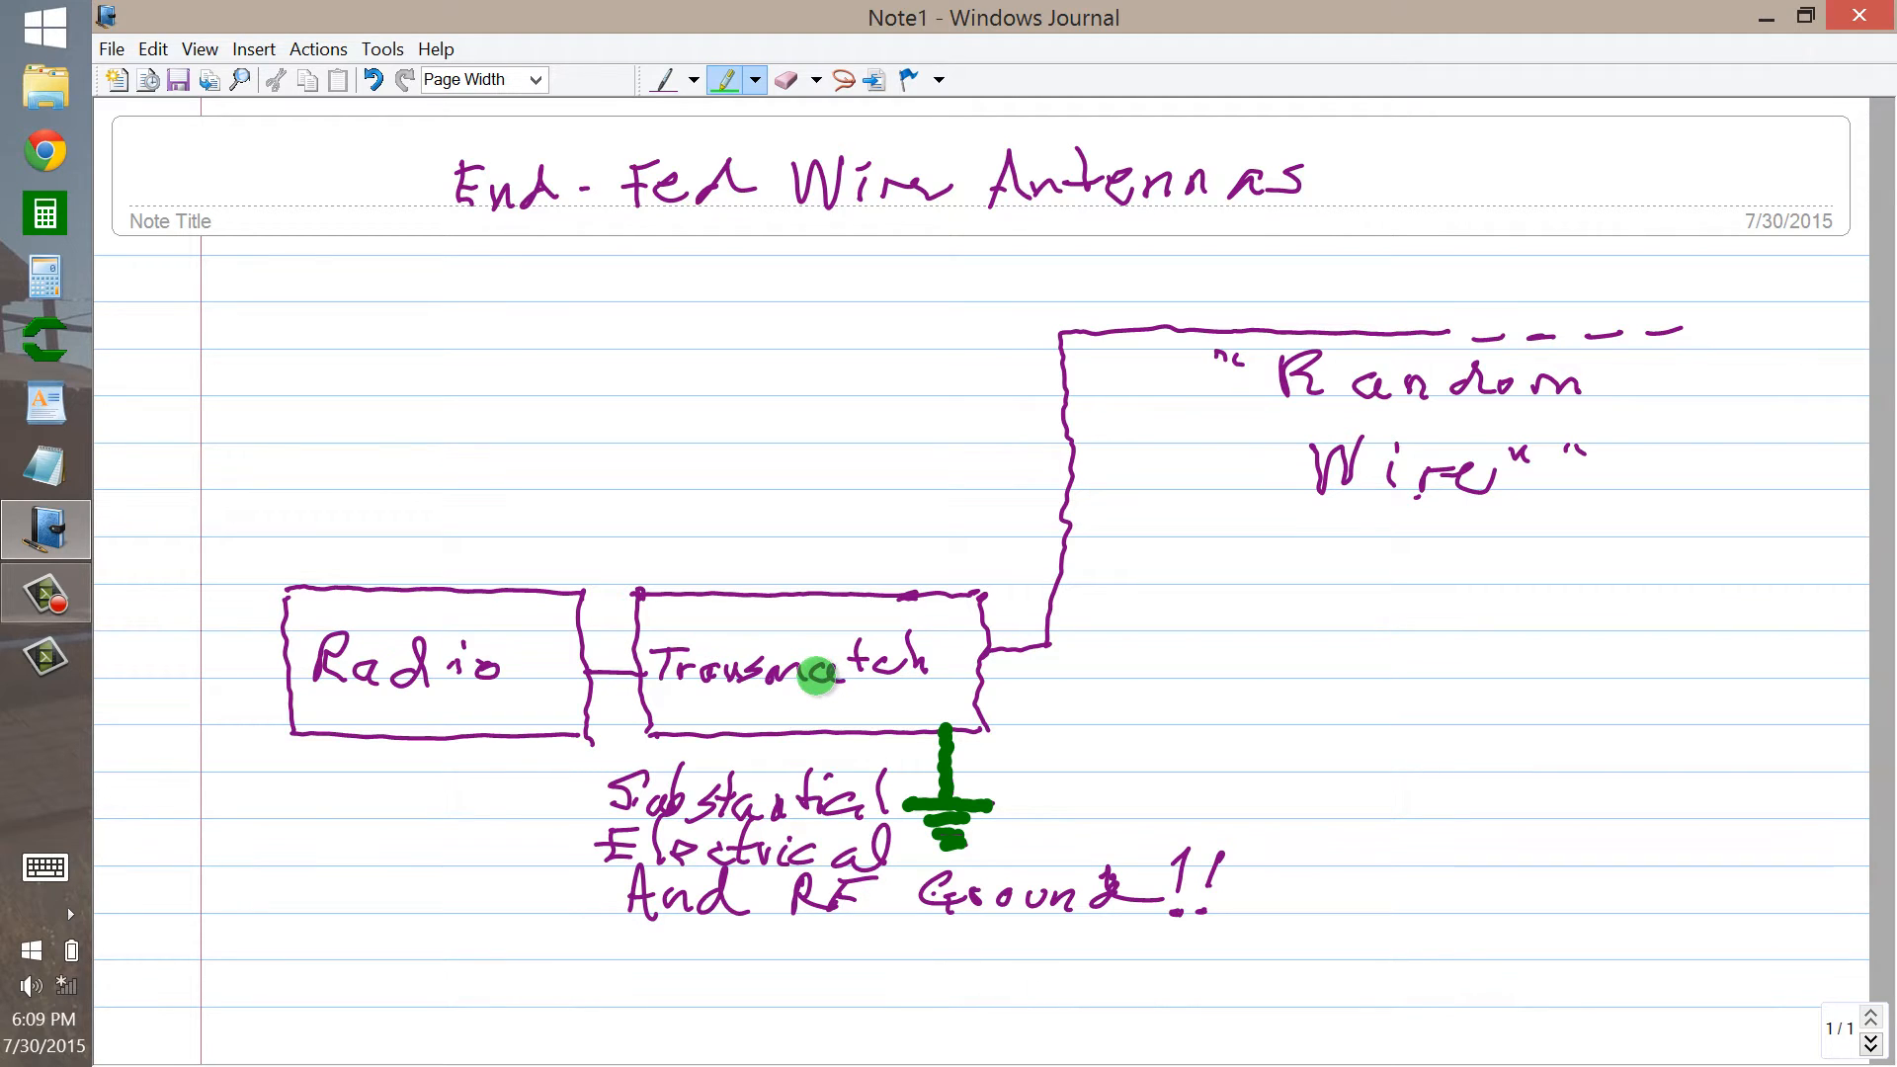
mouse_move(542, 651)
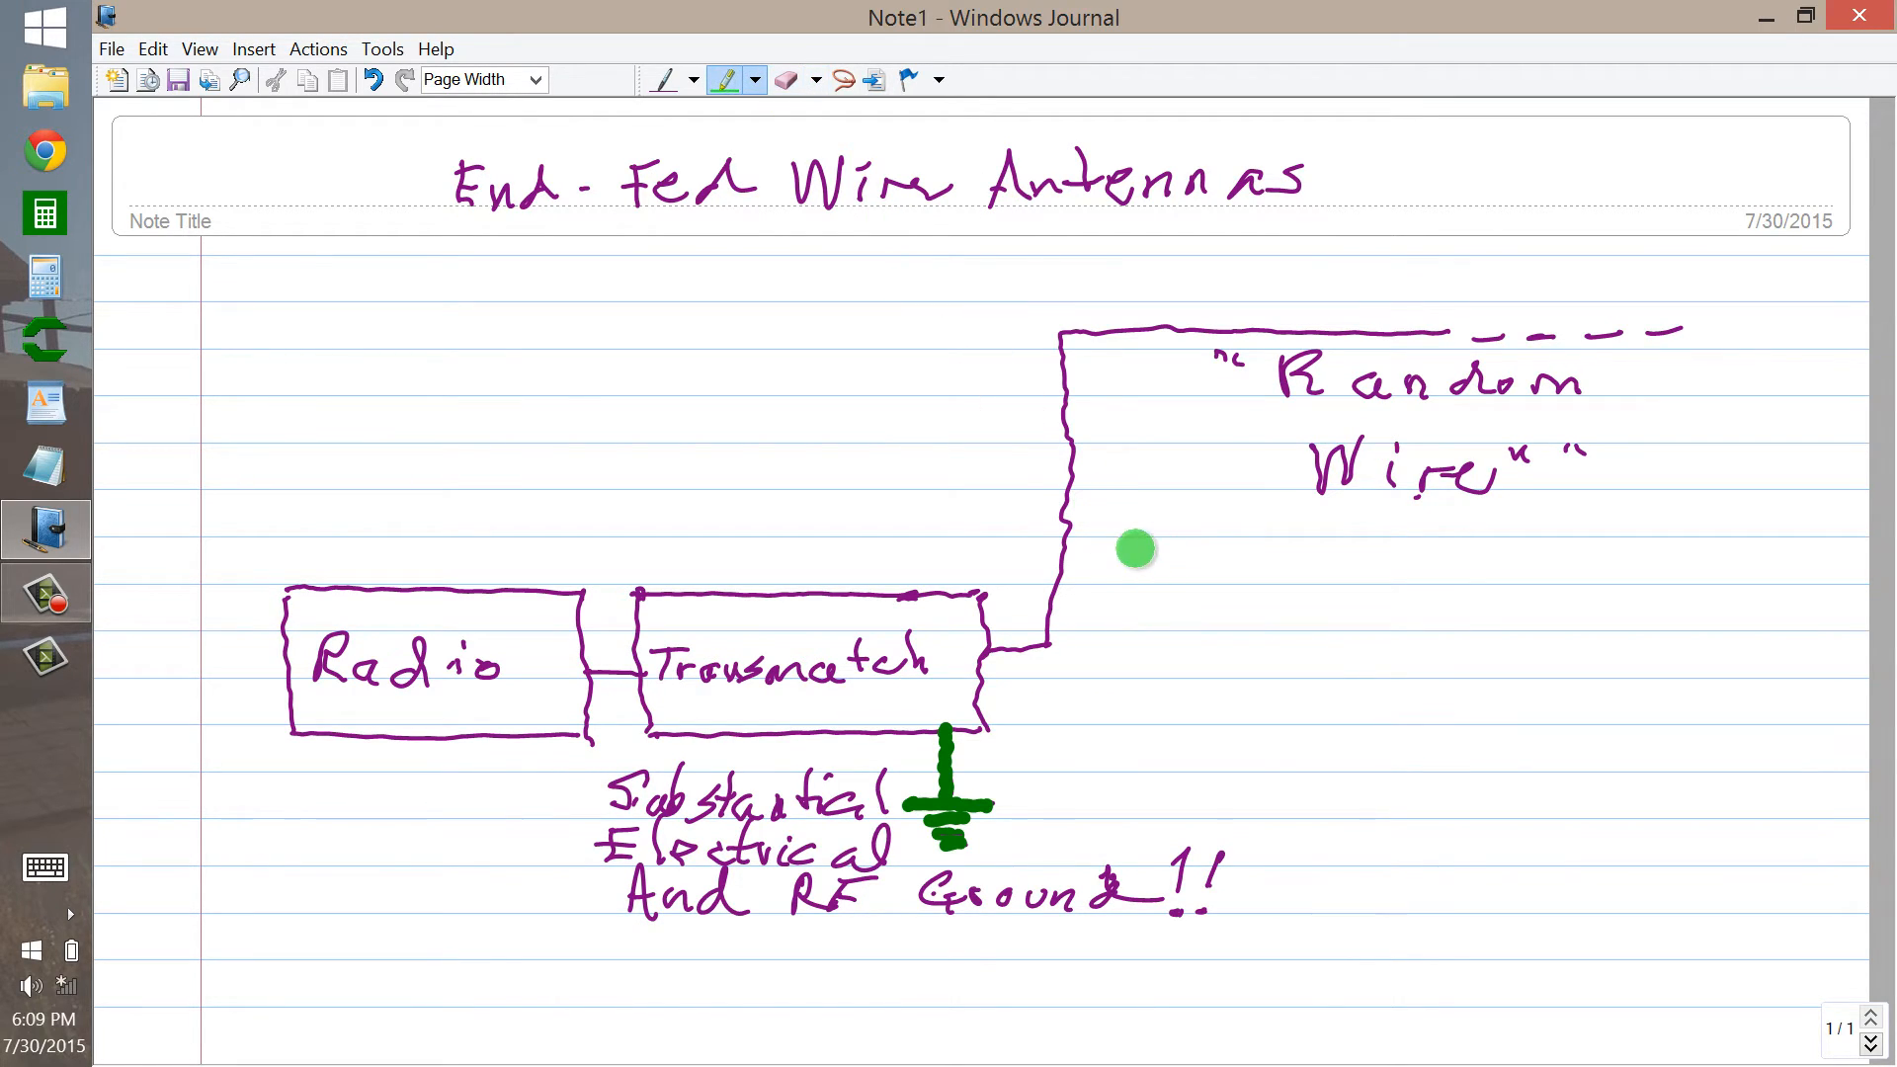
mouse_move(1534, 344)
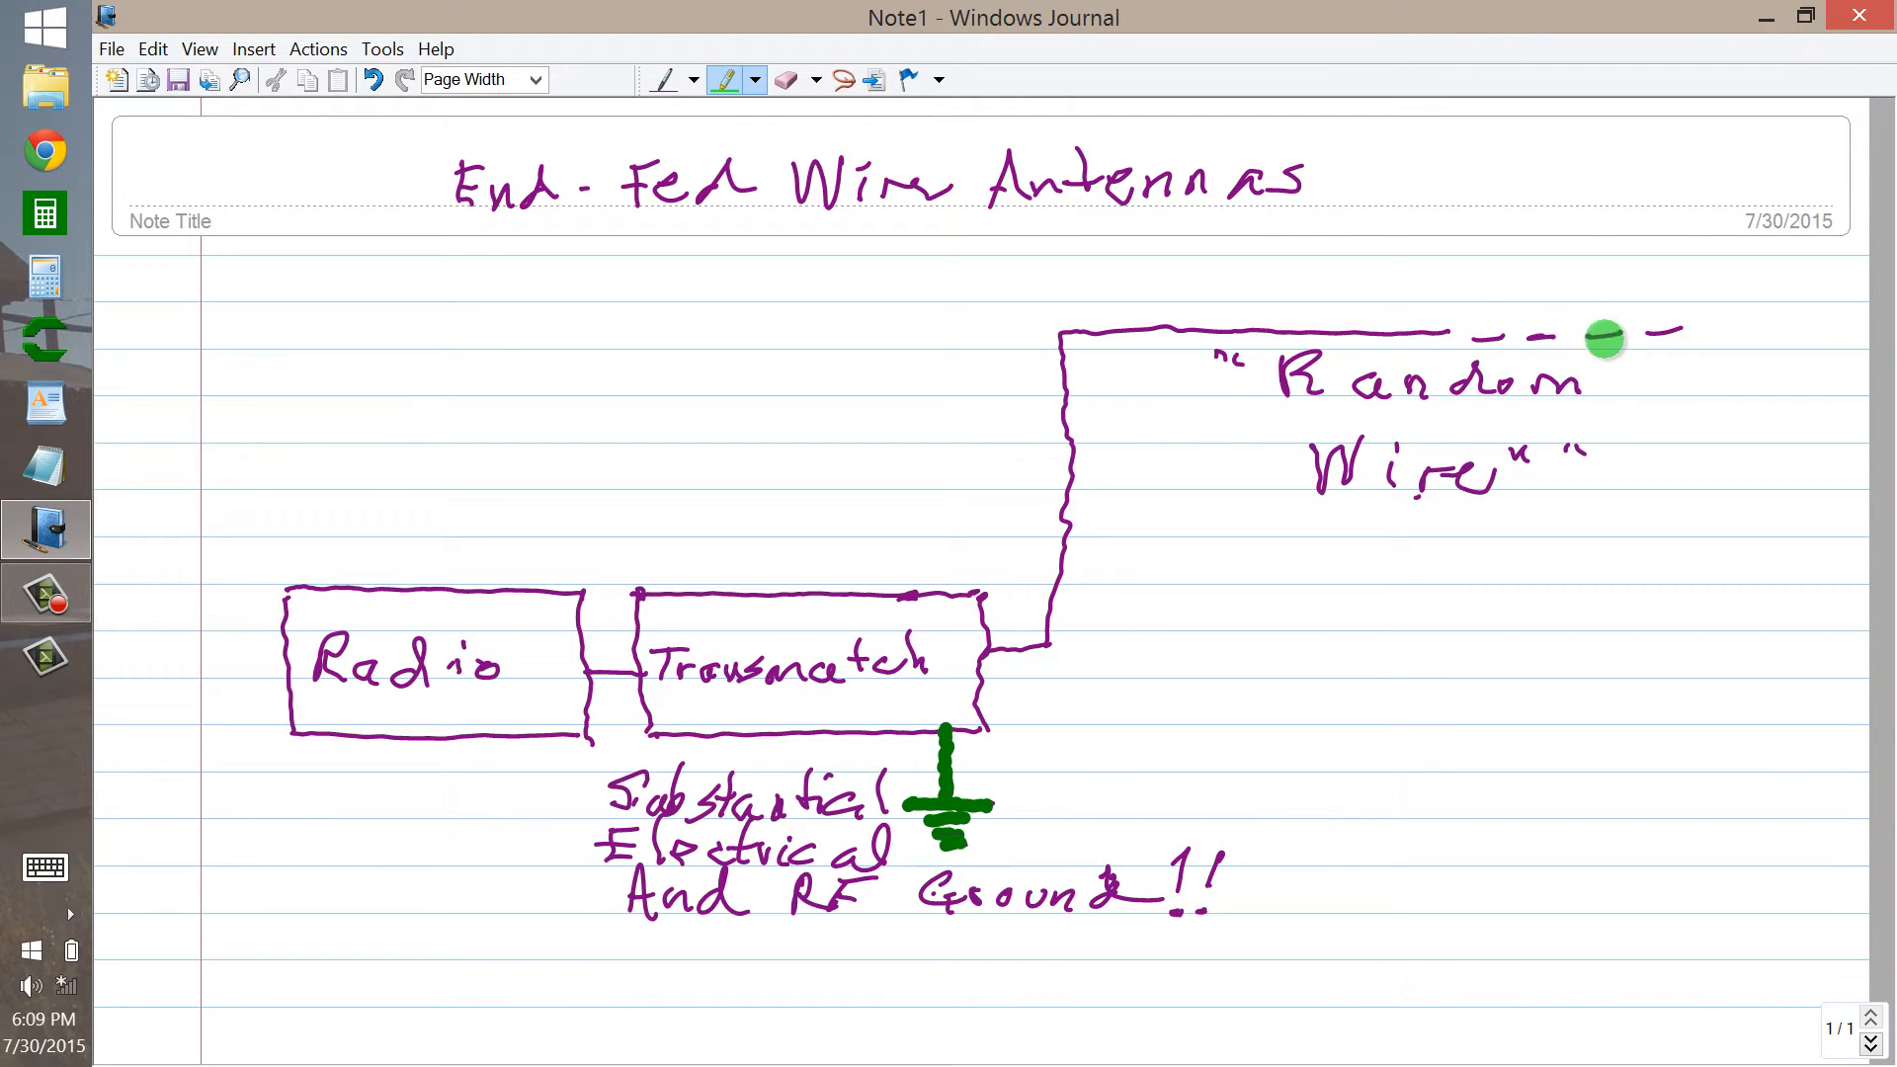
mouse_move(1117, 448)
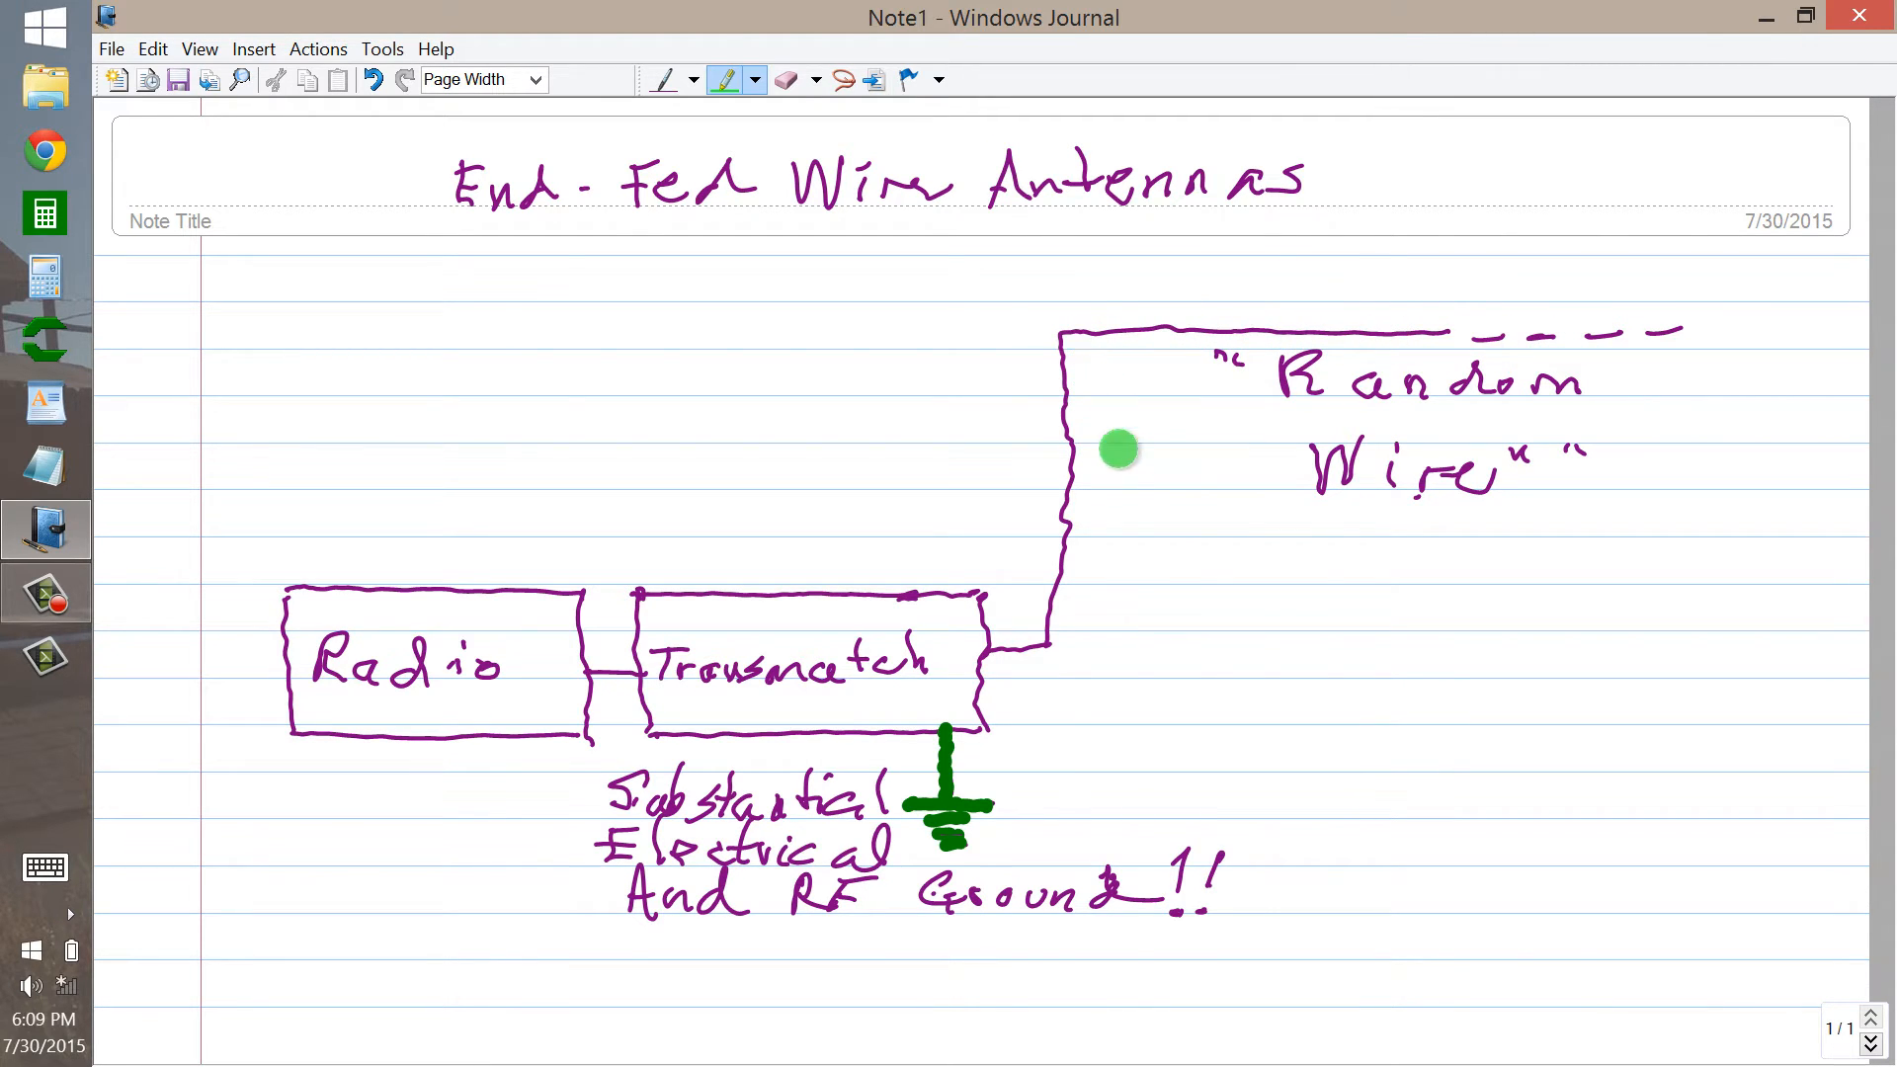
mouse_move(991, 647)
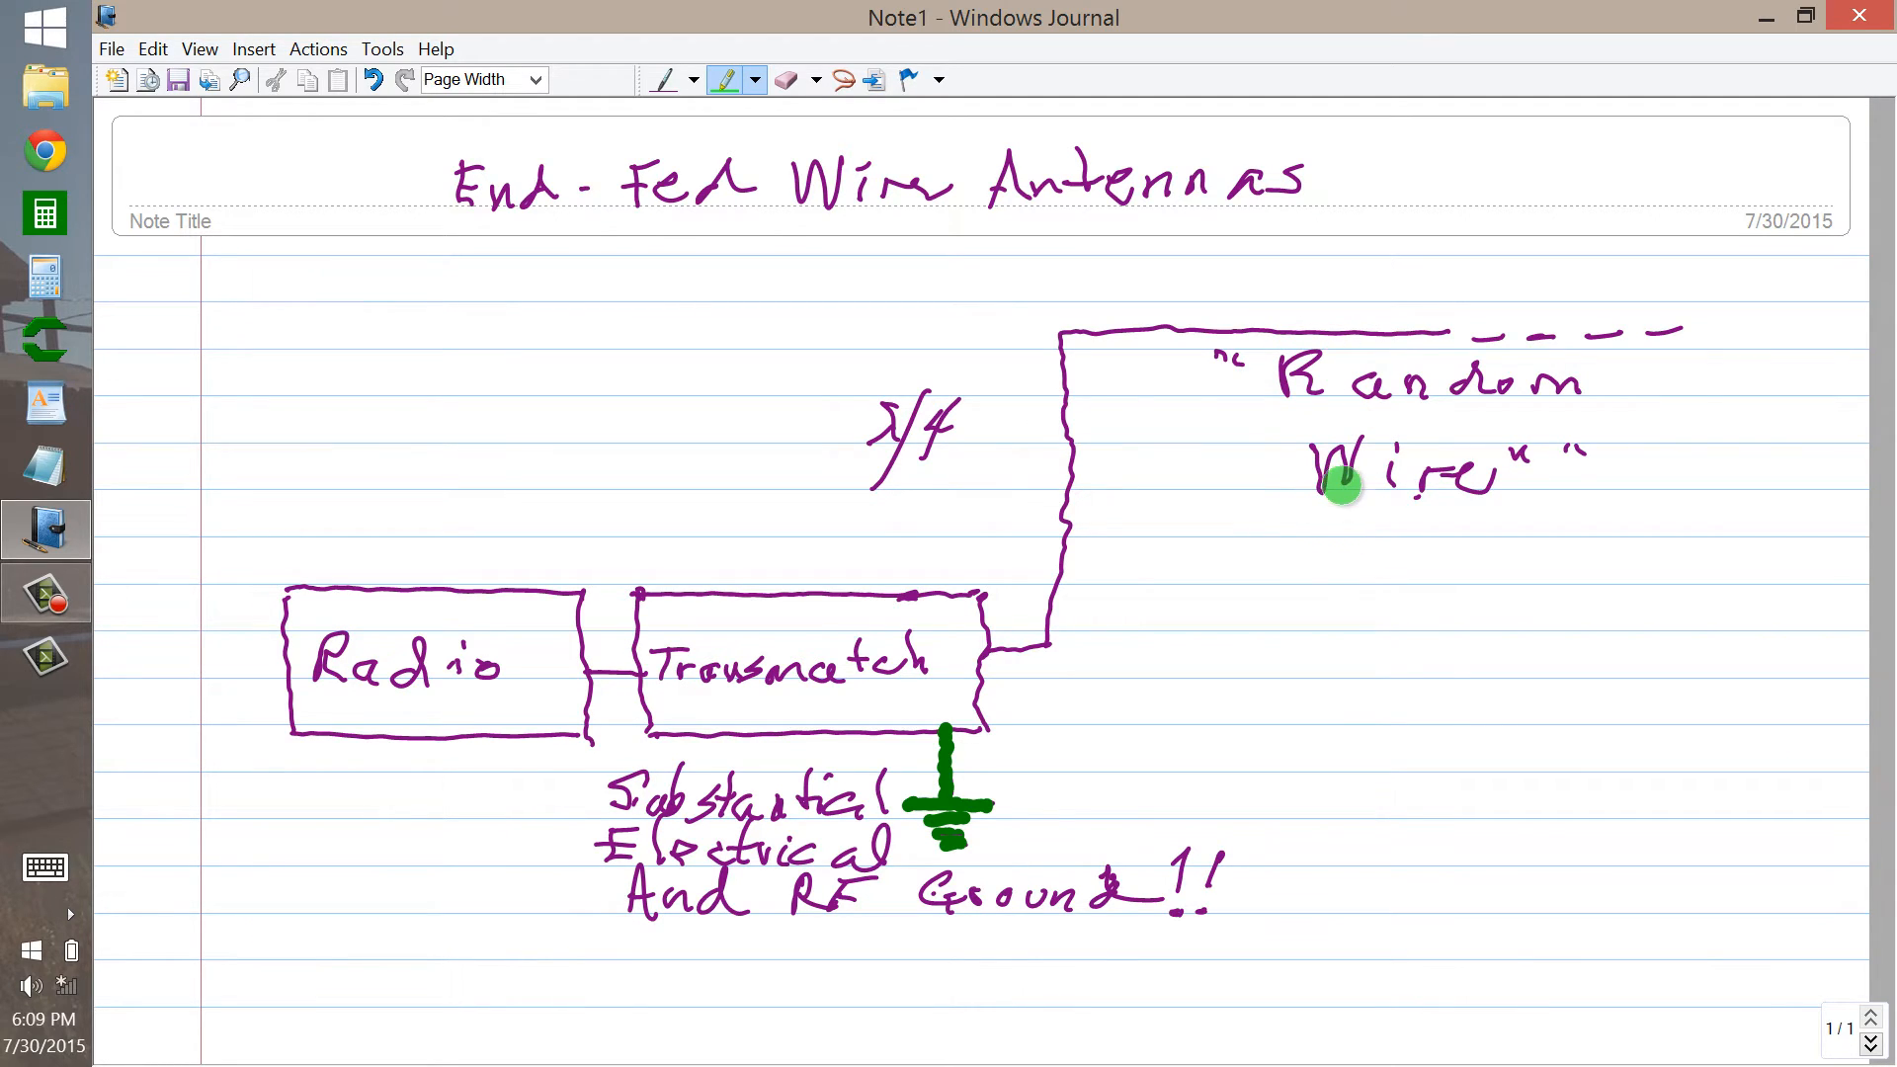
mouse_move(1342, 472)
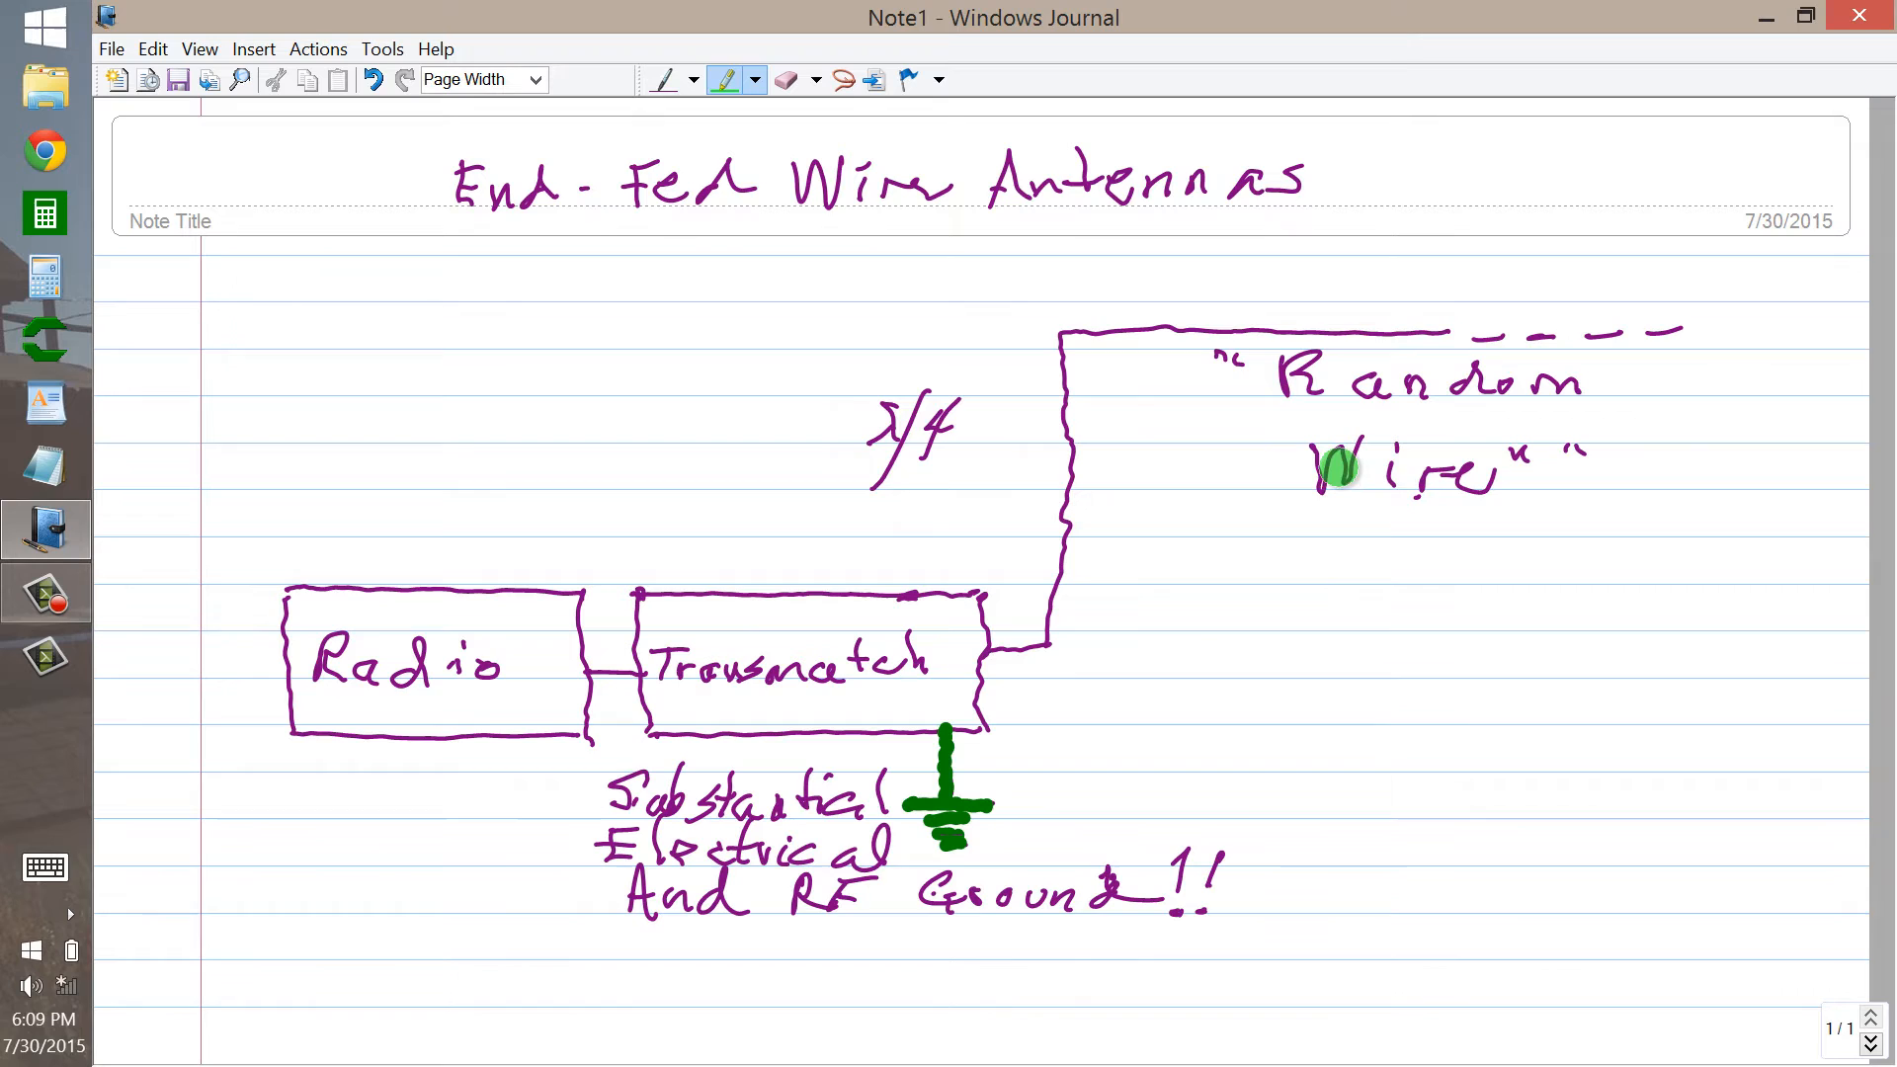
mouse_move(853, 668)
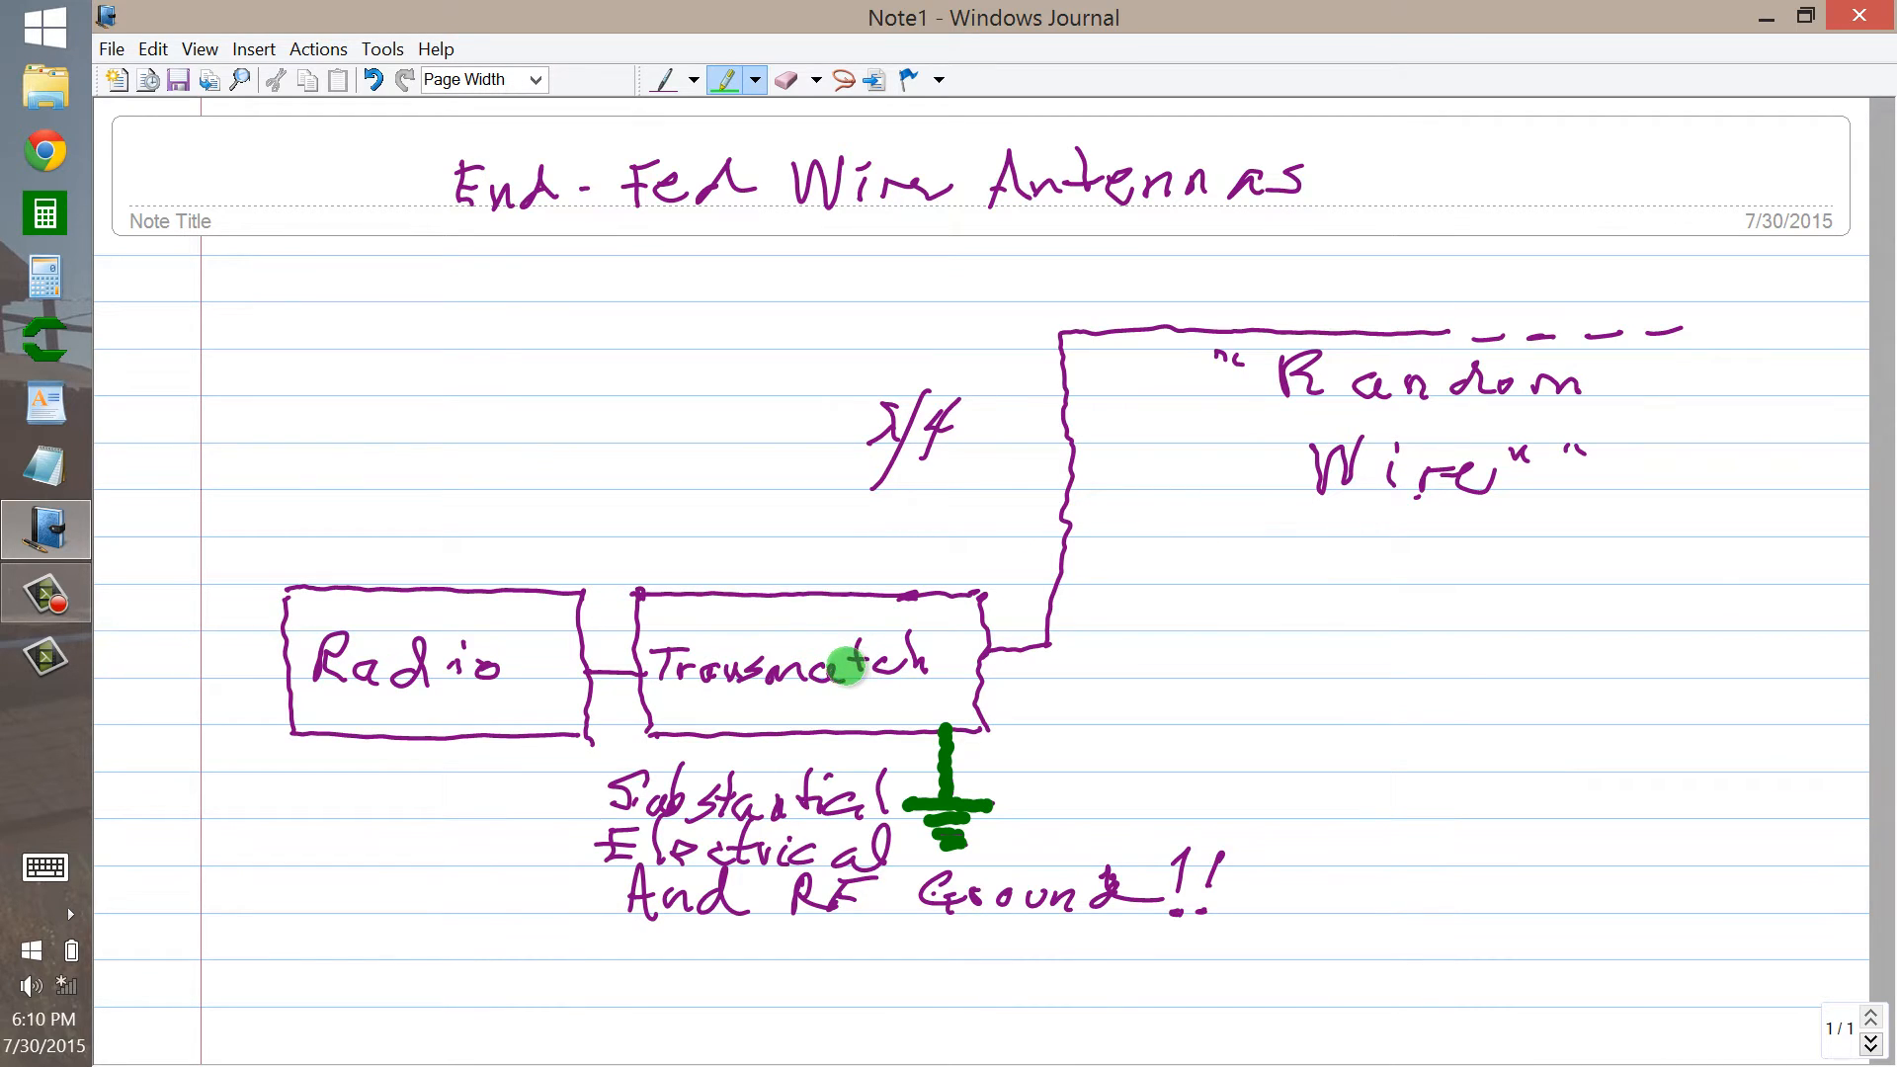
mouse_move(512, 686)
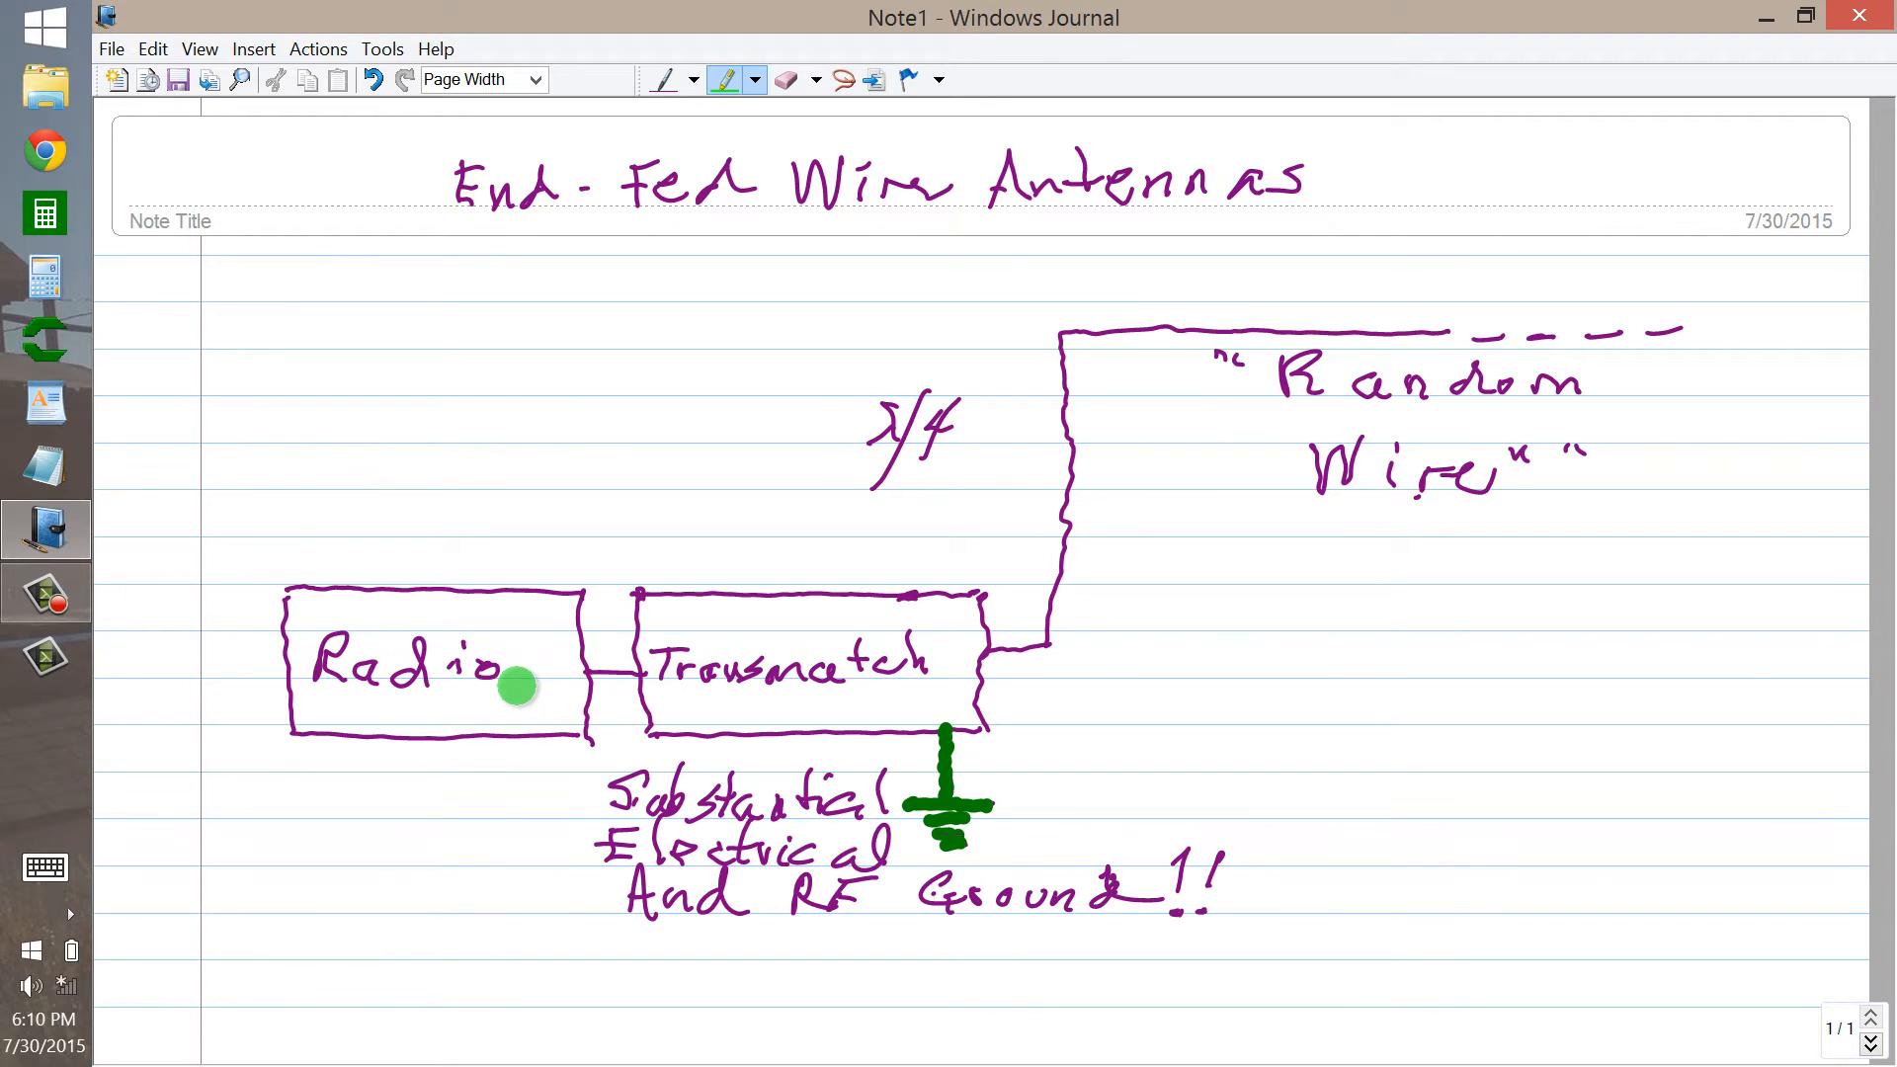
mouse_move(494, 710)
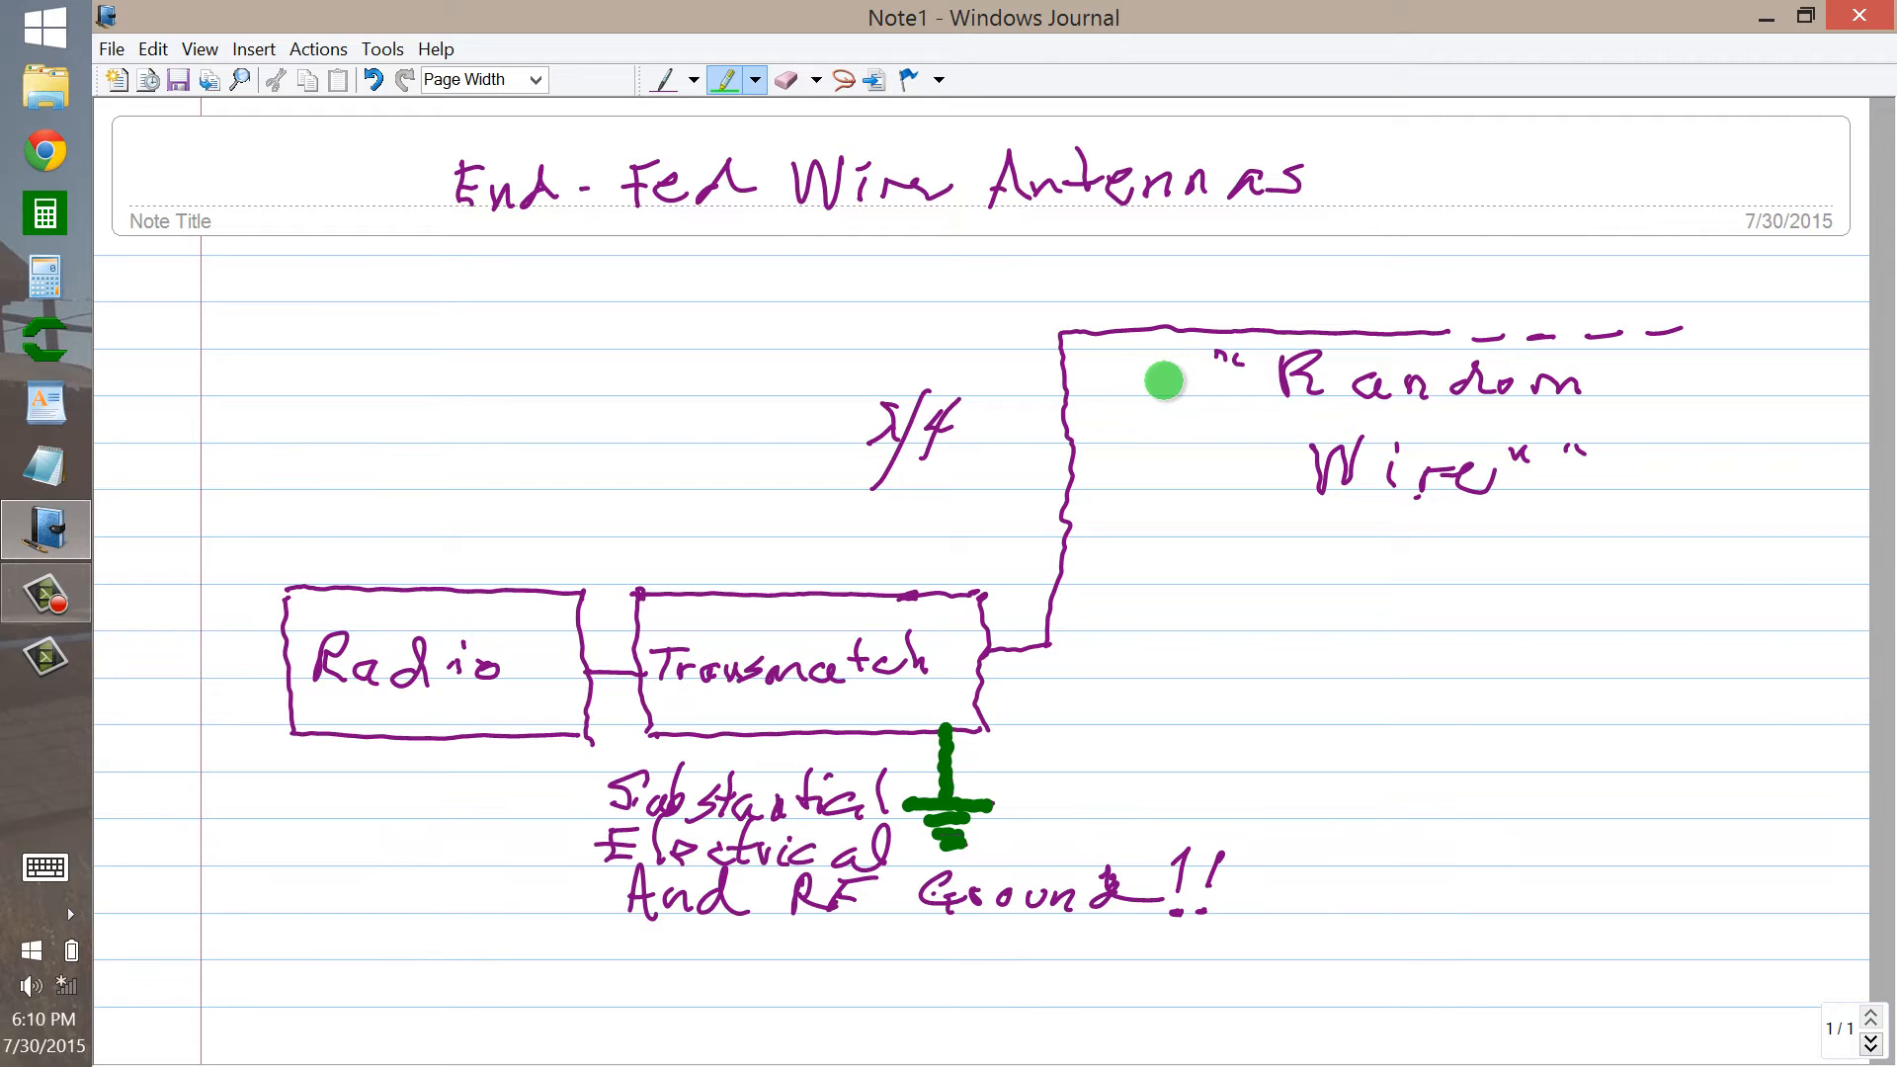
mouse_move(1246, 490)
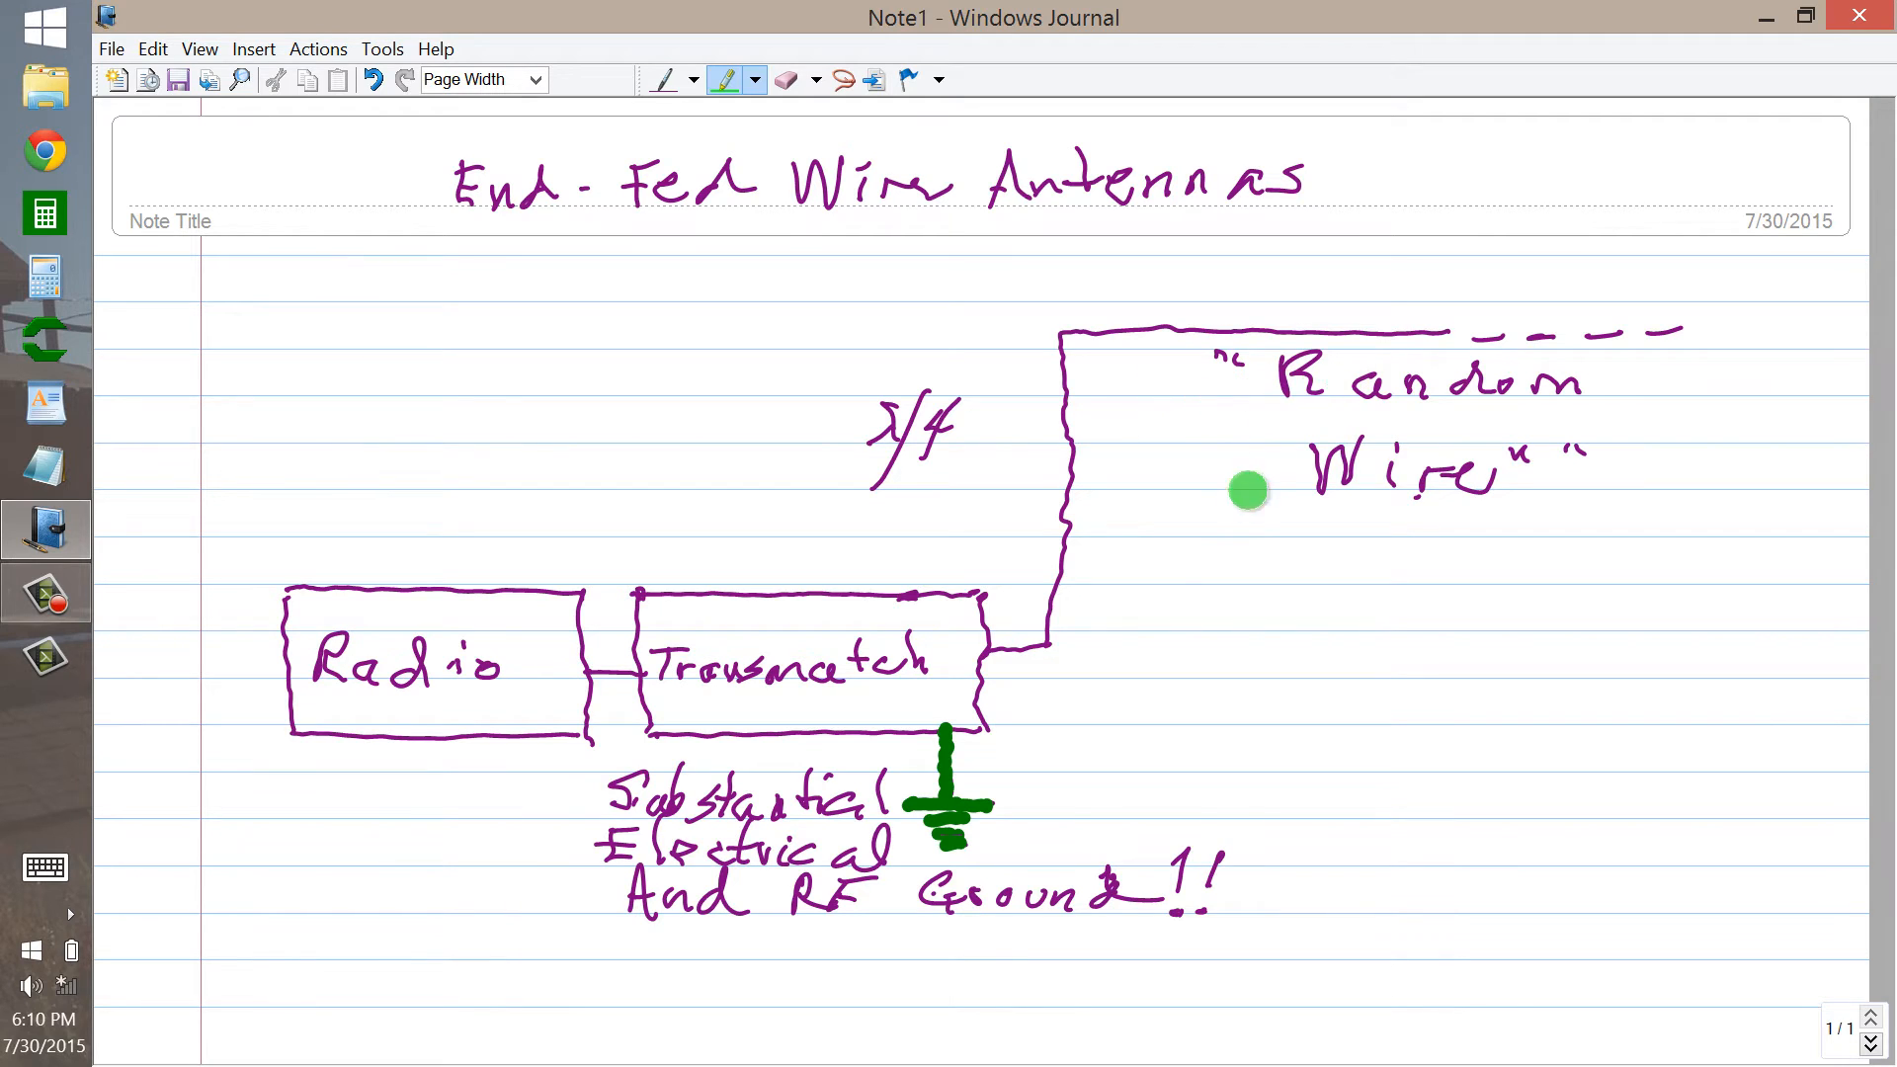
mouse_move(1481, 336)
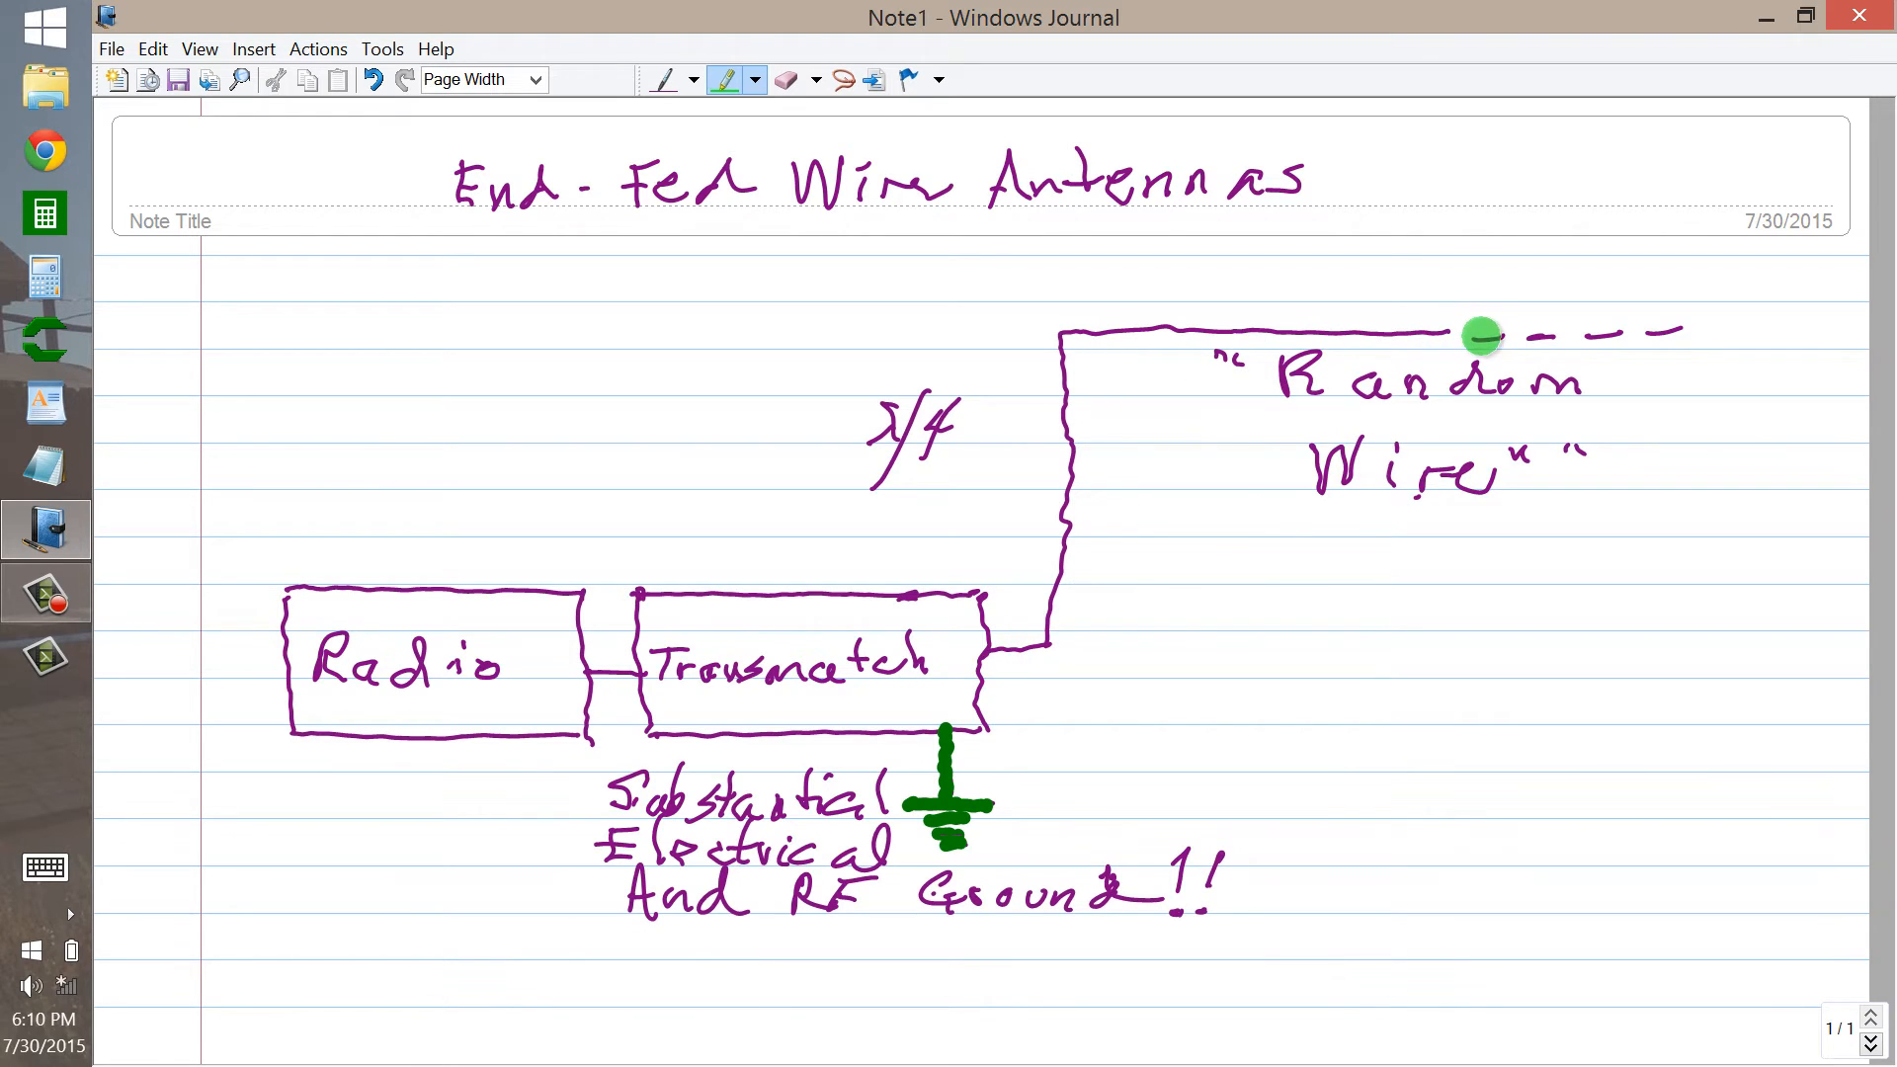
mouse_move(1444, 349)
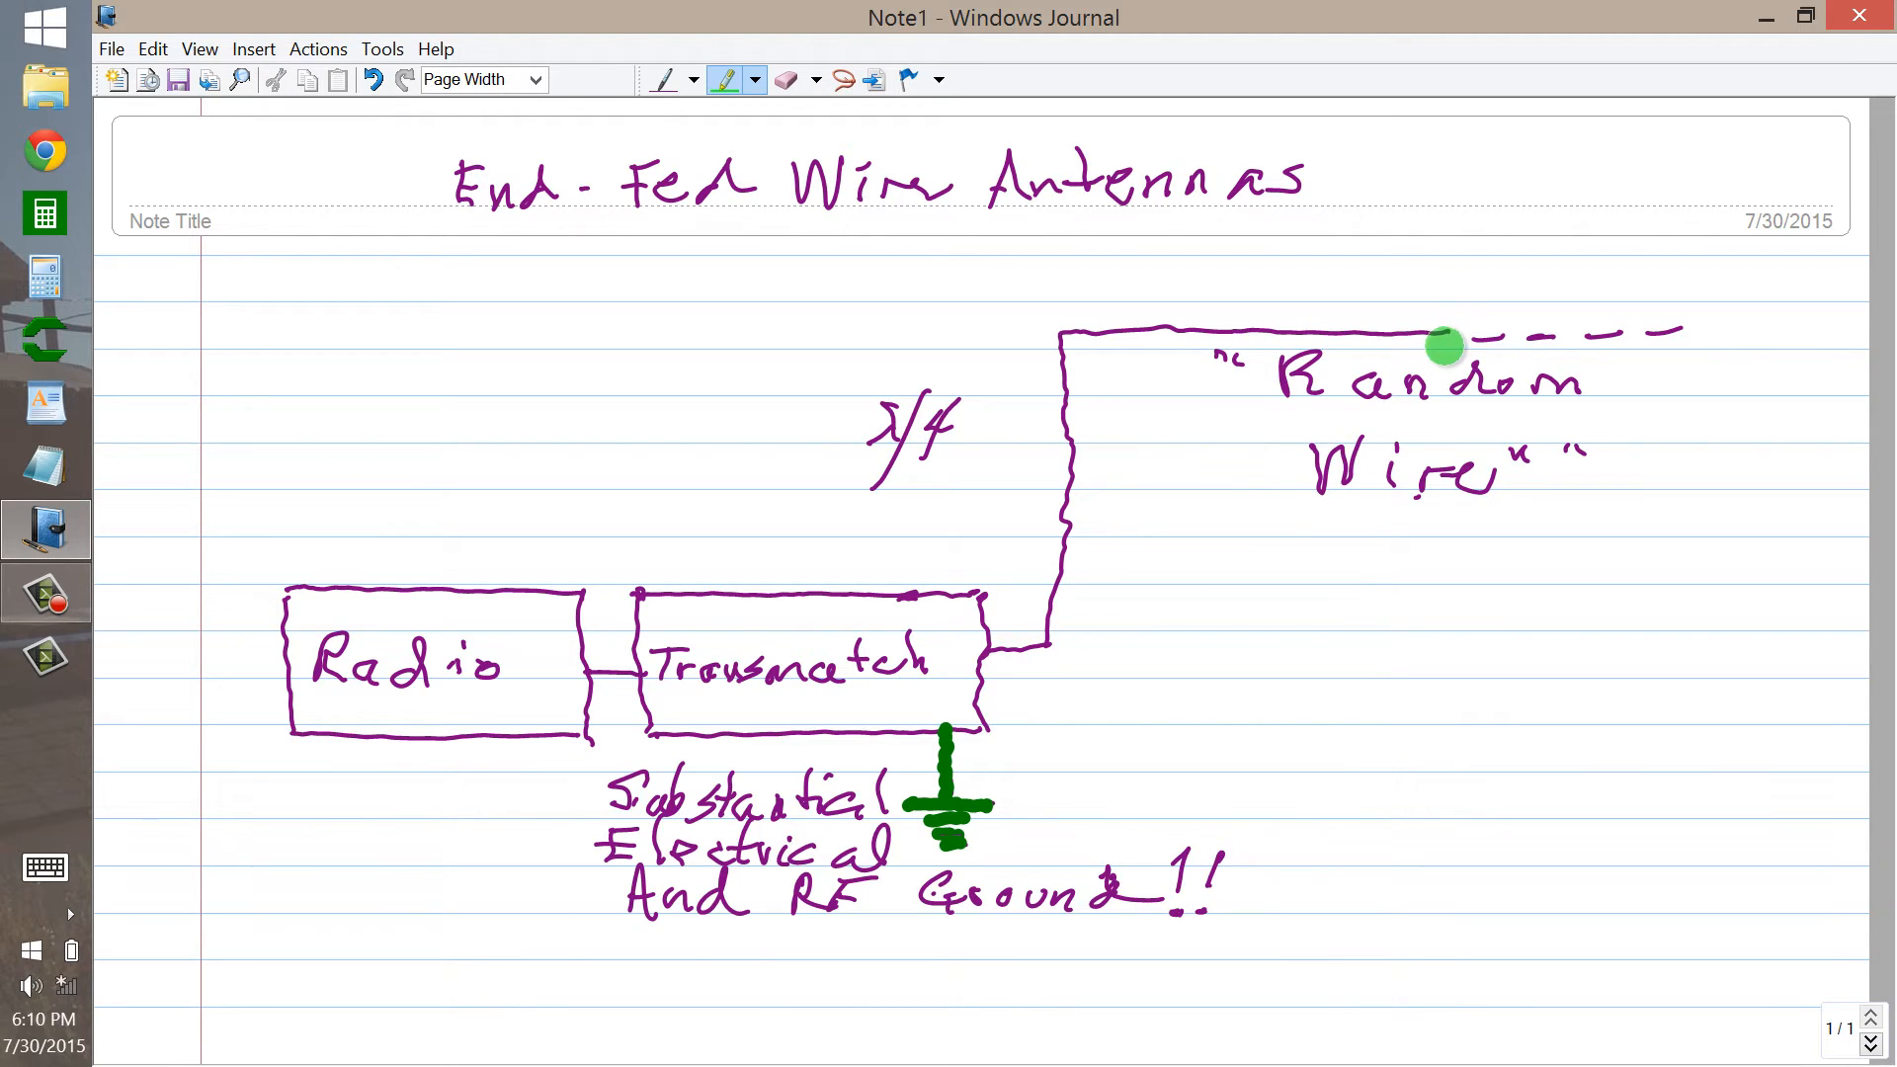
mouse_move(1437, 341)
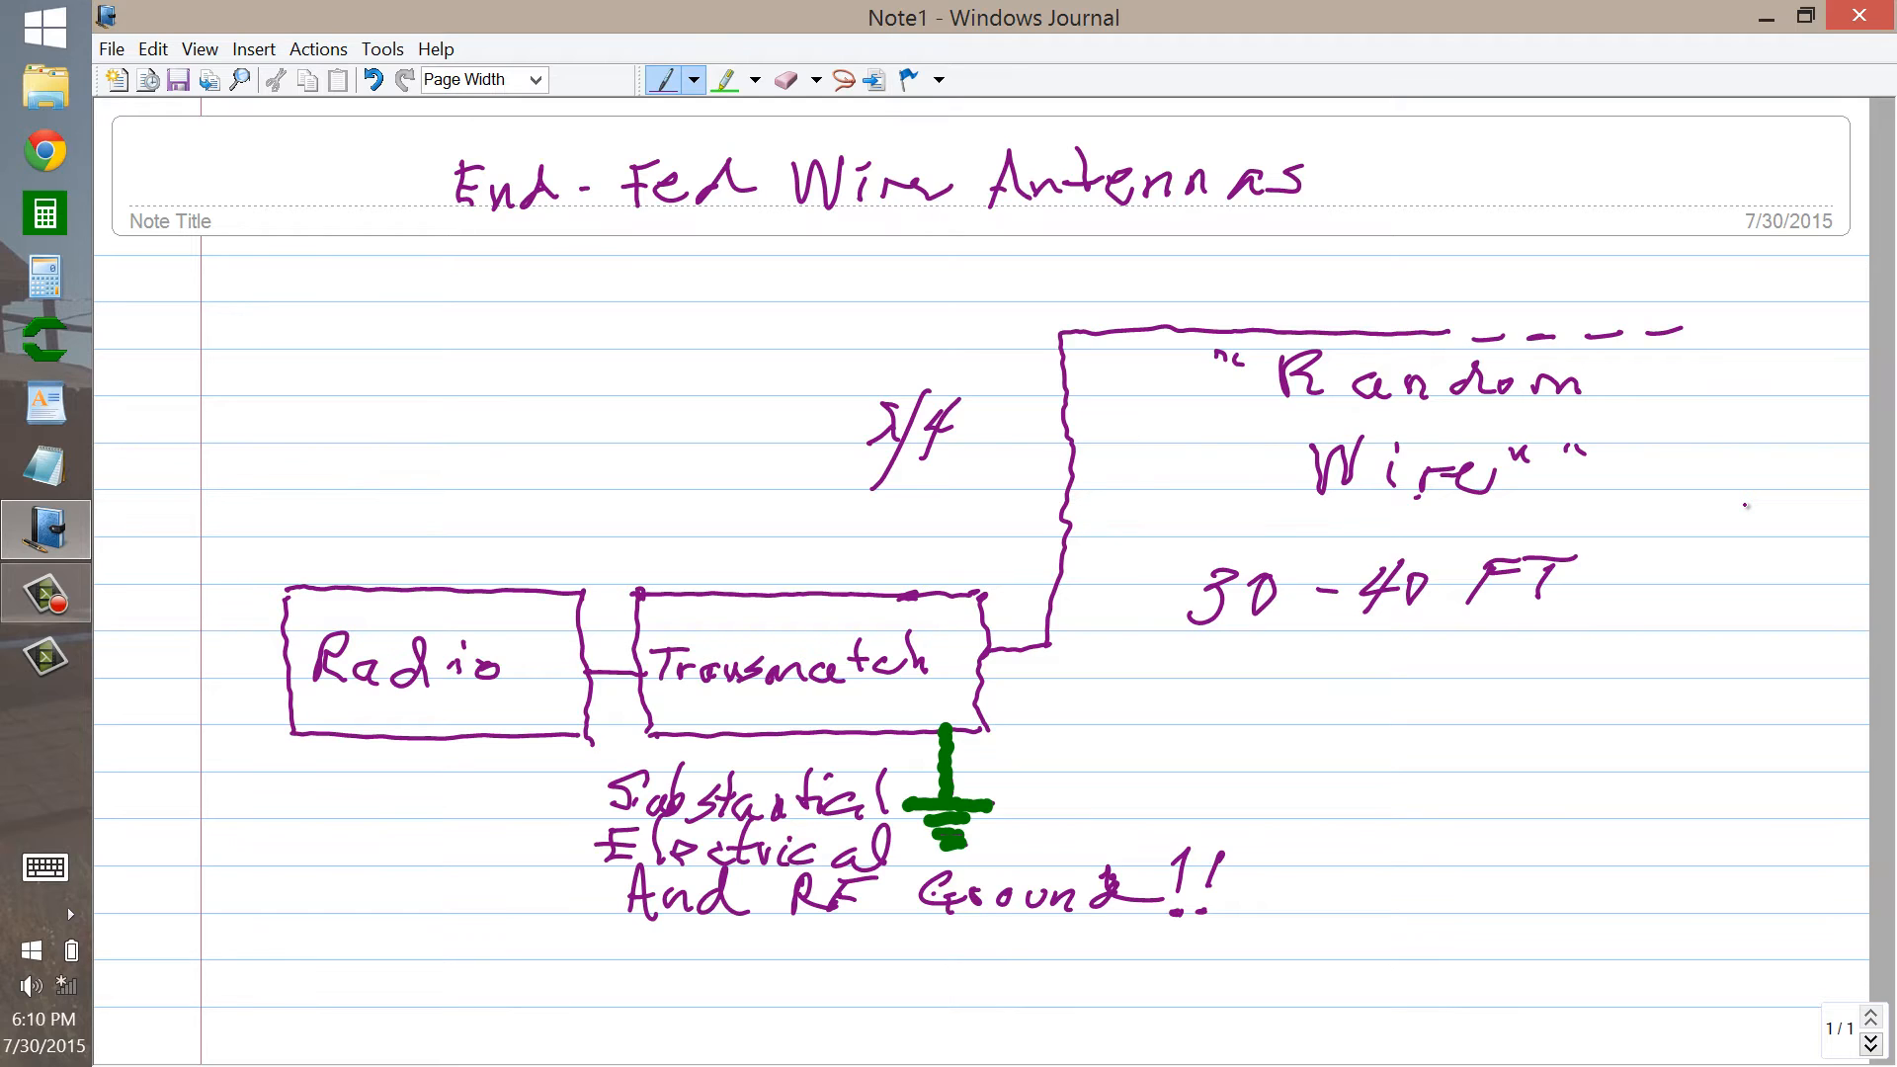
mouse_move(1744, 506)
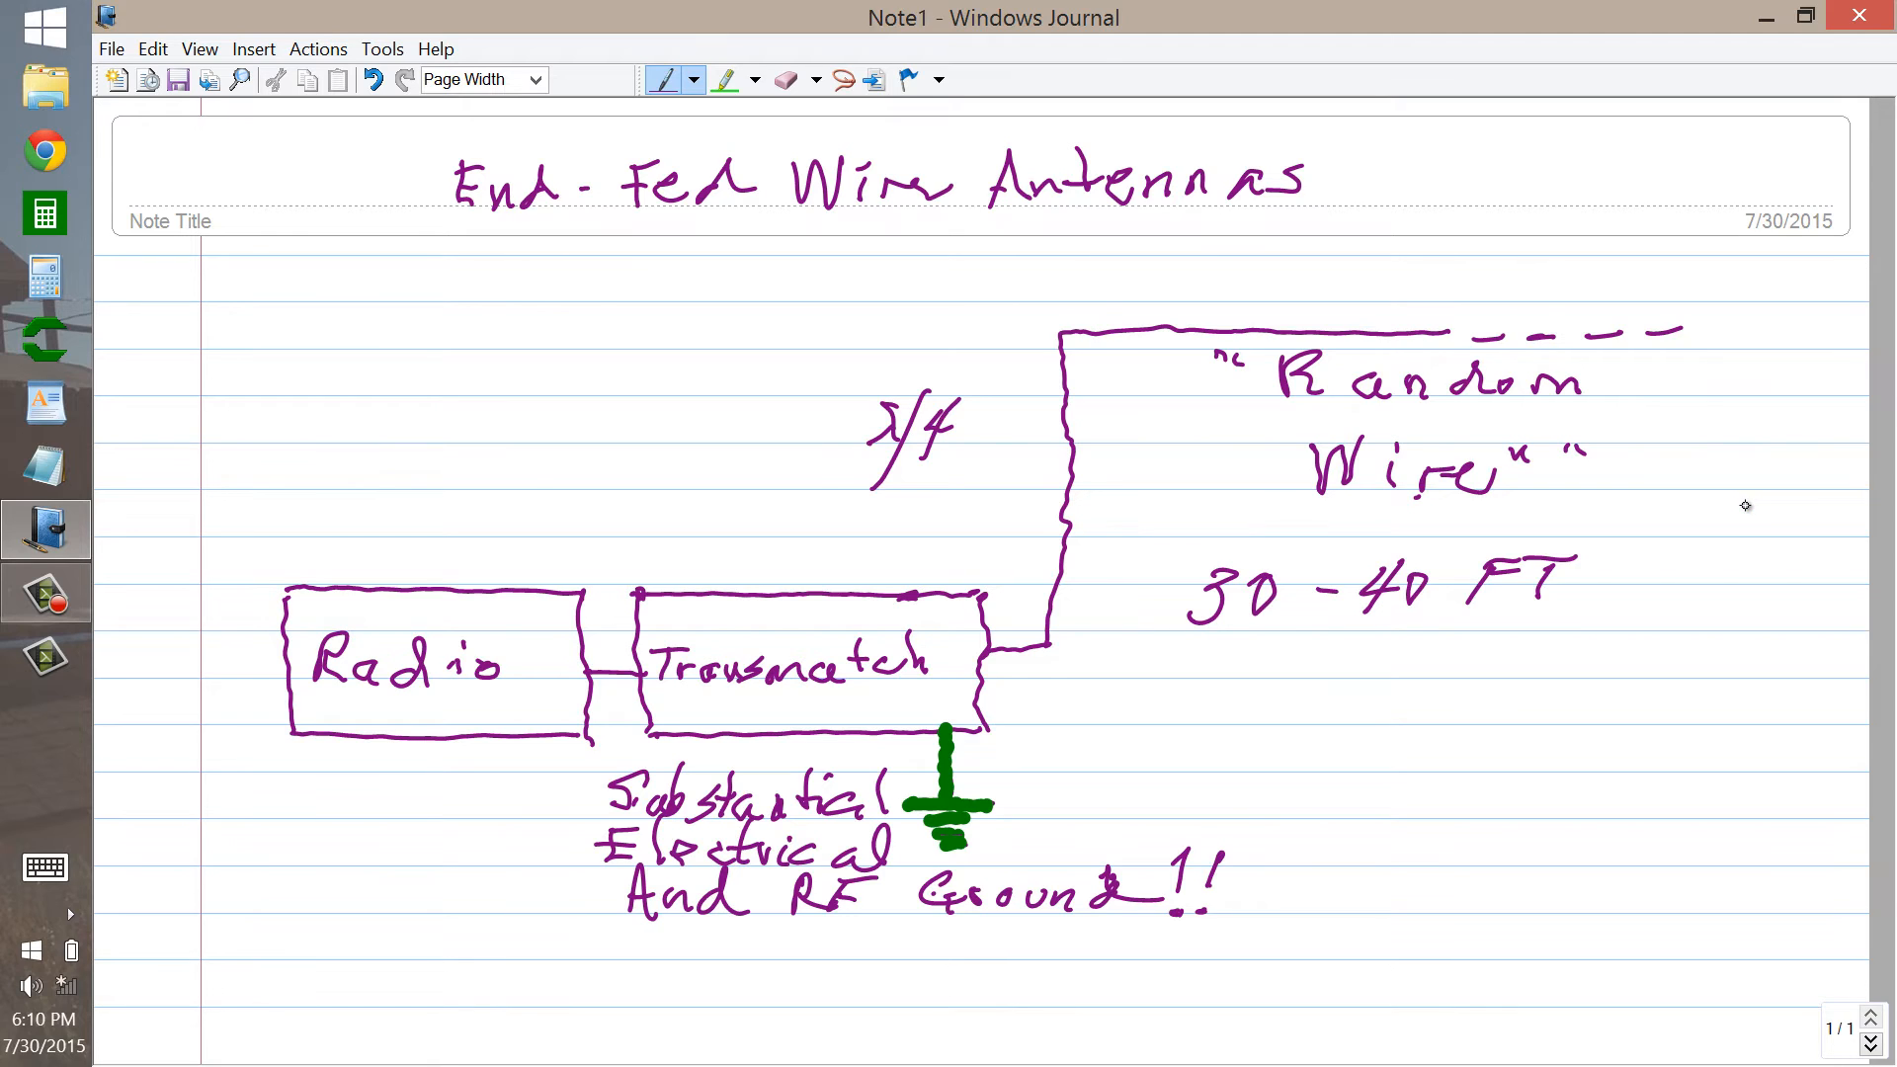
Step: Switch the pen back to green ink after writing the 30 - 40 FT note
click(726, 80)
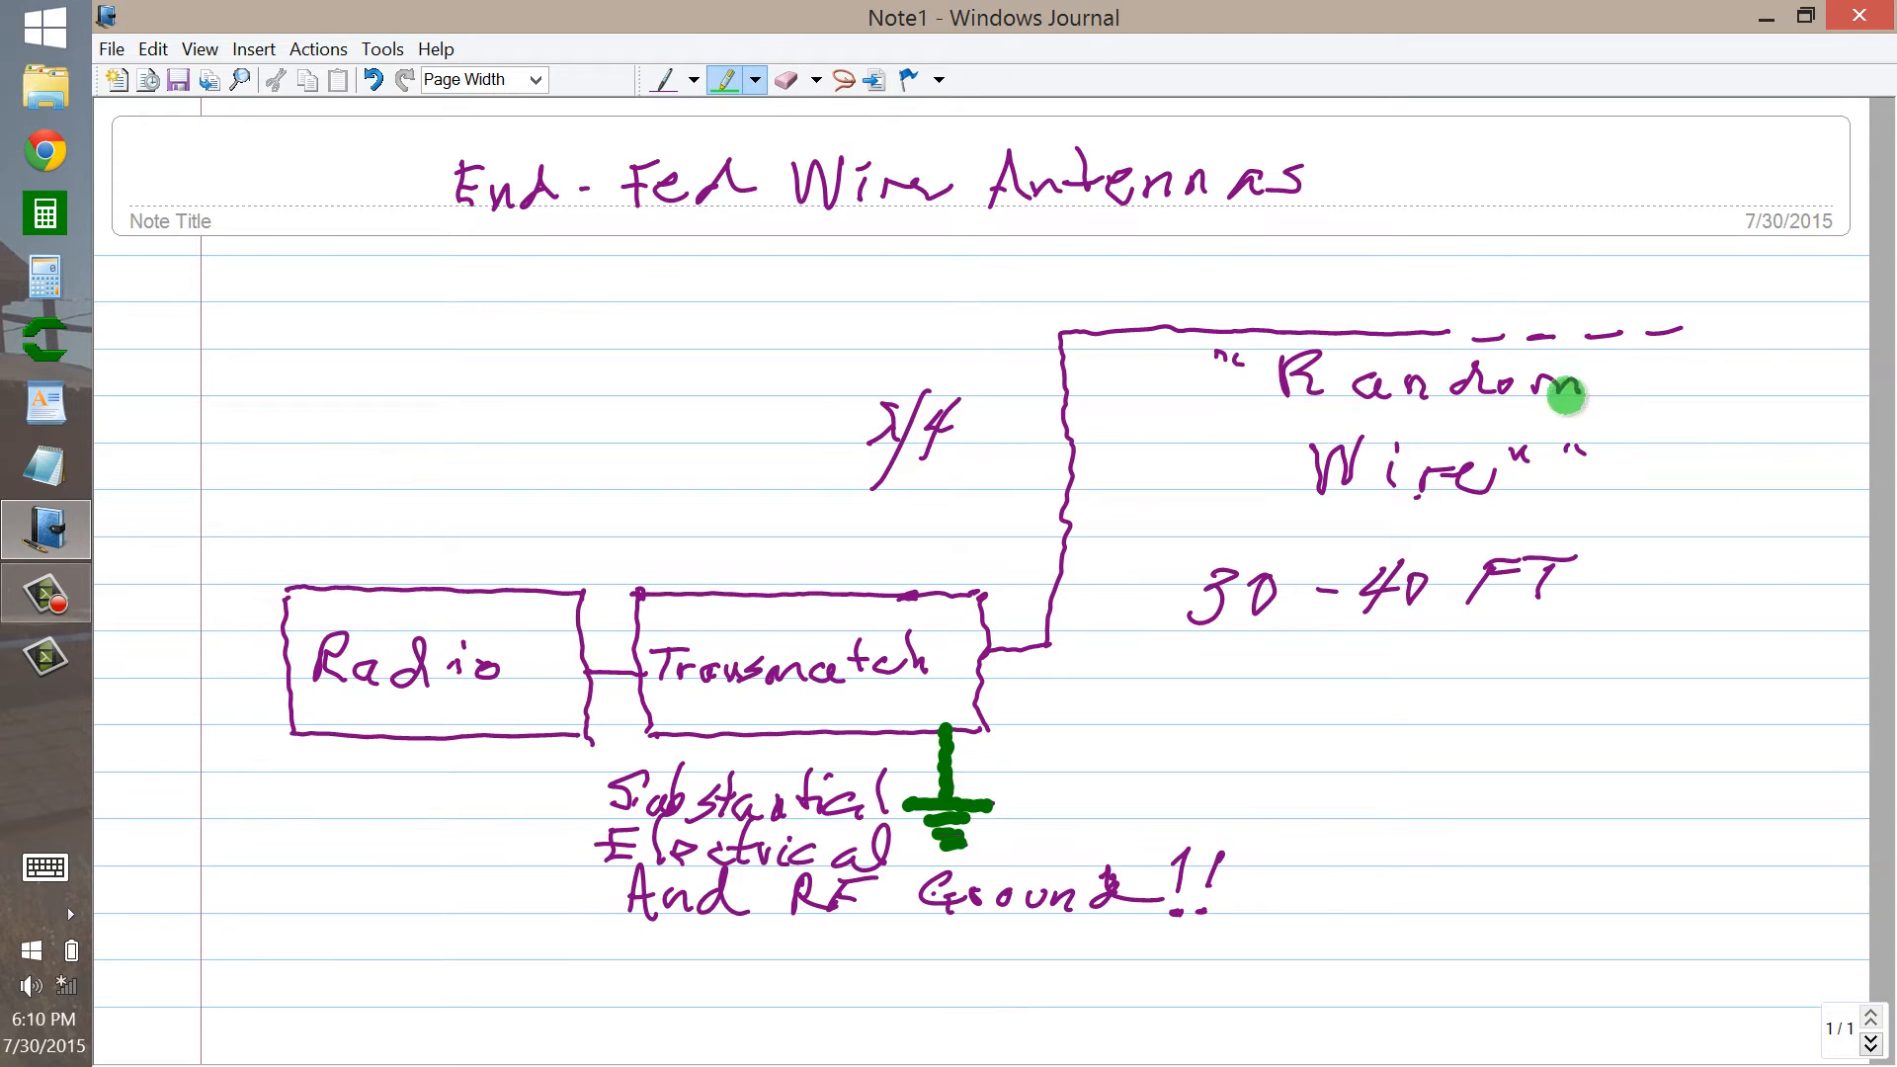
mouse_move(1018, 657)
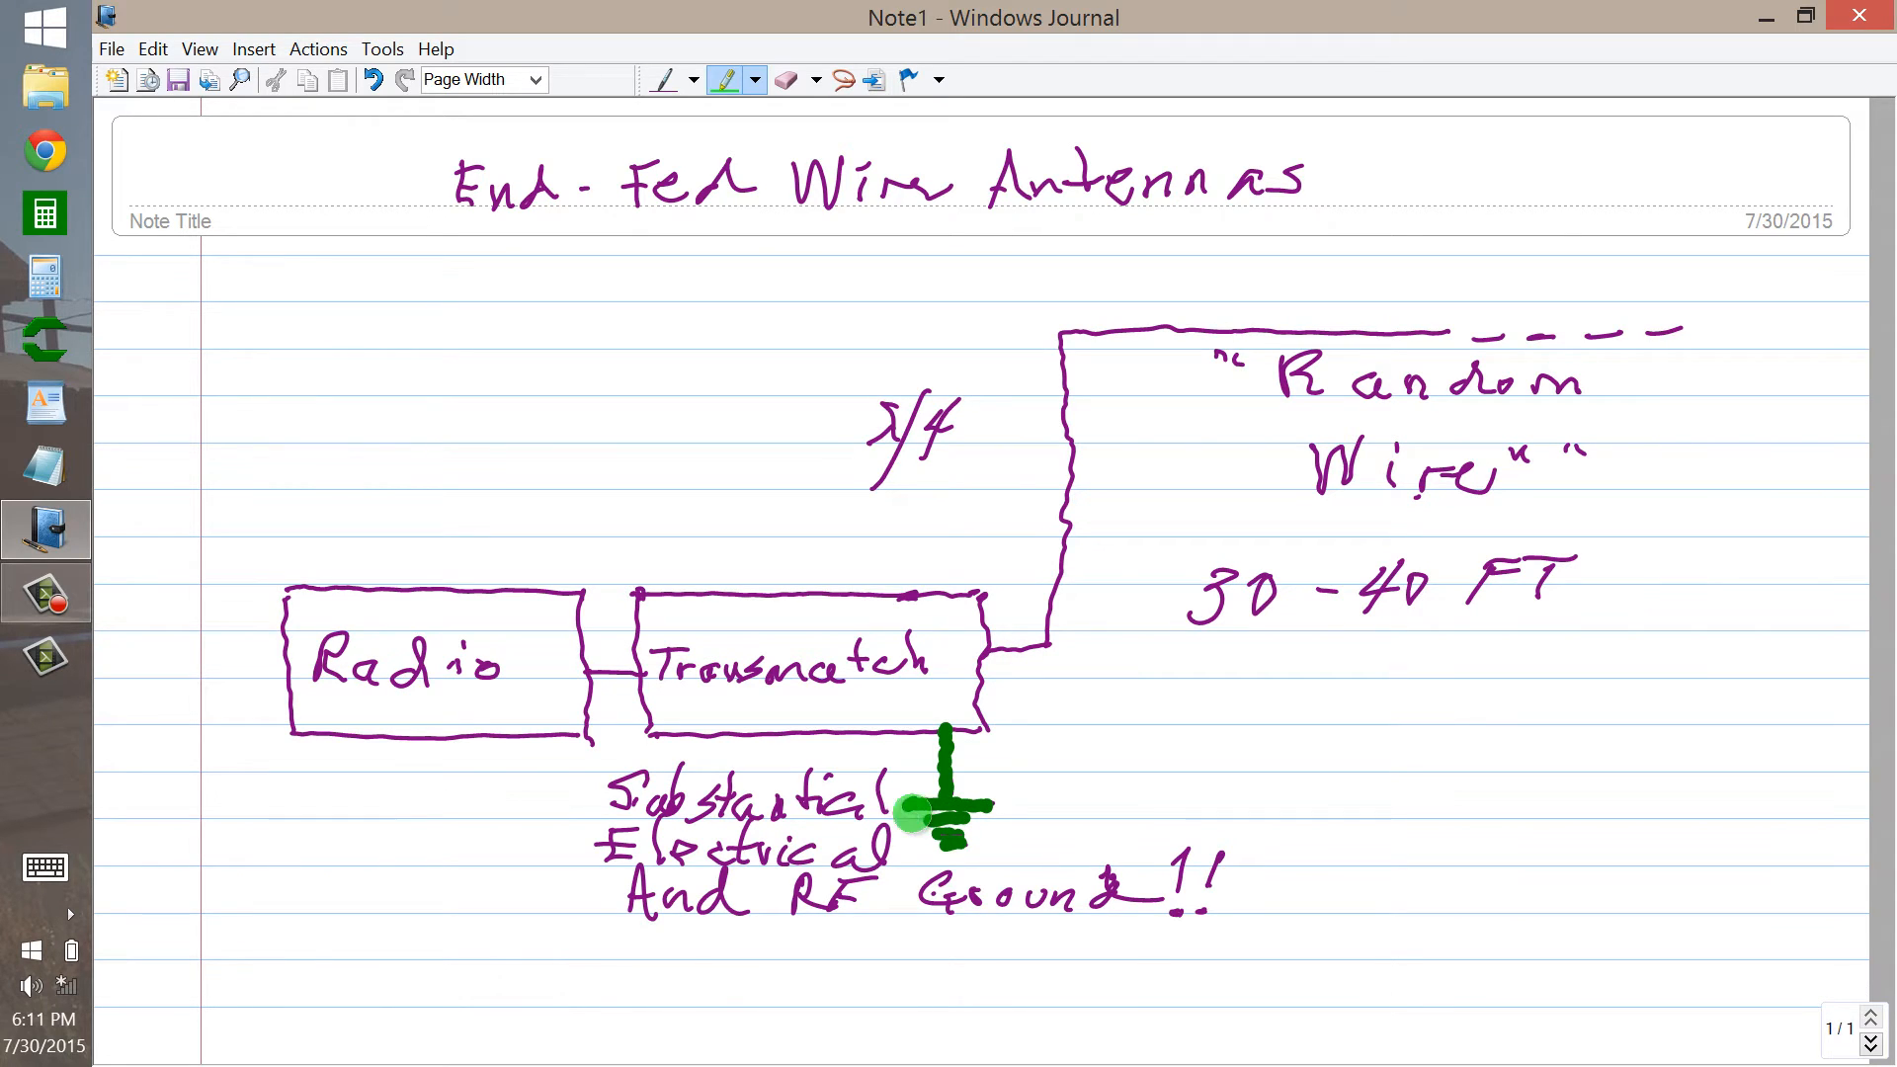
mouse_move(750, 910)
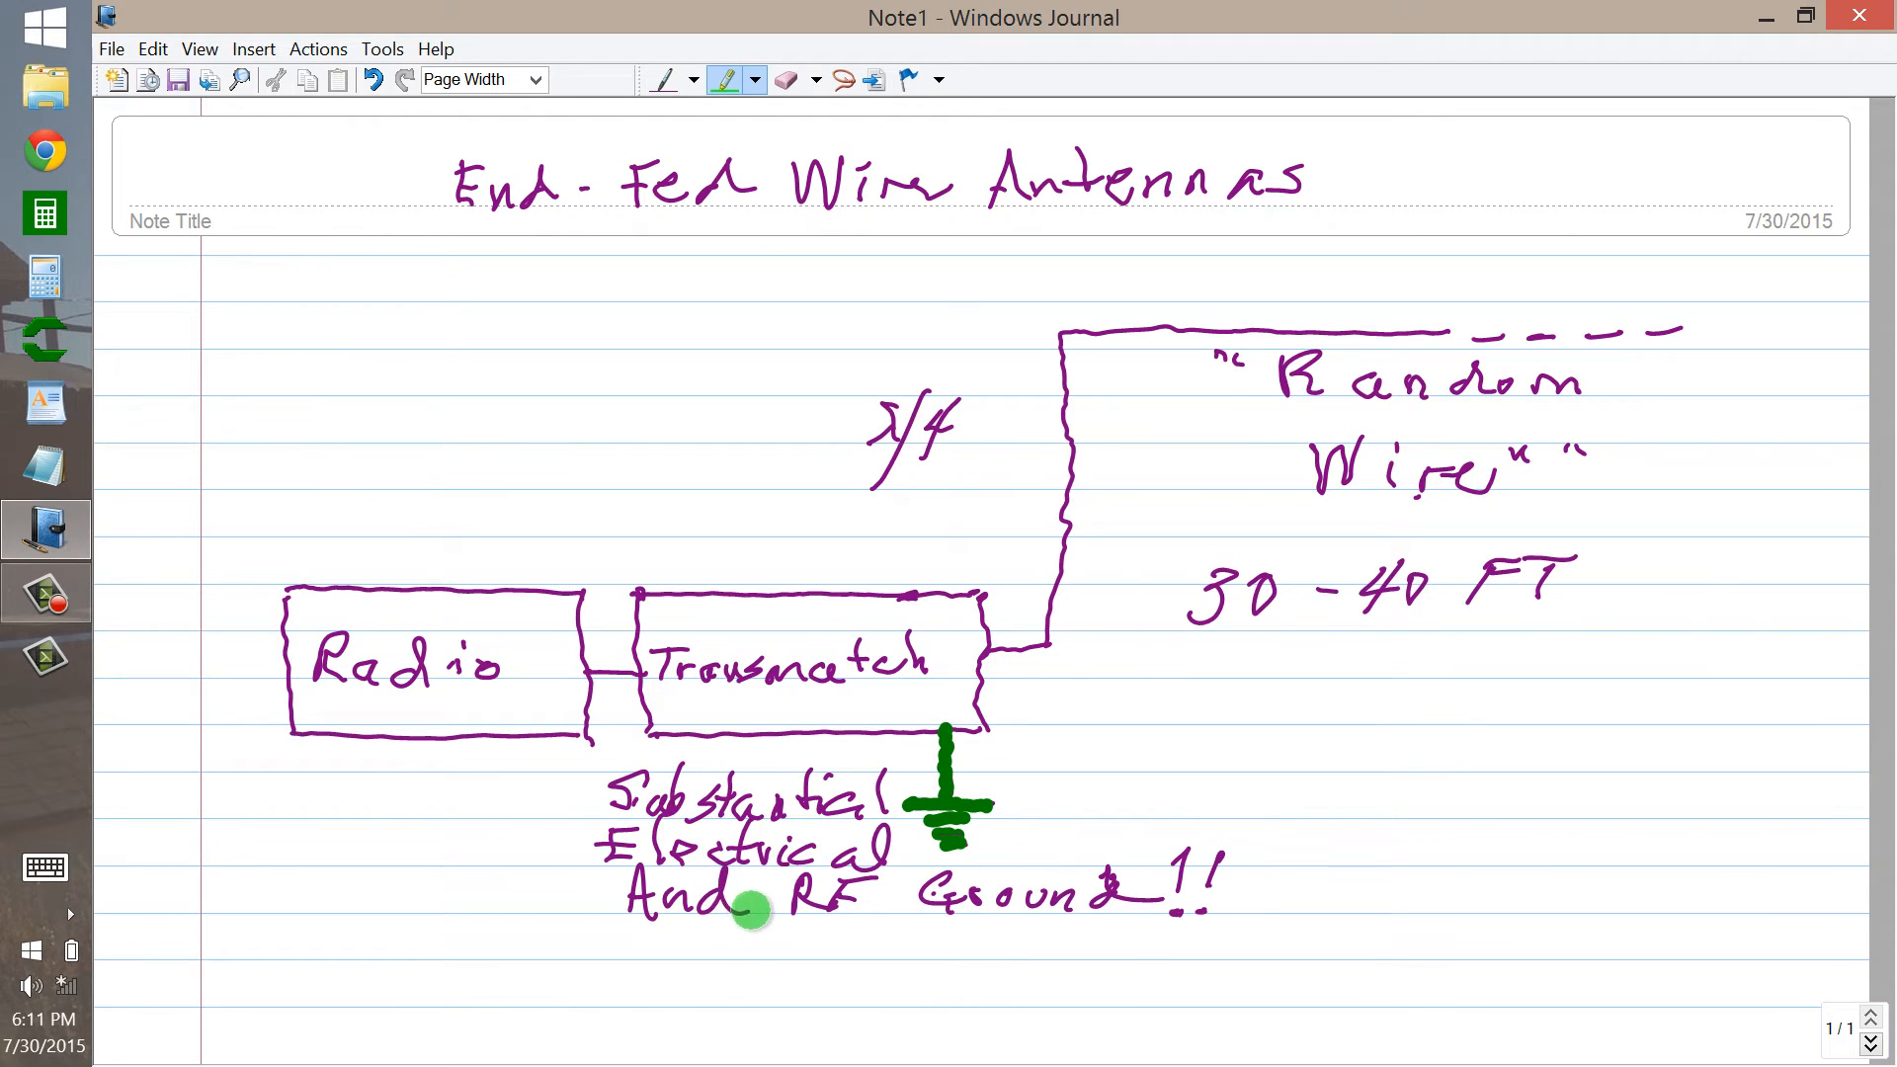
mouse_move(1077, 893)
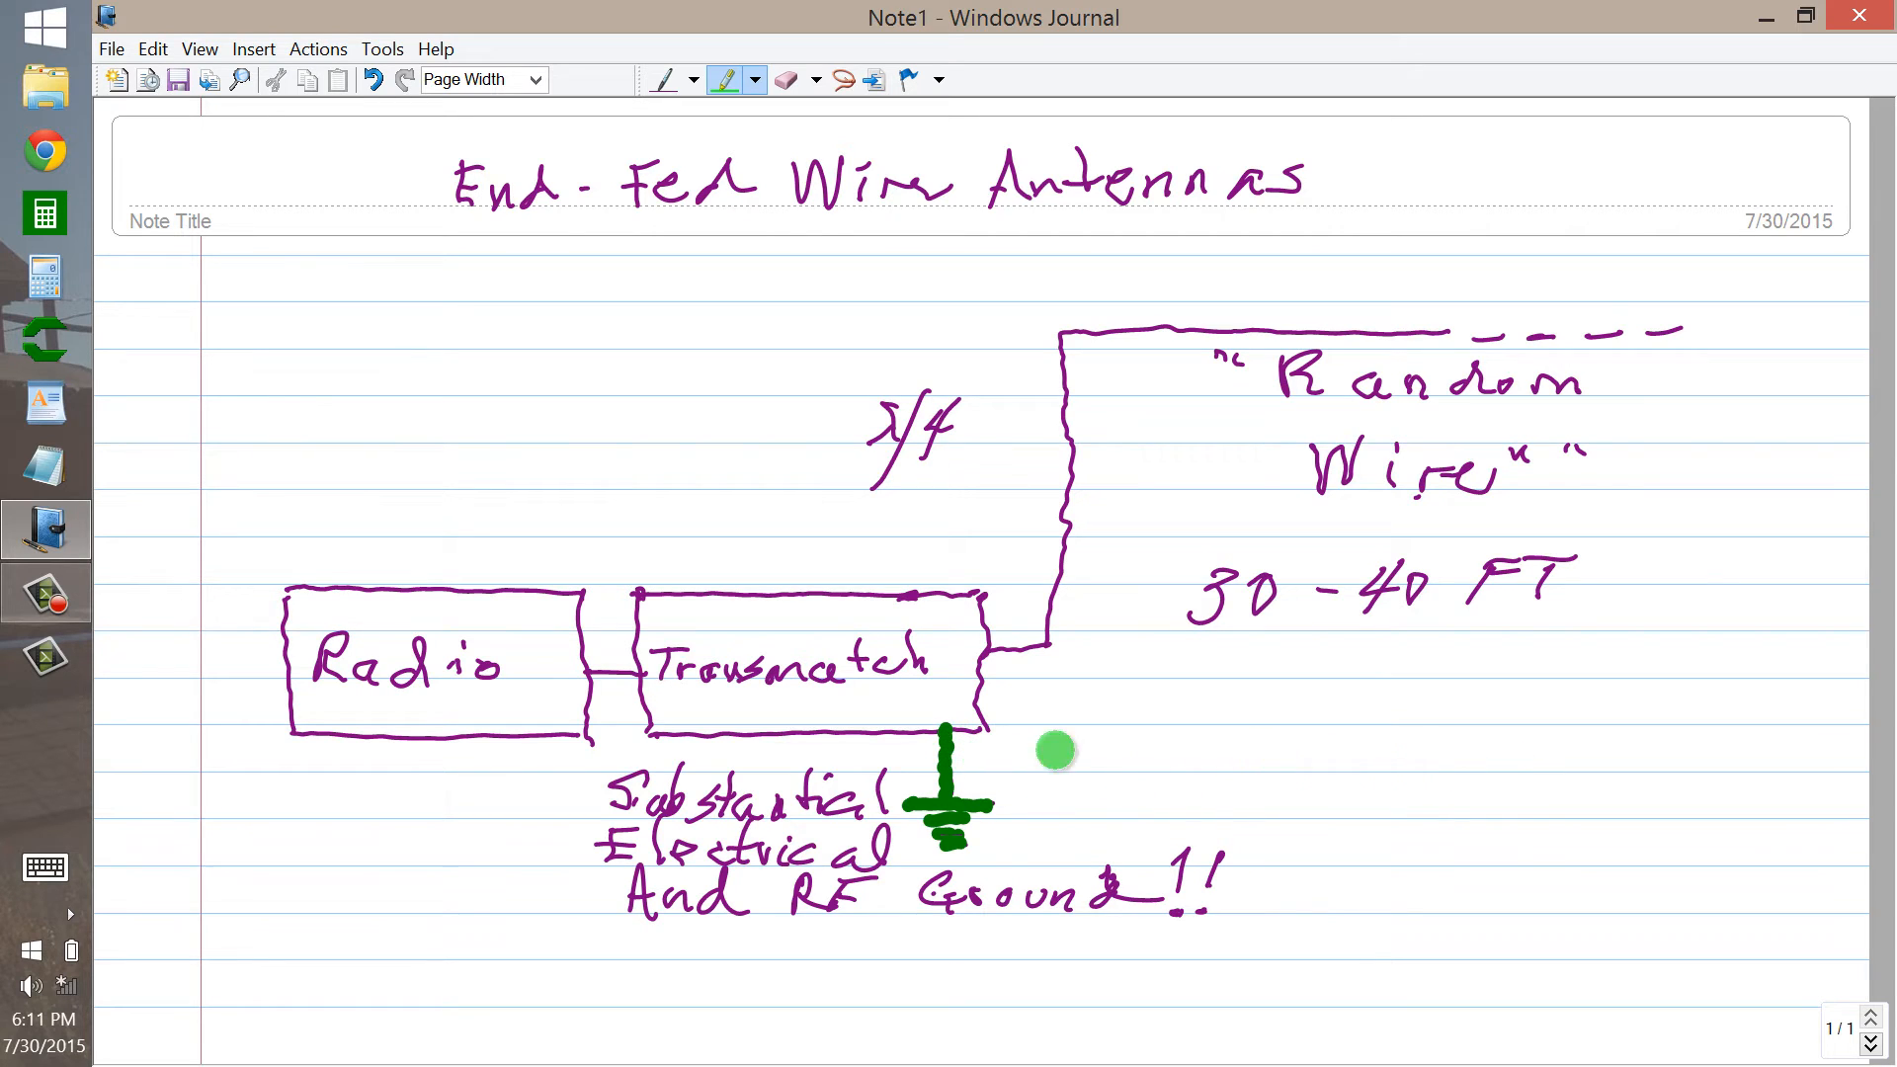
mouse_move(947, 796)
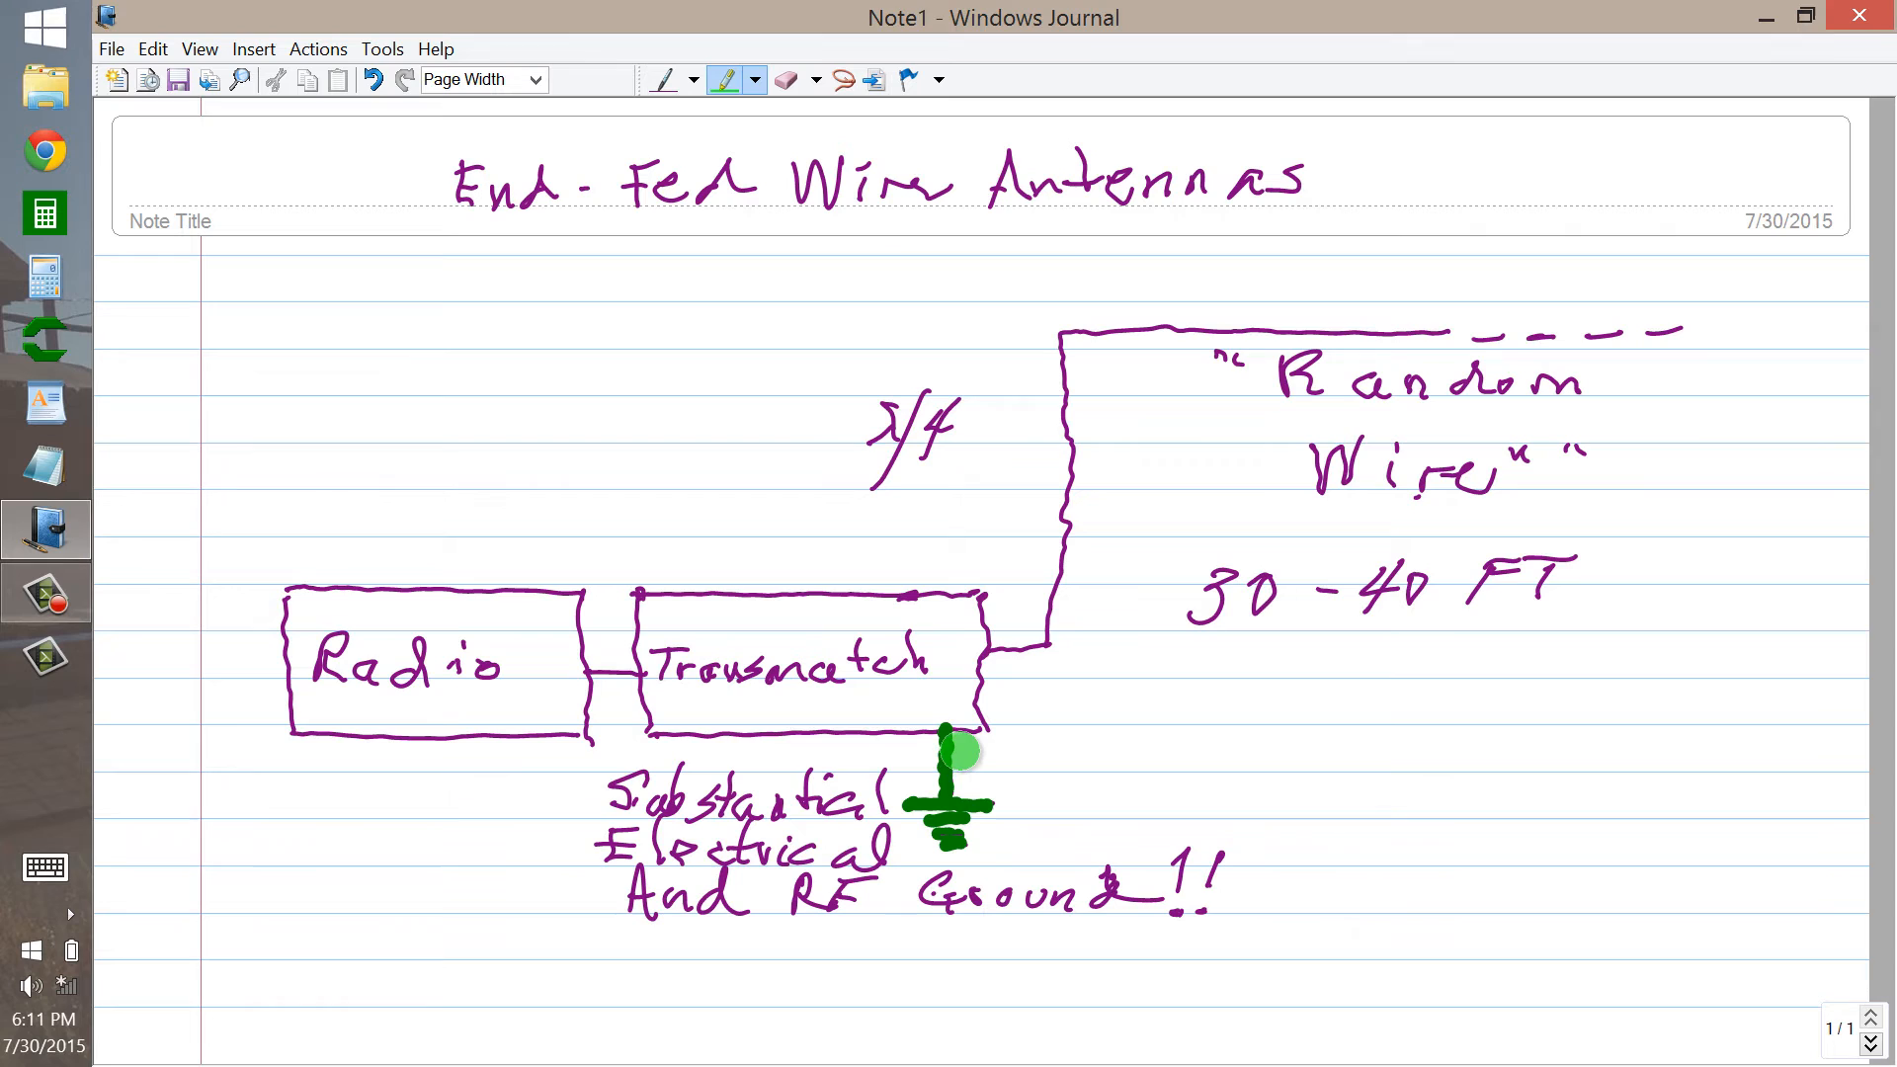
mouse_move(1065, 641)
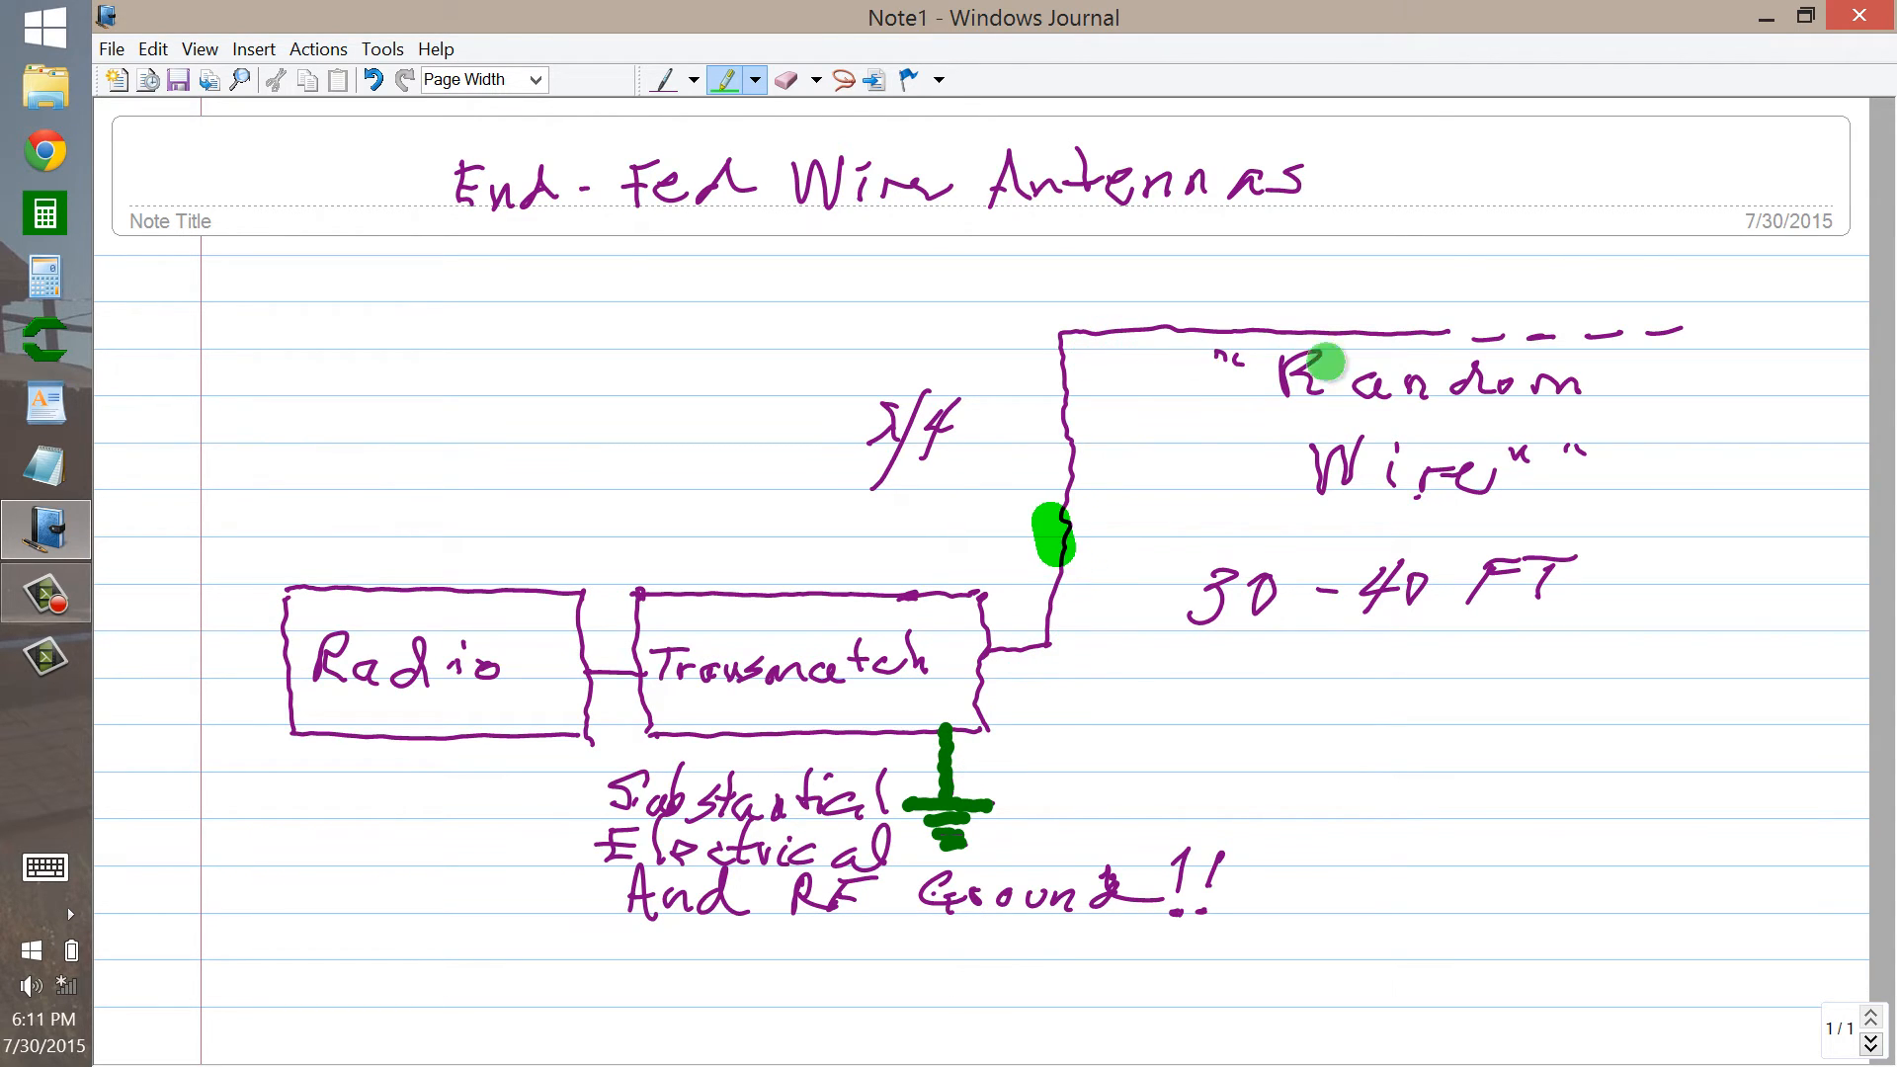
mouse_move(1364, 329)
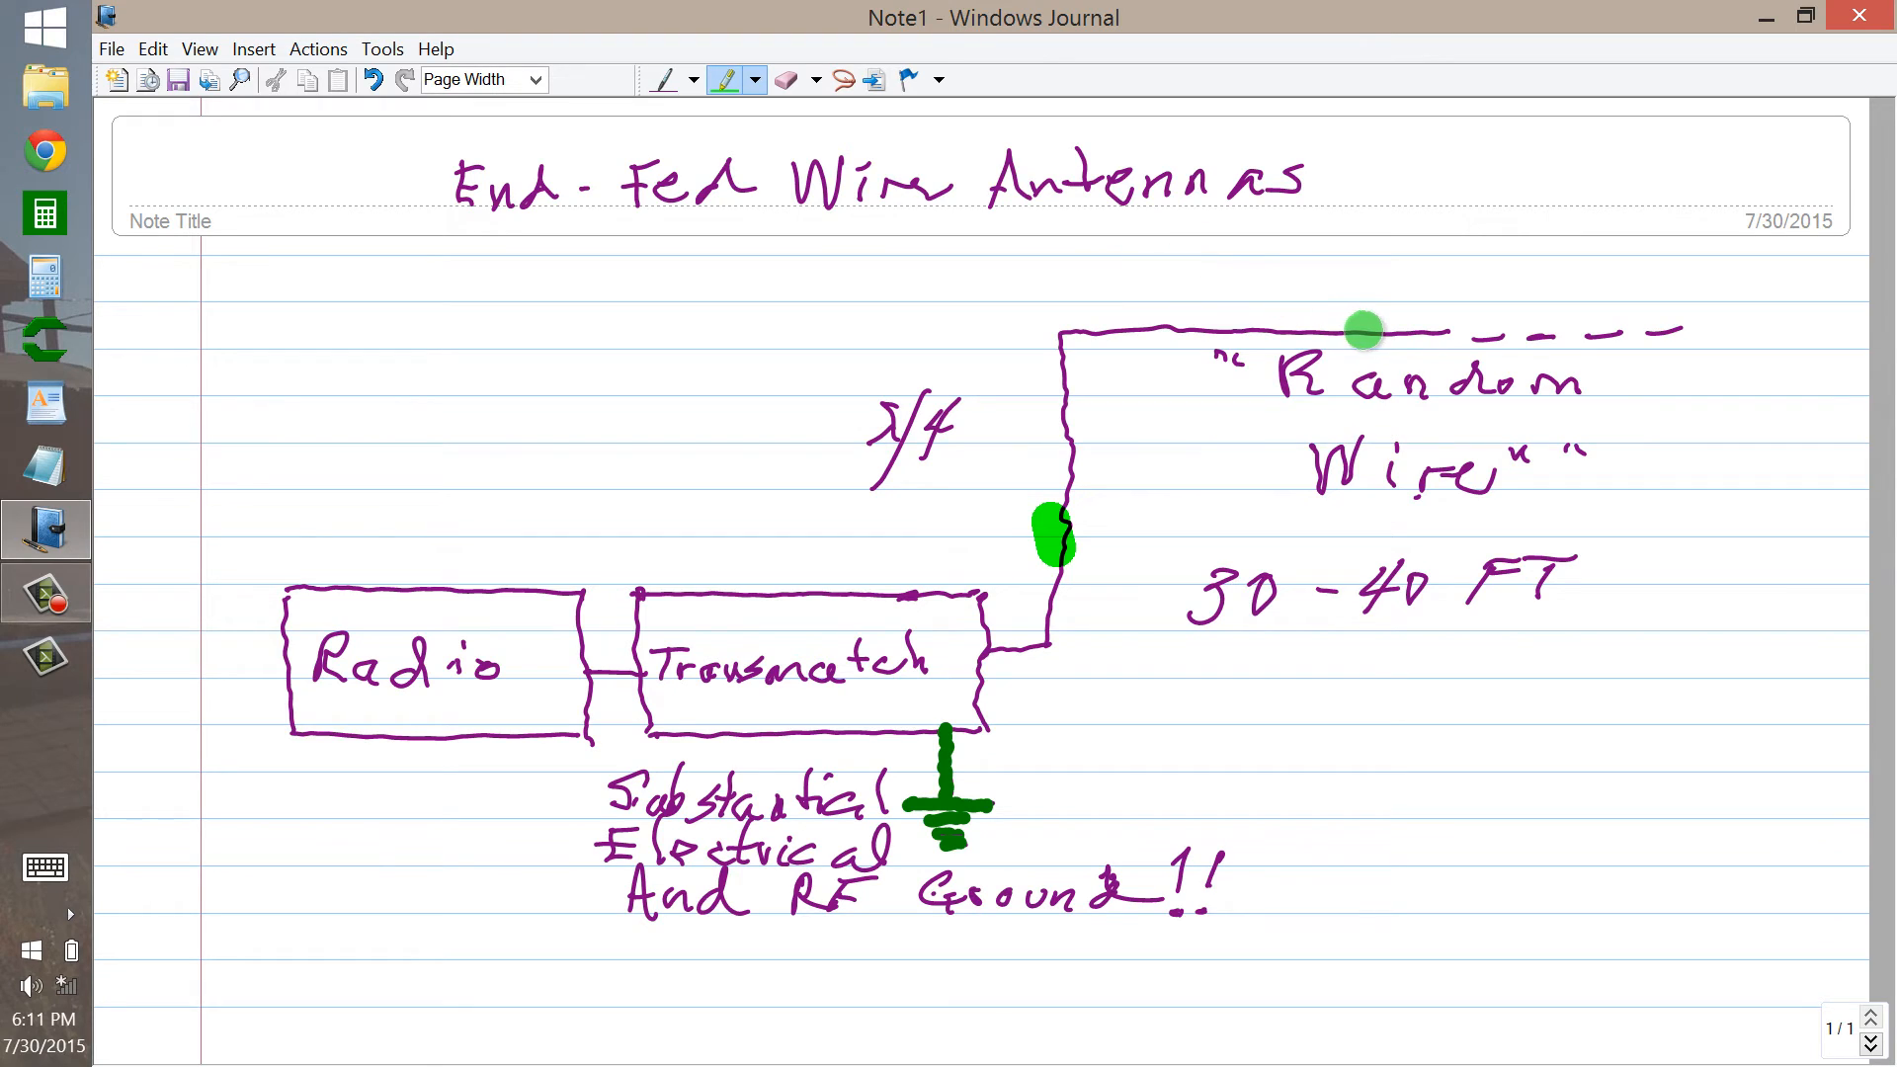
mouse_move(1055, 225)
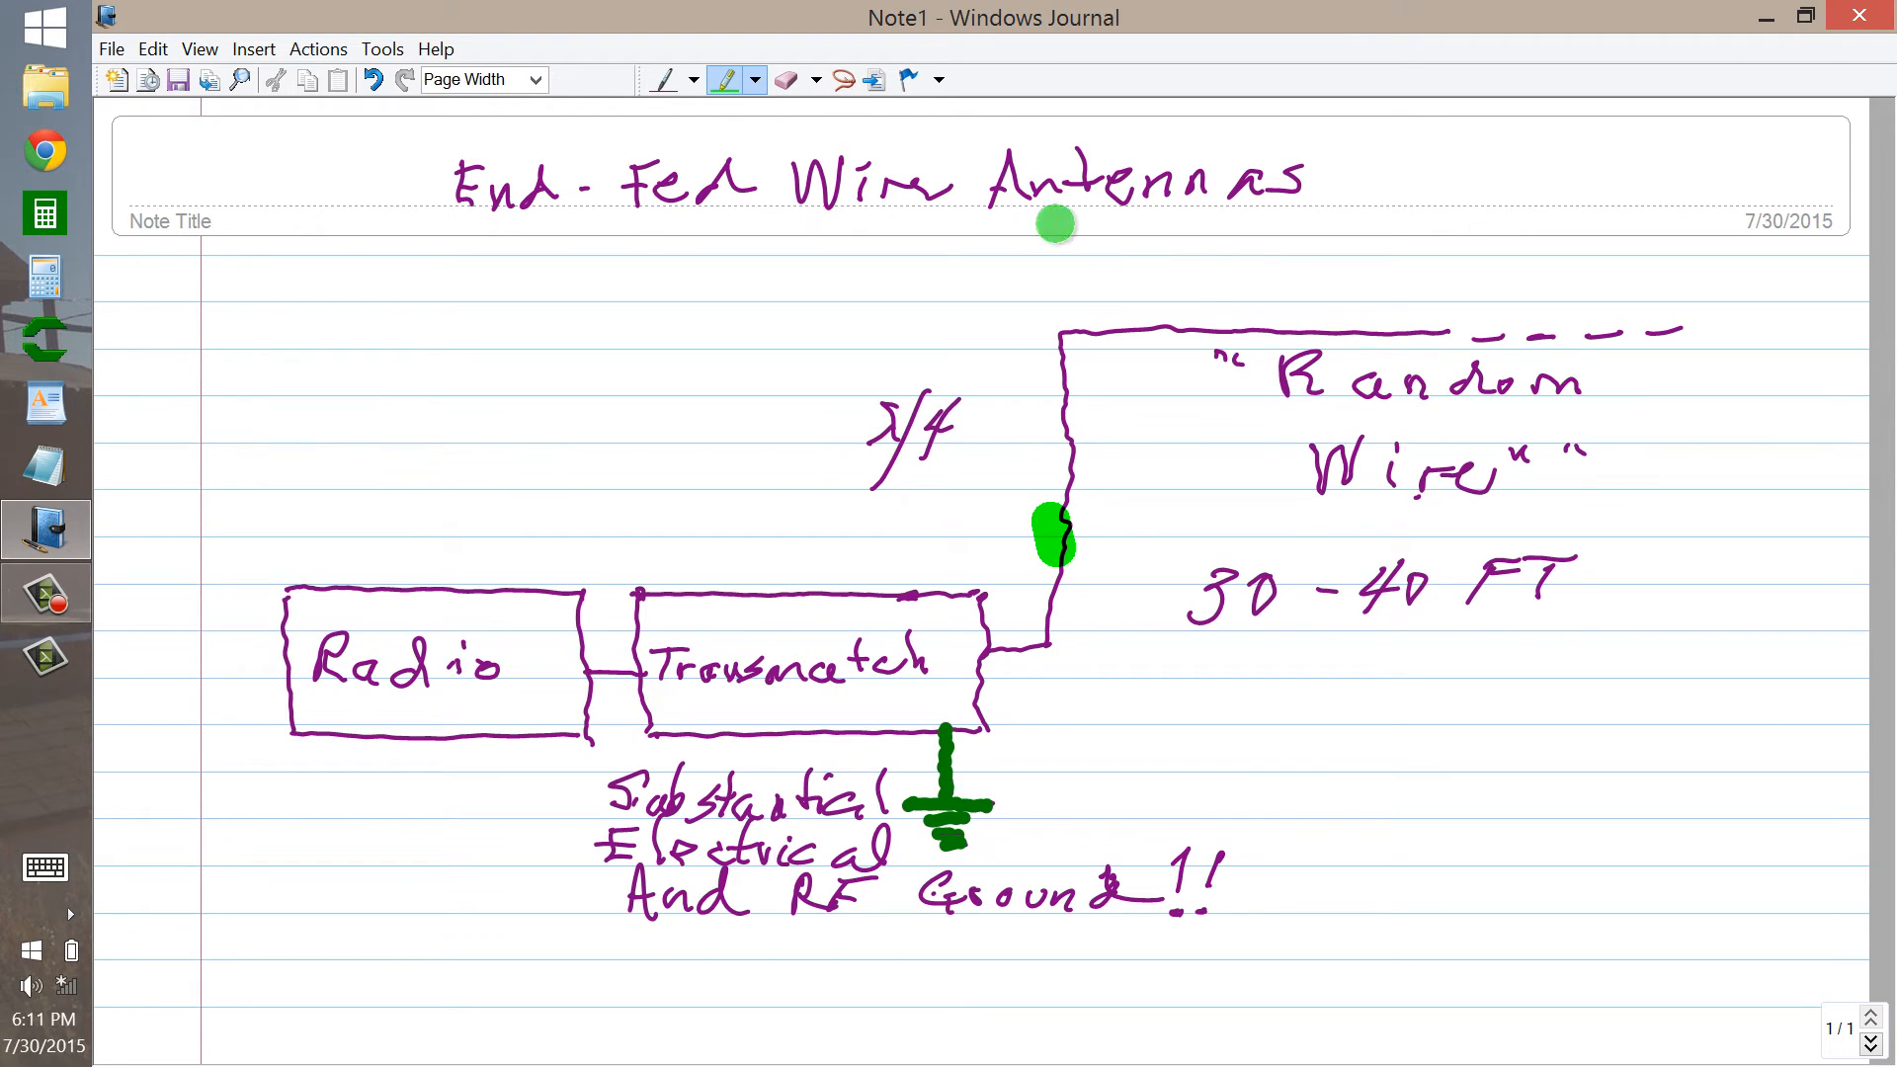
Step: Choose the purple pen from the toolbar after marking the vertical wire green
click(663, 80)
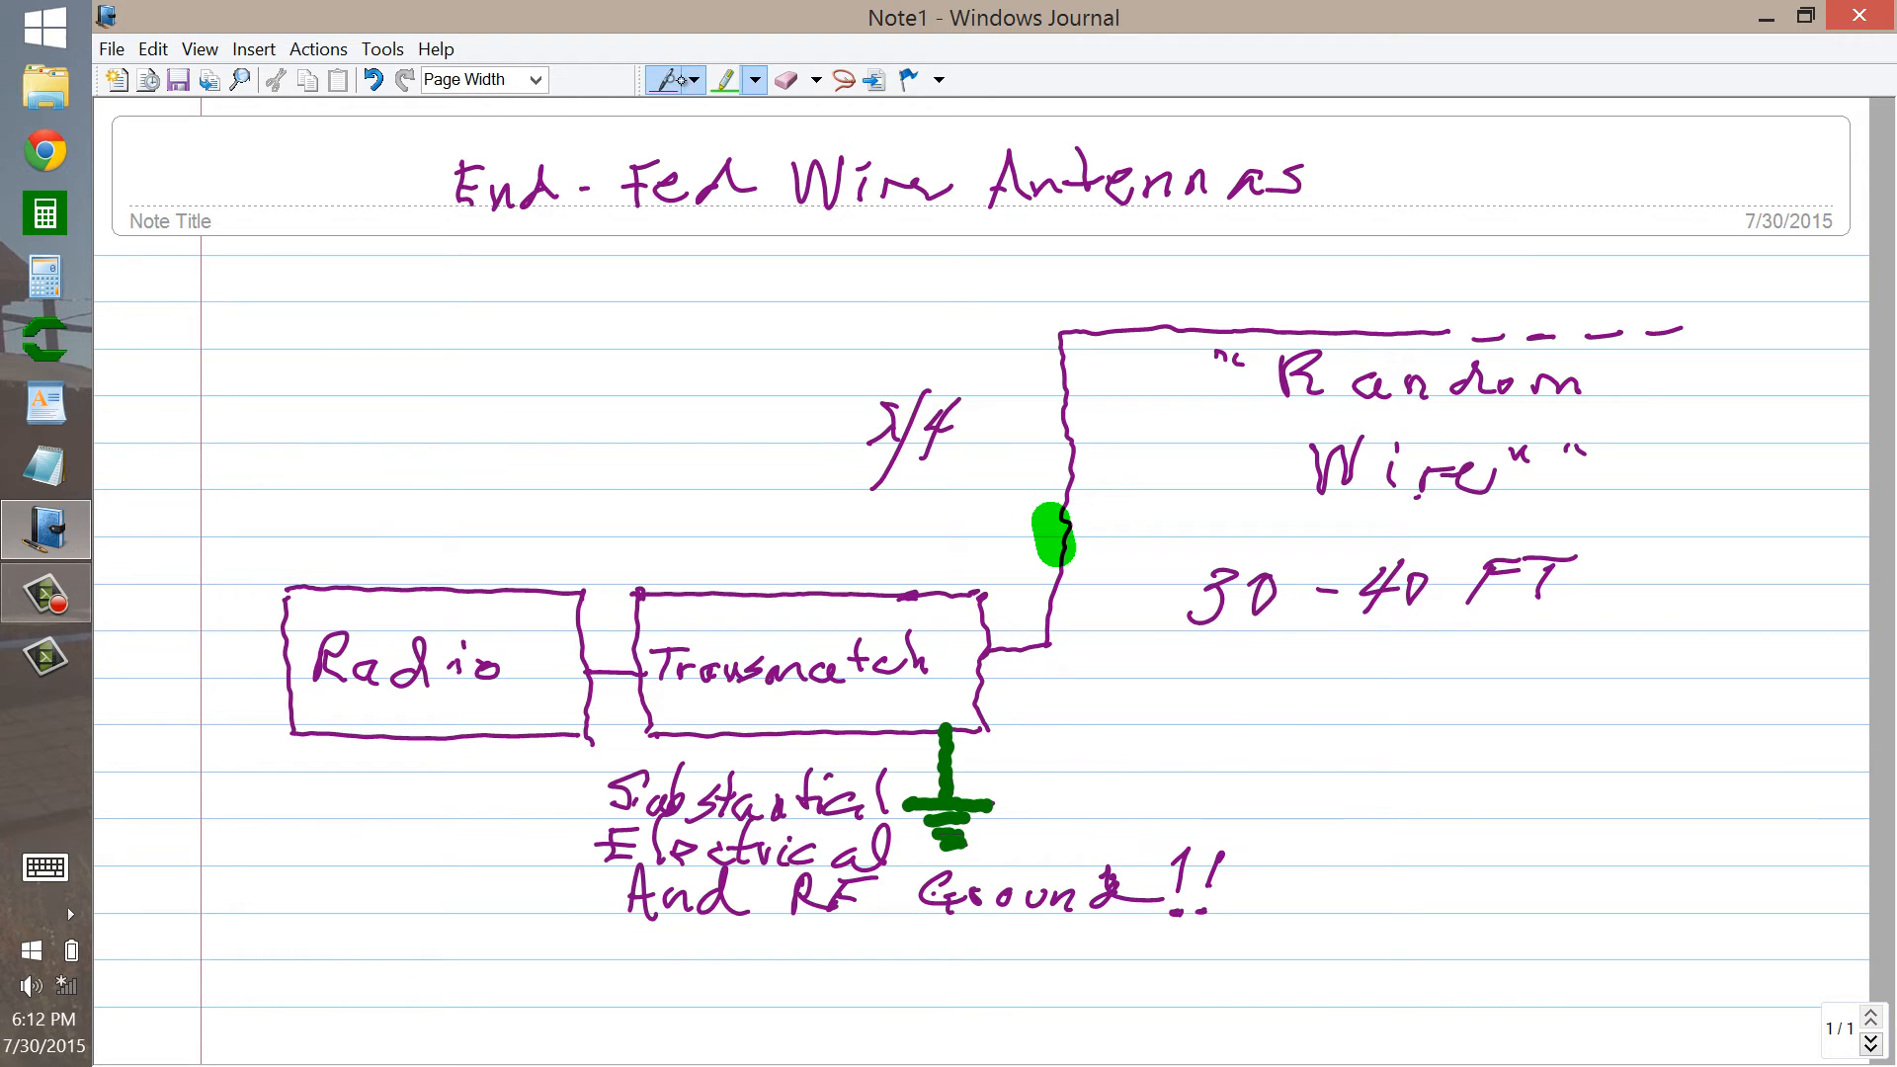
Step: Select purple ink for the "RF in the shack" note above the Radio box
click(669, 80)
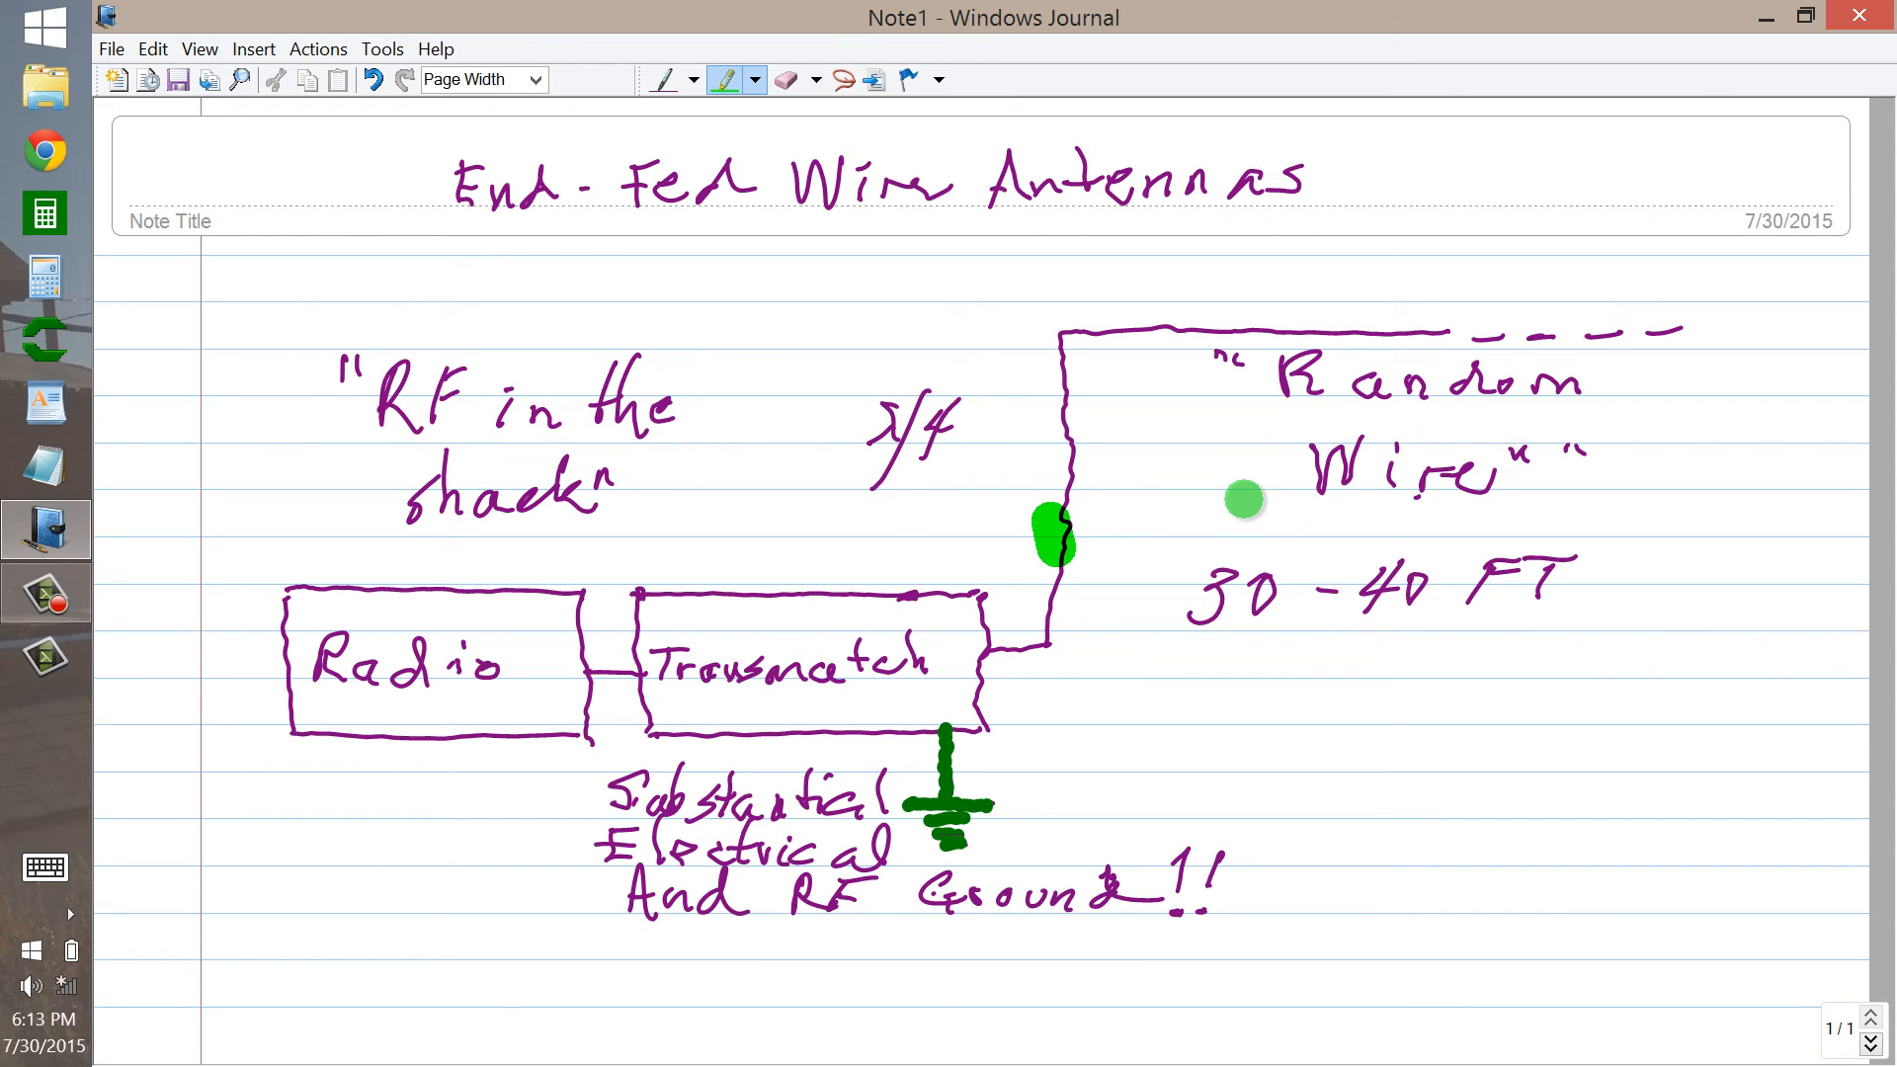
mouse_move(1354, 372)
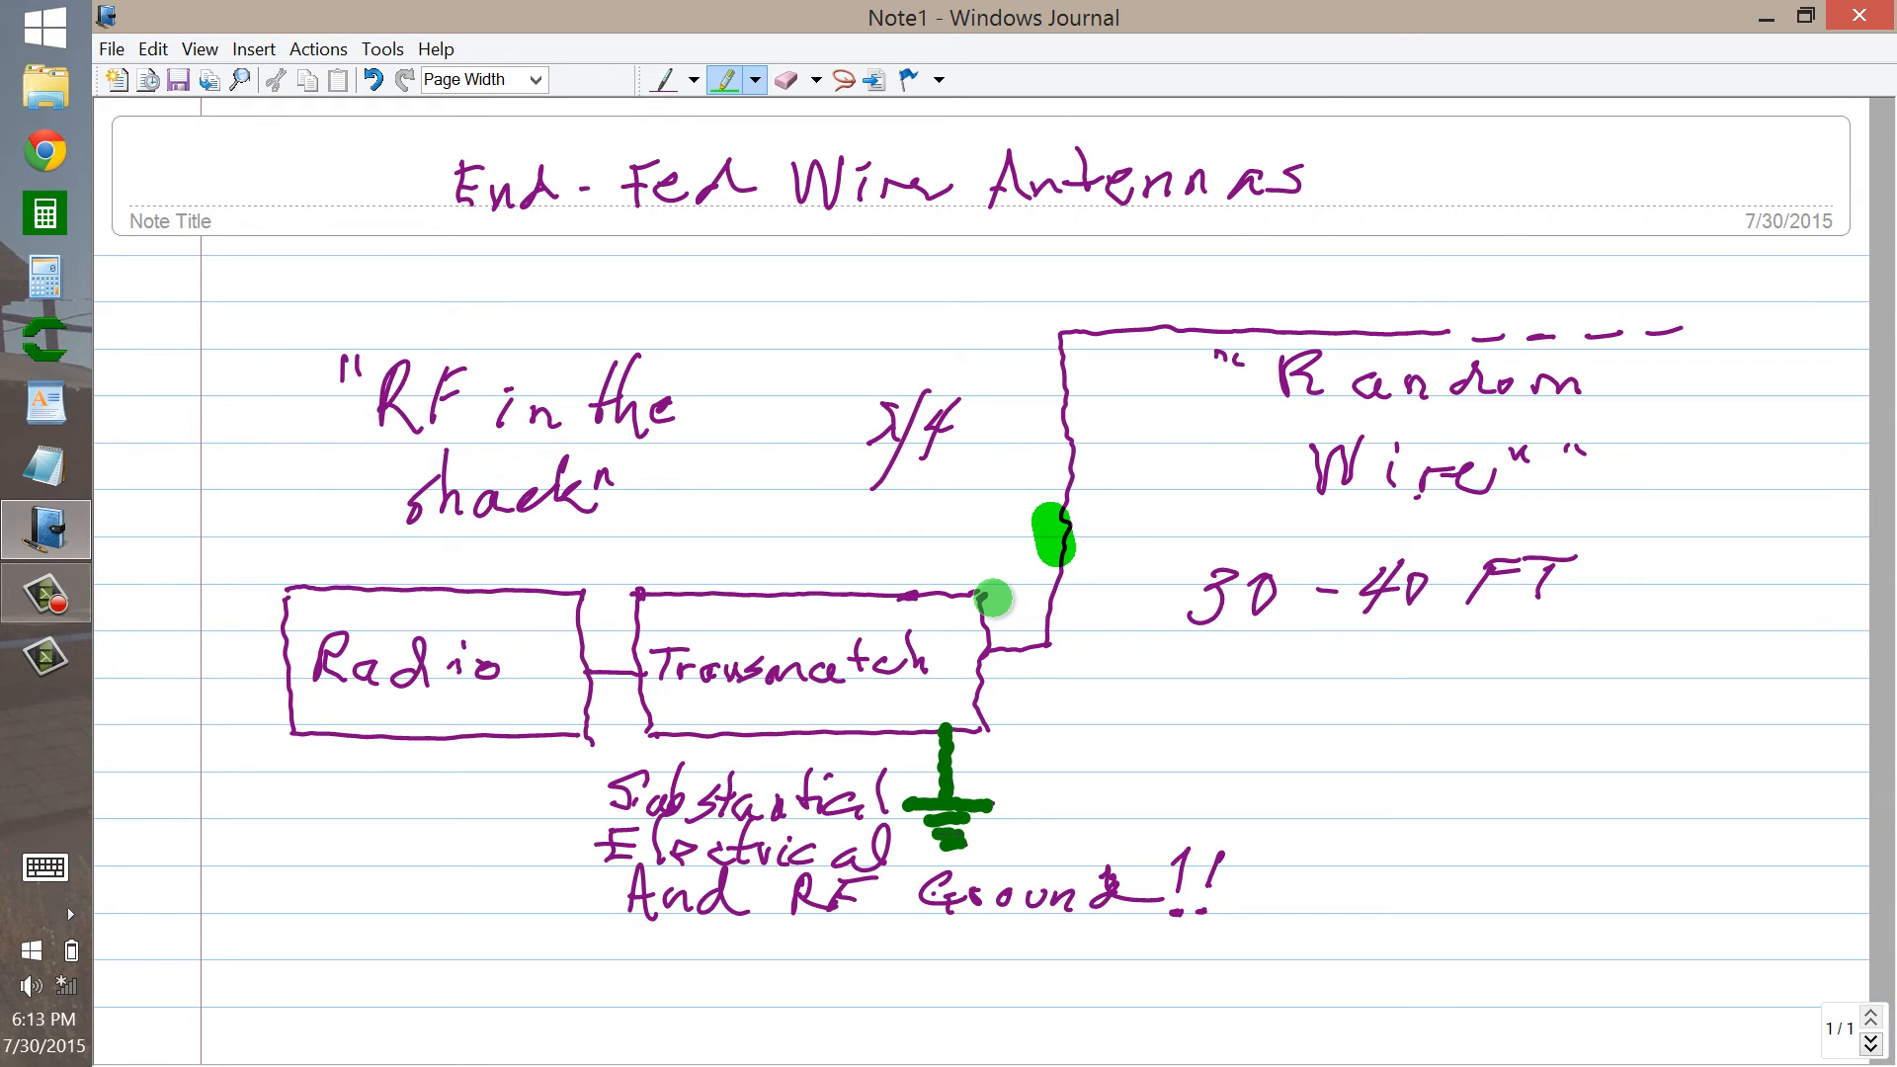
click(787, 80)
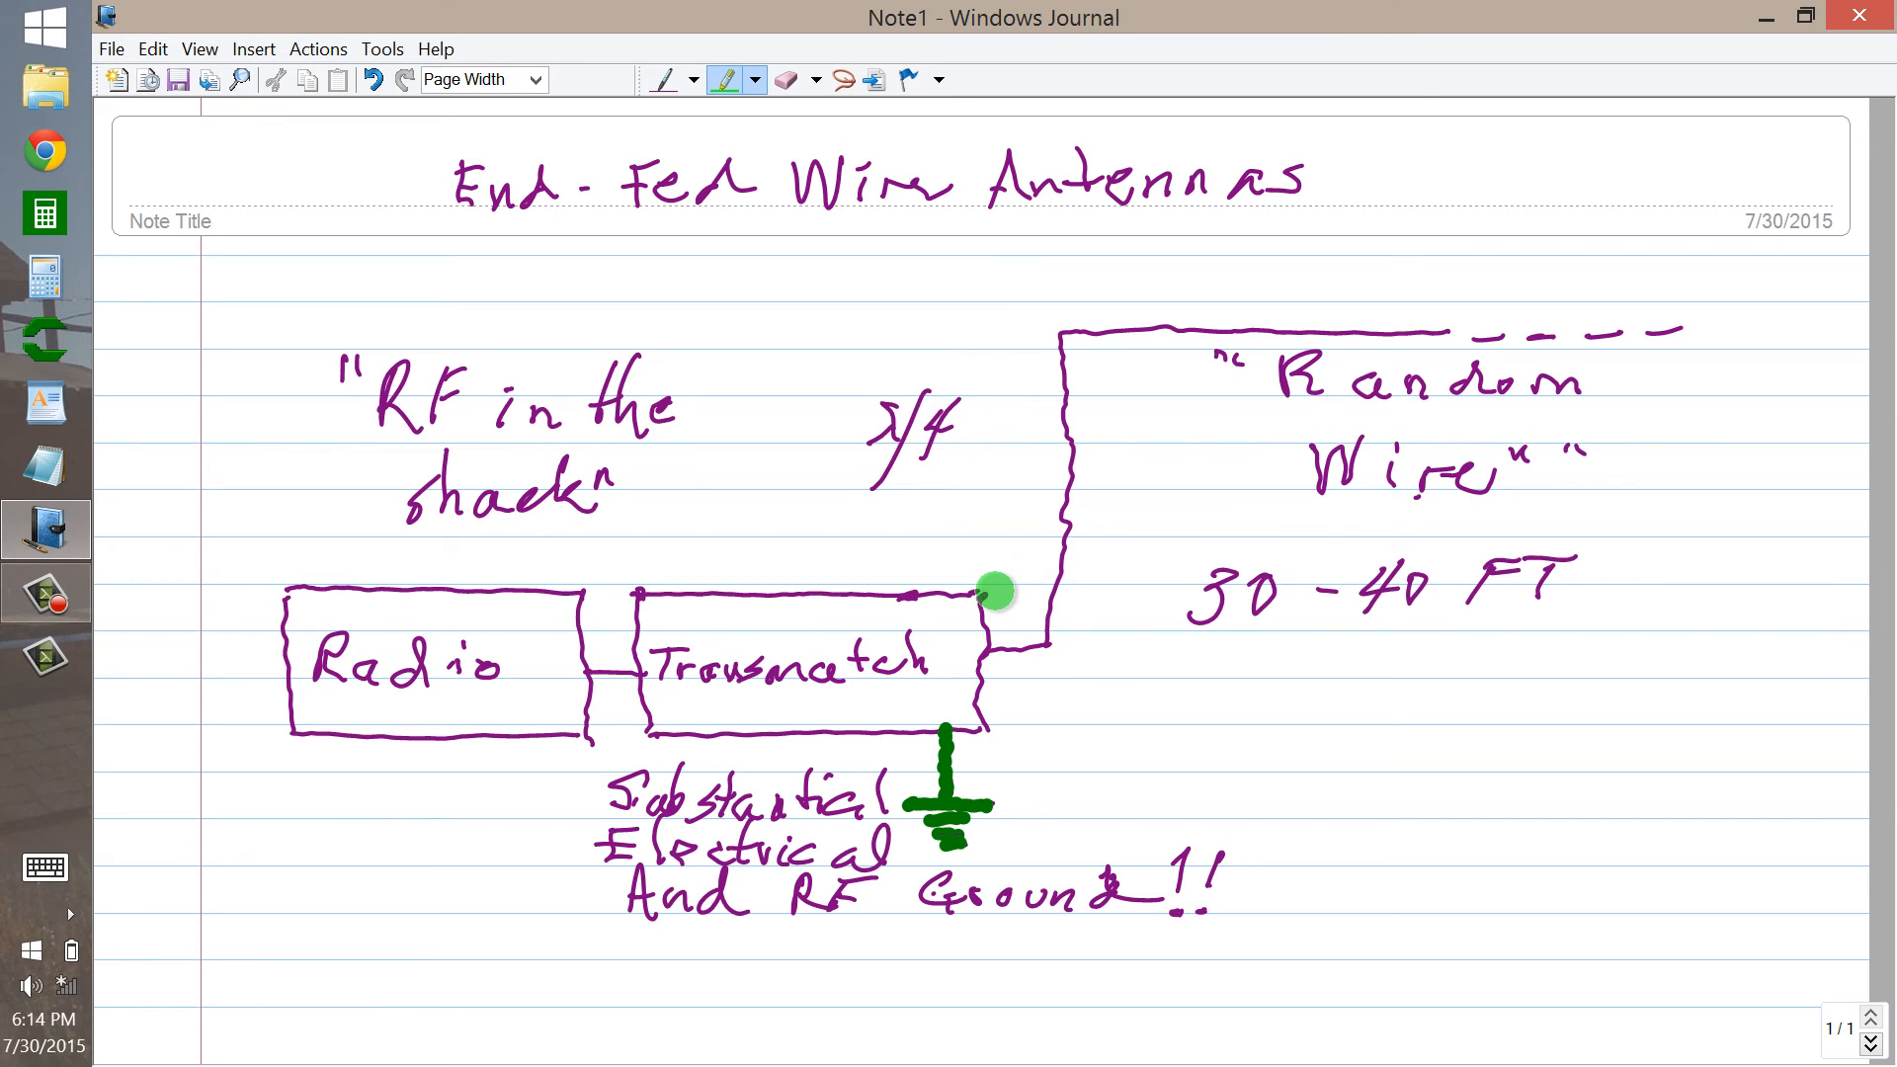
mouse_move(599, 424)
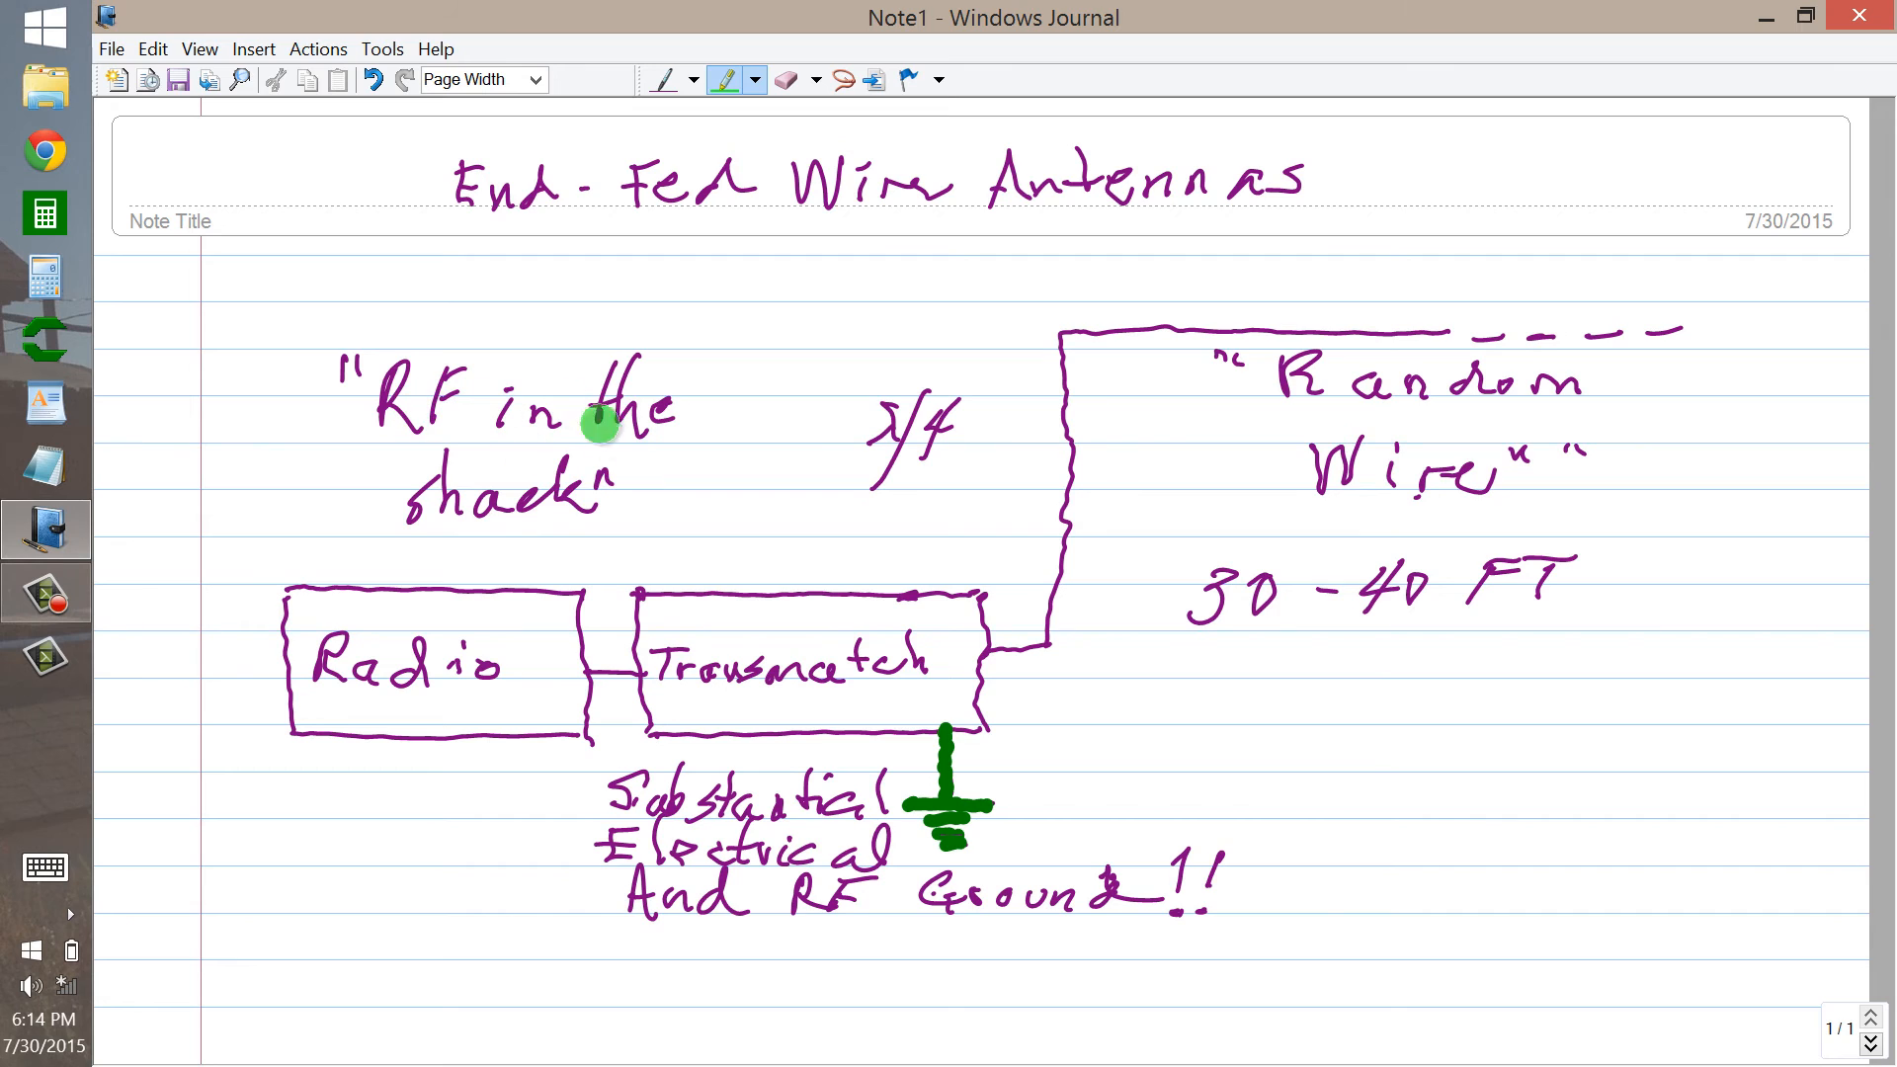
mouse_move(1174, 367)
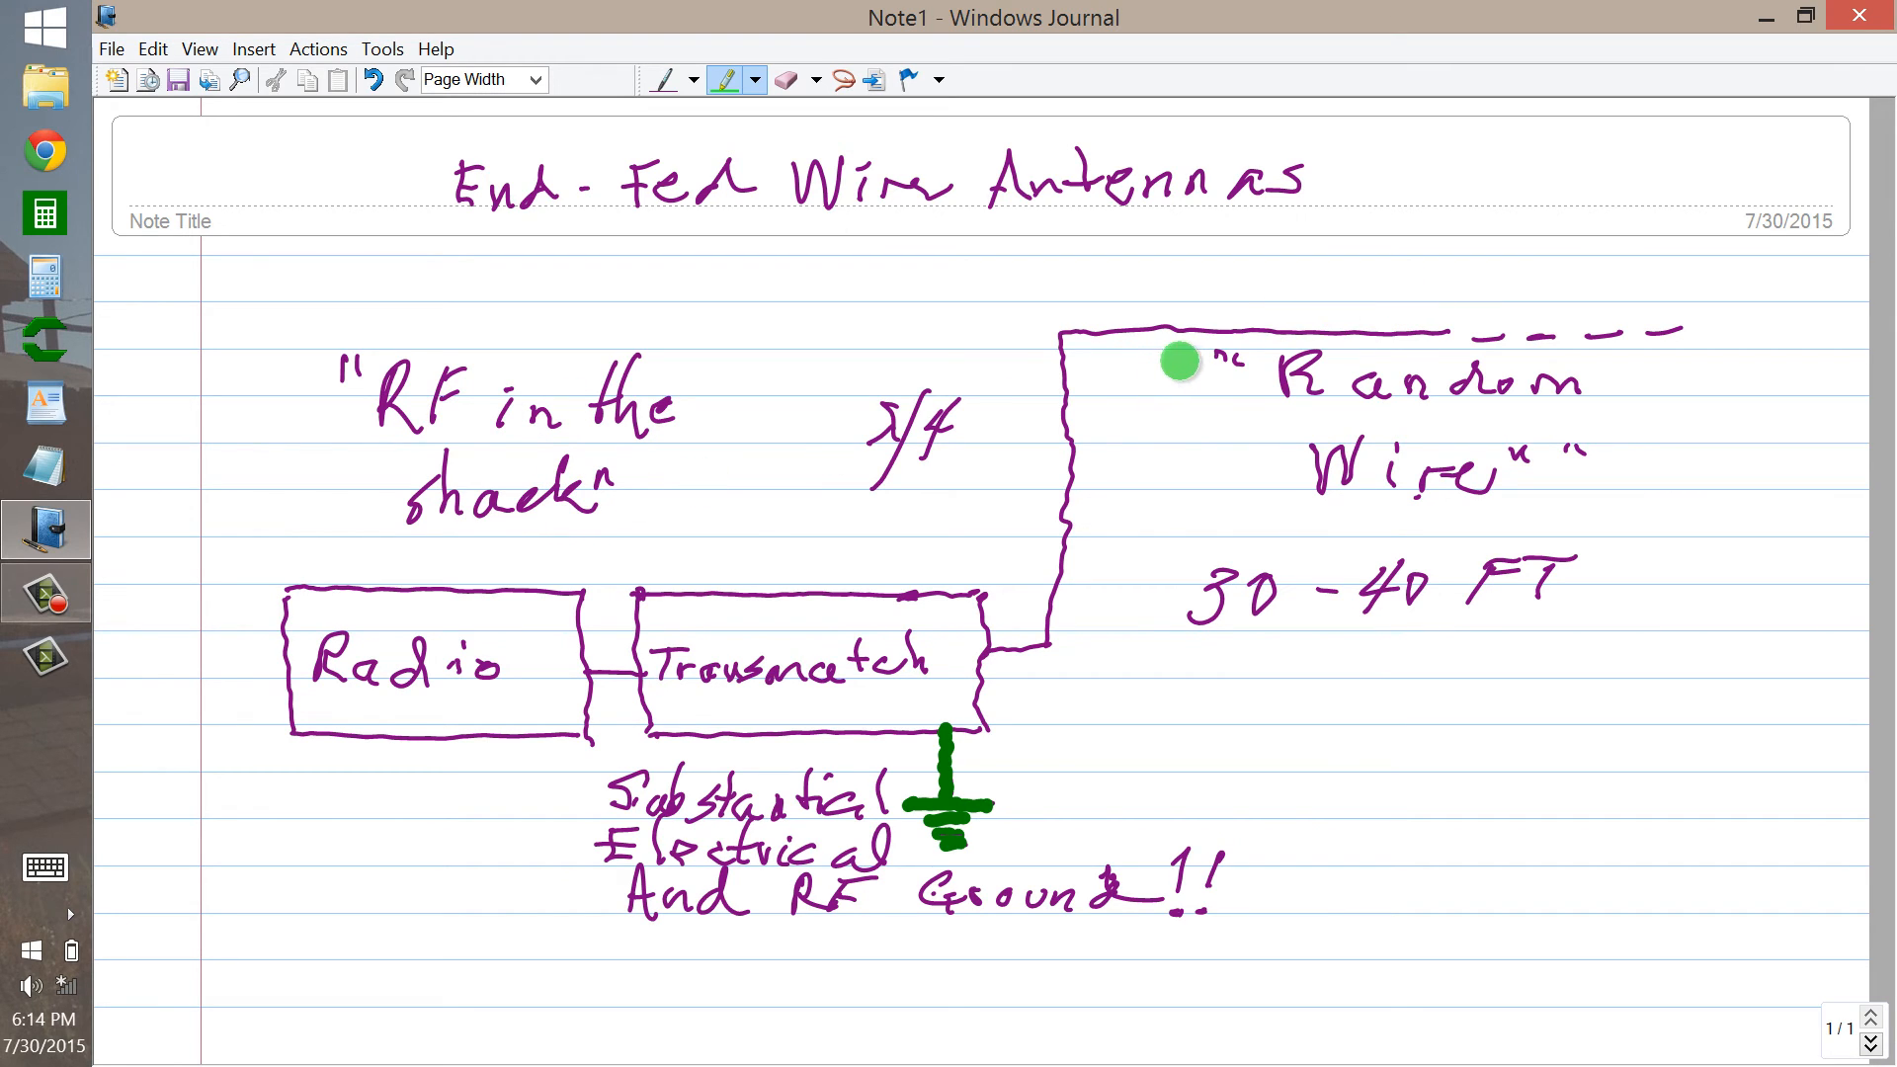
mouse_move(1455, 335)
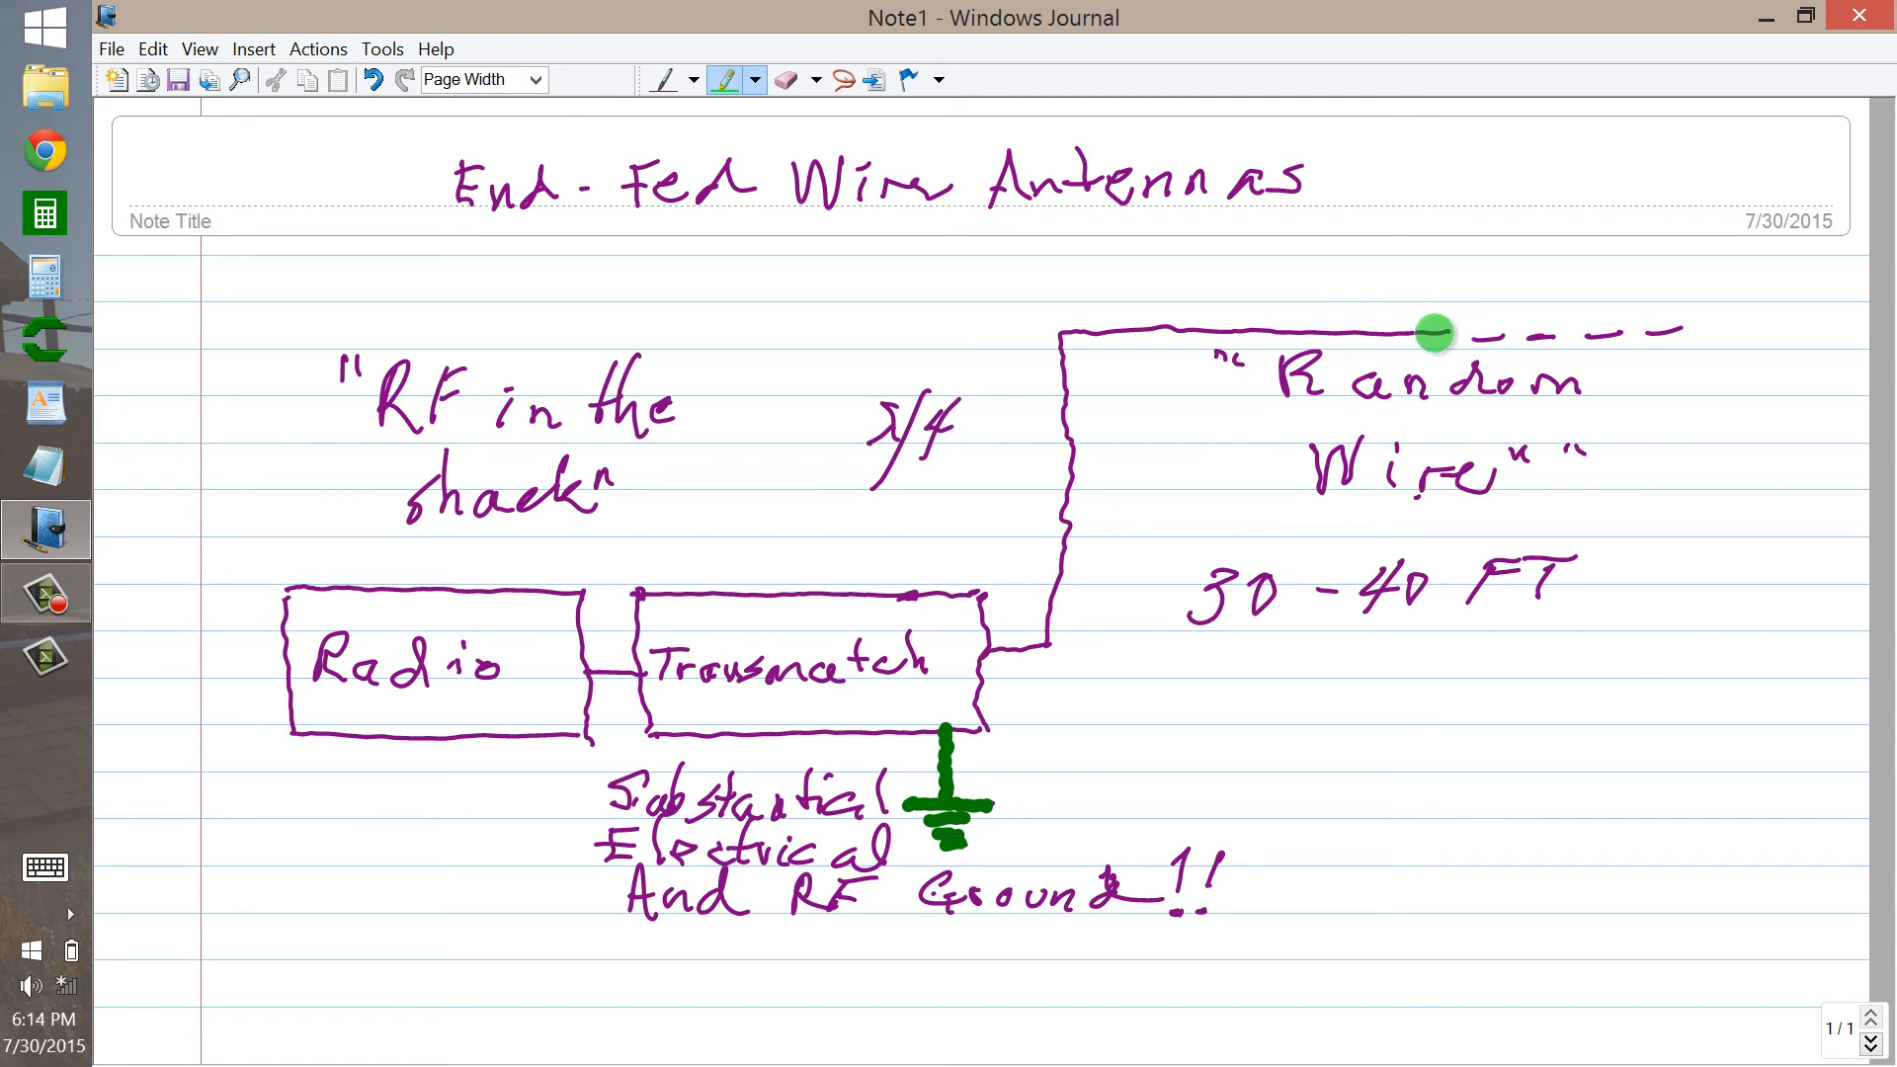
mouse_move(1417, 336)
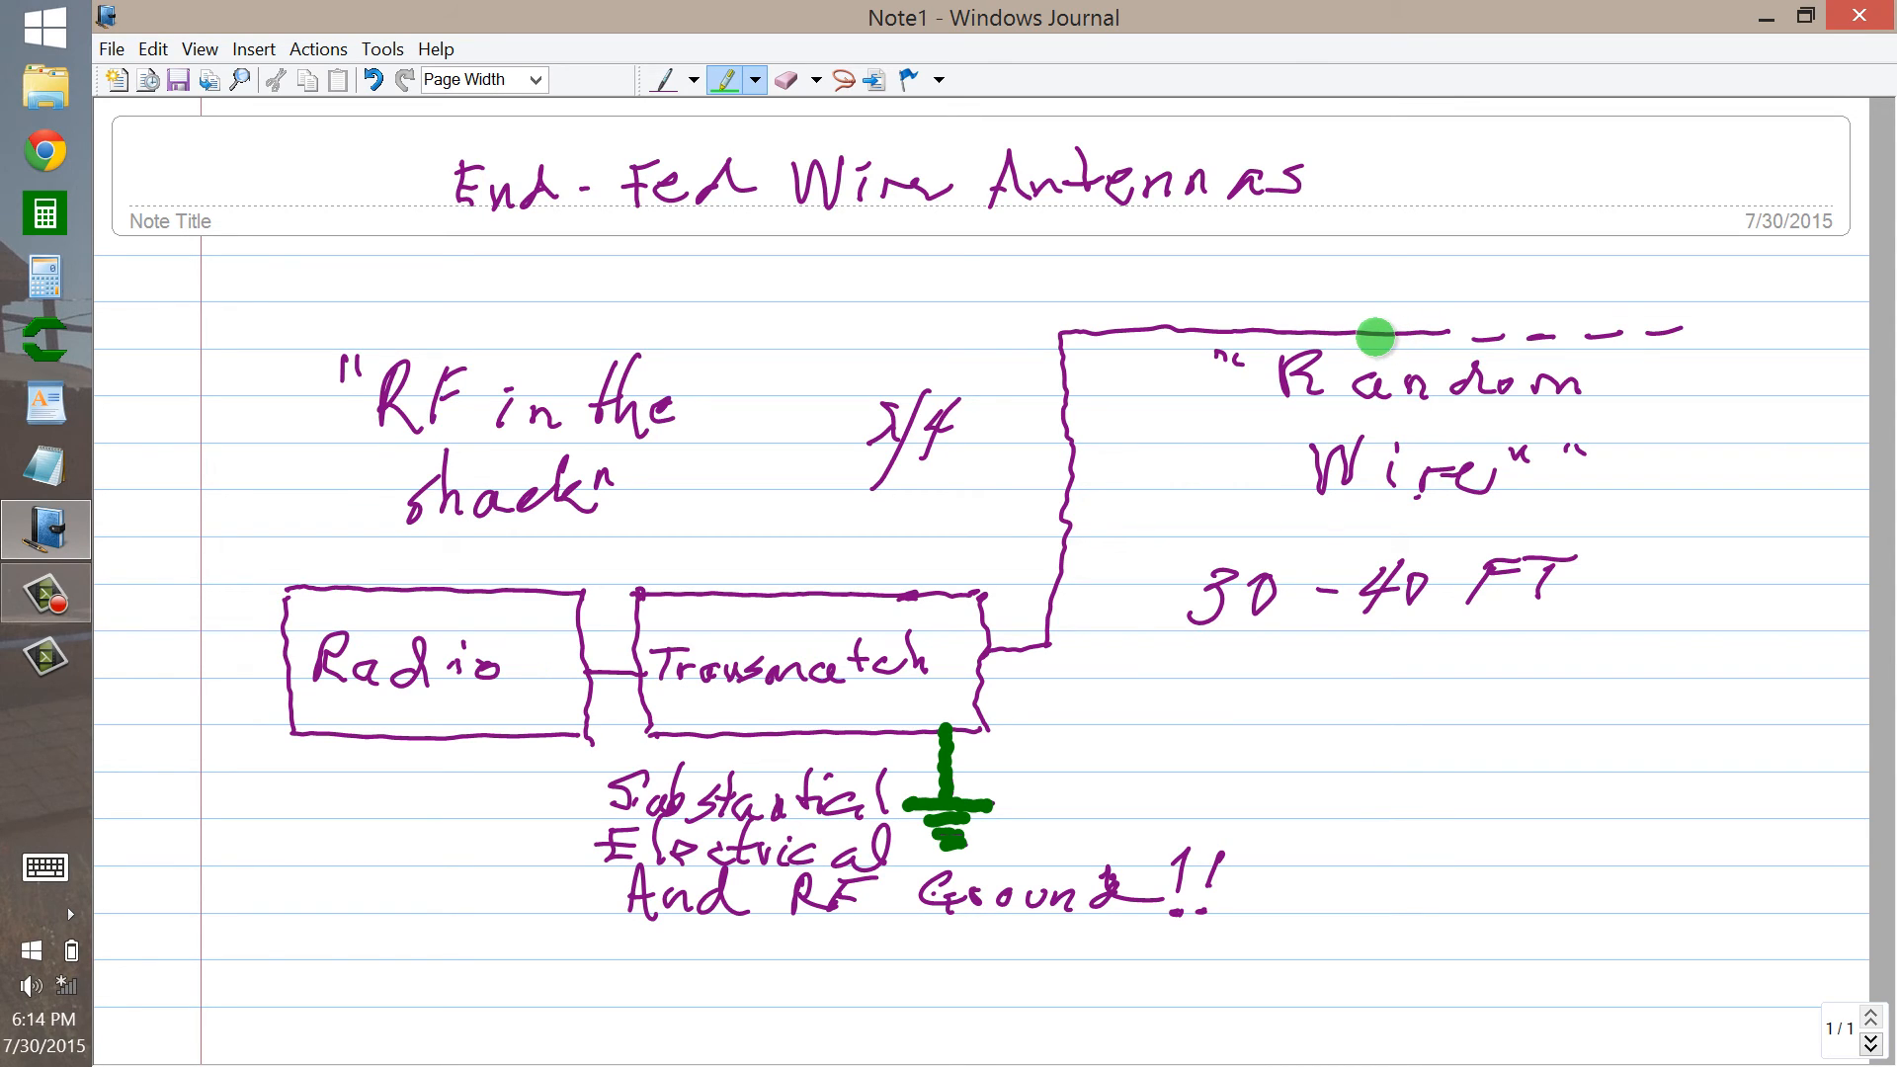
mouse_move(1354, 336)
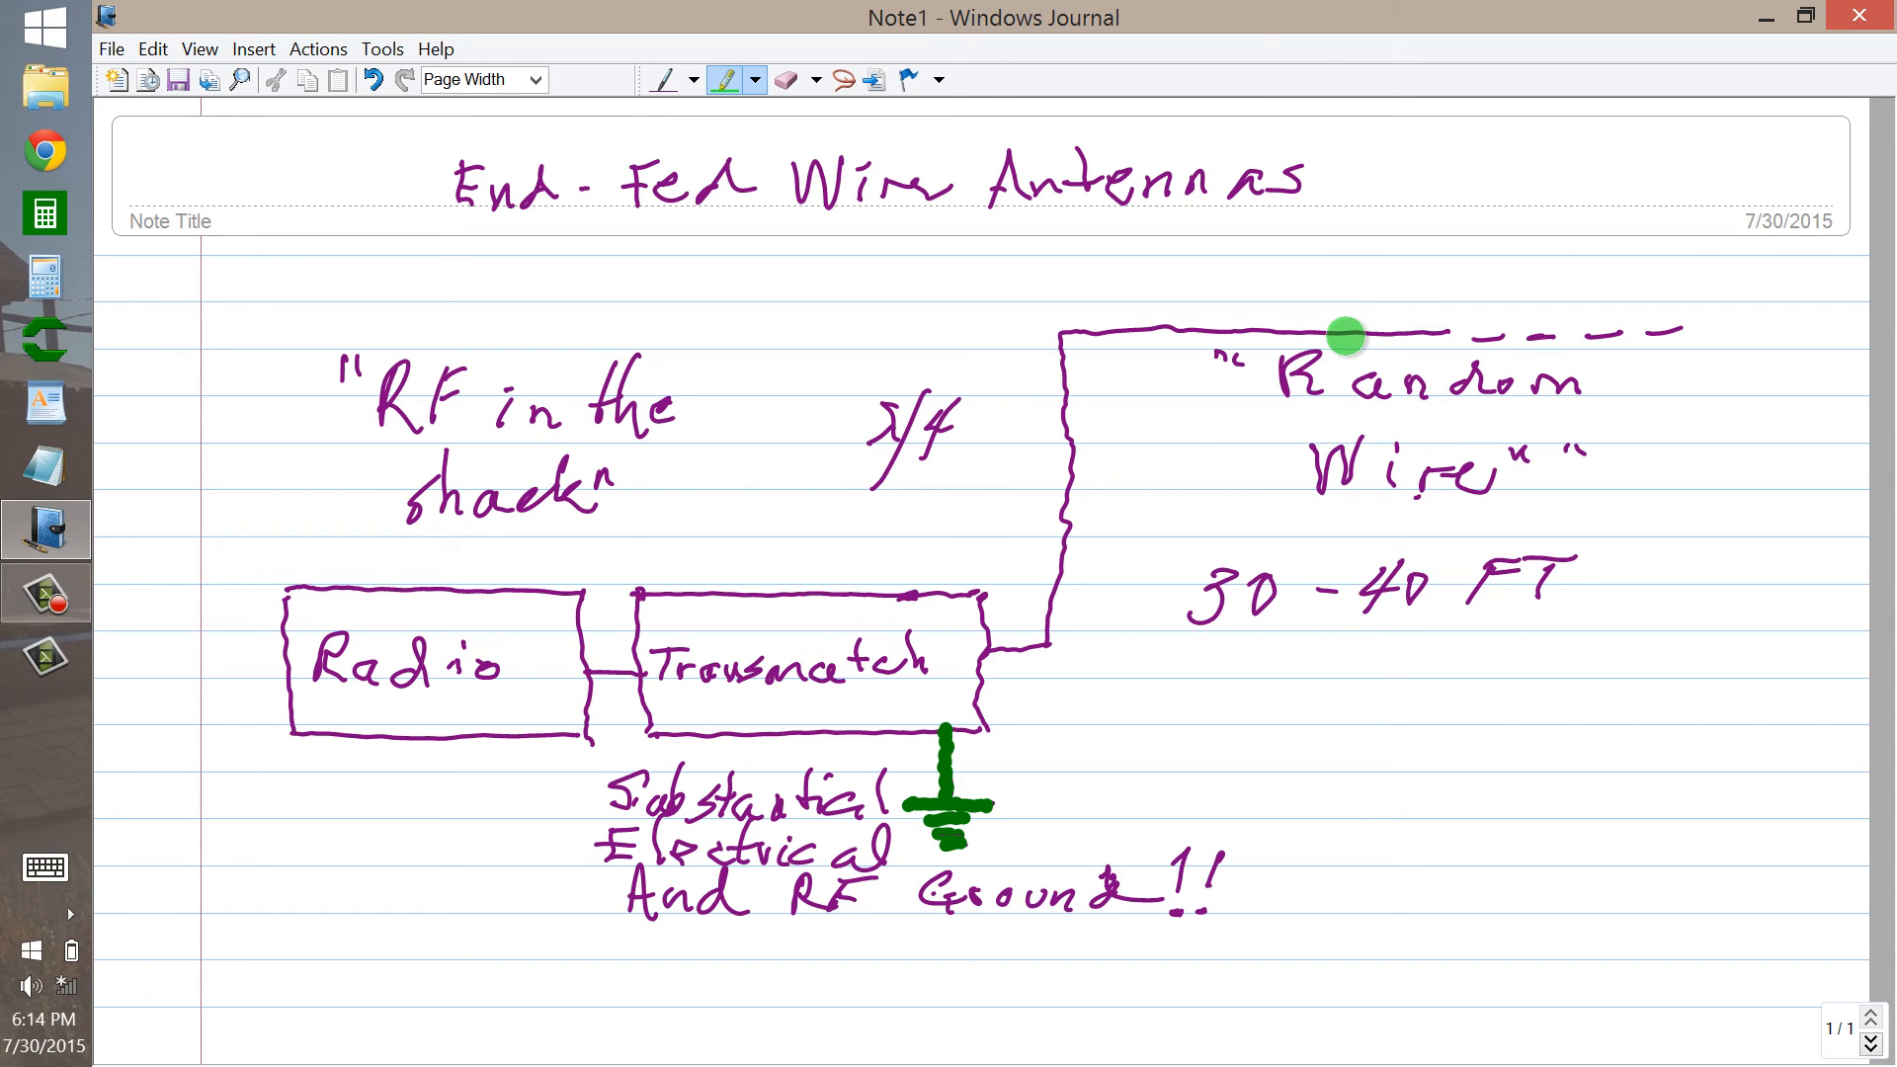
mouse_move(1336, 335)
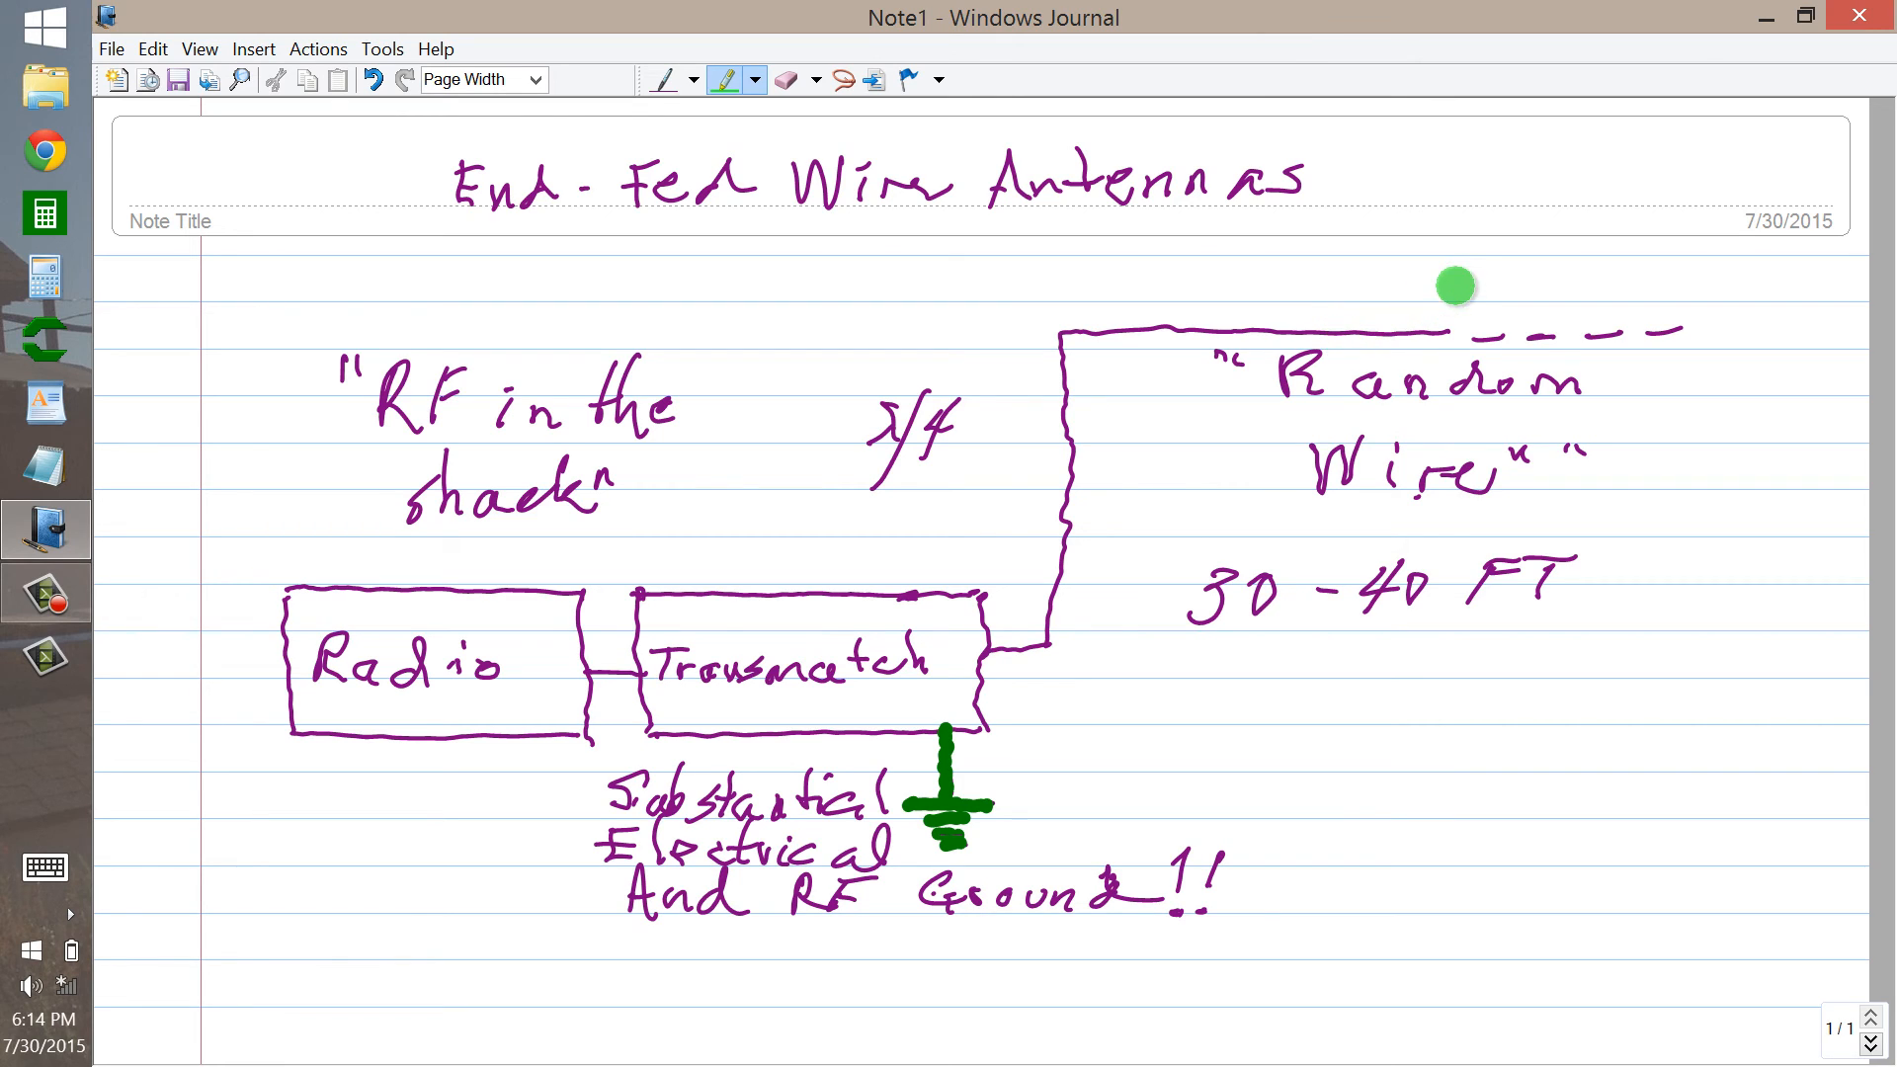
mouse_move(1092, 473)
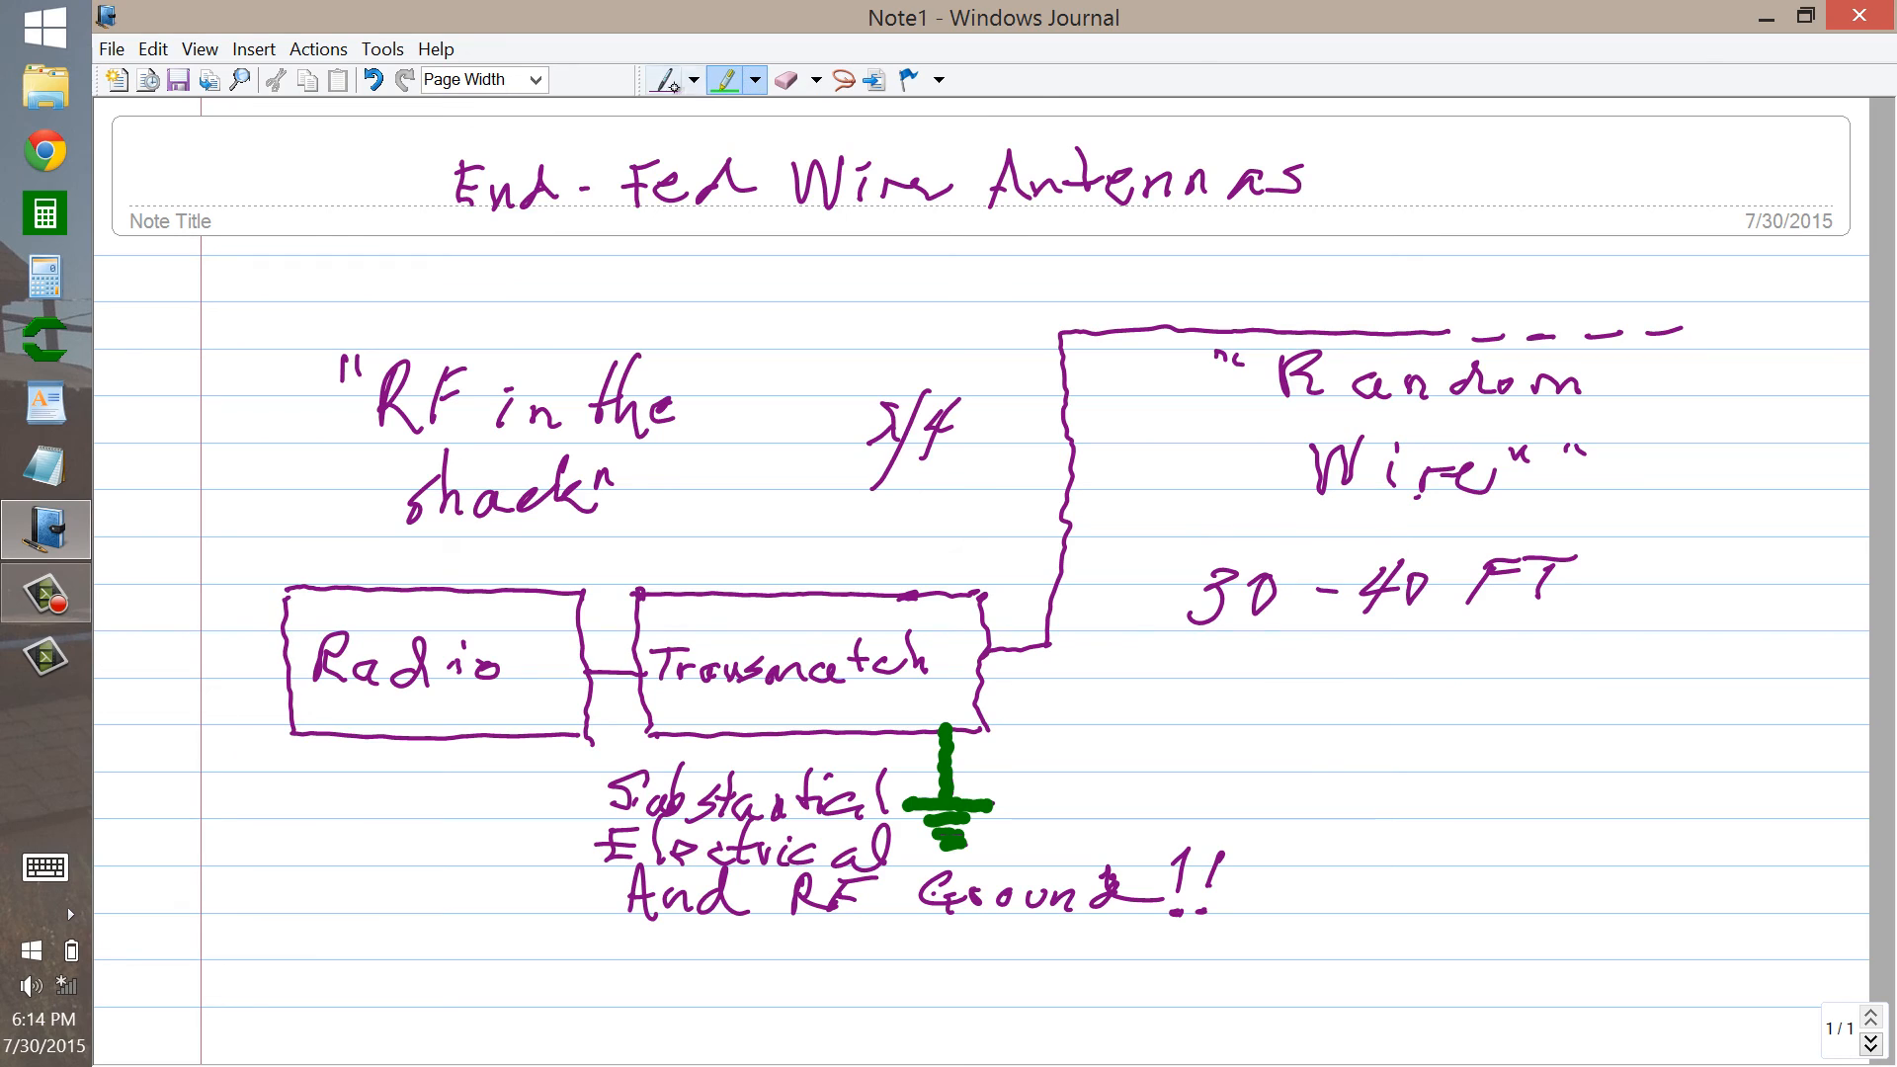
click(667, 81)
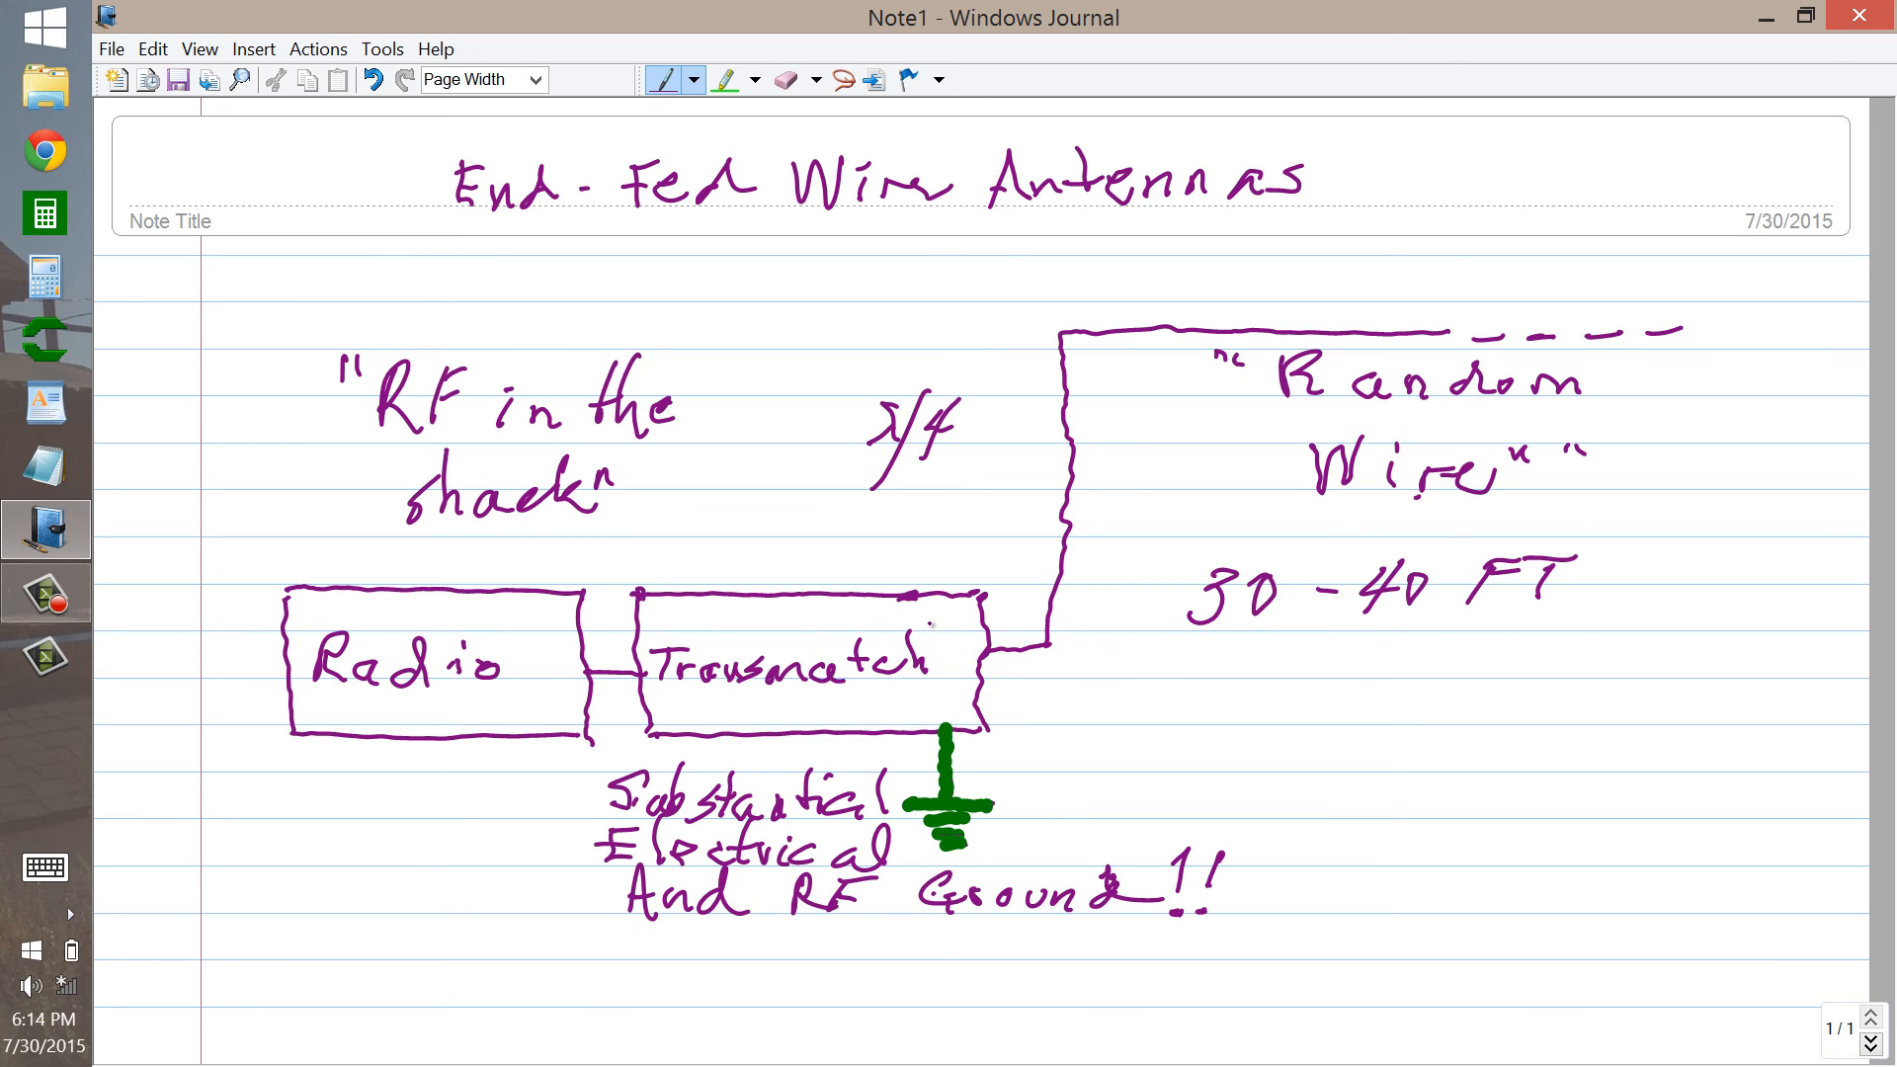
click(724, 80)
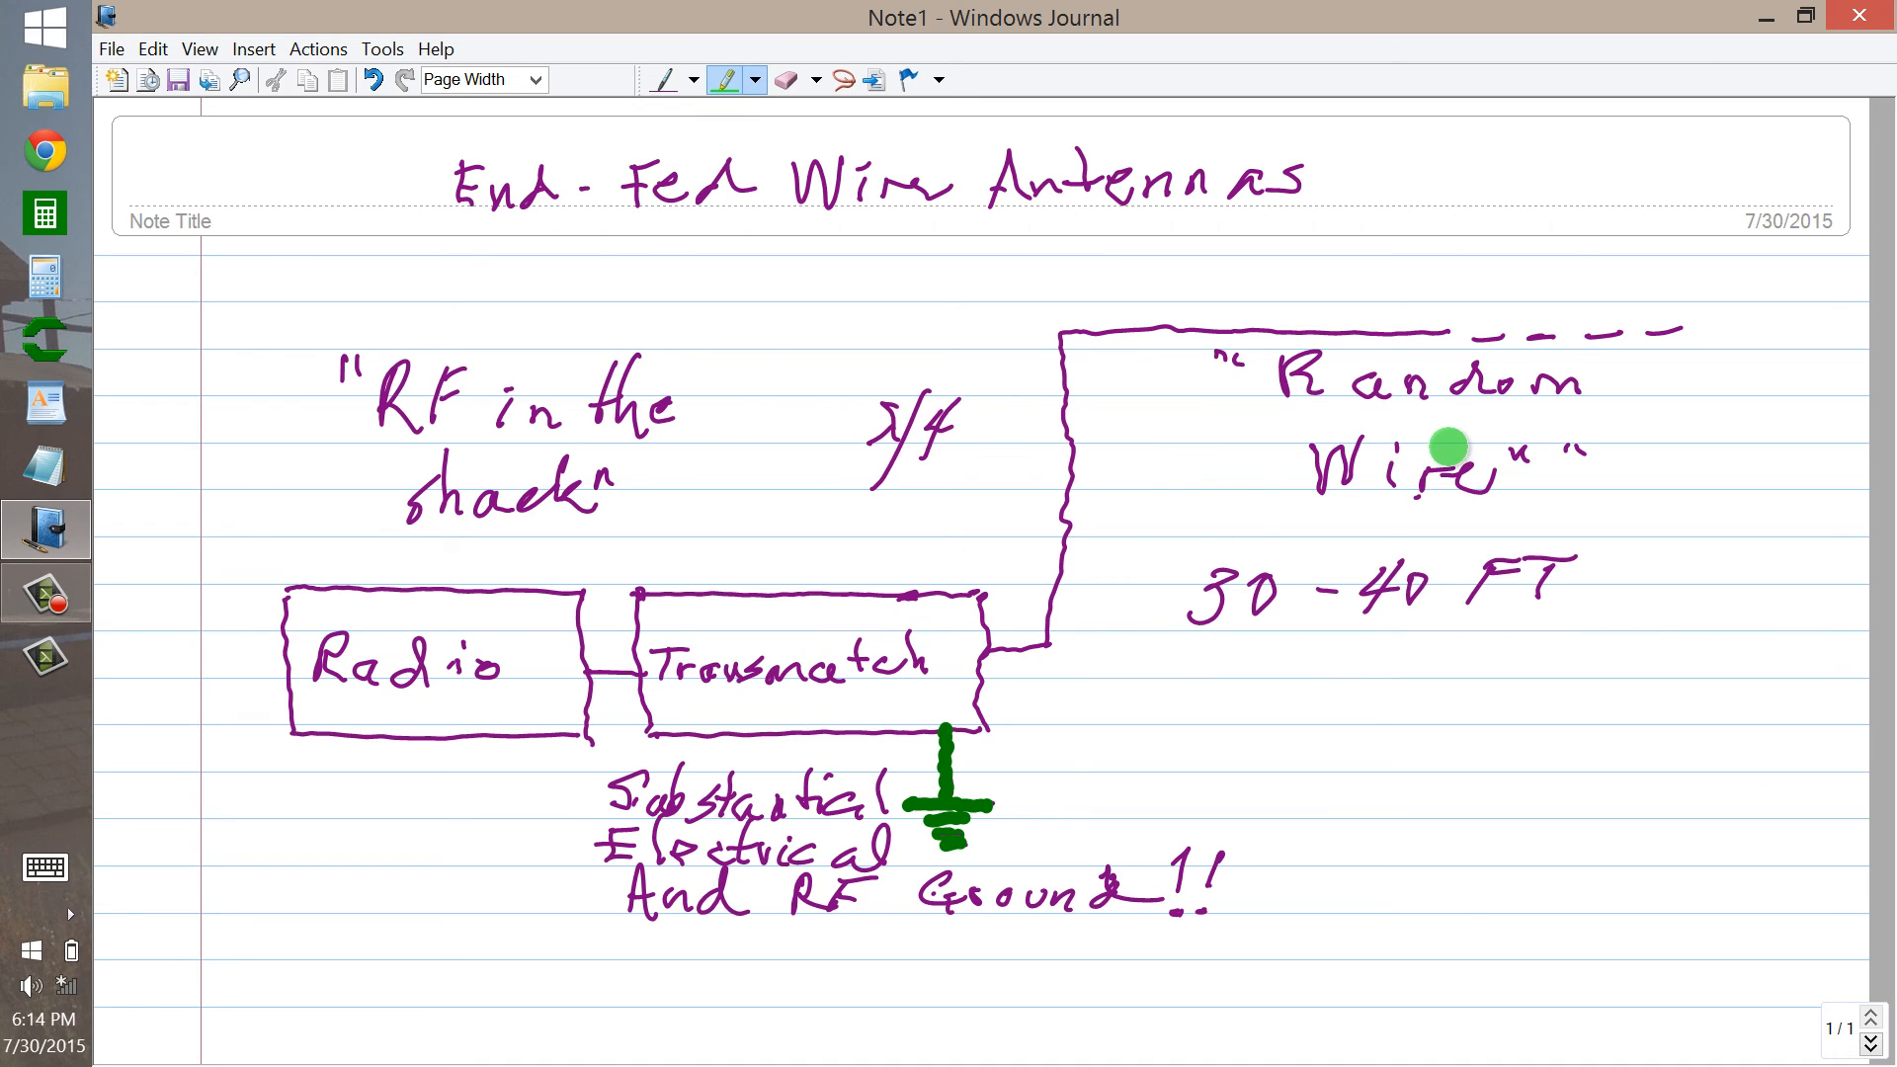
mouse_move(1465, 447)
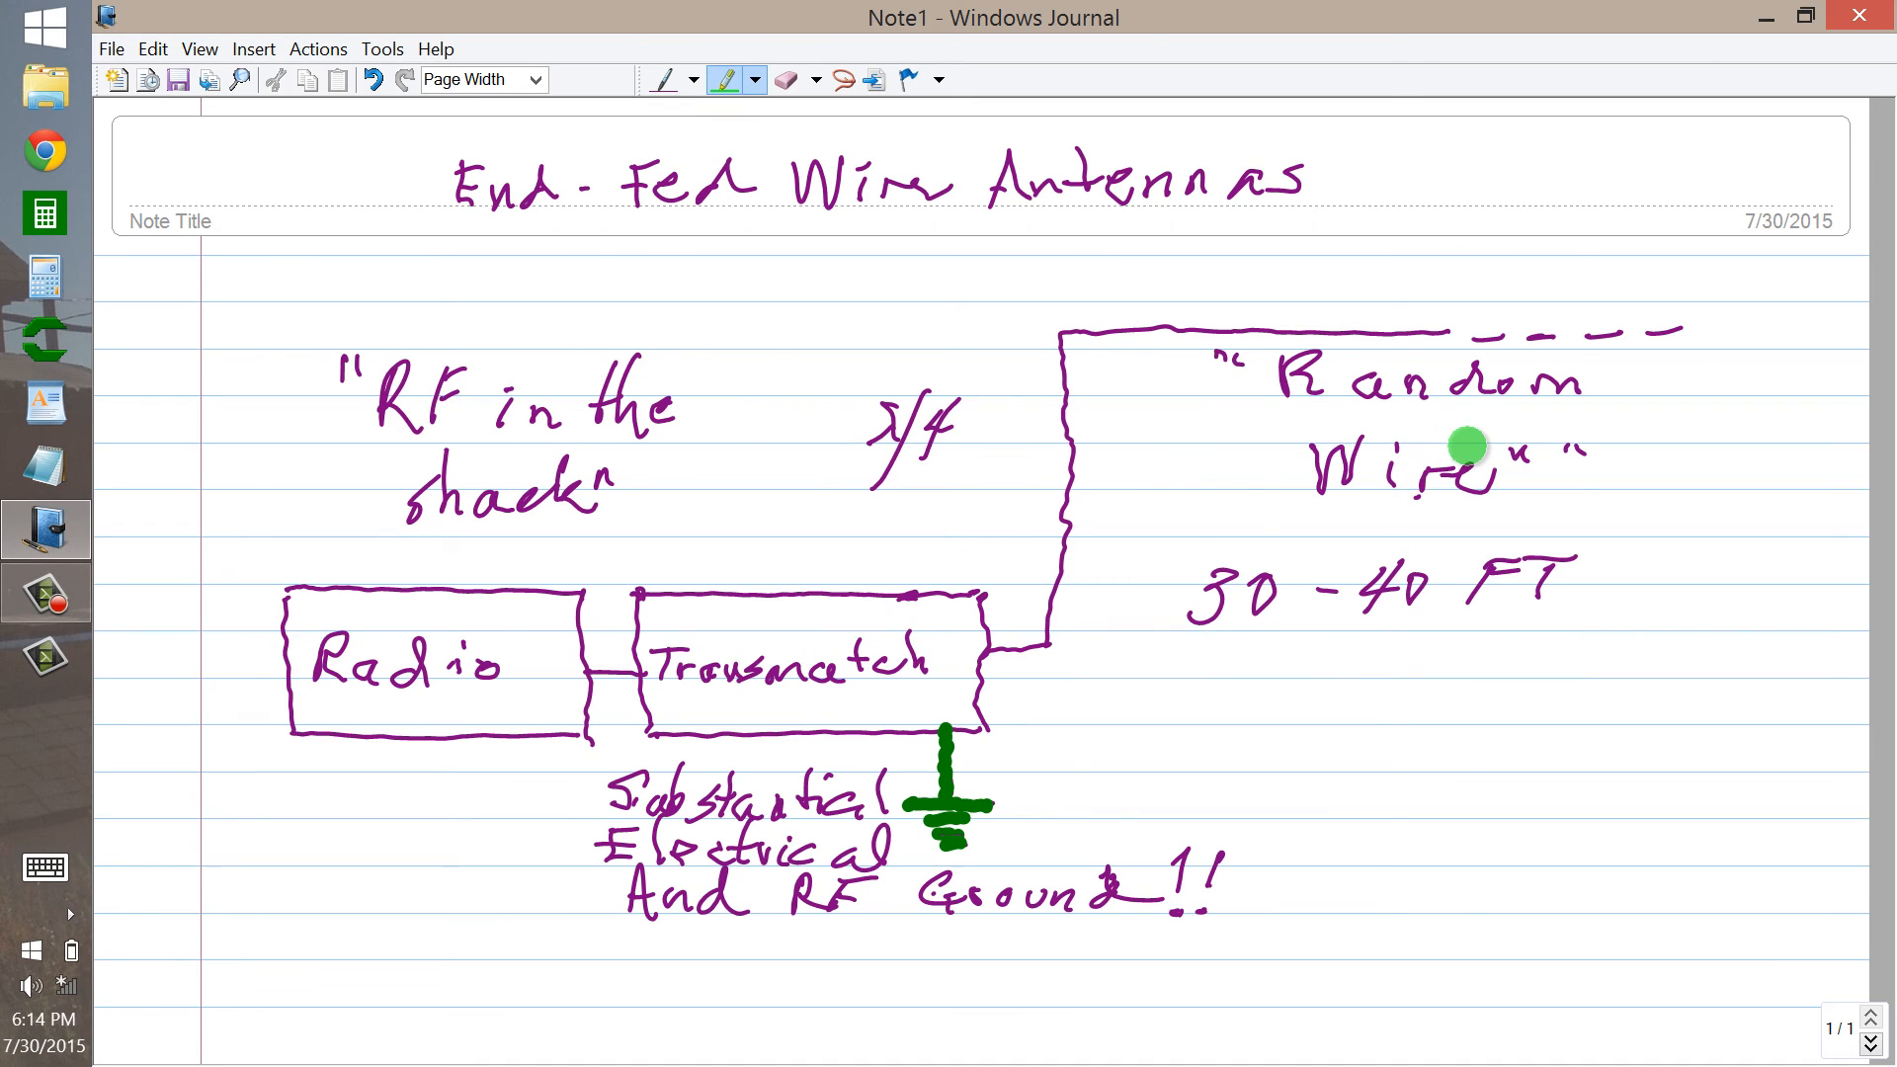
mouse_move(1434, 454)
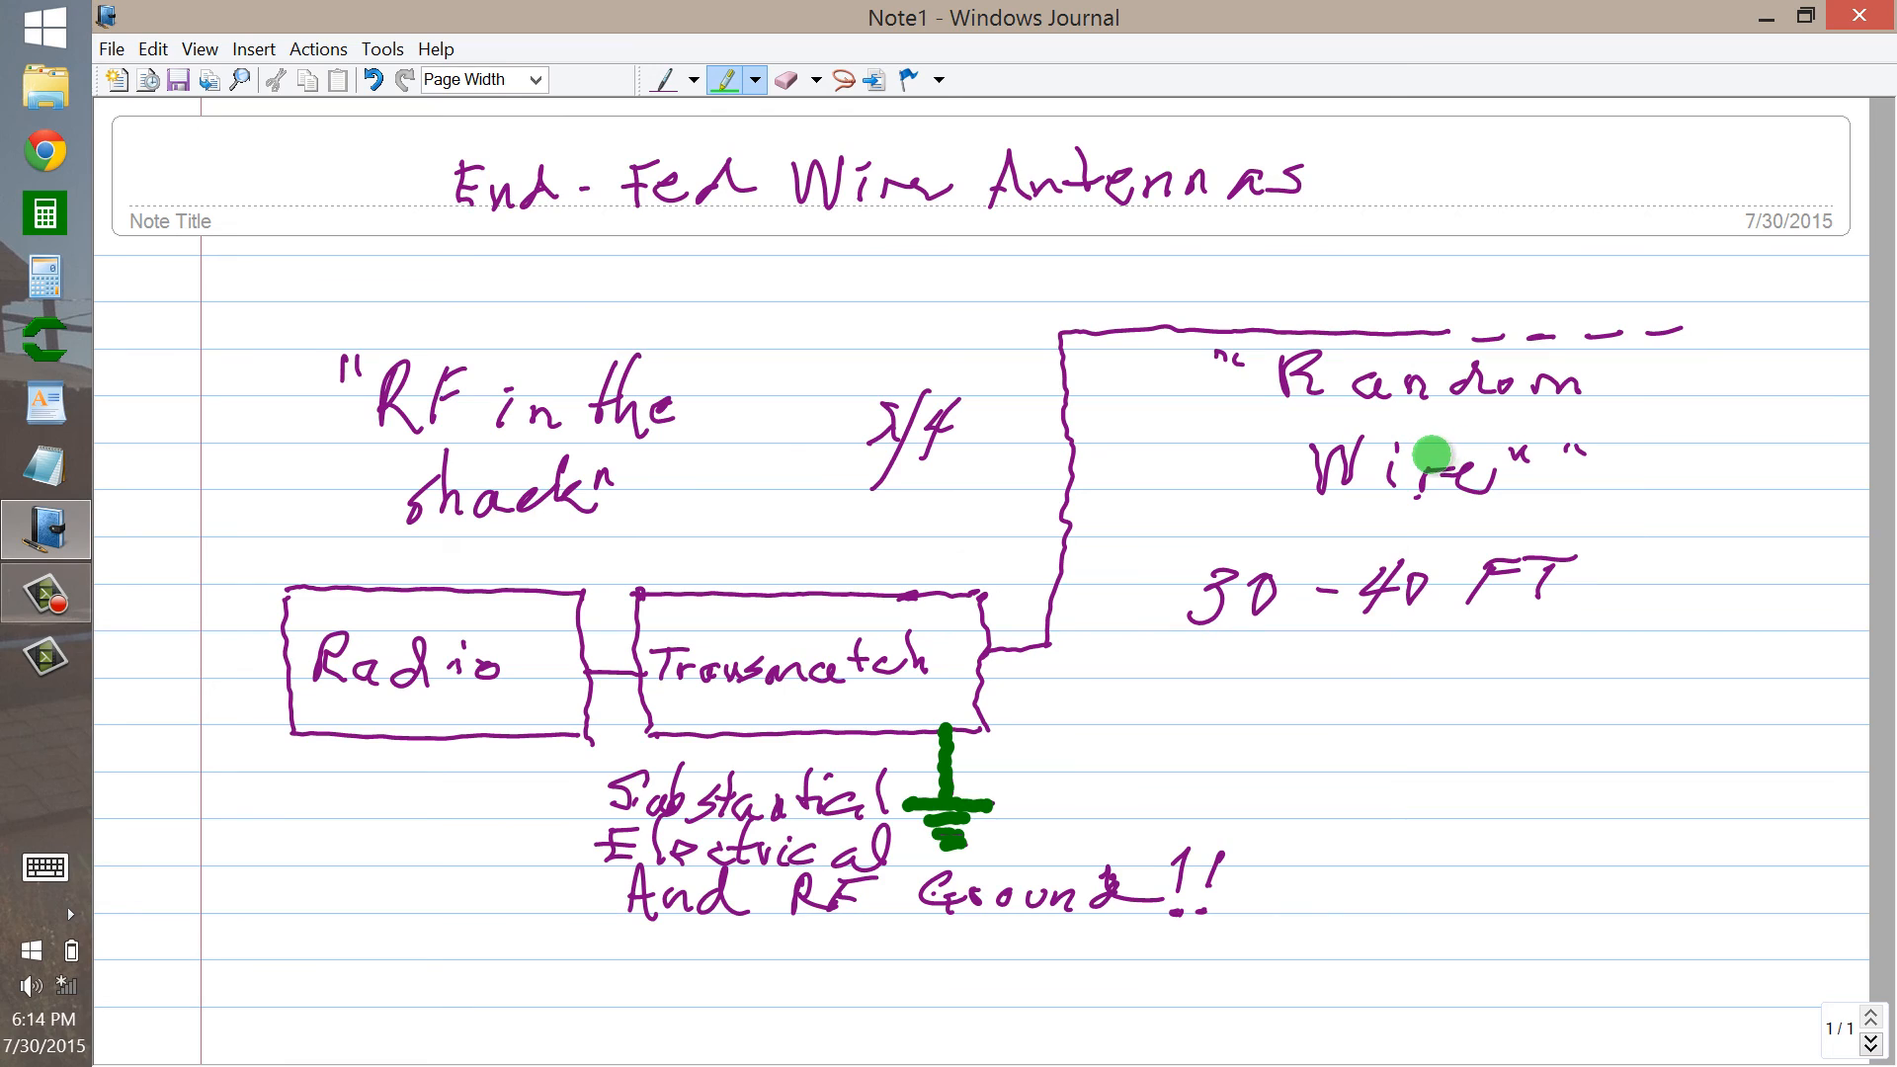
mouse_move(720, 825)
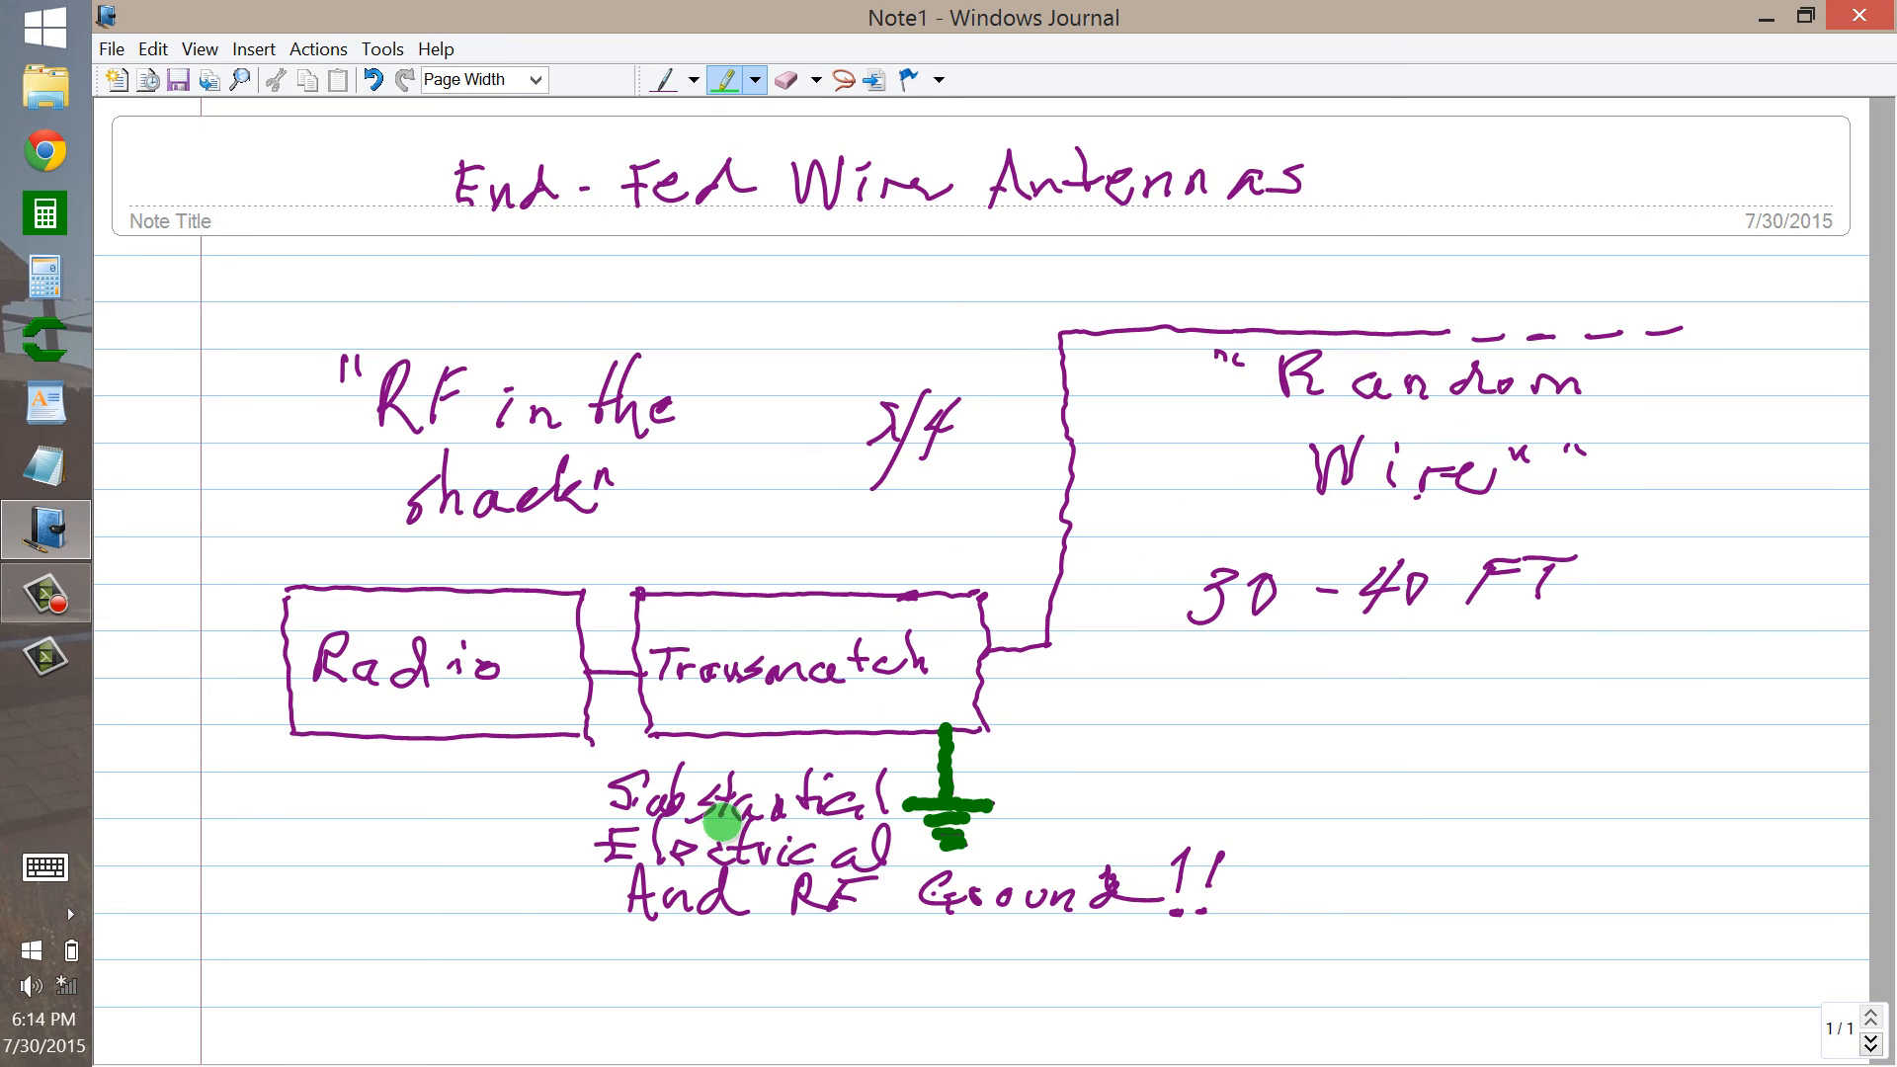
mouse_move(804, 669)
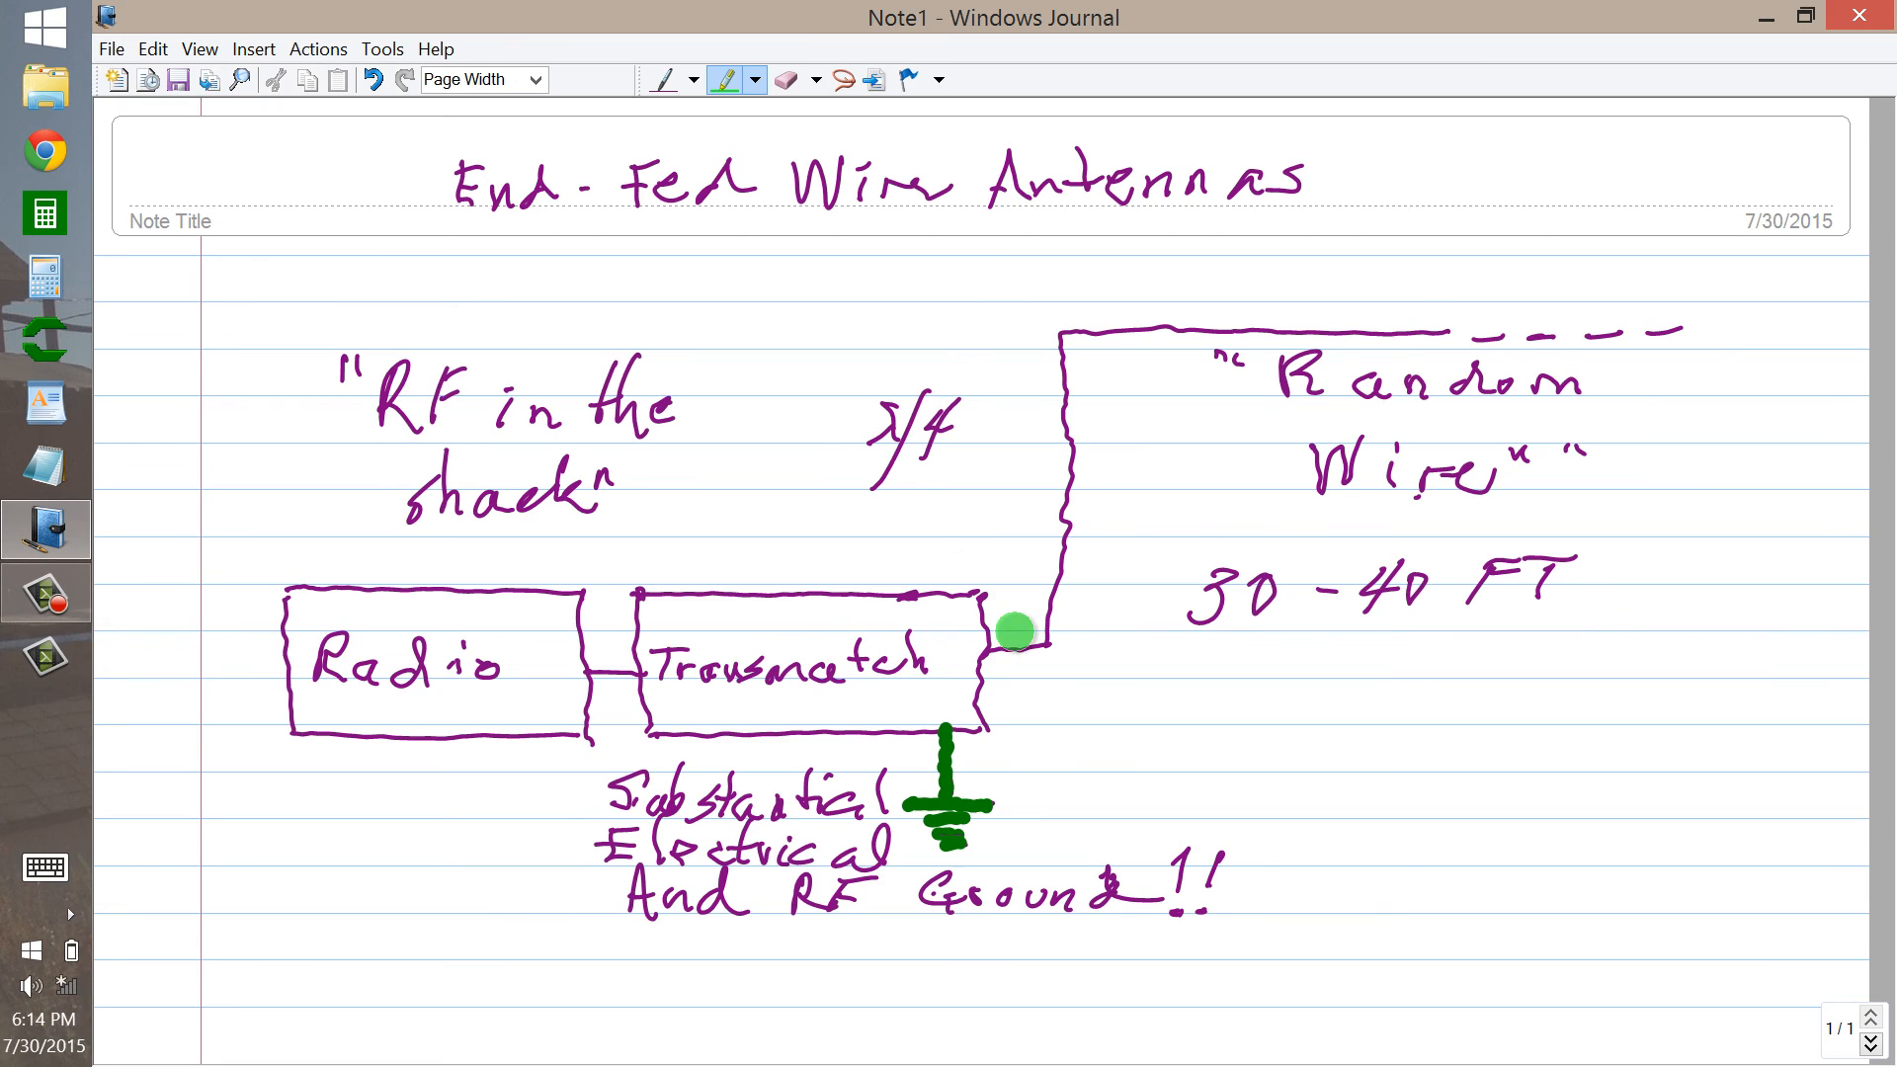
mouse_move(986, 631)
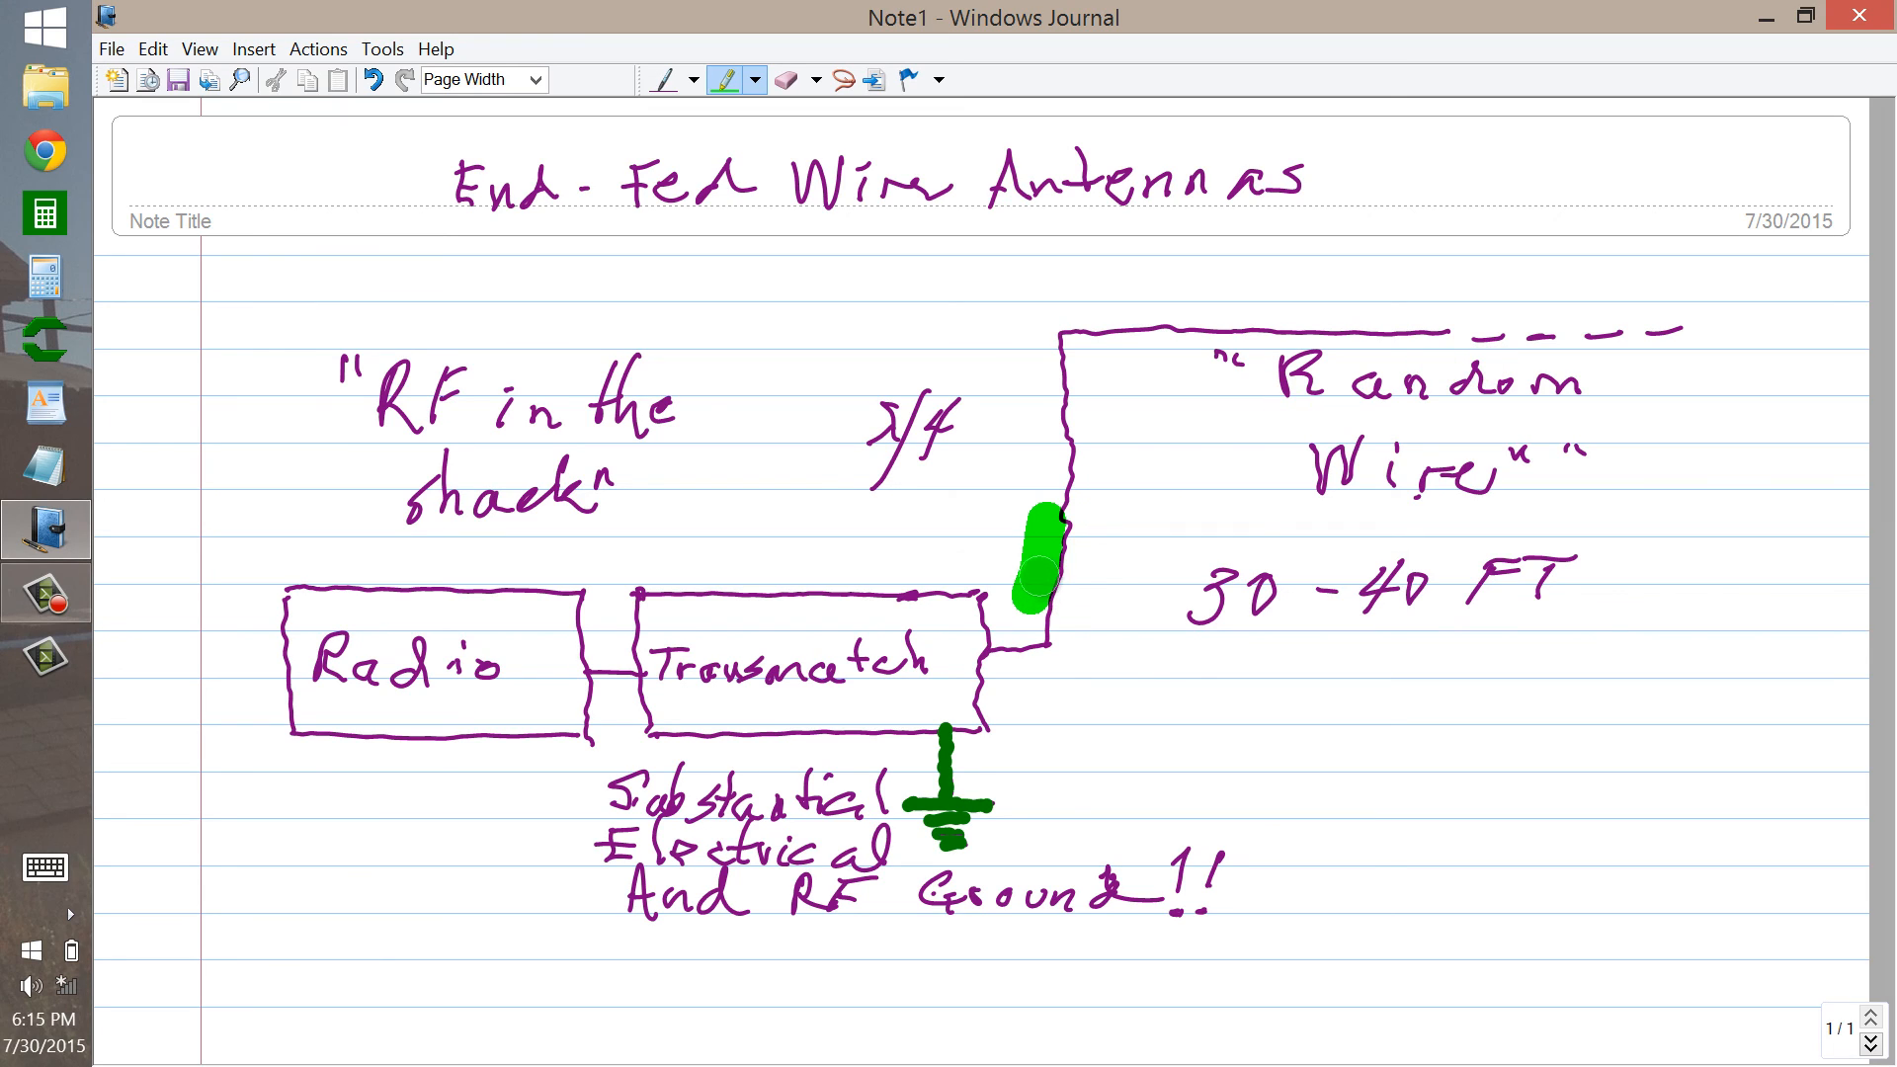
click(785, 80)
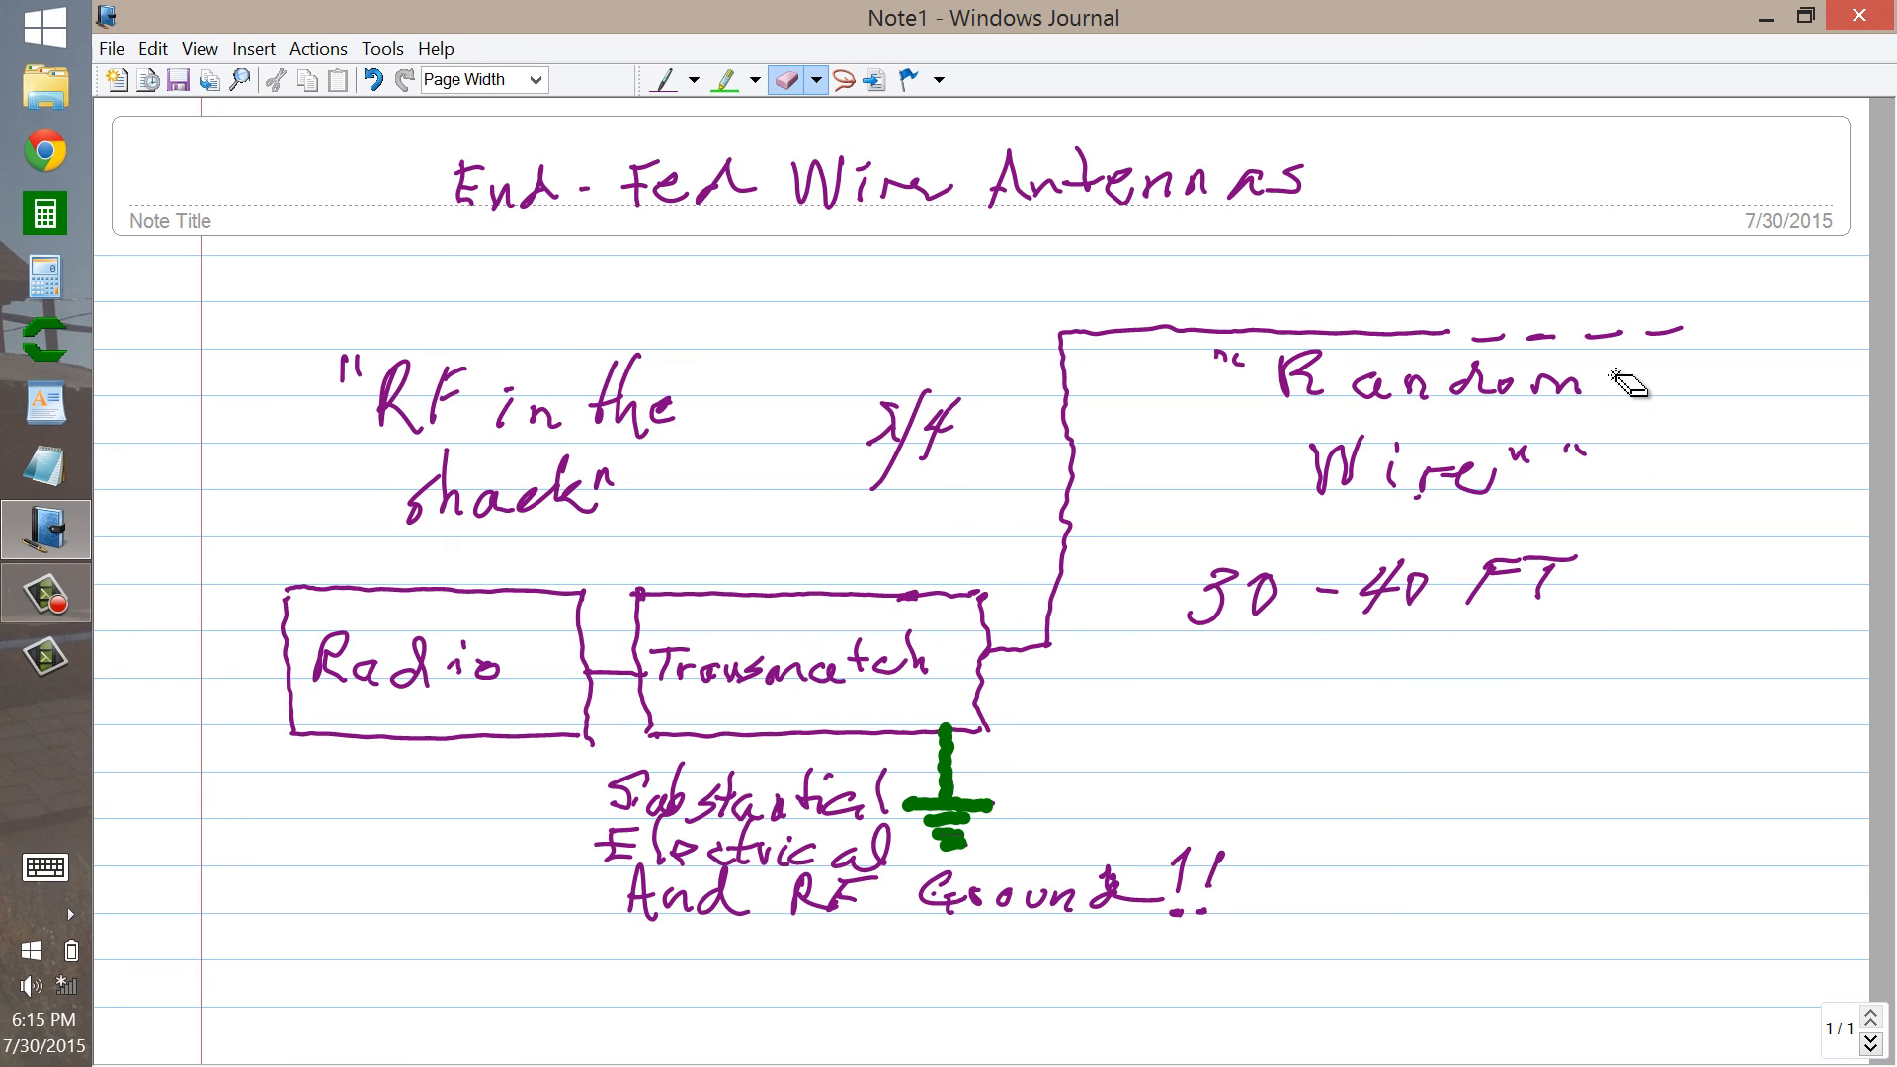
mouse_move(1691, 382)
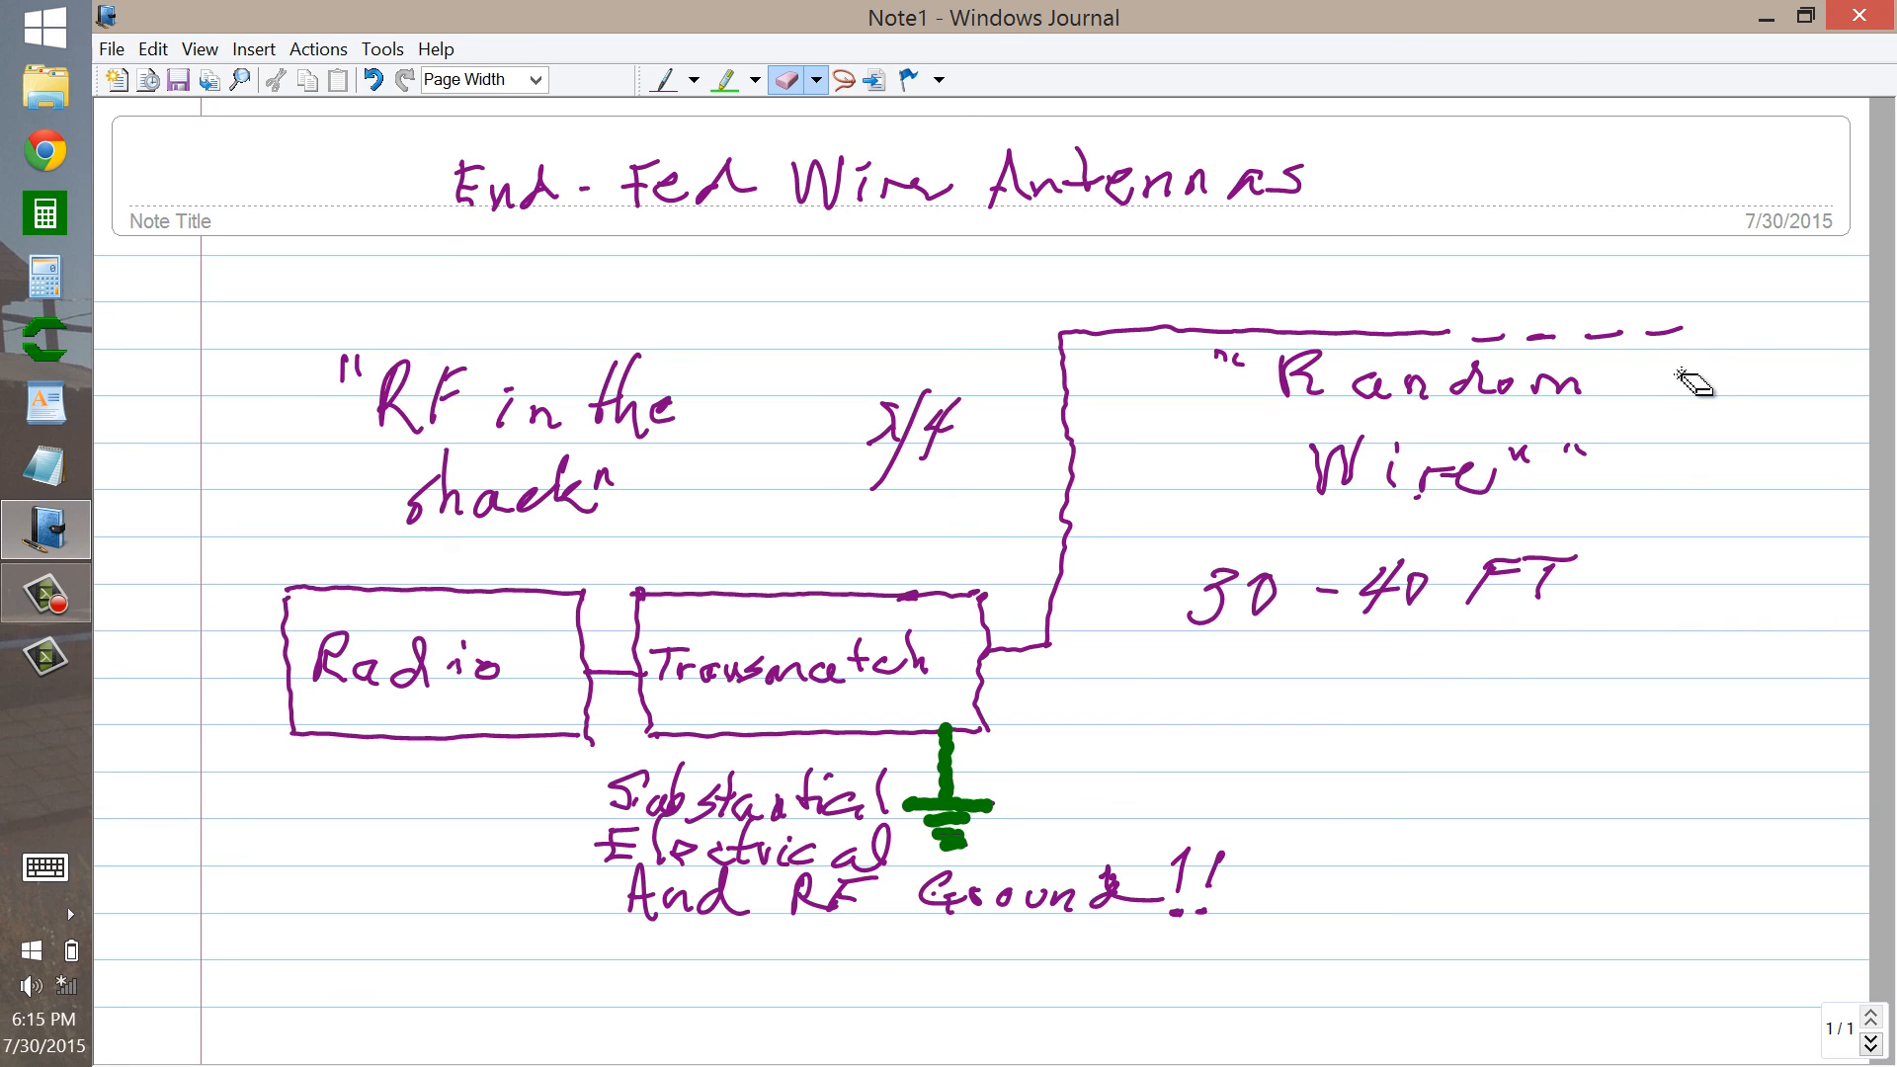
mouse_move(1609, 393)
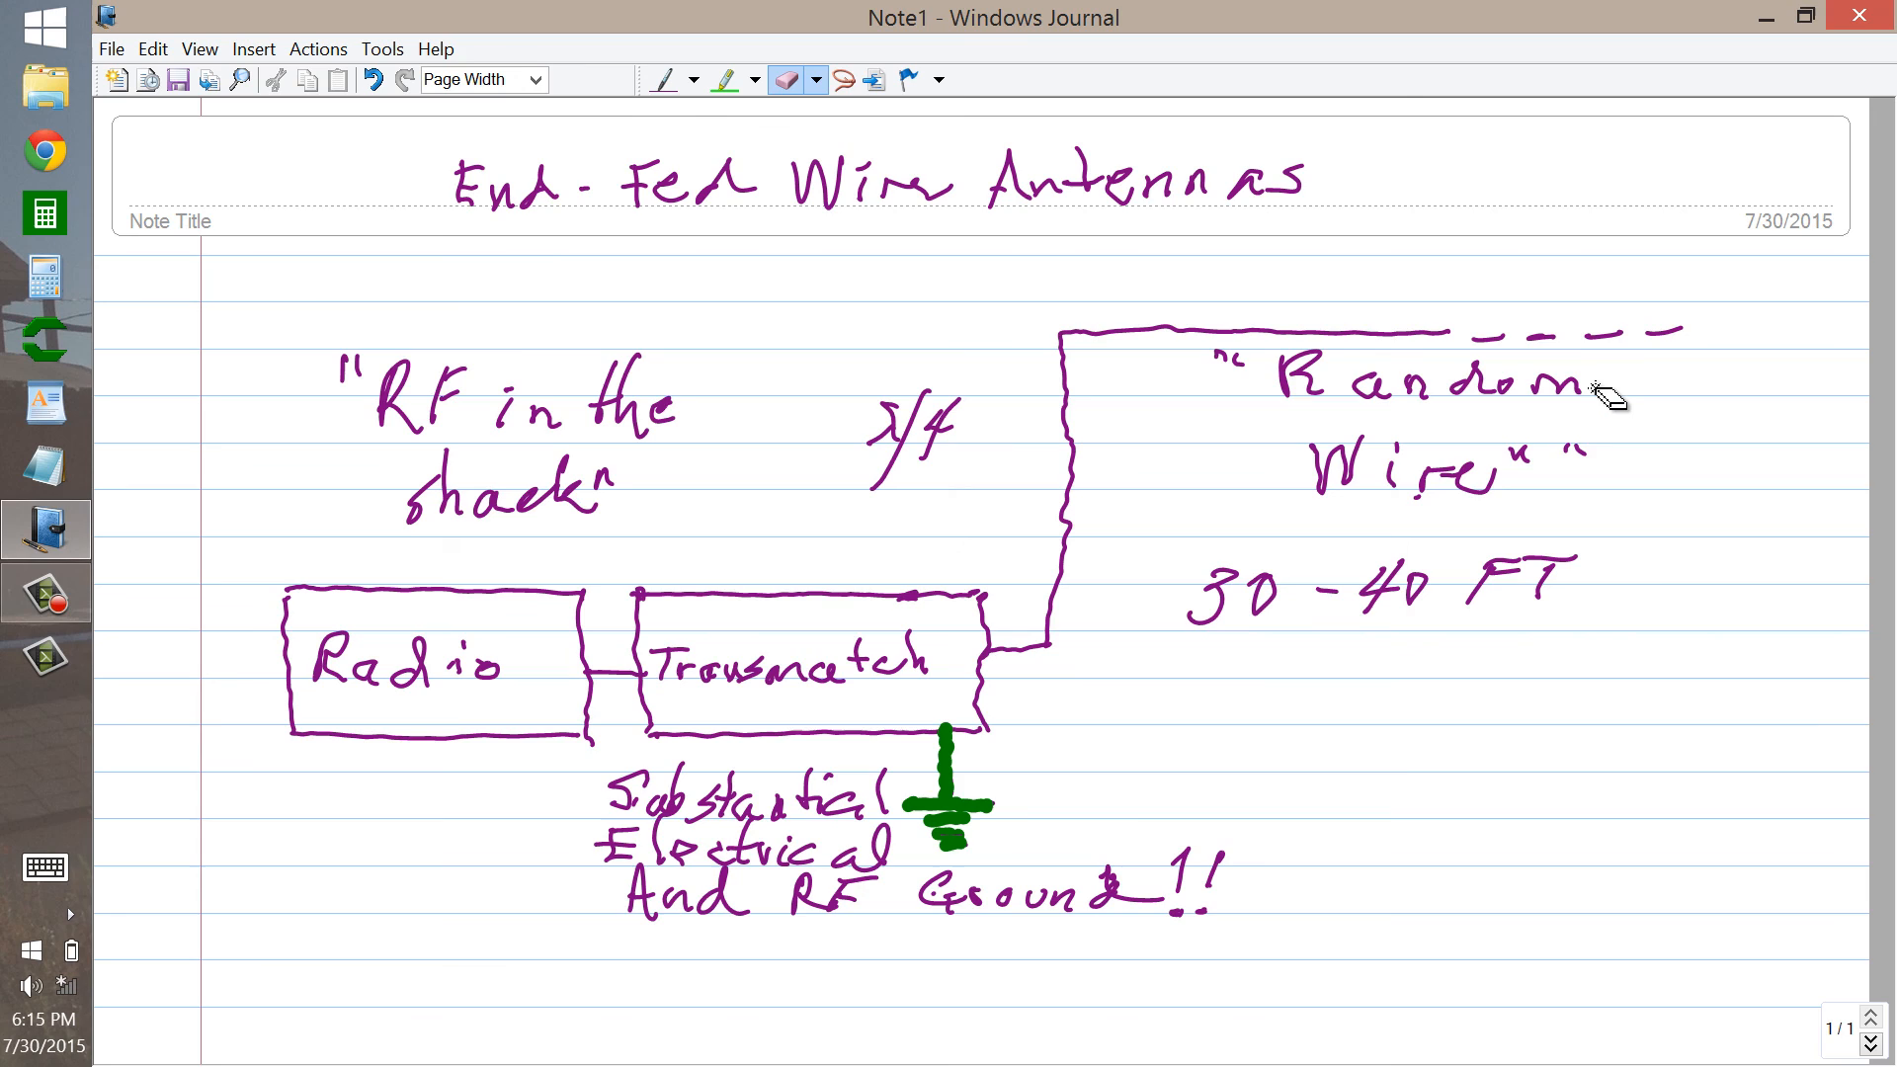
mouse_move(1567, 409)
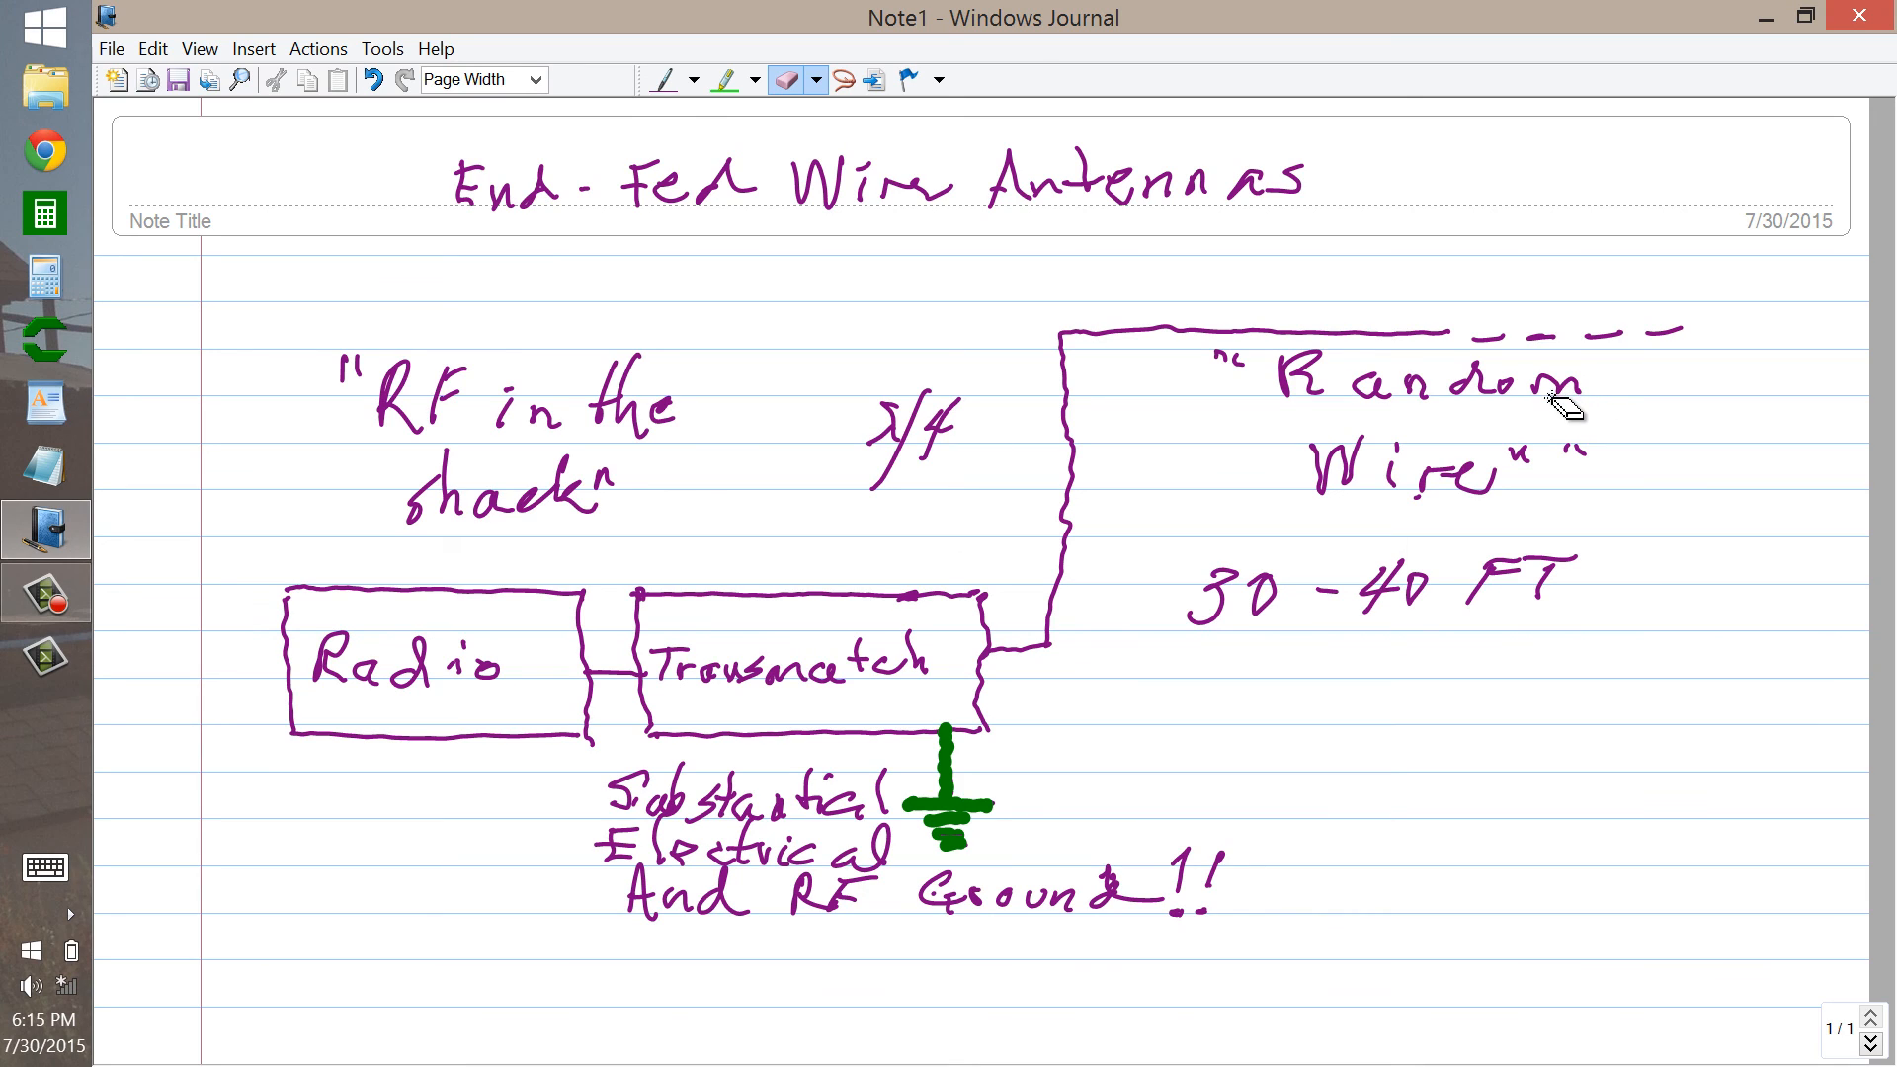
mouse_move(1510, 413)
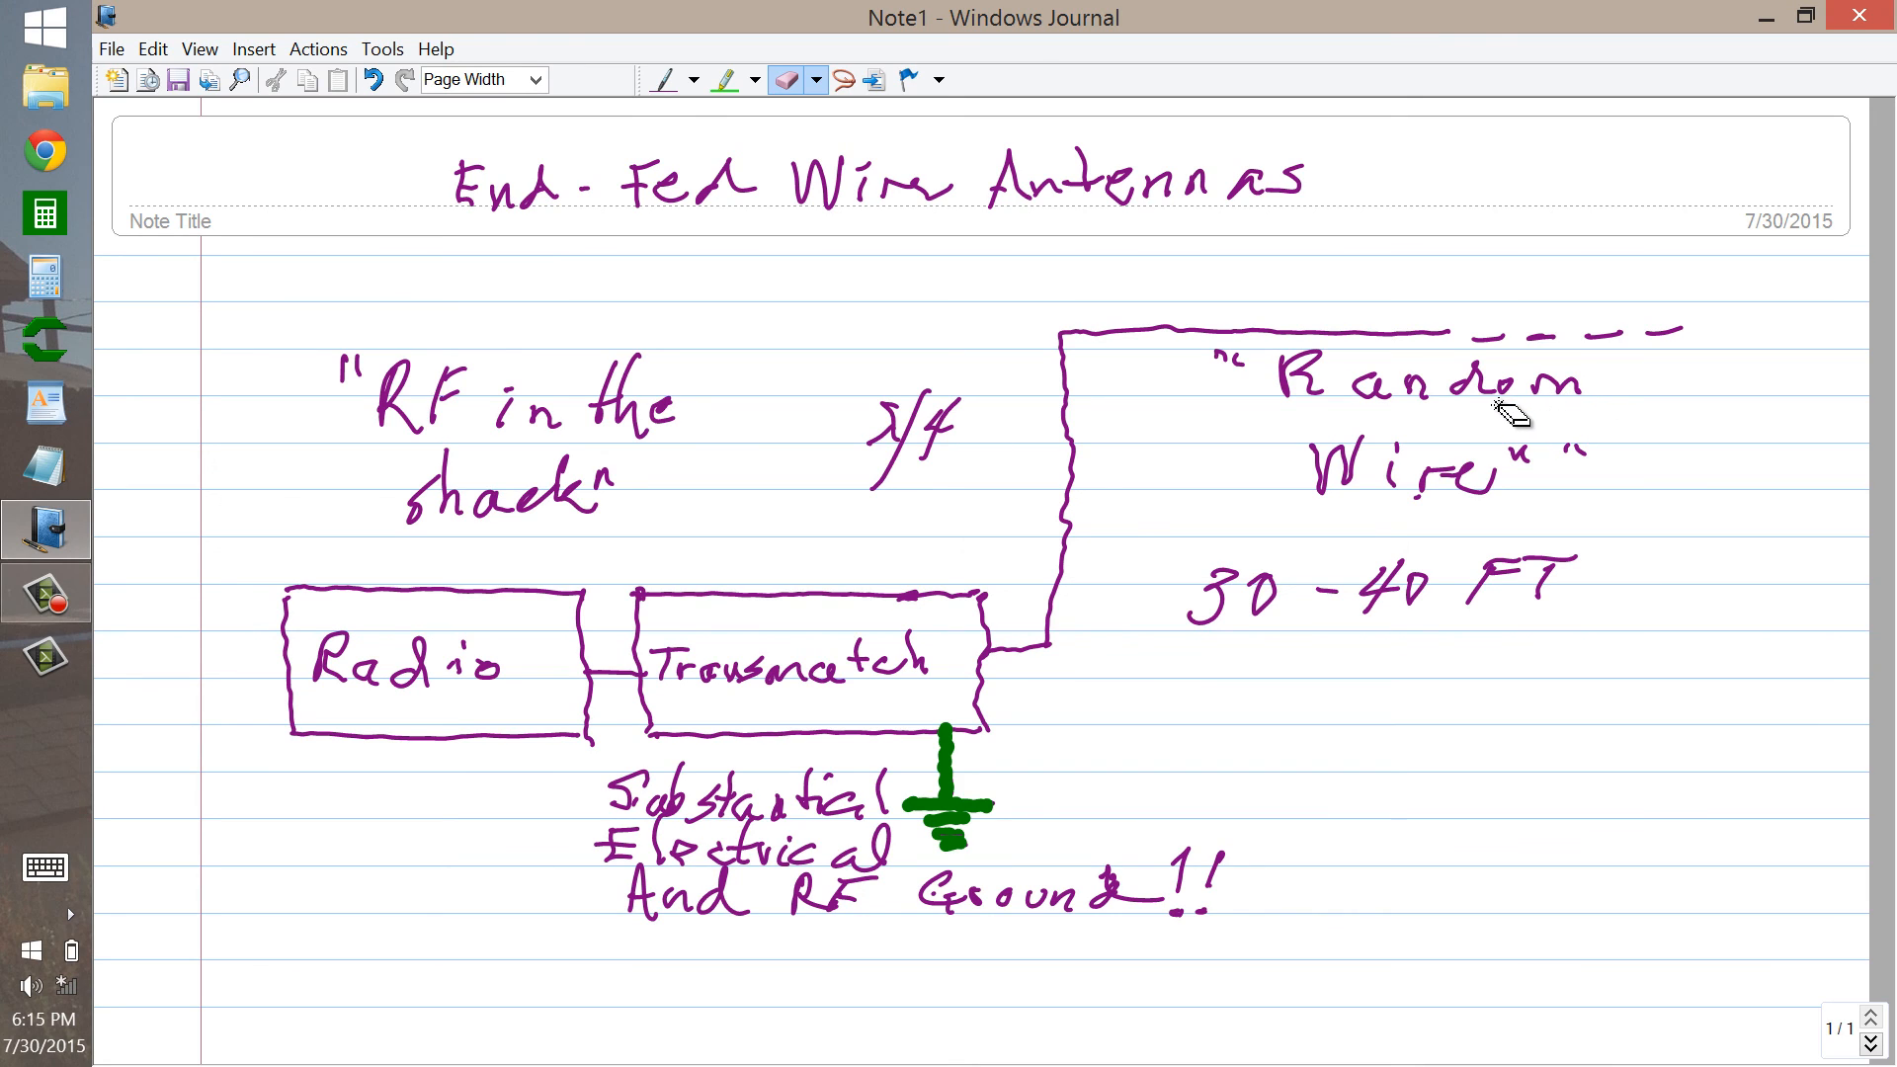
mouse_move(1464, 424)
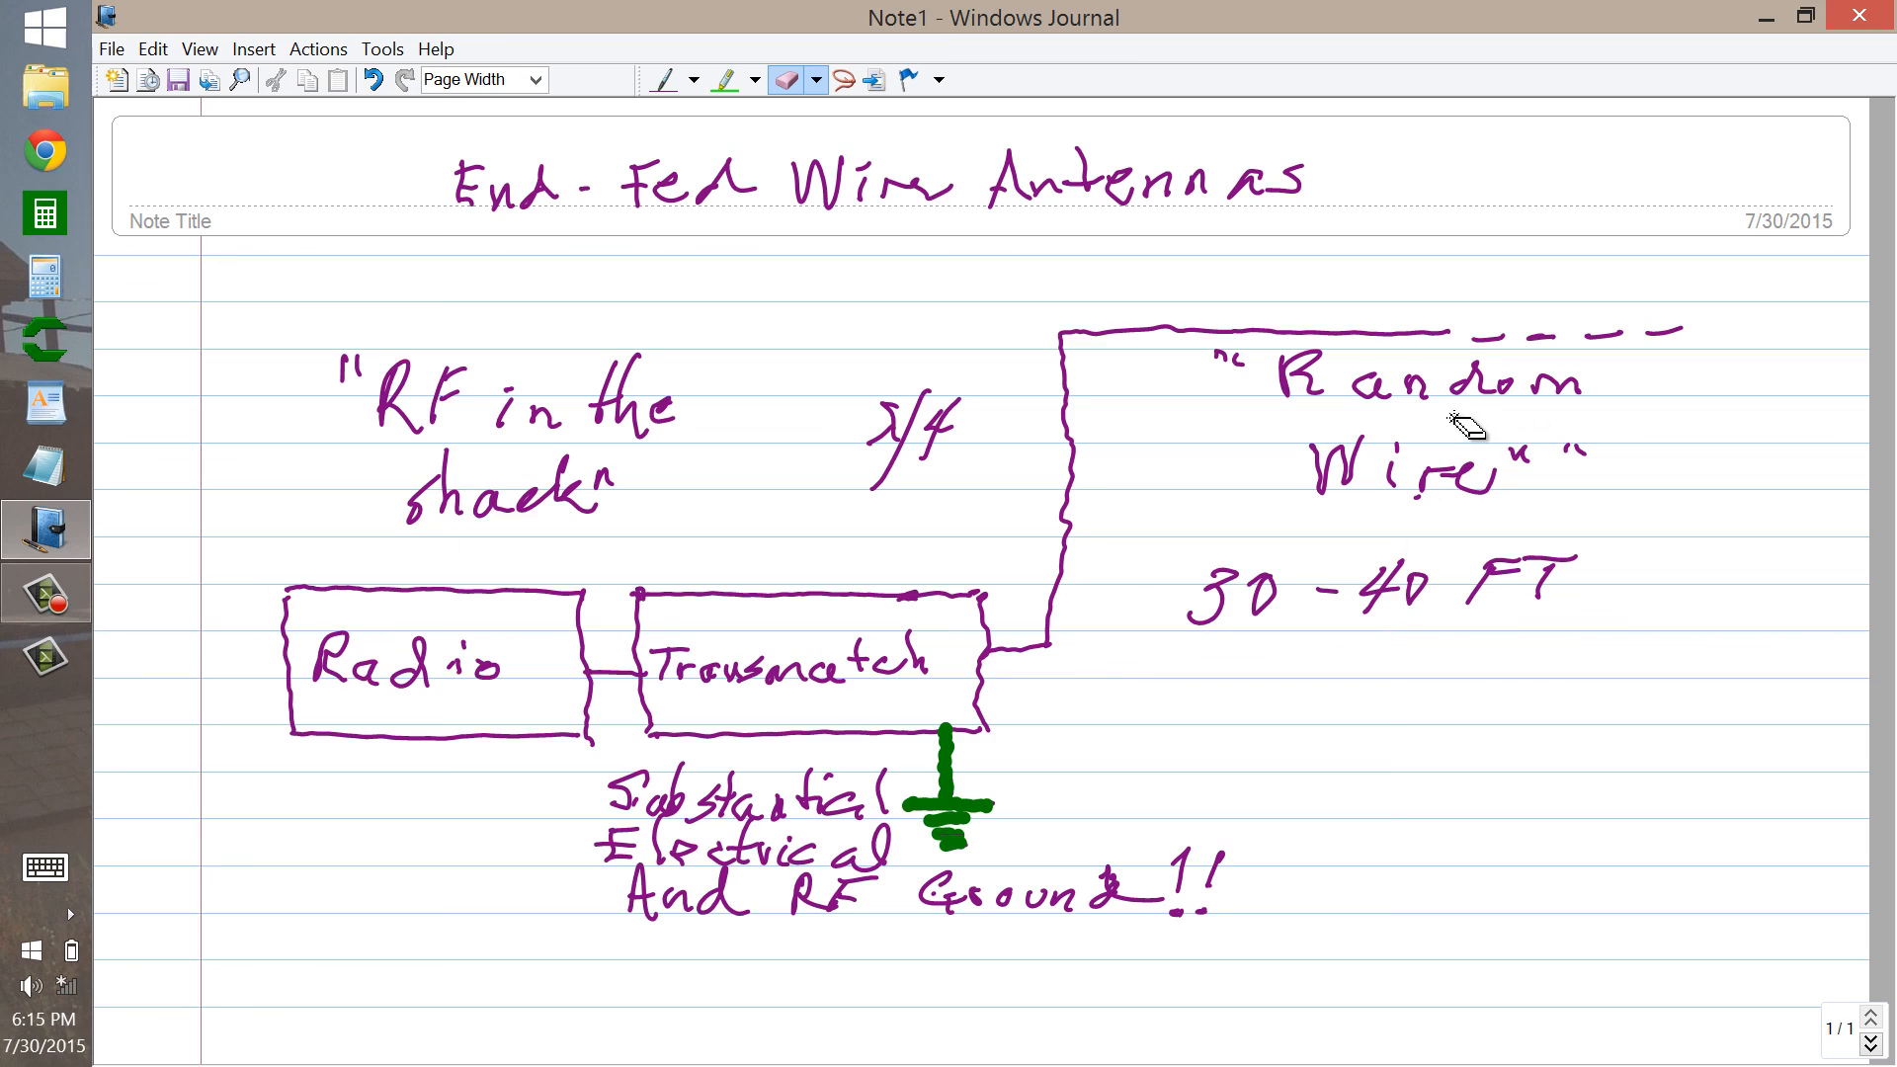
mouse_move(1461, 432)
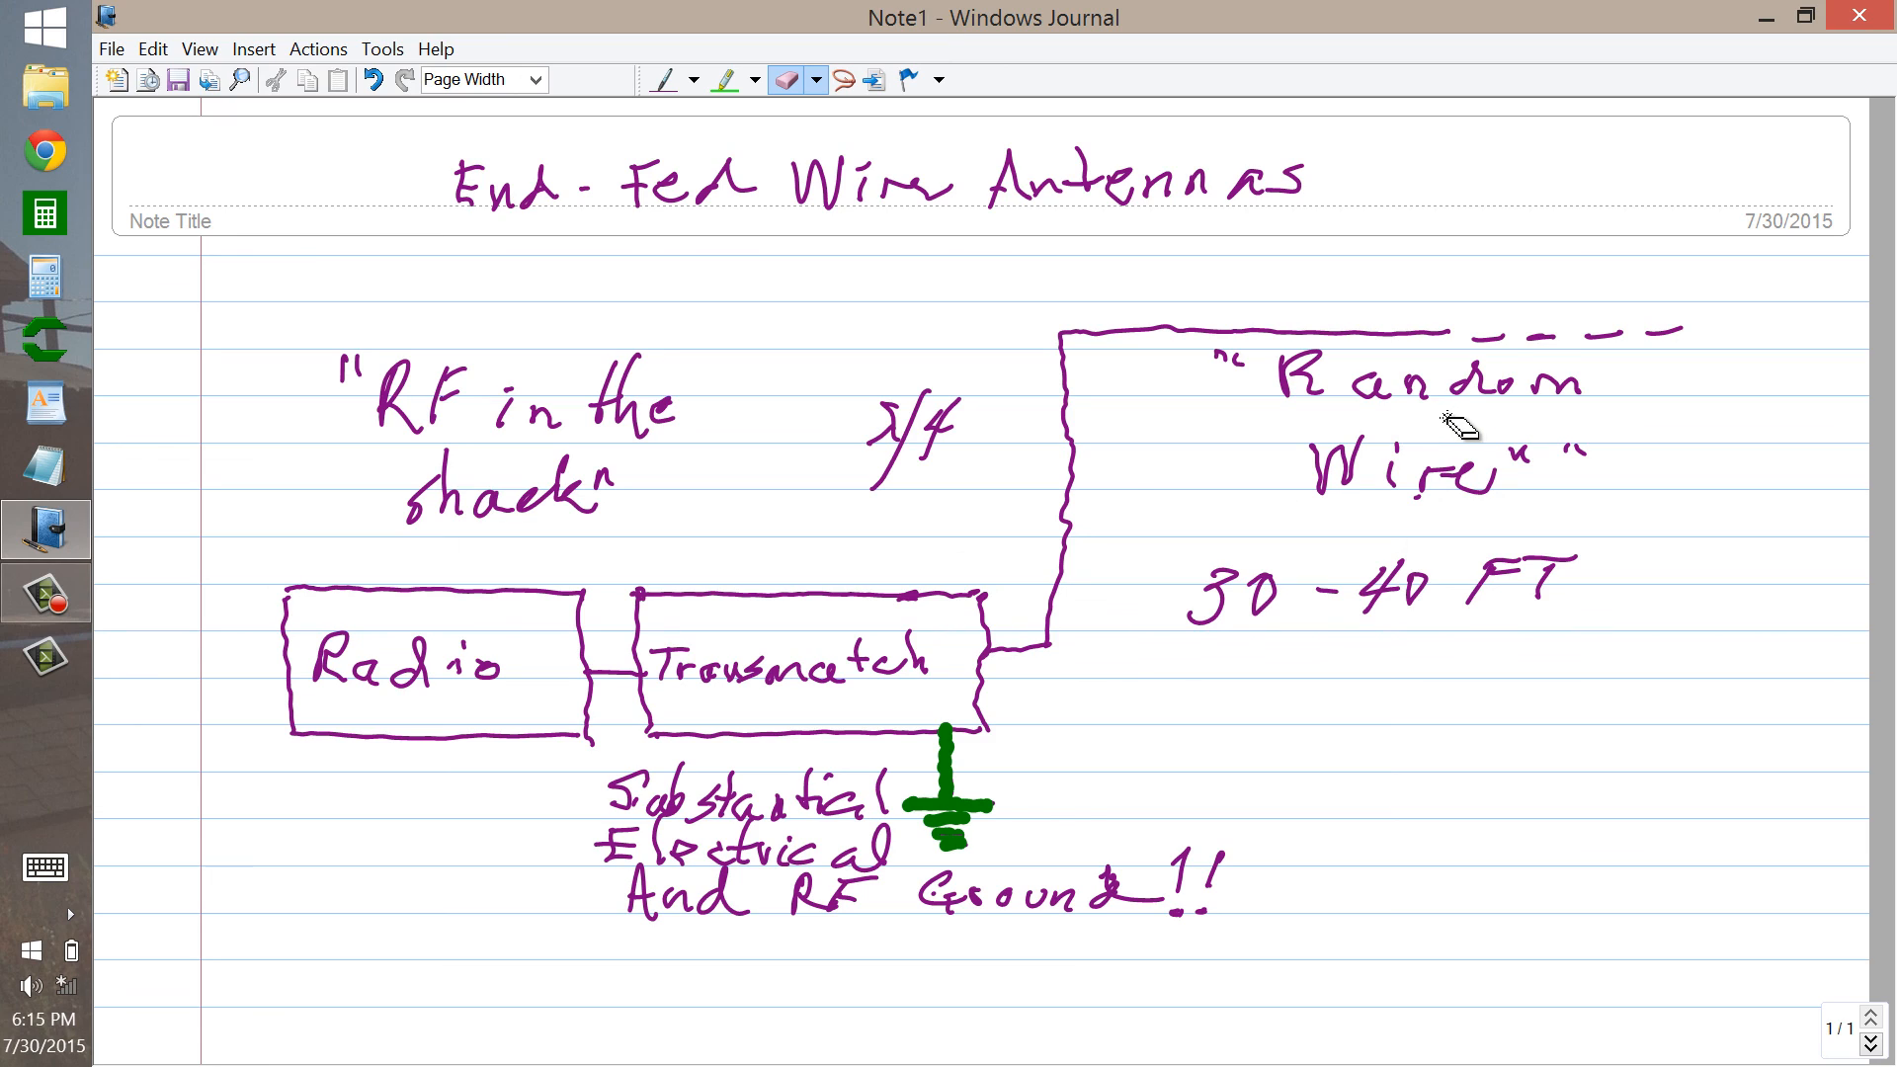
mouse_move(1467, 426)
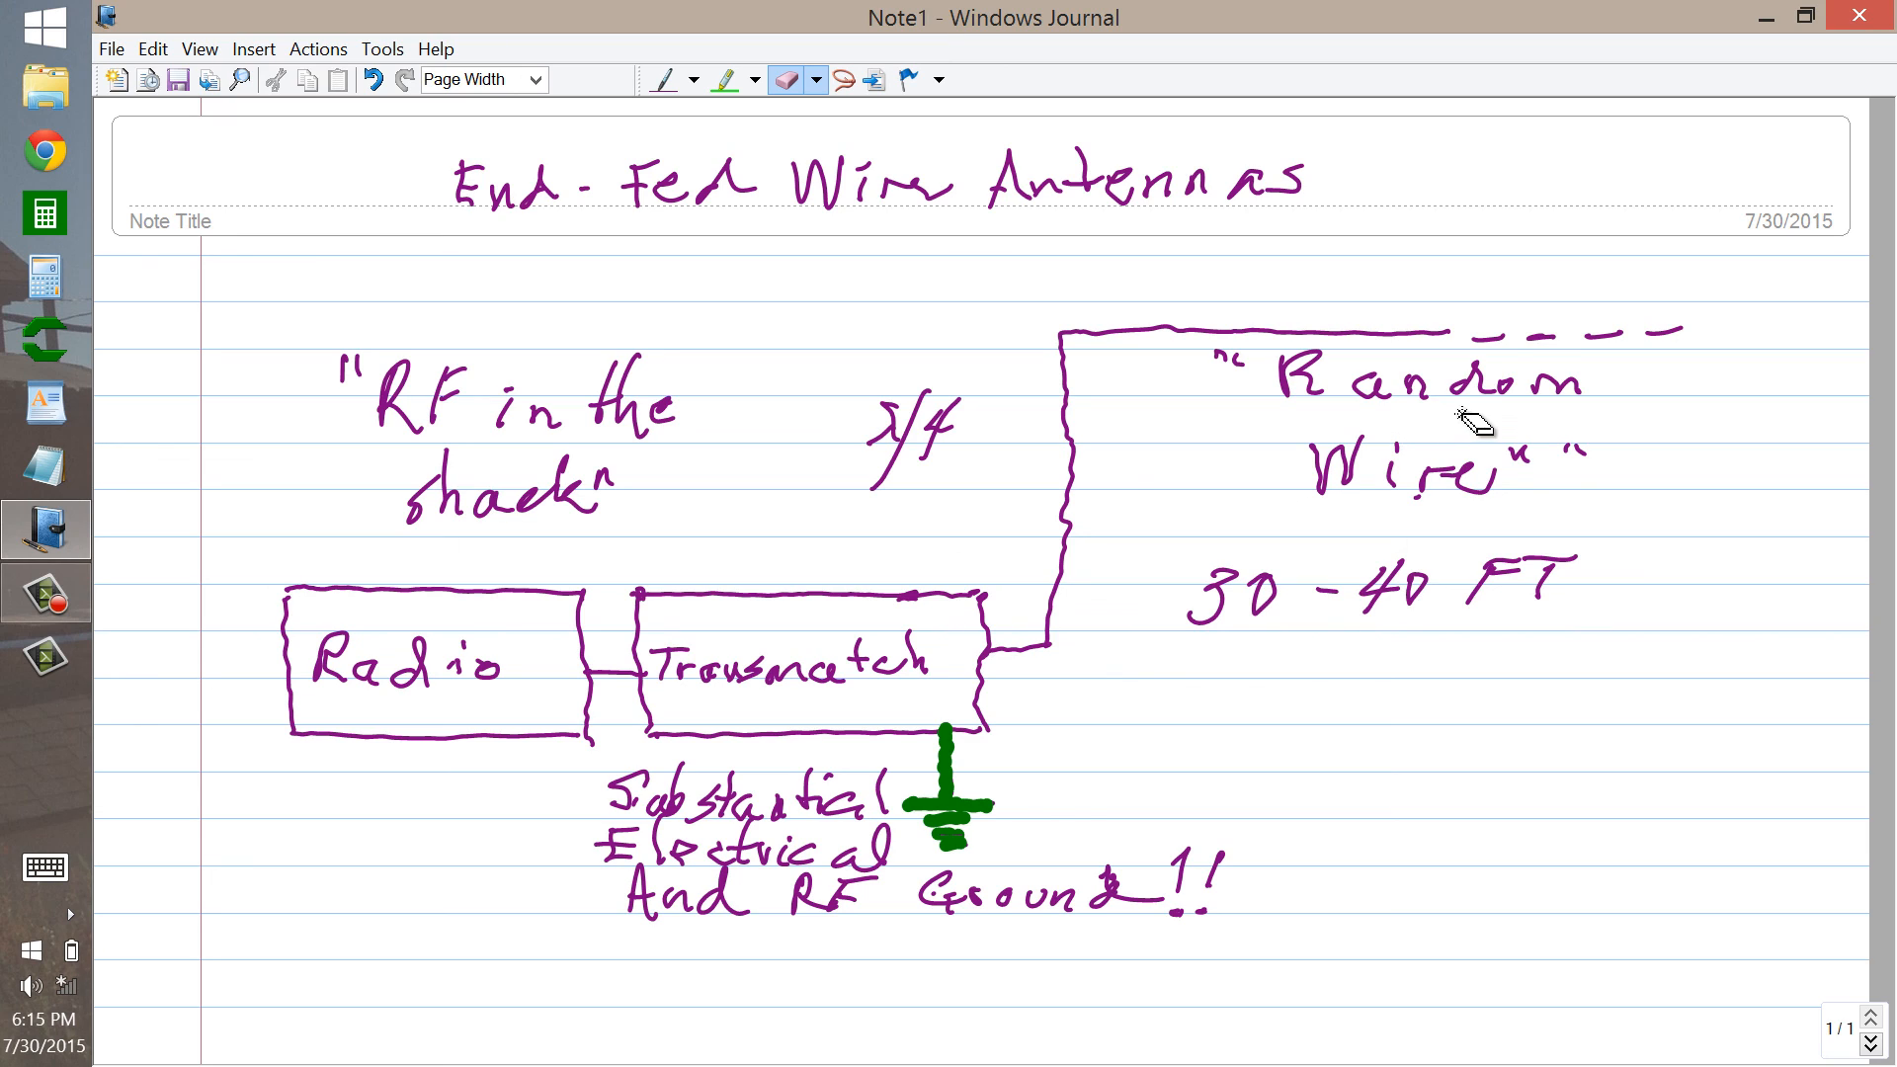
mouse_move(804, 206)
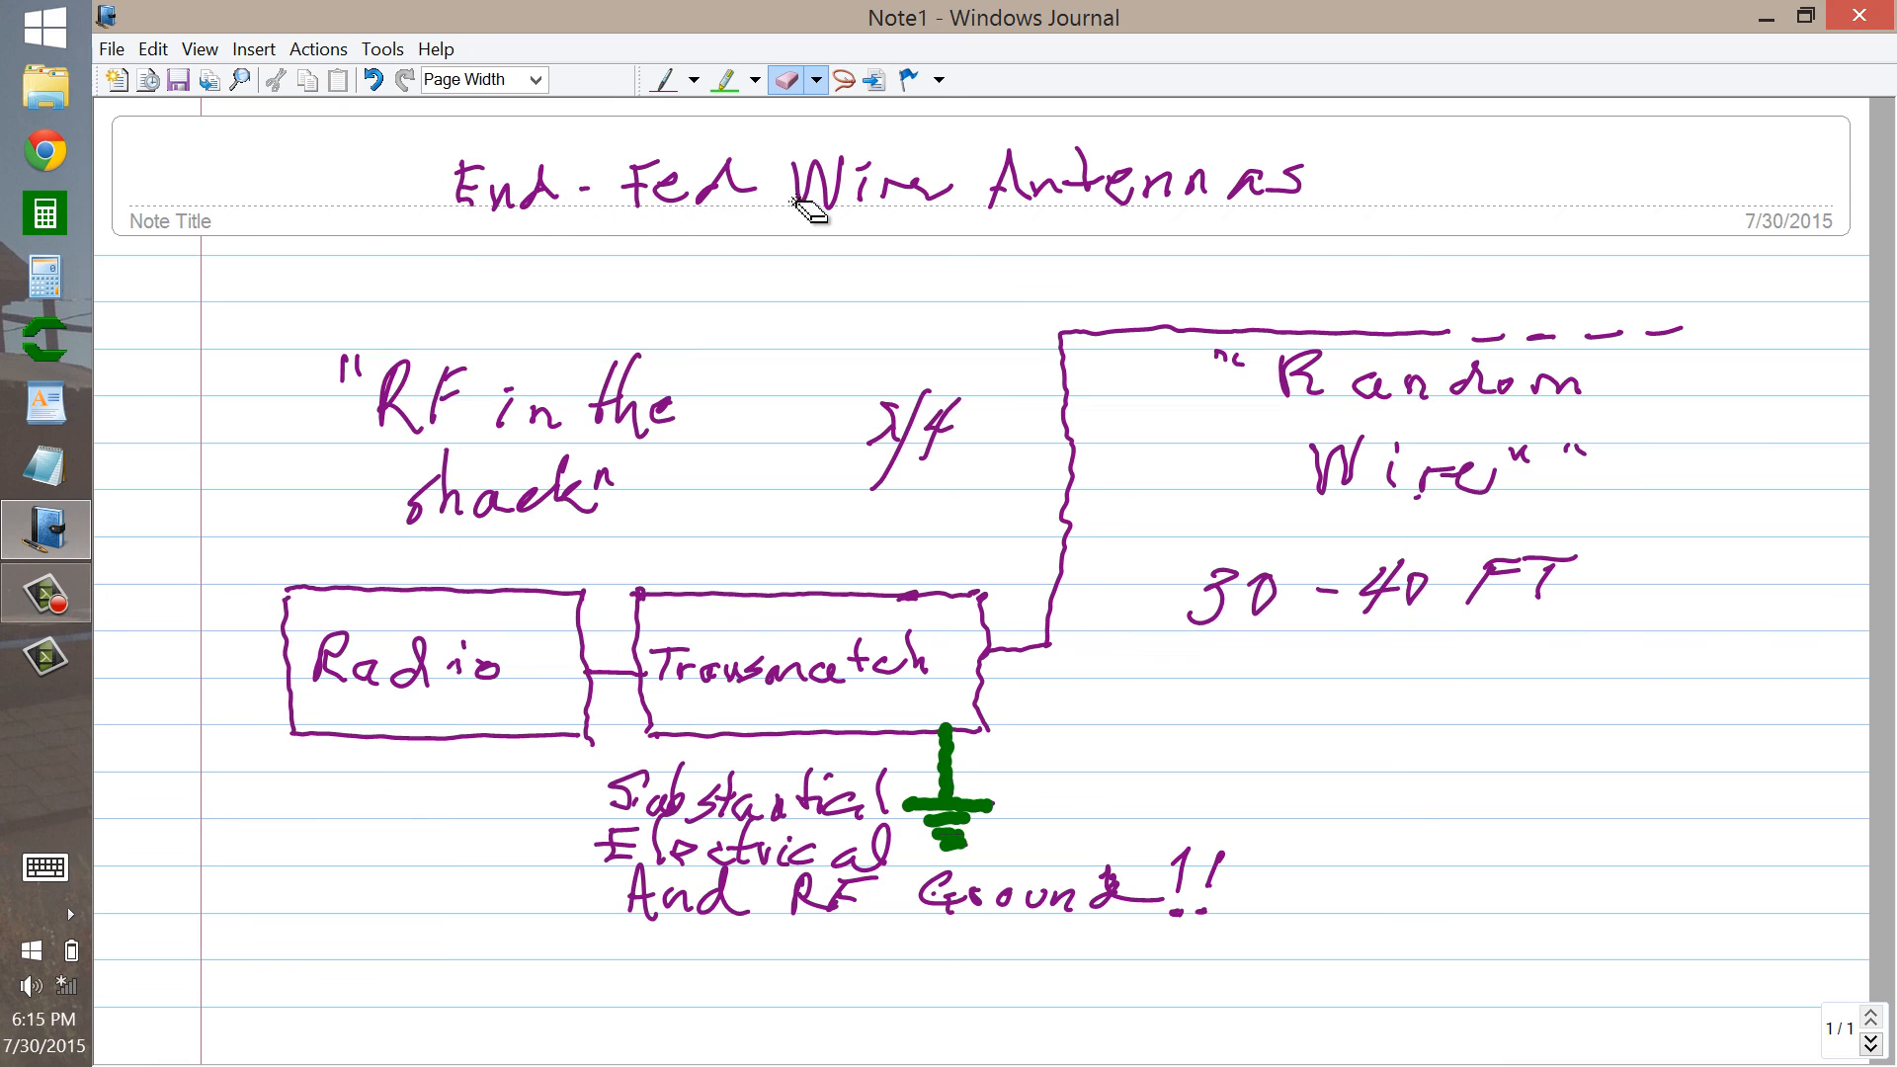
mouse_move(1470, 369)
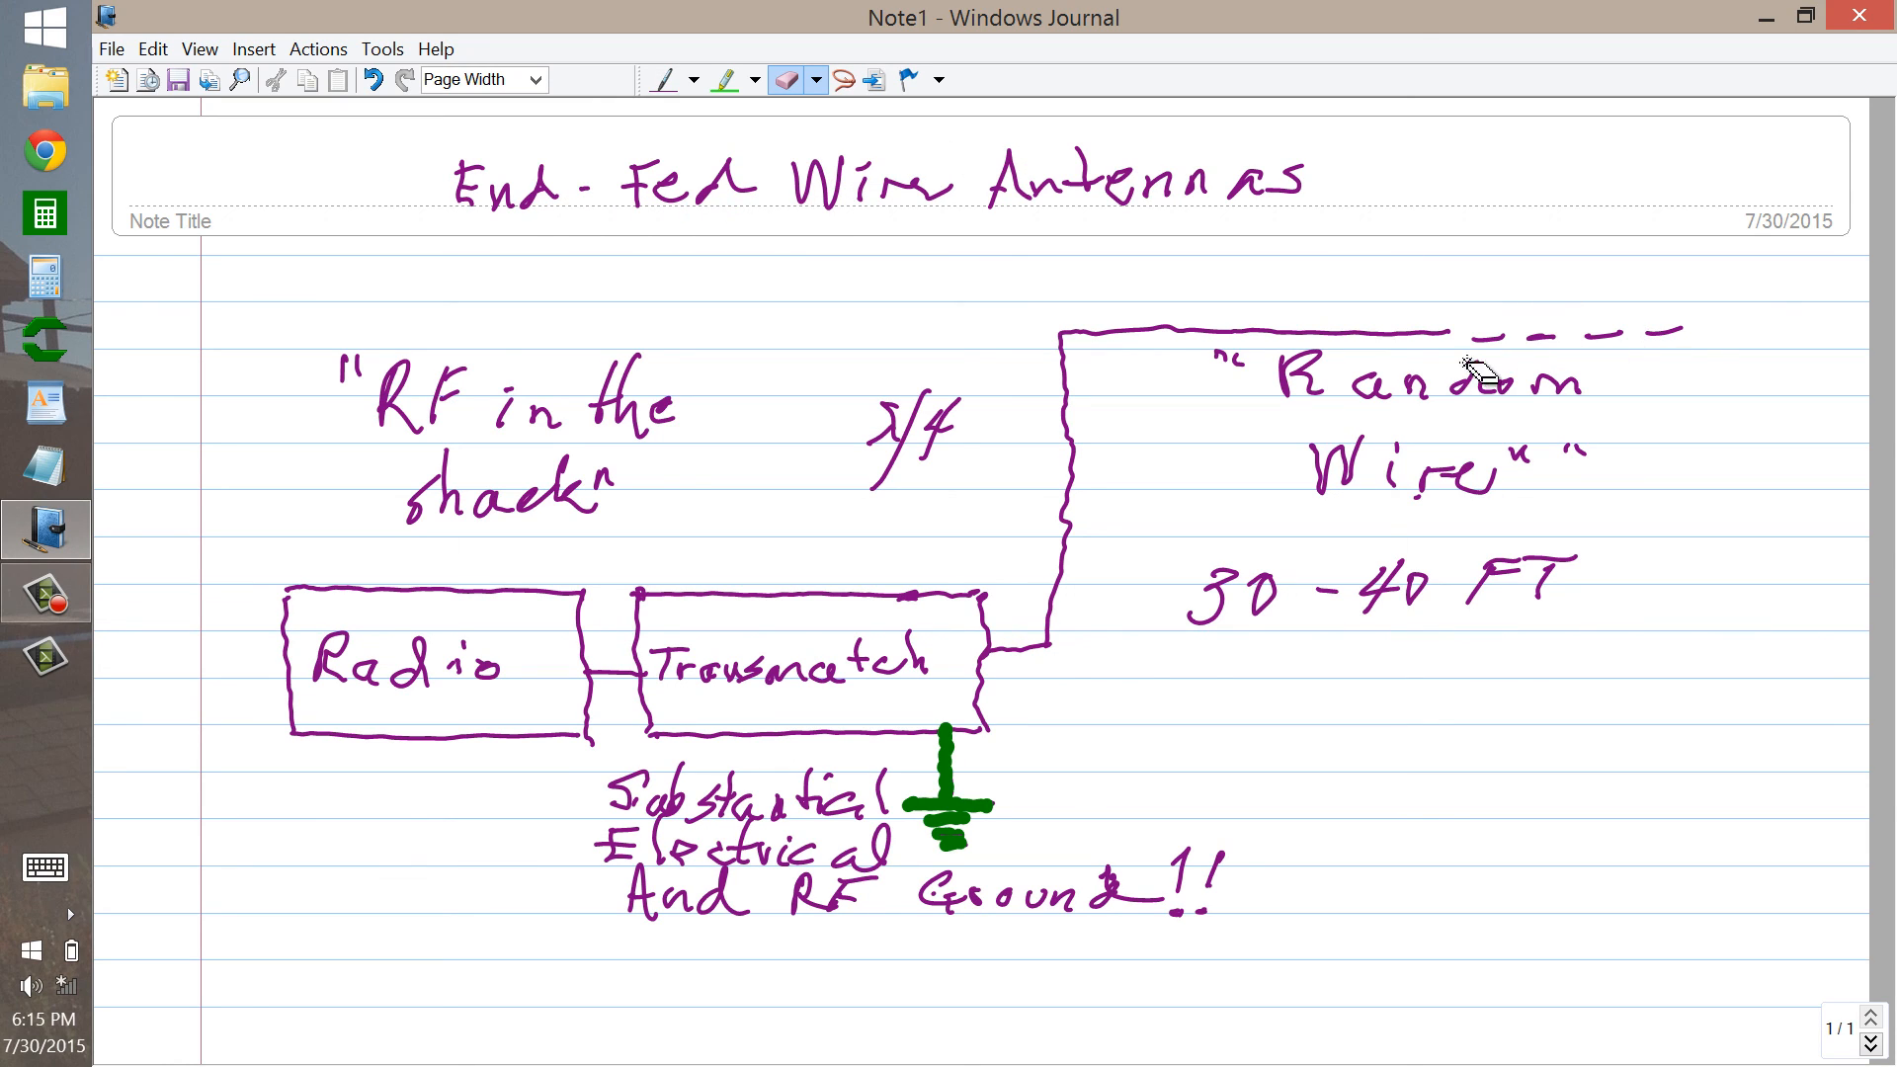
mouse_move(798, 208)
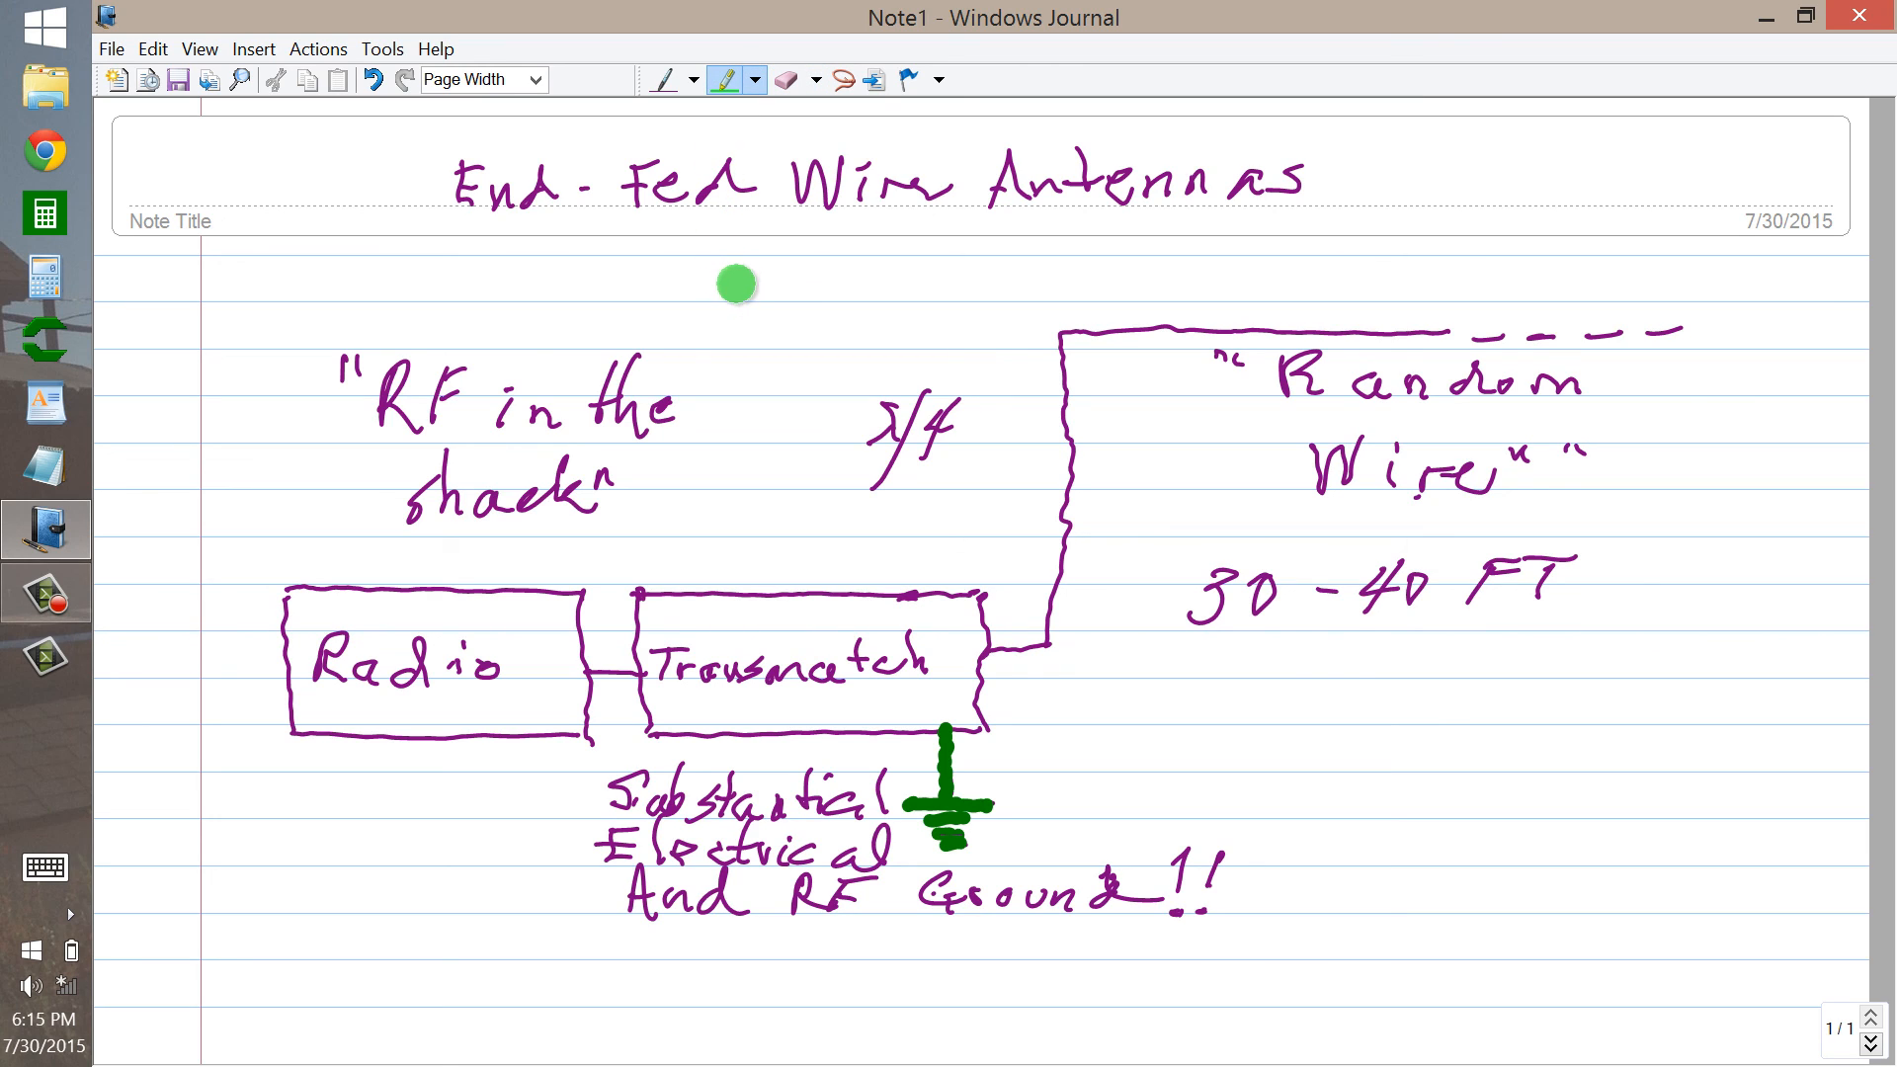
mouse_move(639, 355)
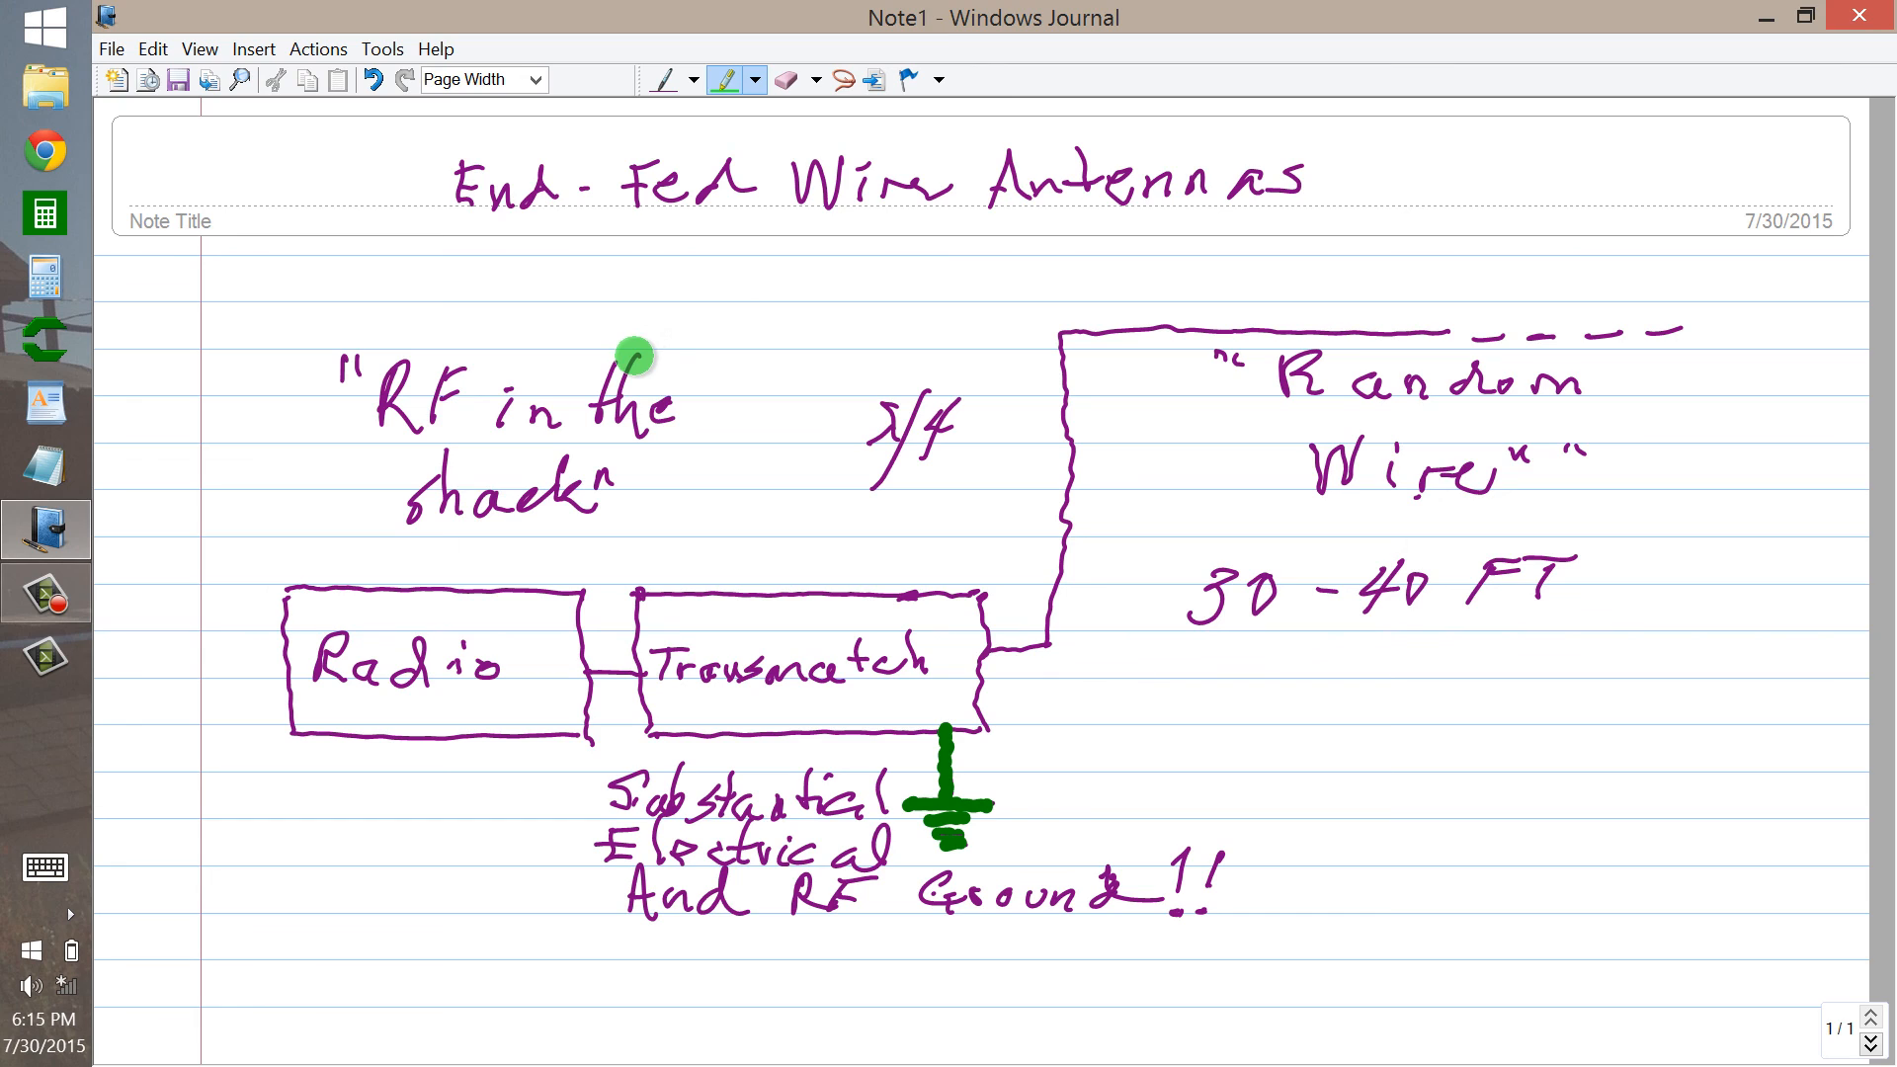
mouse_move(330, 431)
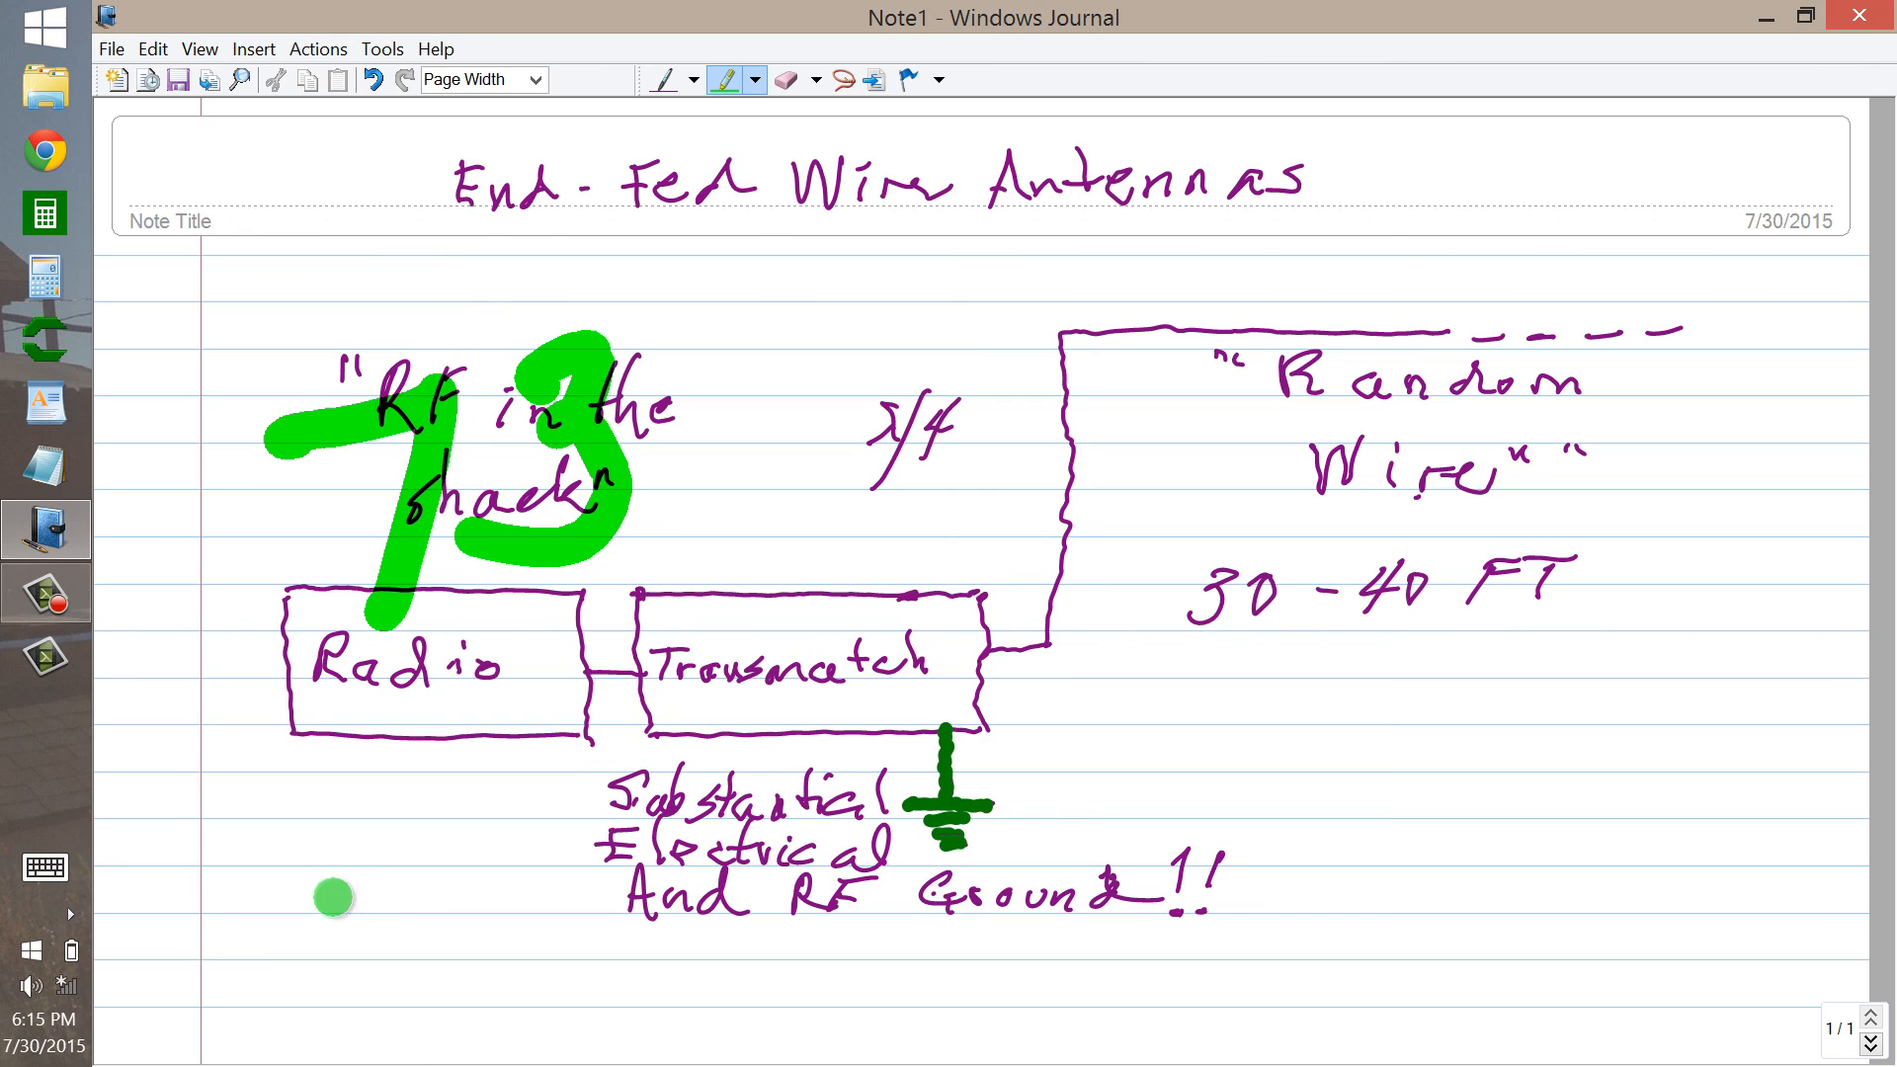
mouse_move(520, 817)
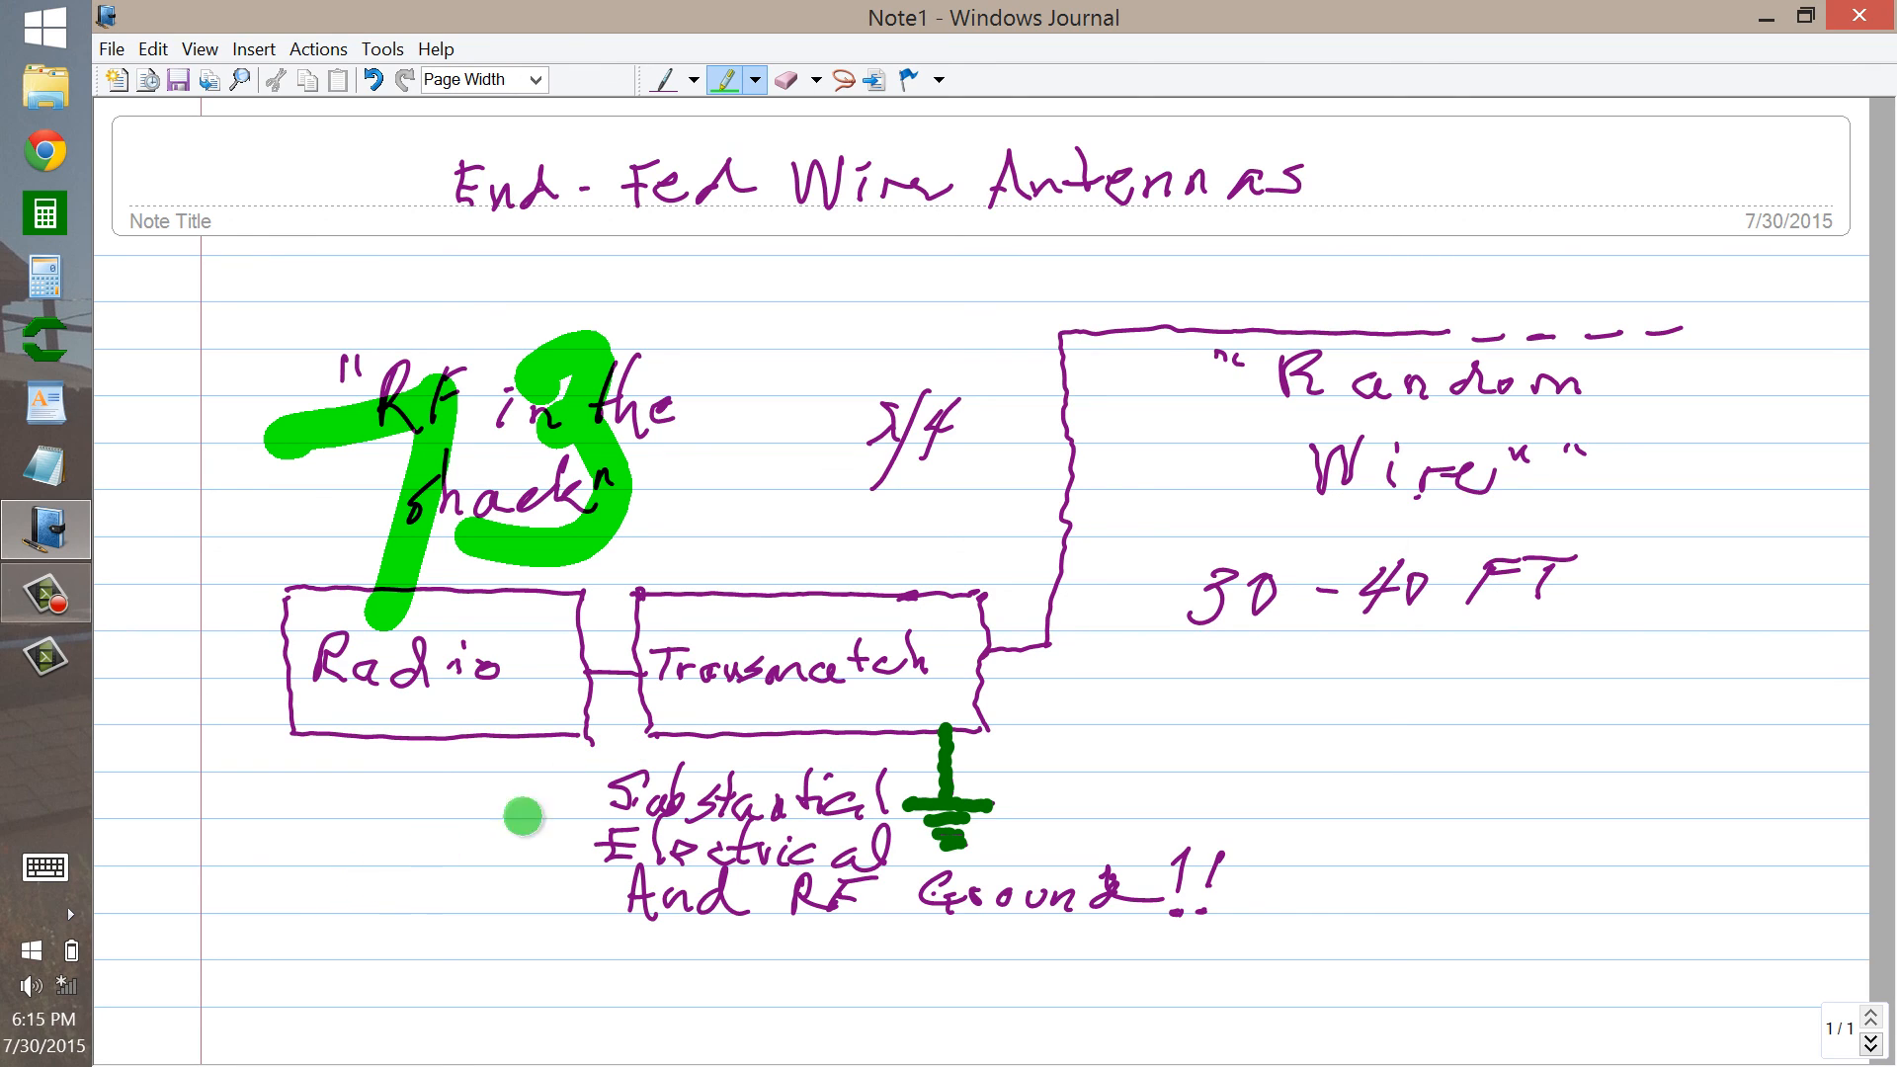